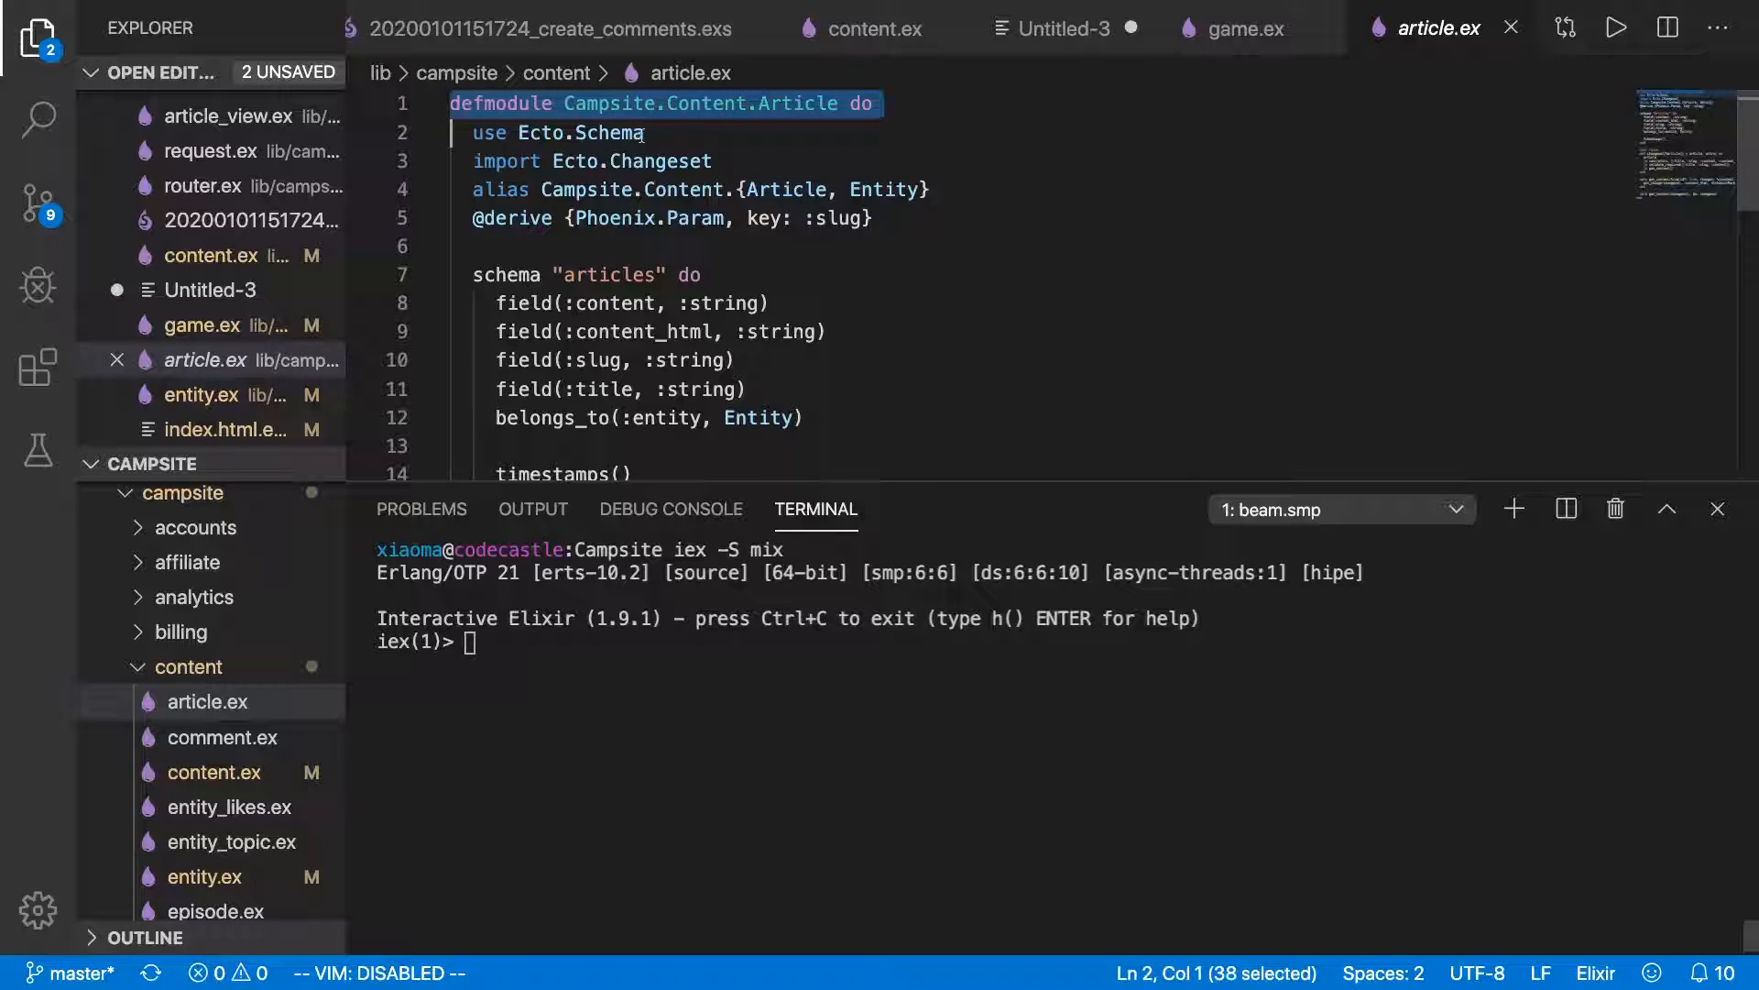
{"action": "mouse_move", "coordinate": [616, 802]}
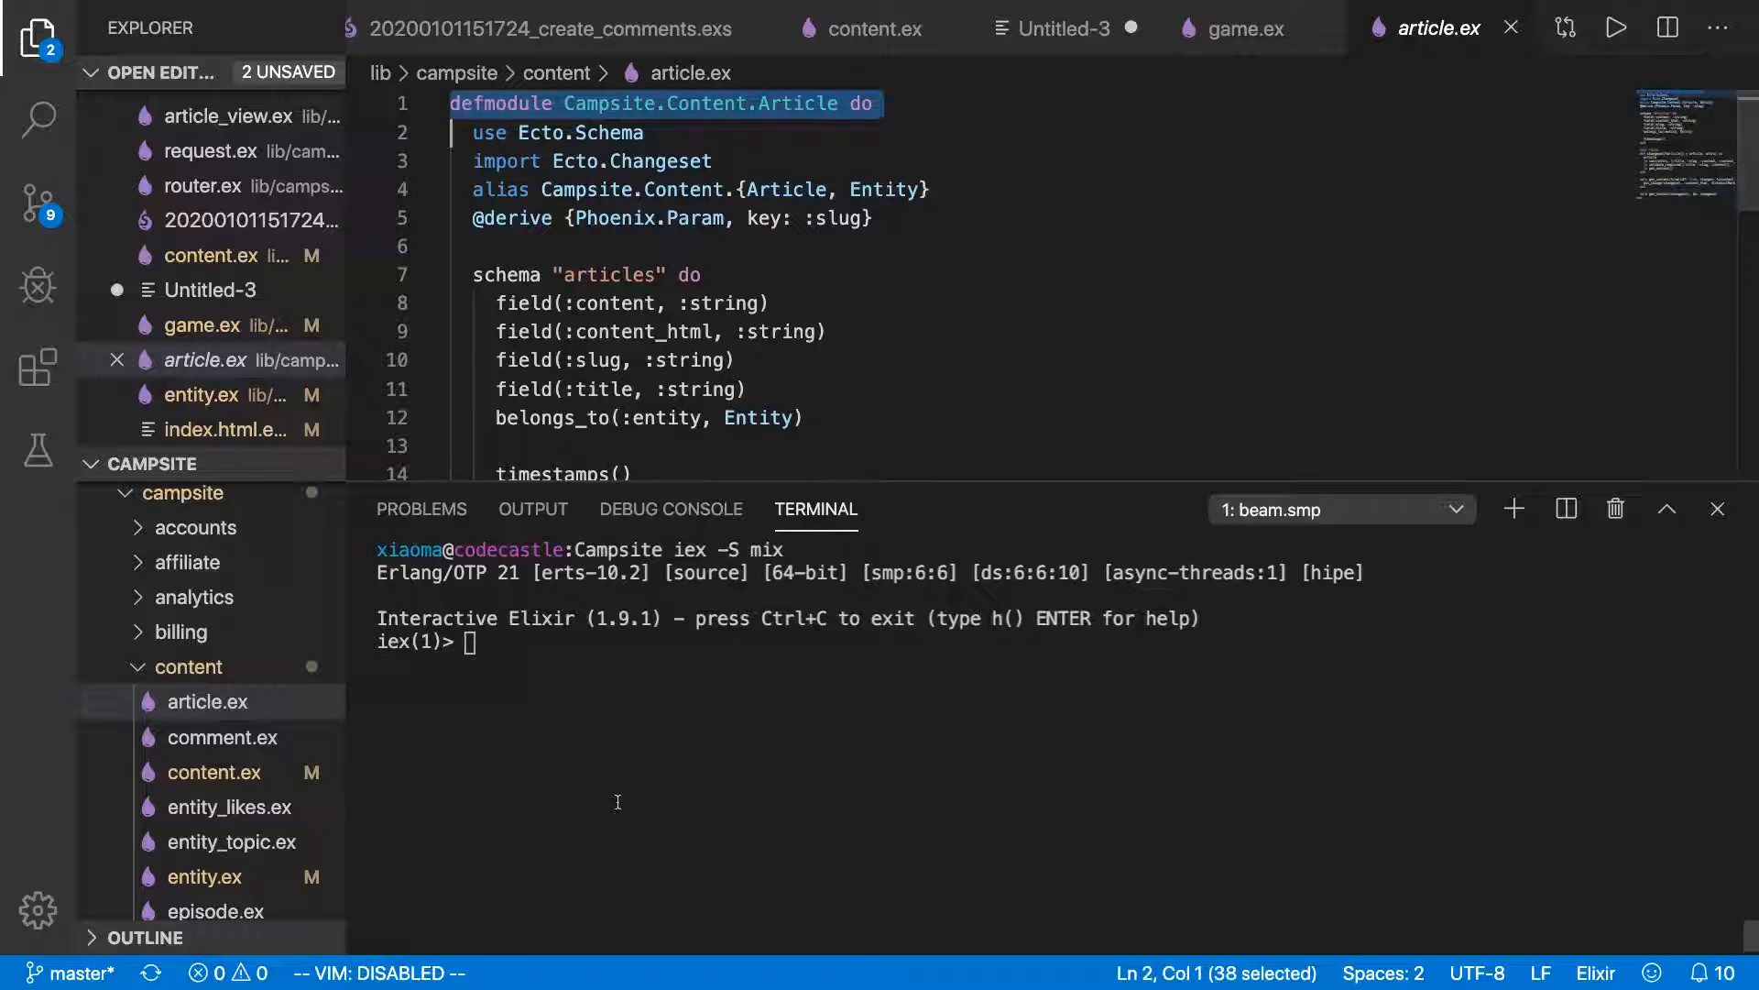
Run Repo.get!(Article, 2) in IEx, which fails because module Repo is unavailable.
{"action": "type", "text": "A"}
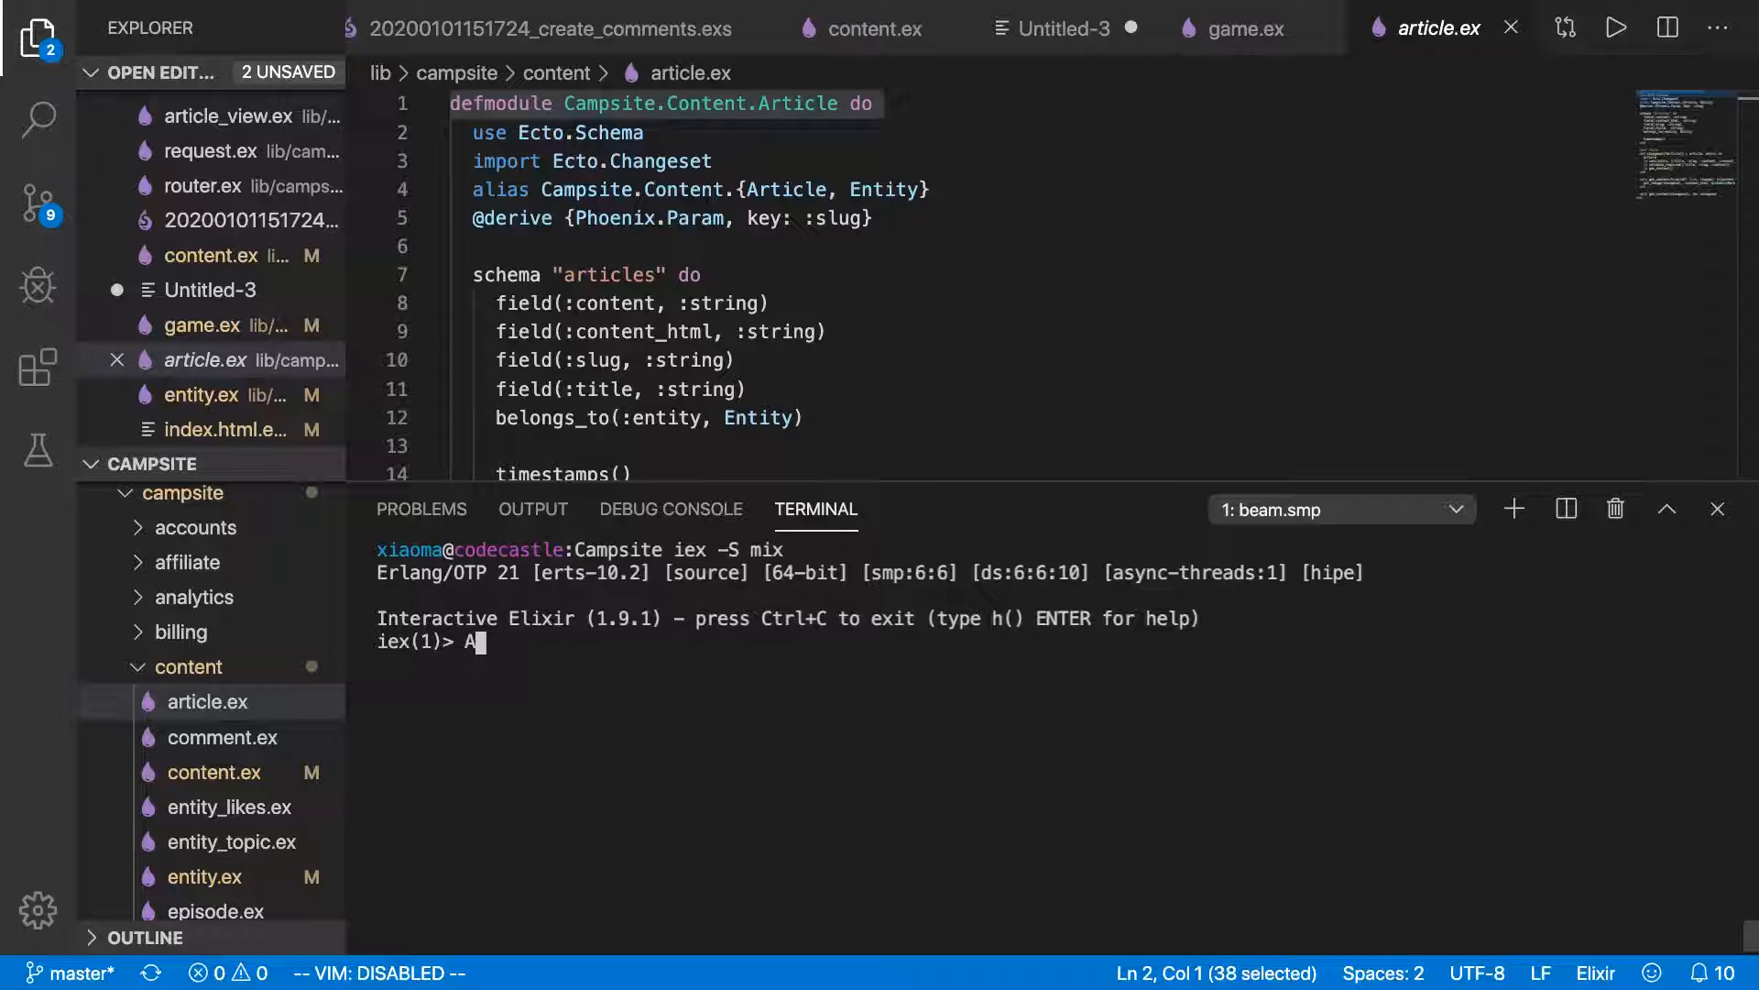
{"action": "type", "text": "Rep"}
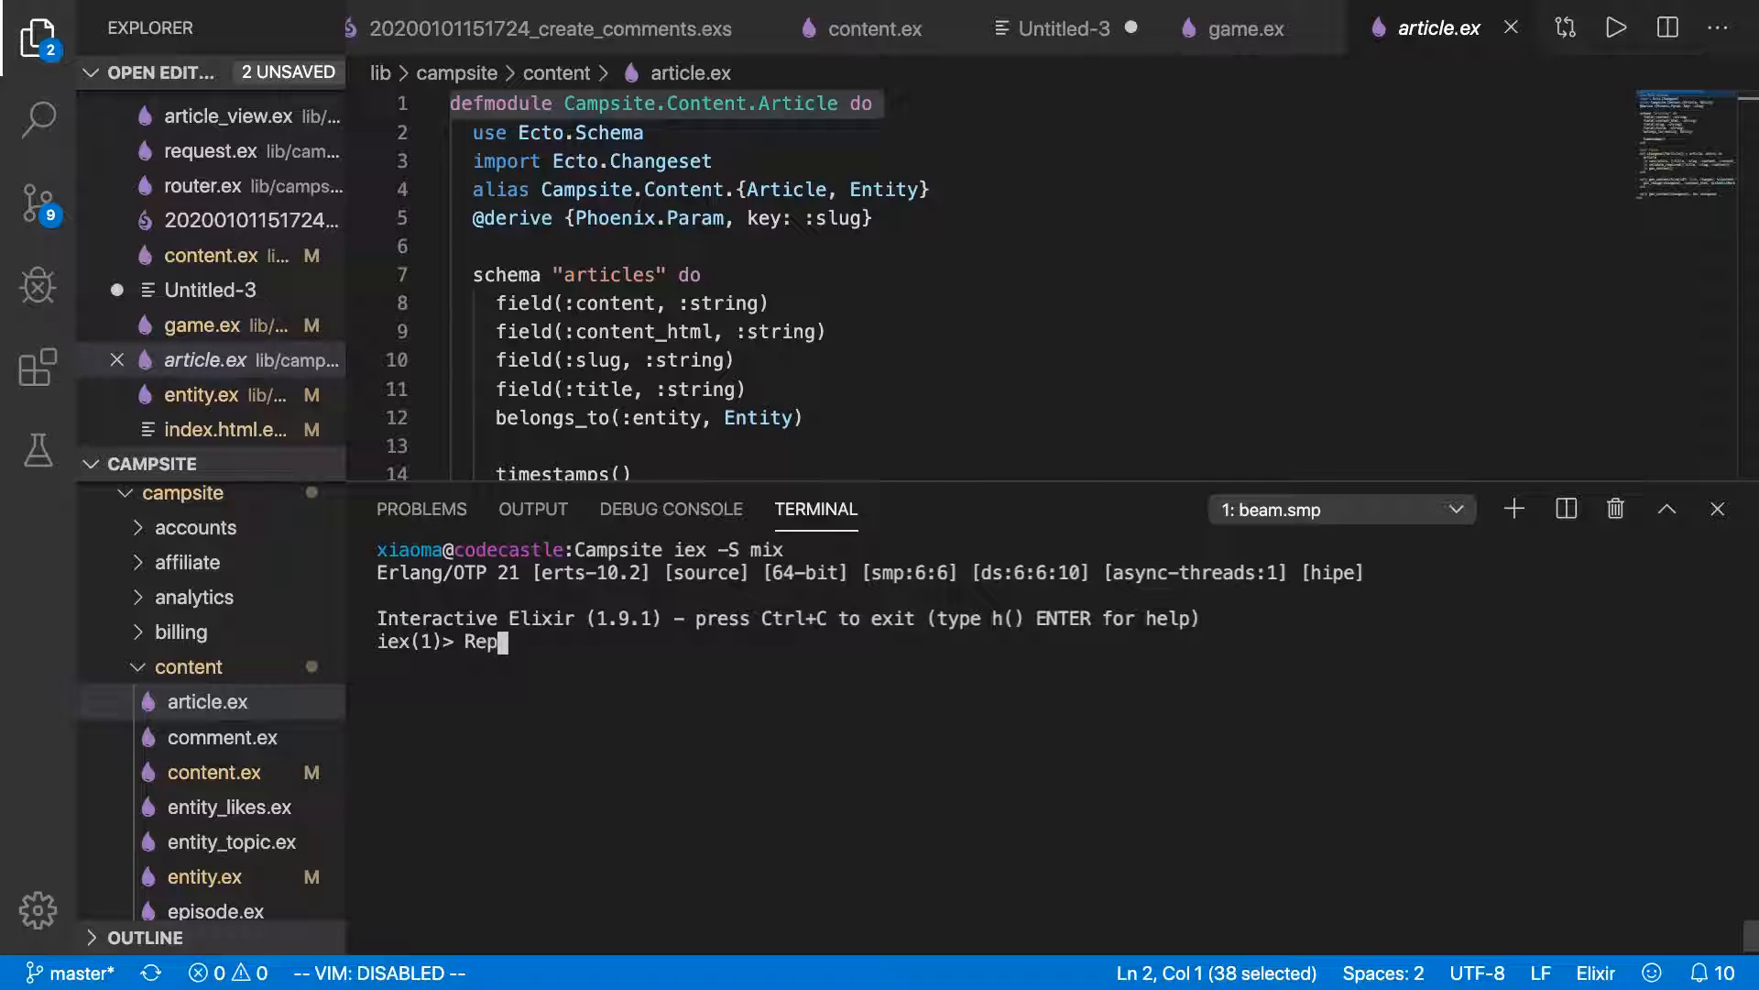
{"action": "type", "text": "o."}
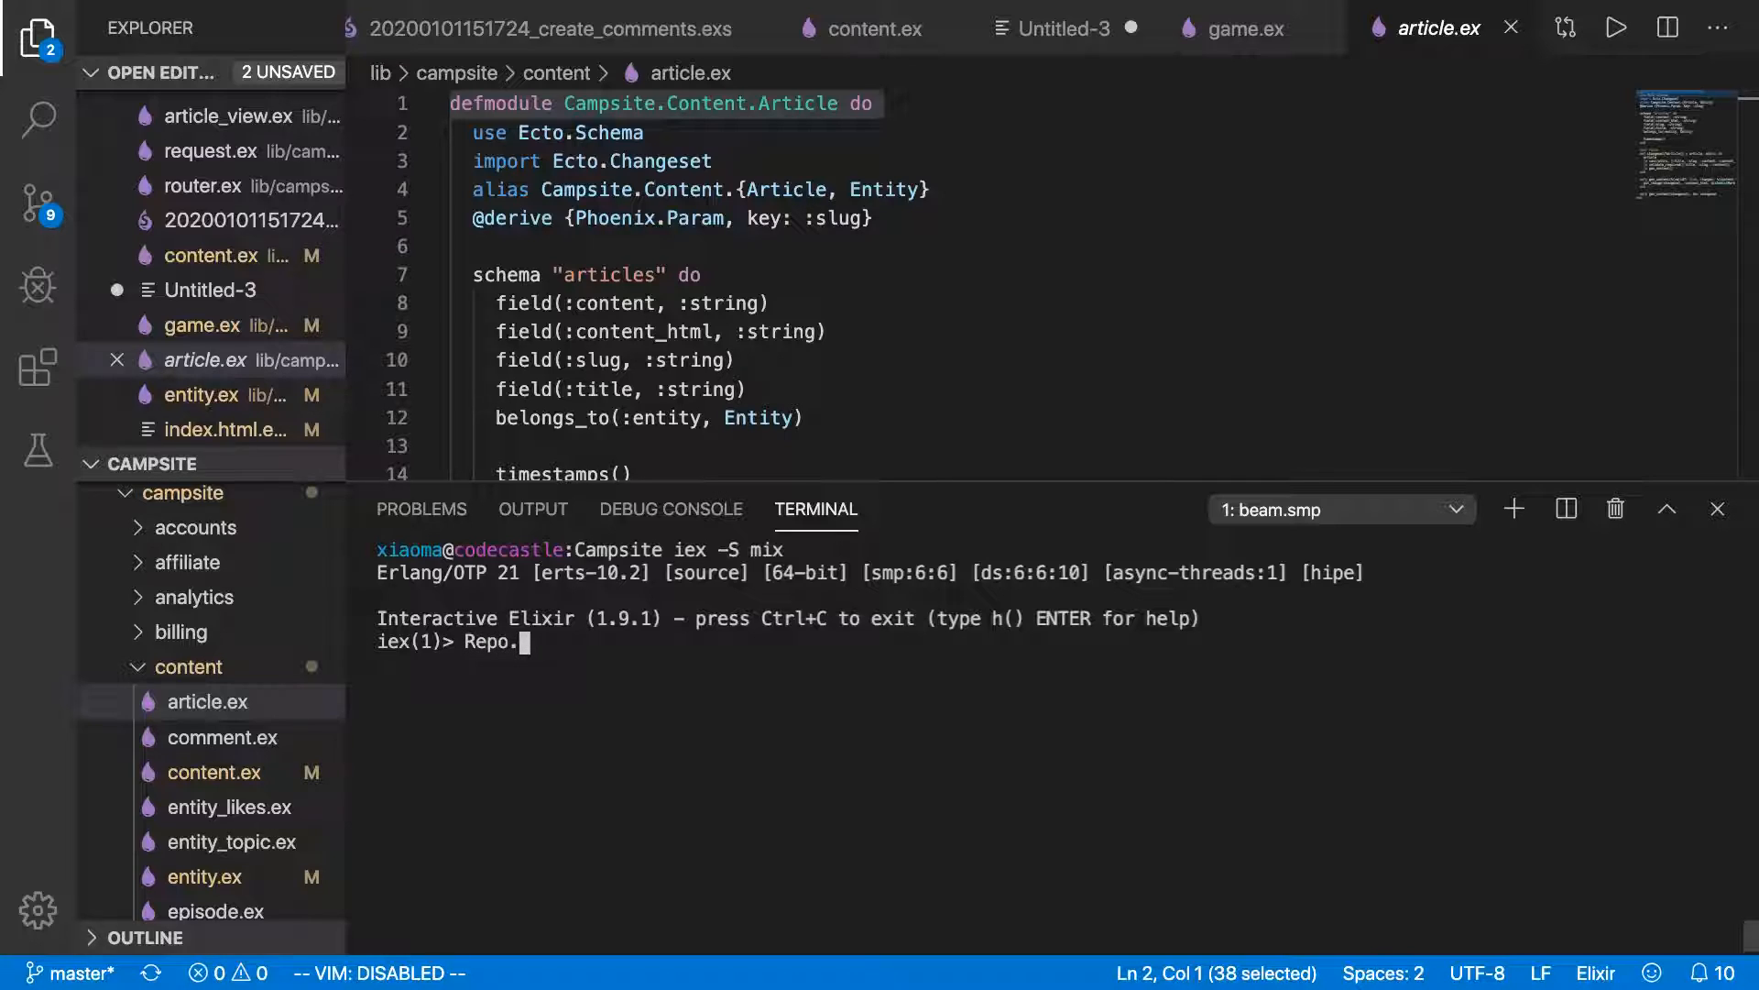
{"action": "type", "text": "ge"}
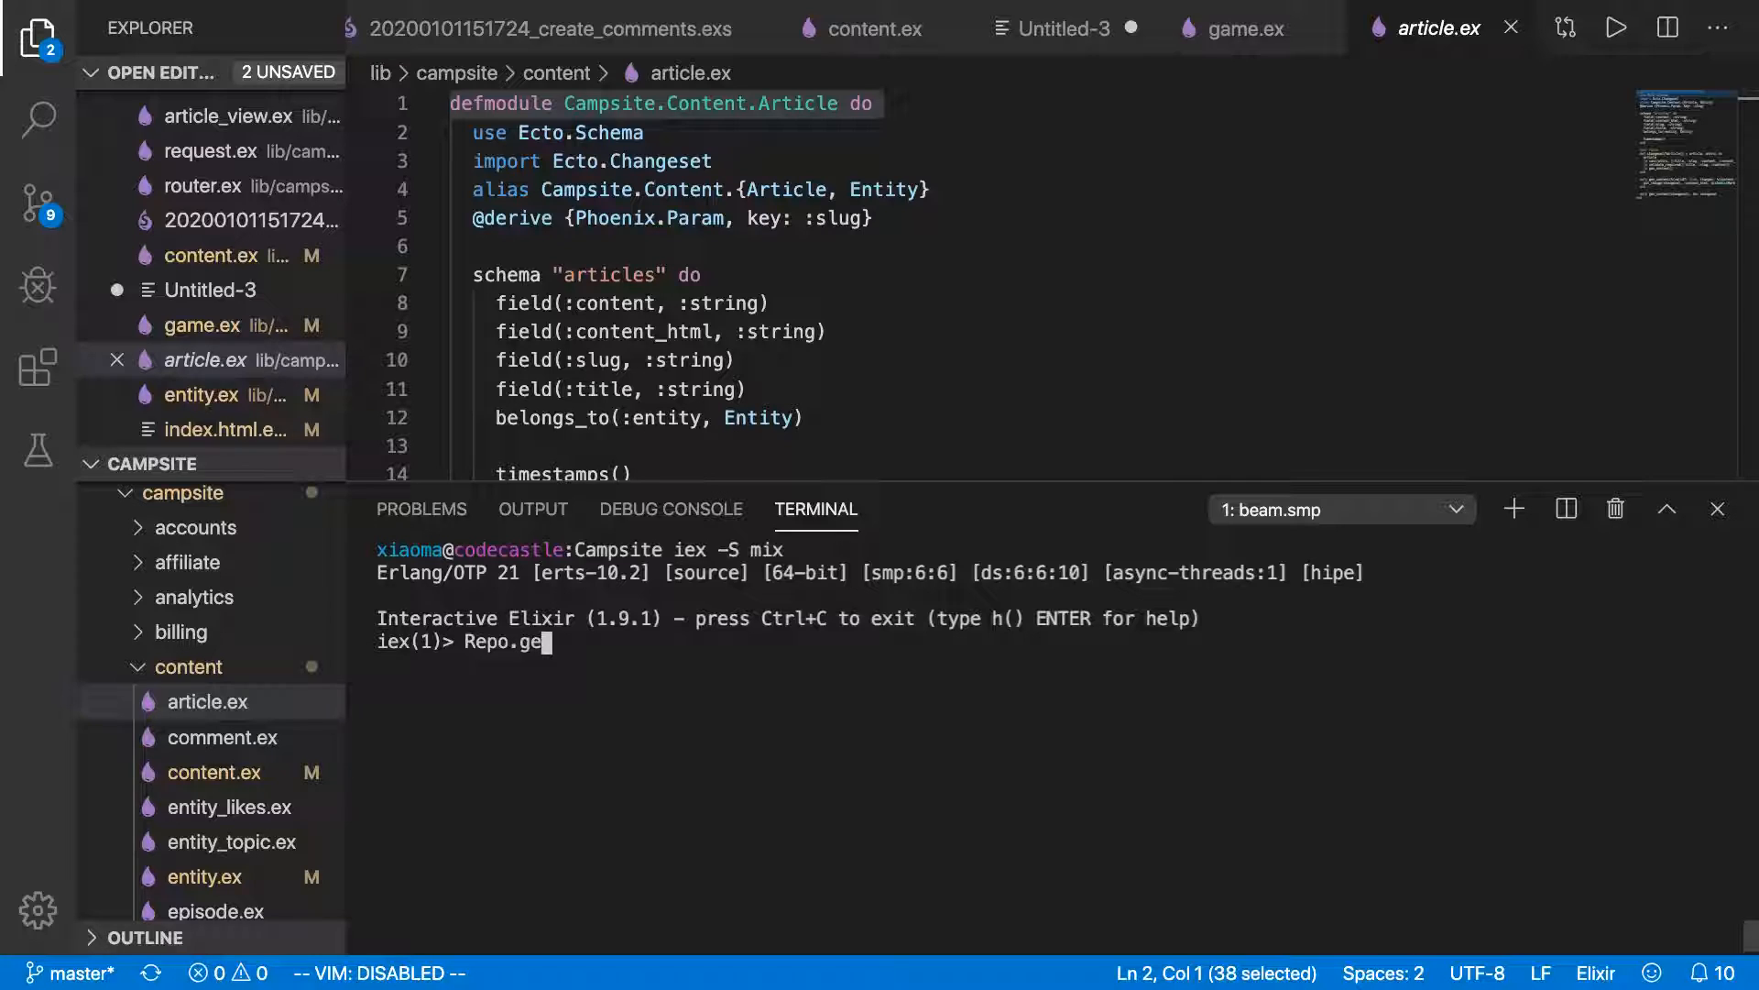
{"action": "type", "text": "t!(A"}
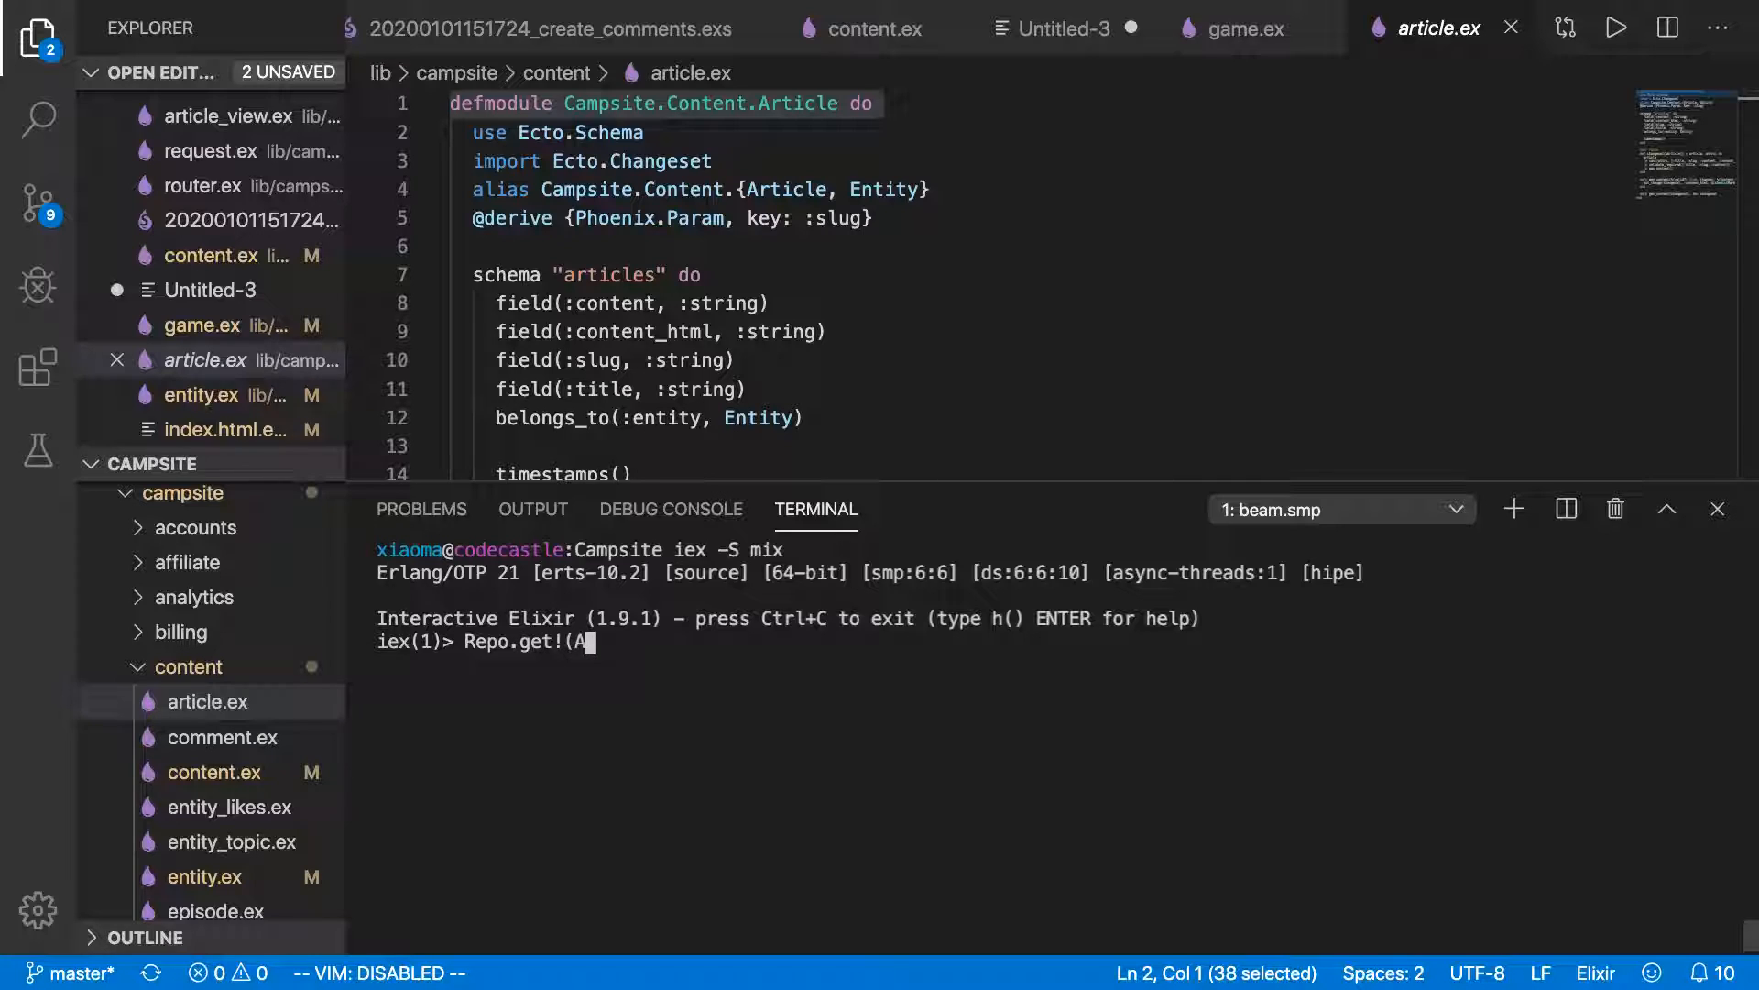
{"action": "type", "text": "rt"}
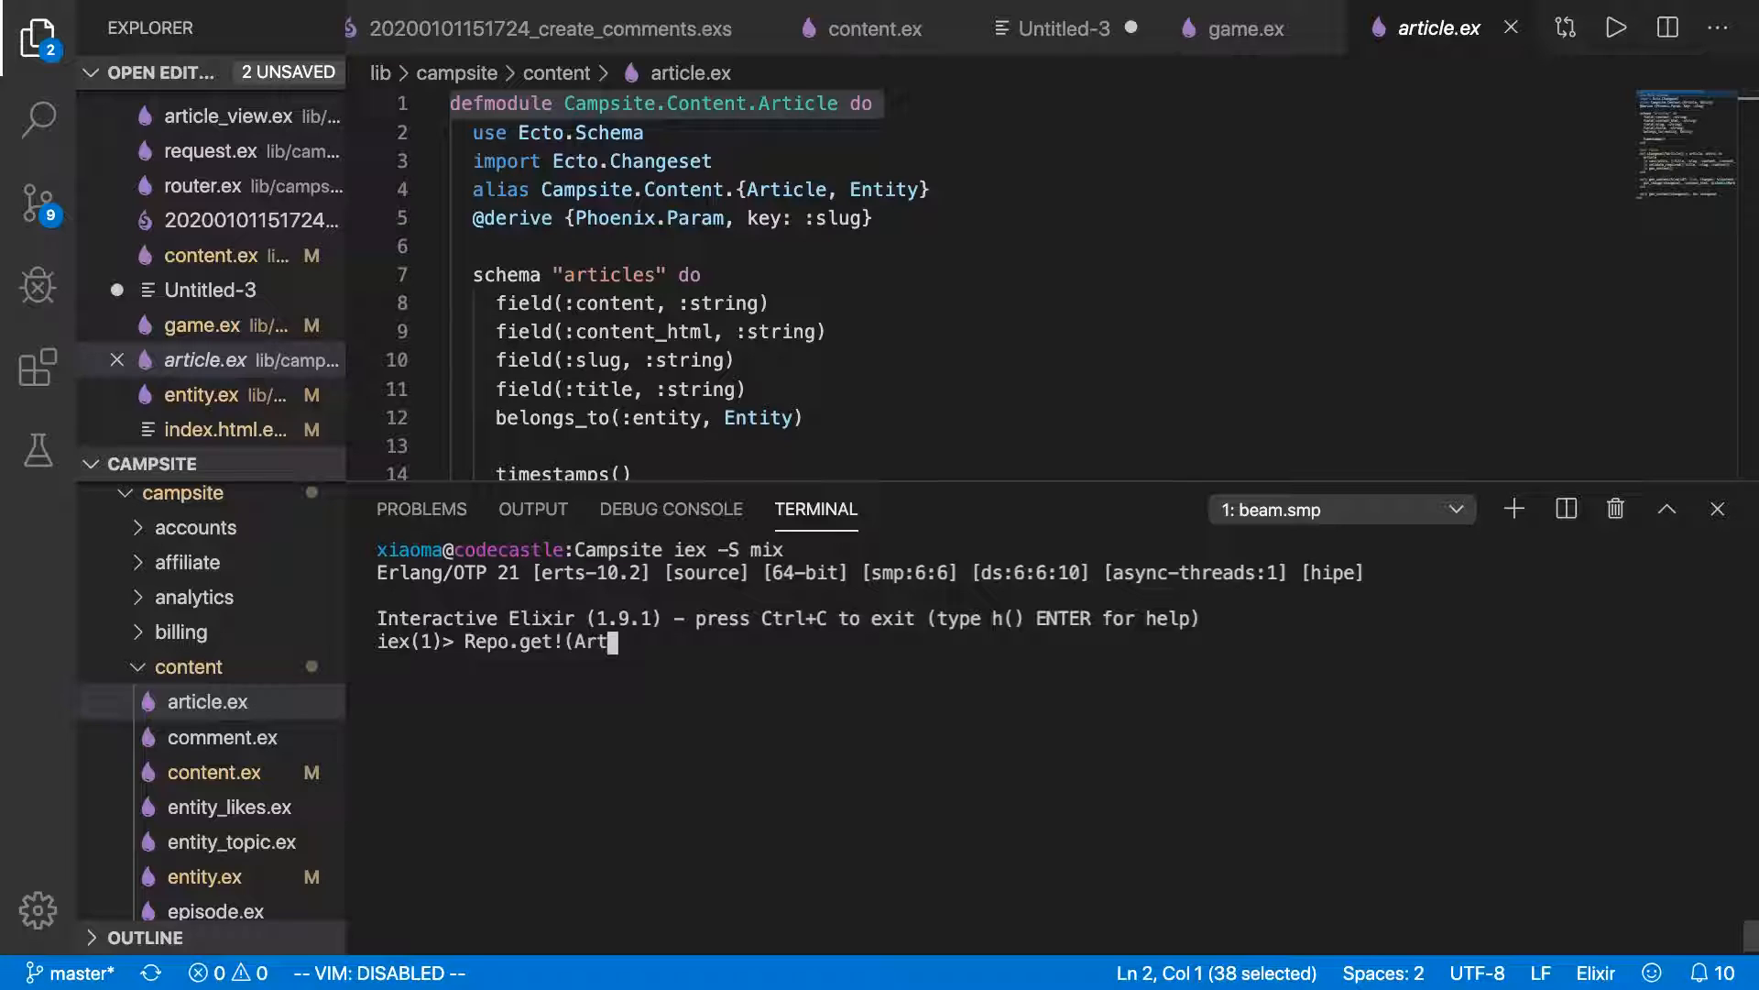
{"action": "type", "text": "icle,"}
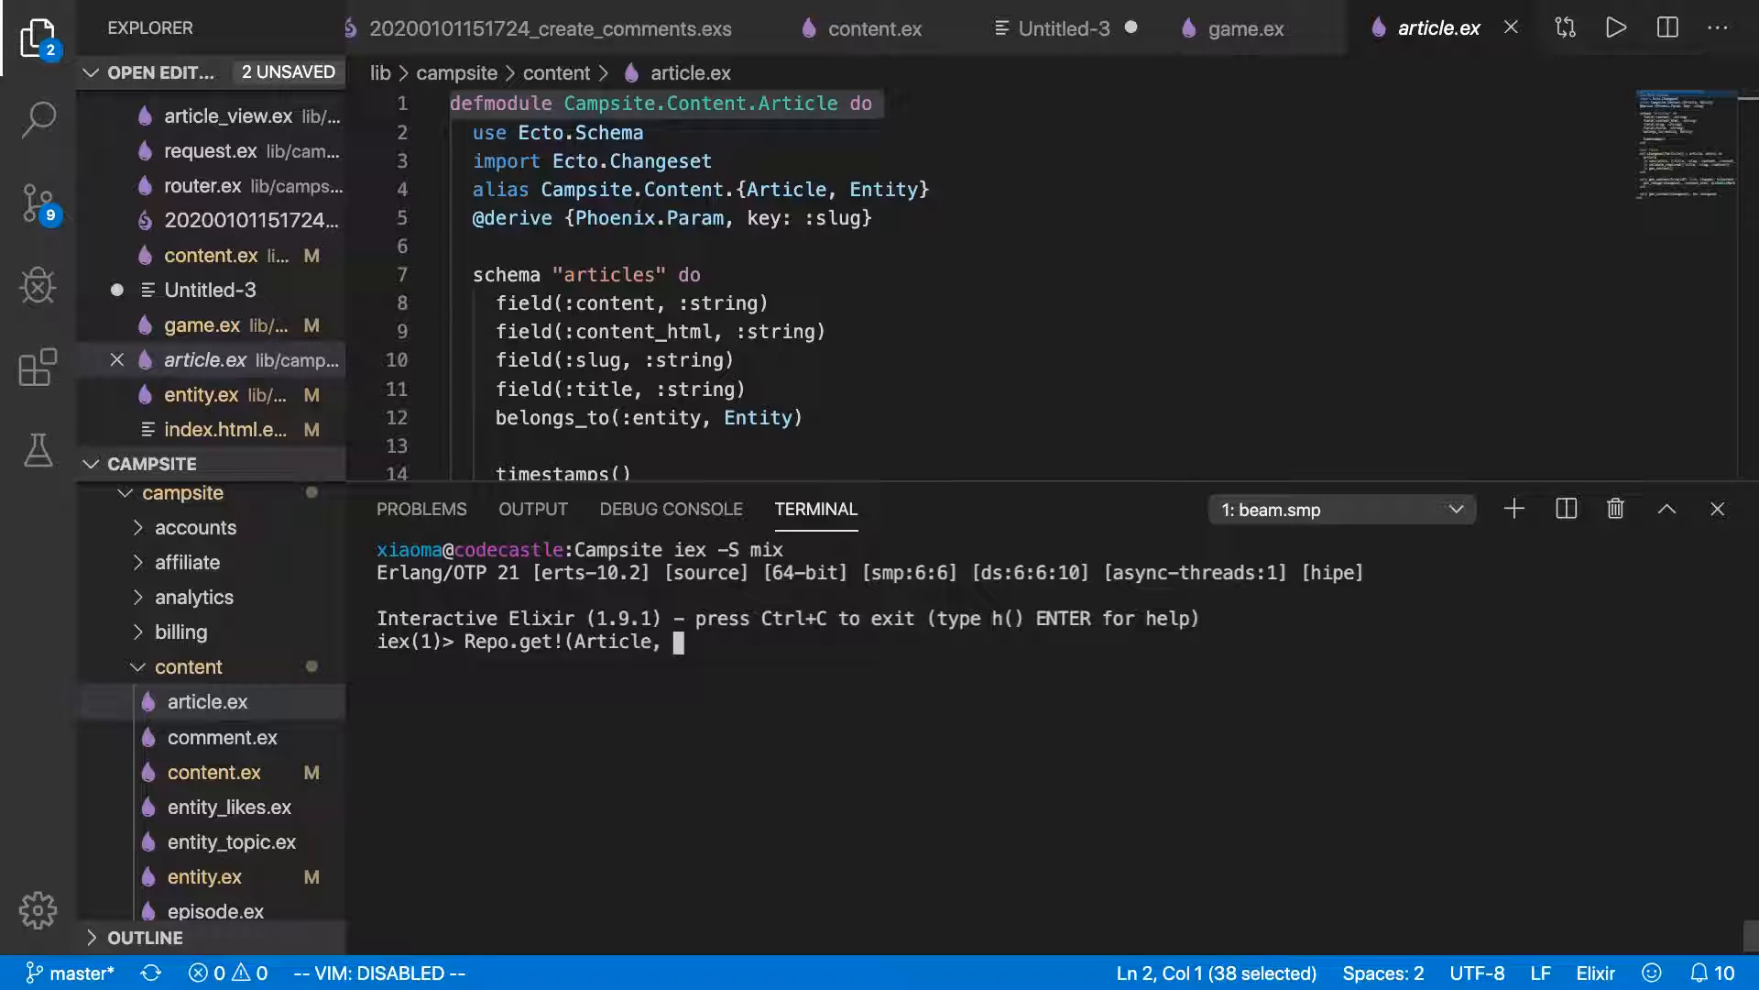
{"action": "type", "text": "2)"}
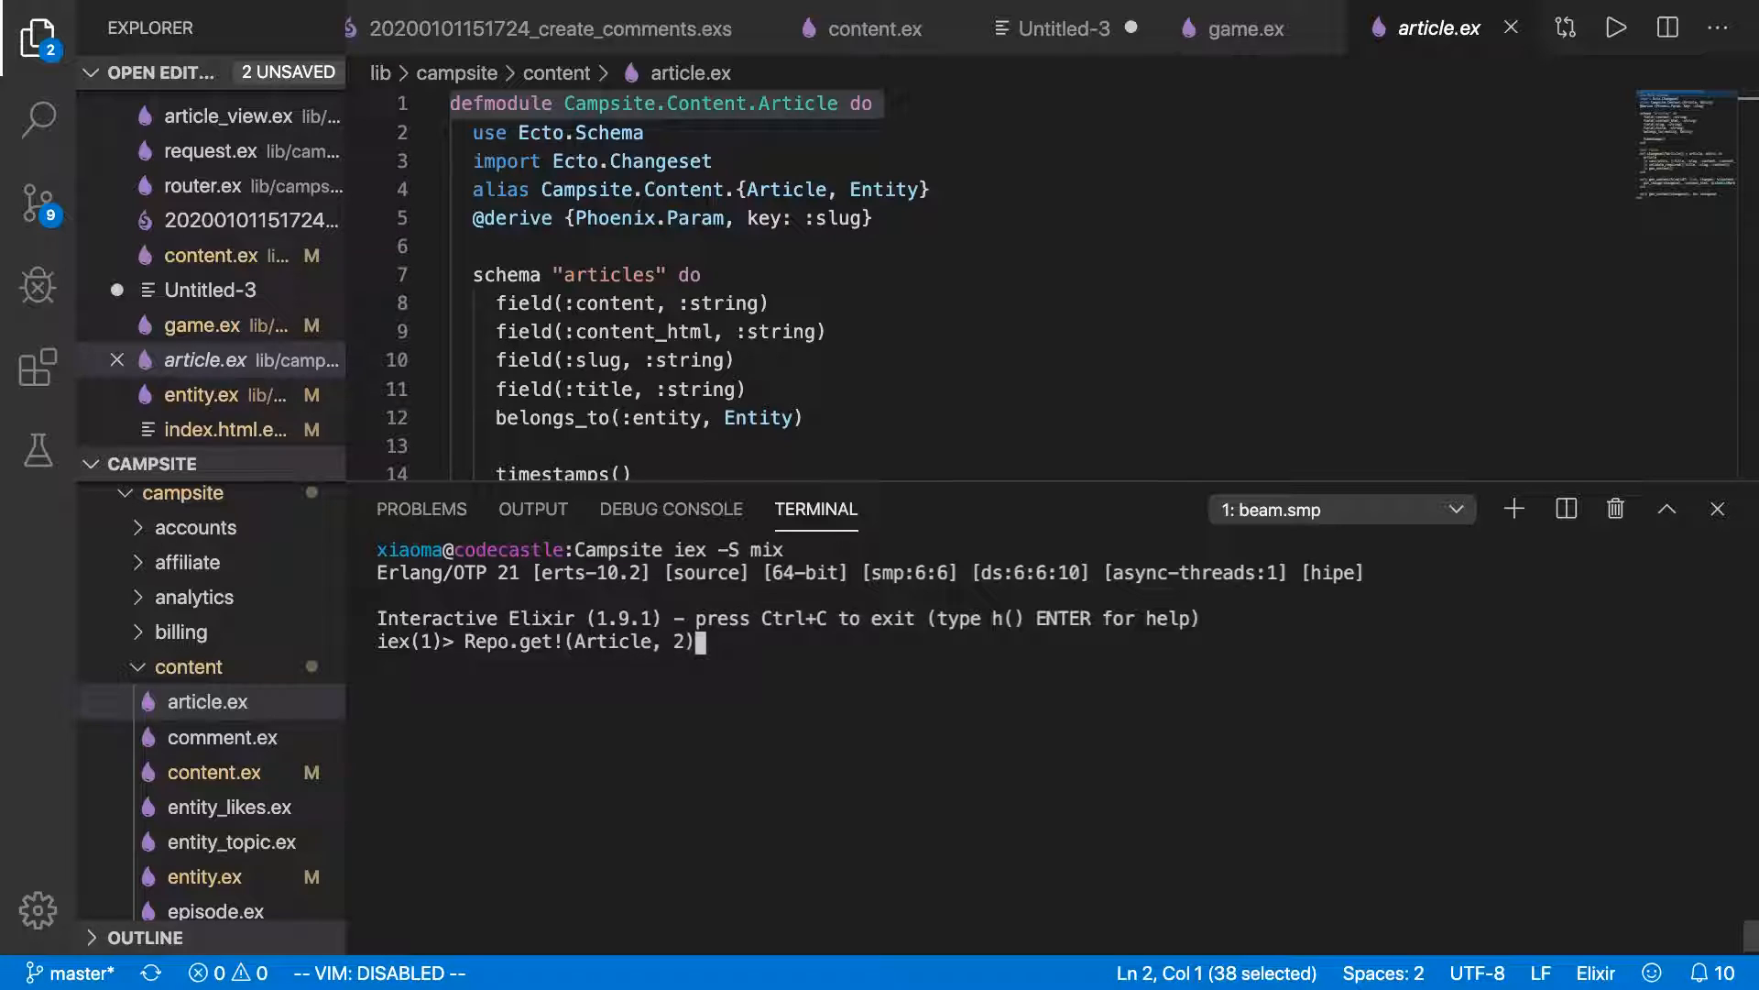
{"action": "key", "text": "Return"}
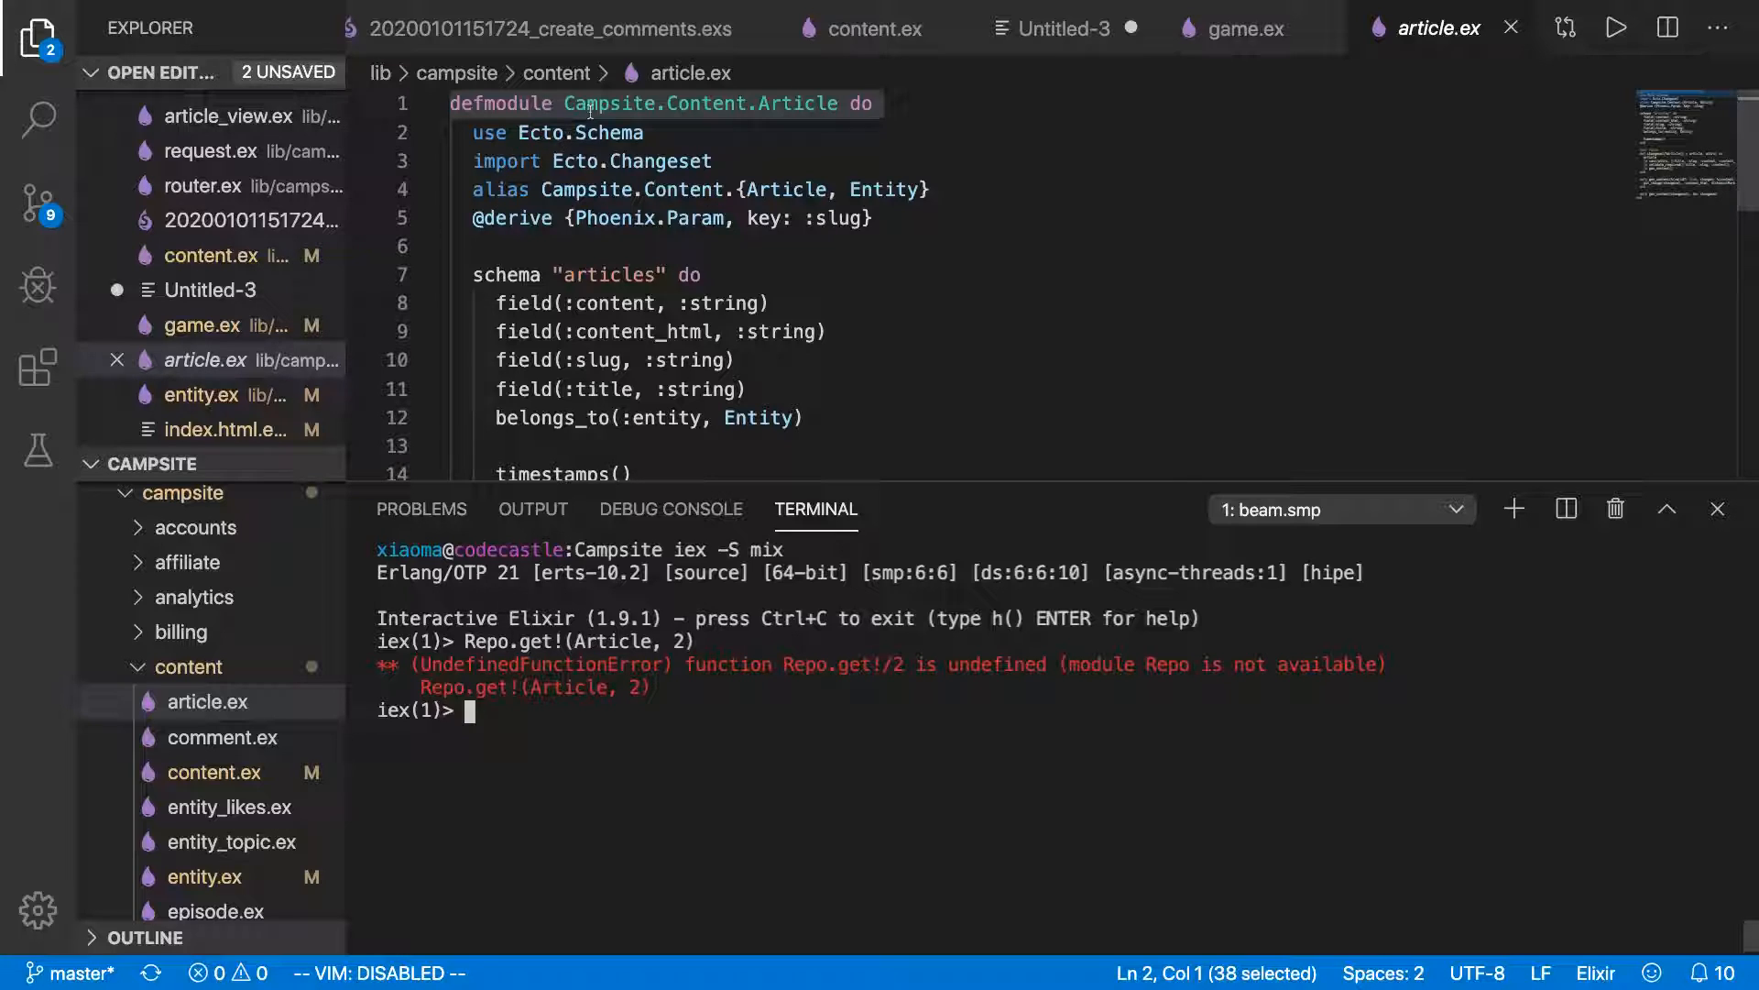
Retry the article query in IEx using Campsite.Repo.get!(Article).
{"action": "double_click", "coordinate": [608, 104]}
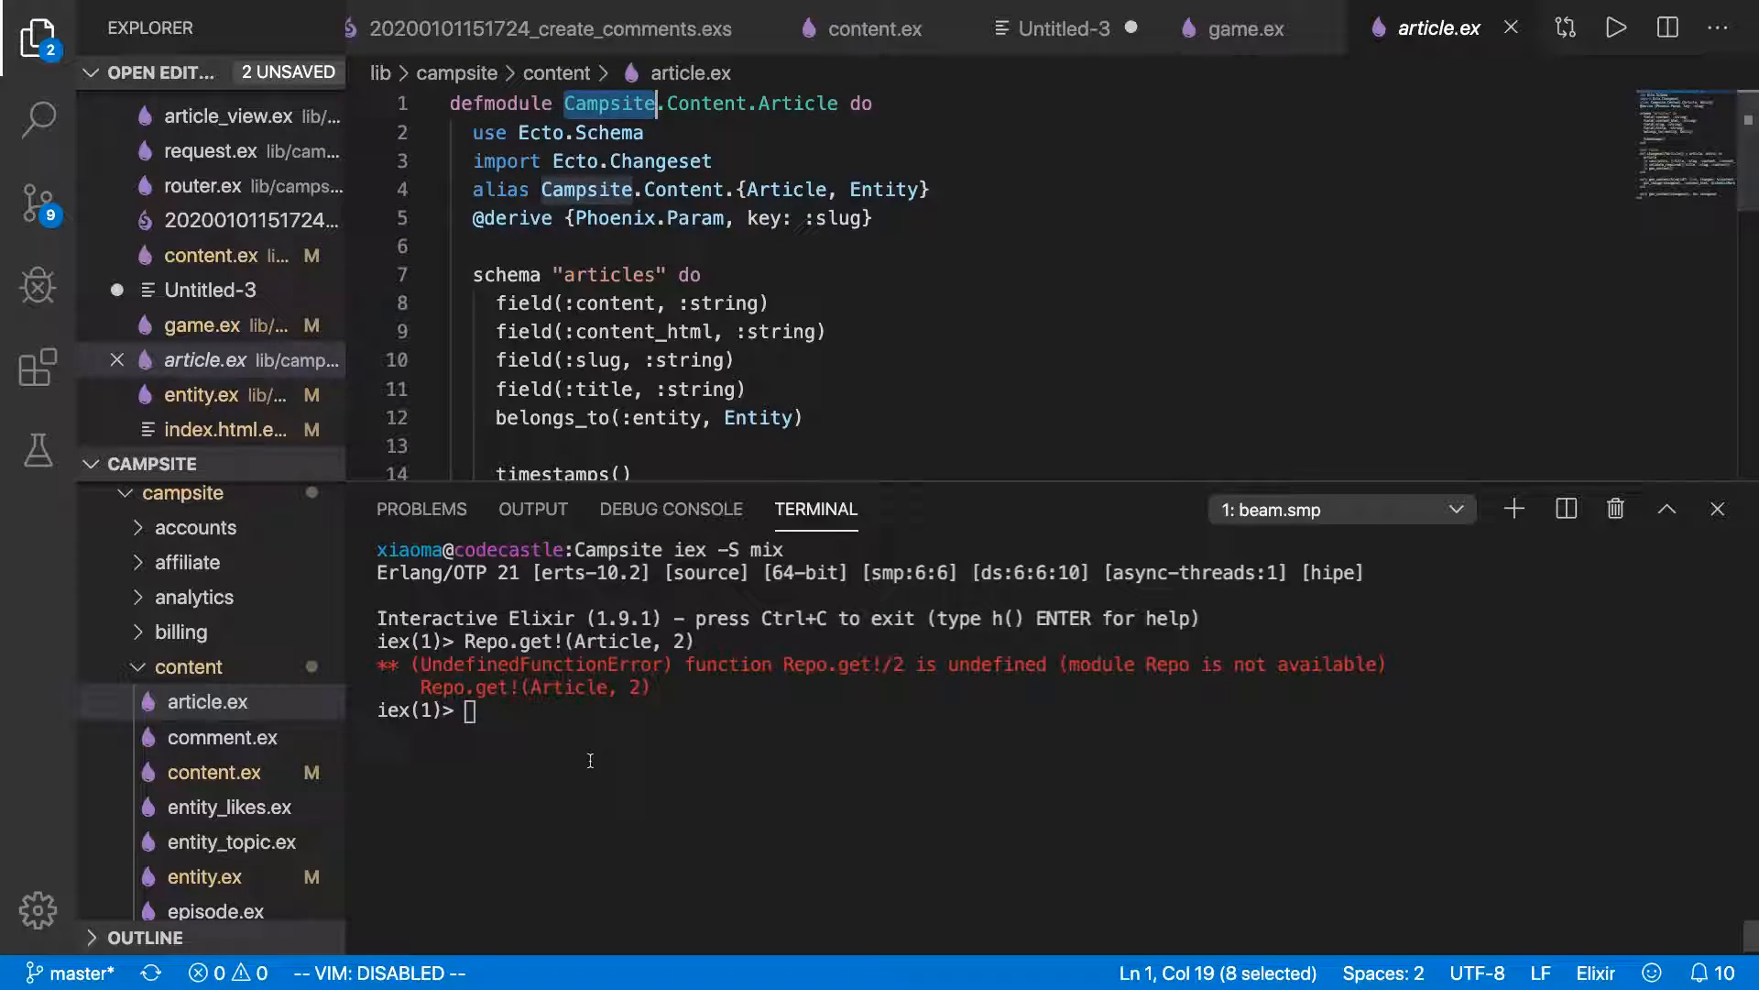
{"action": "type", "text": "Campsite."}
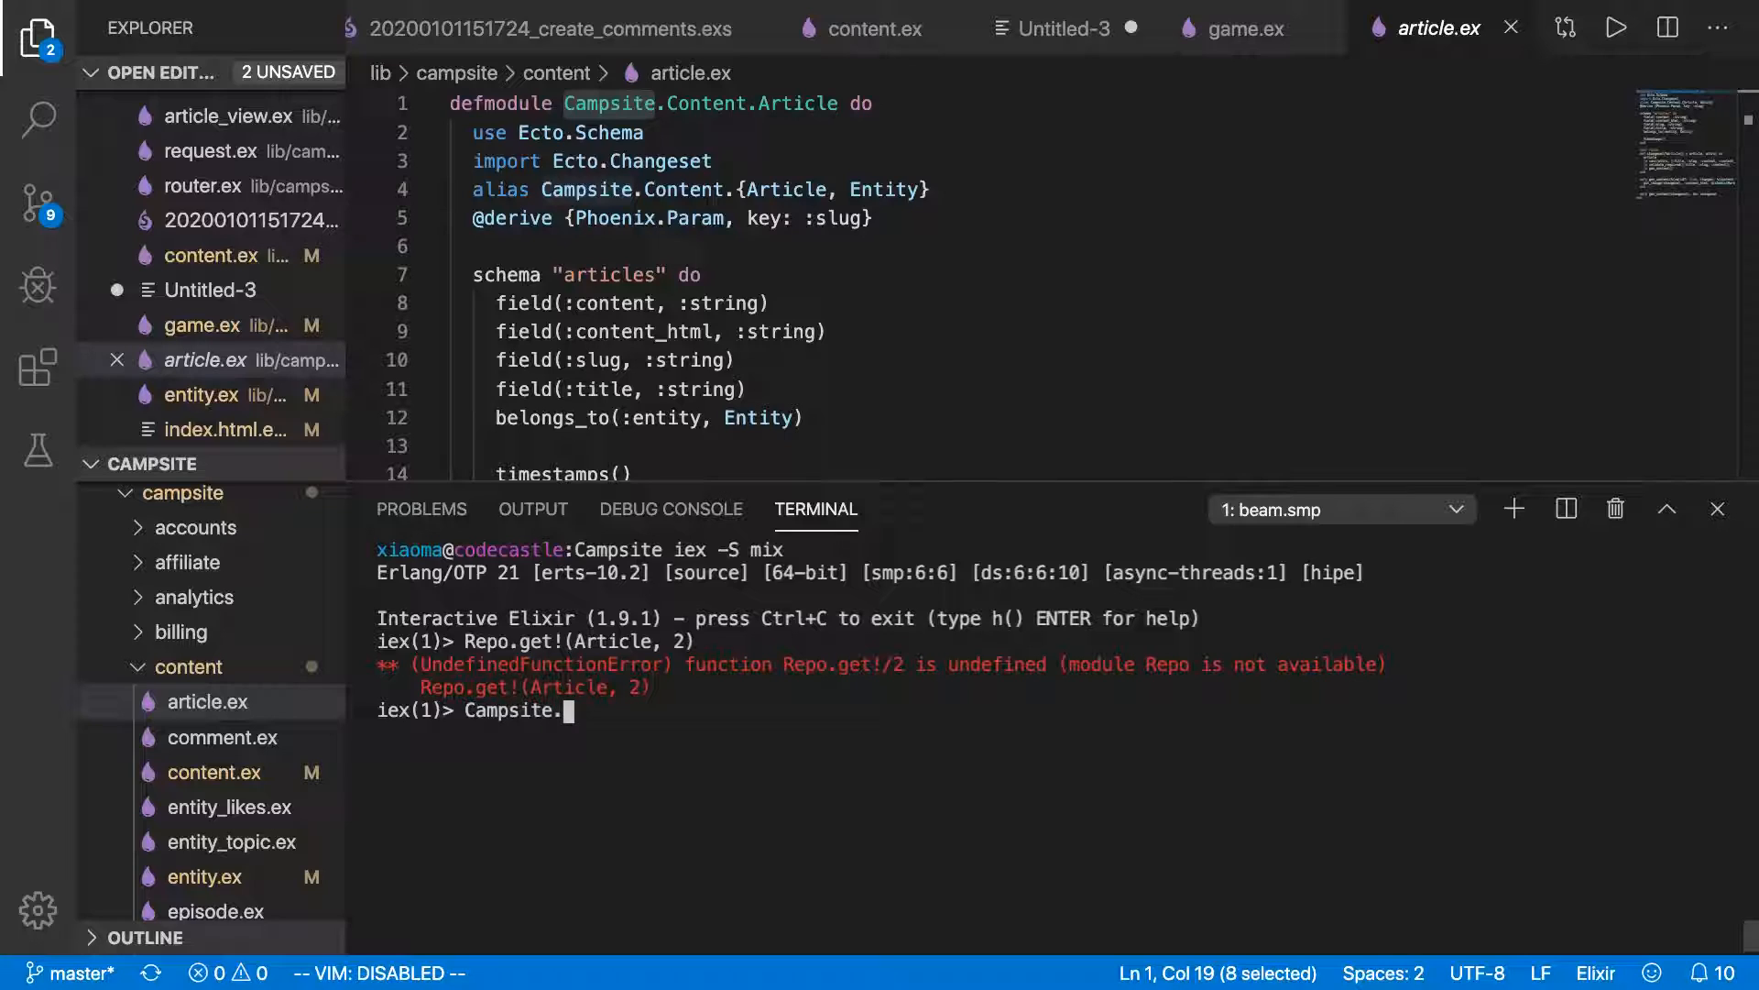
{"action": "type", "text": "Repo.get"}
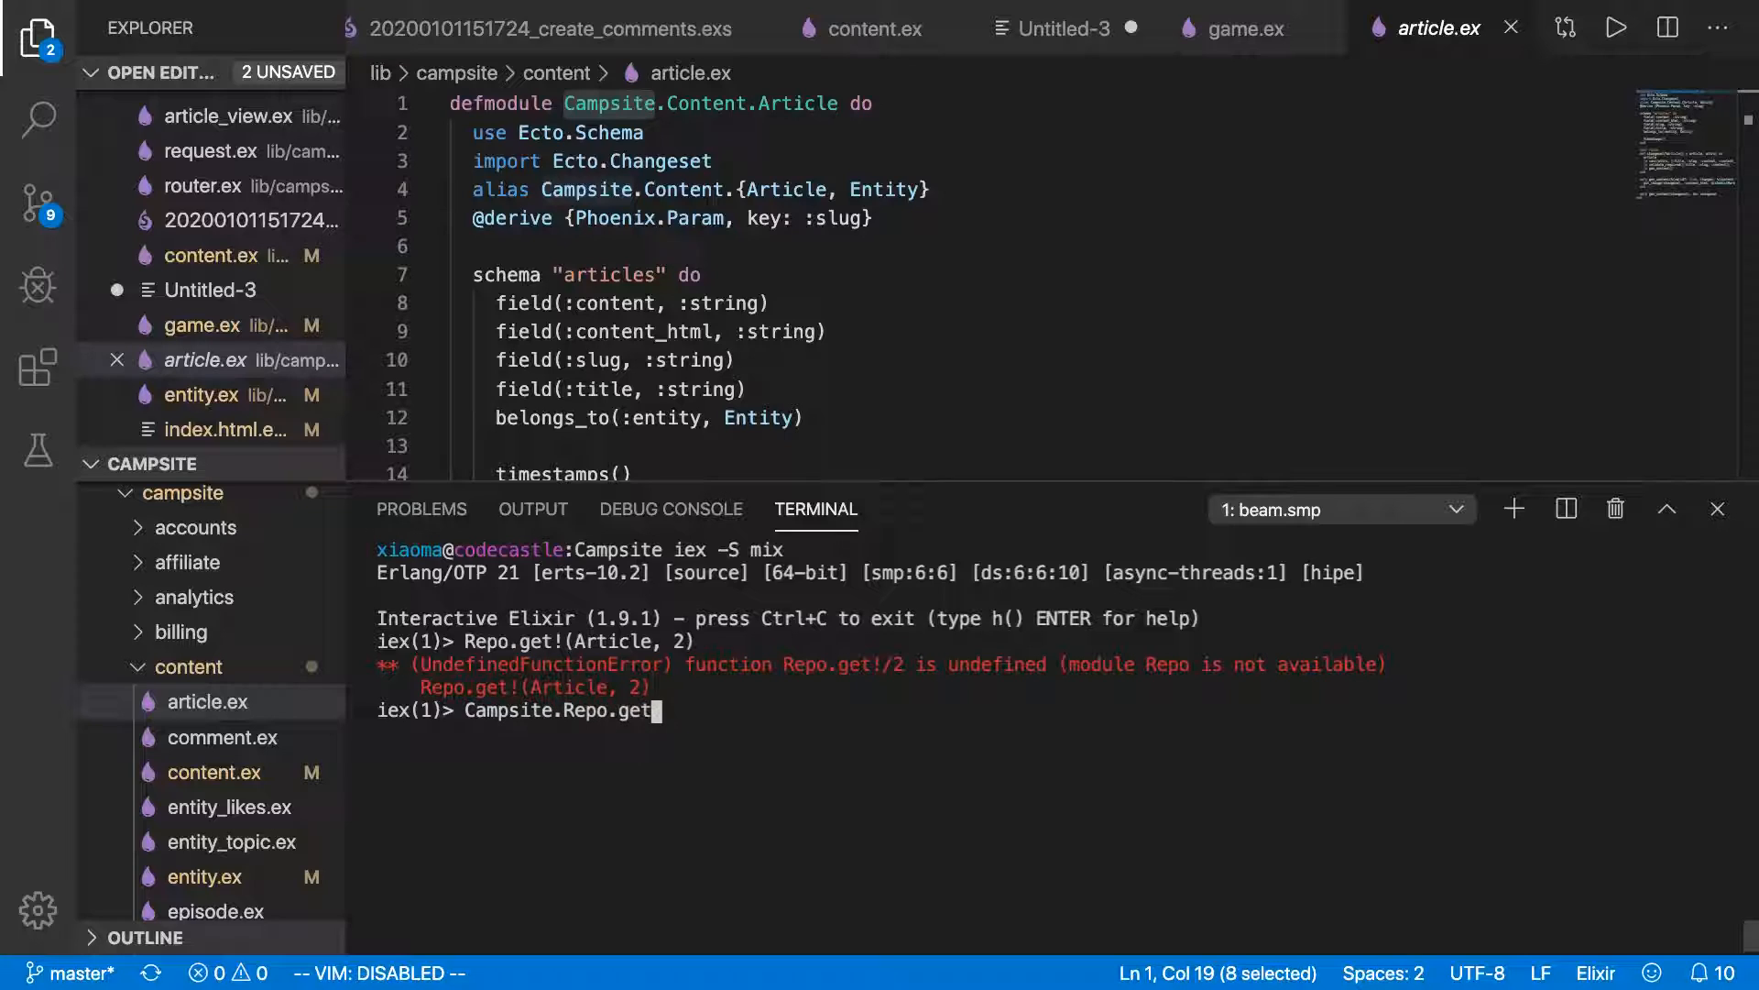
{"action": "type", "text": "!(Article"}
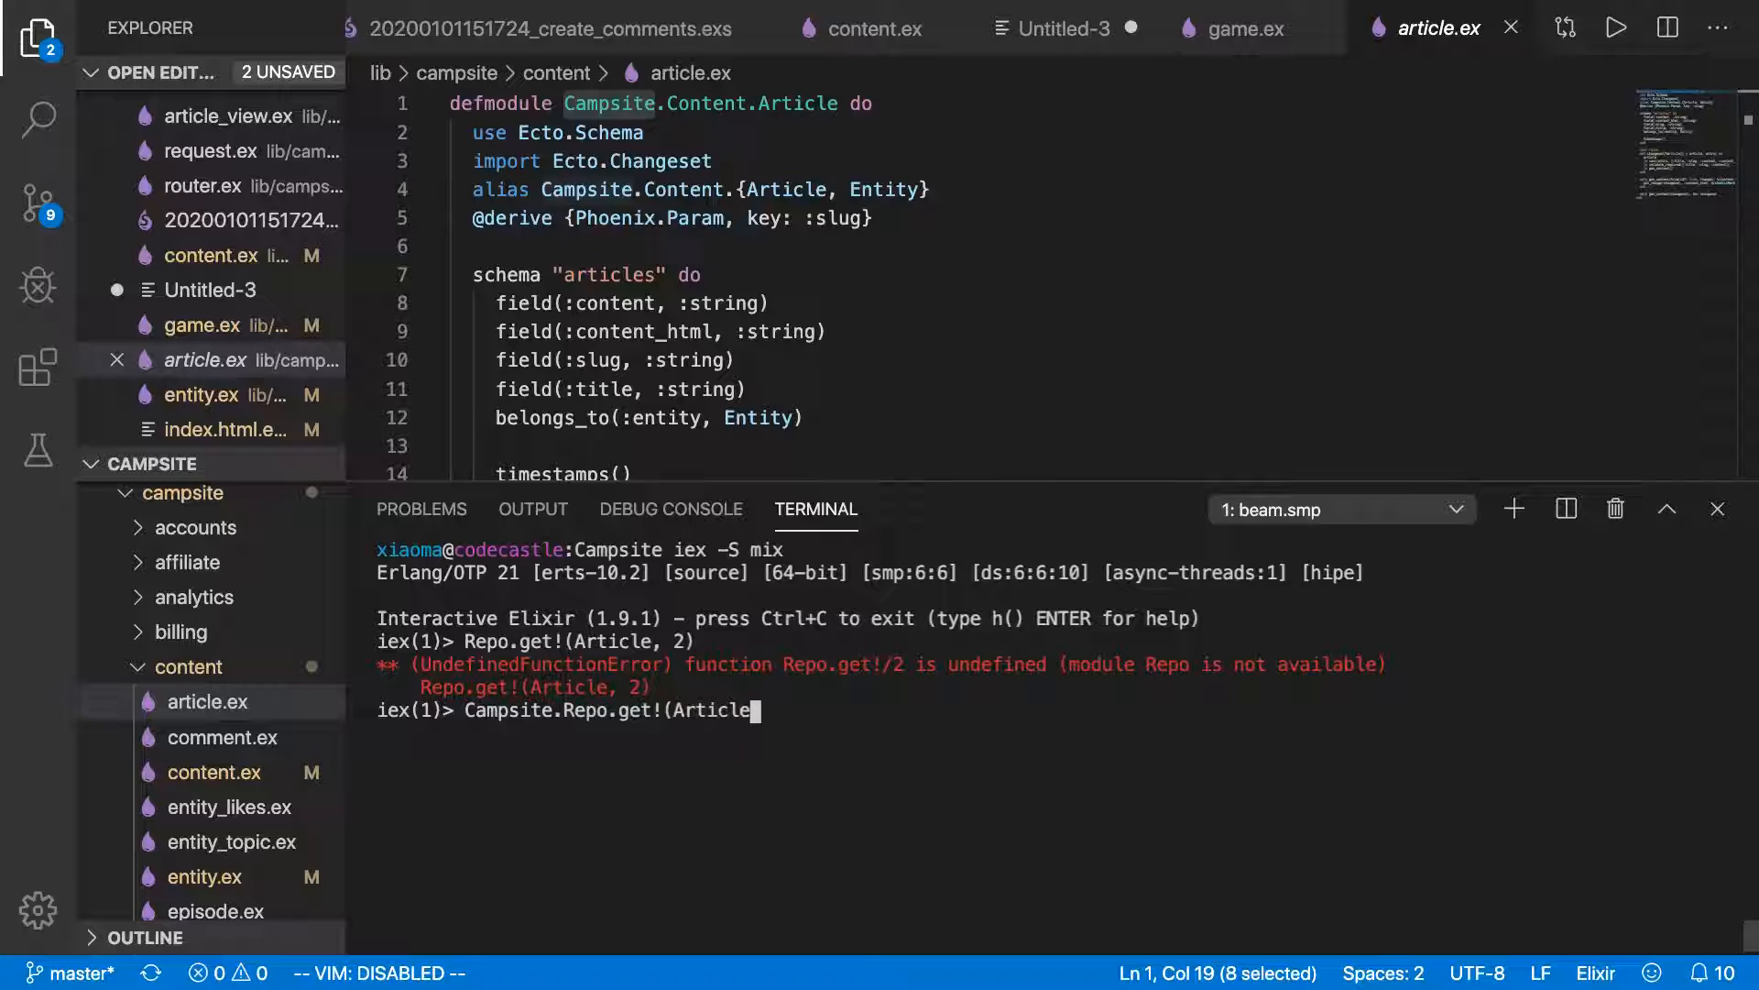
{"action": "key", "text": "Return"}
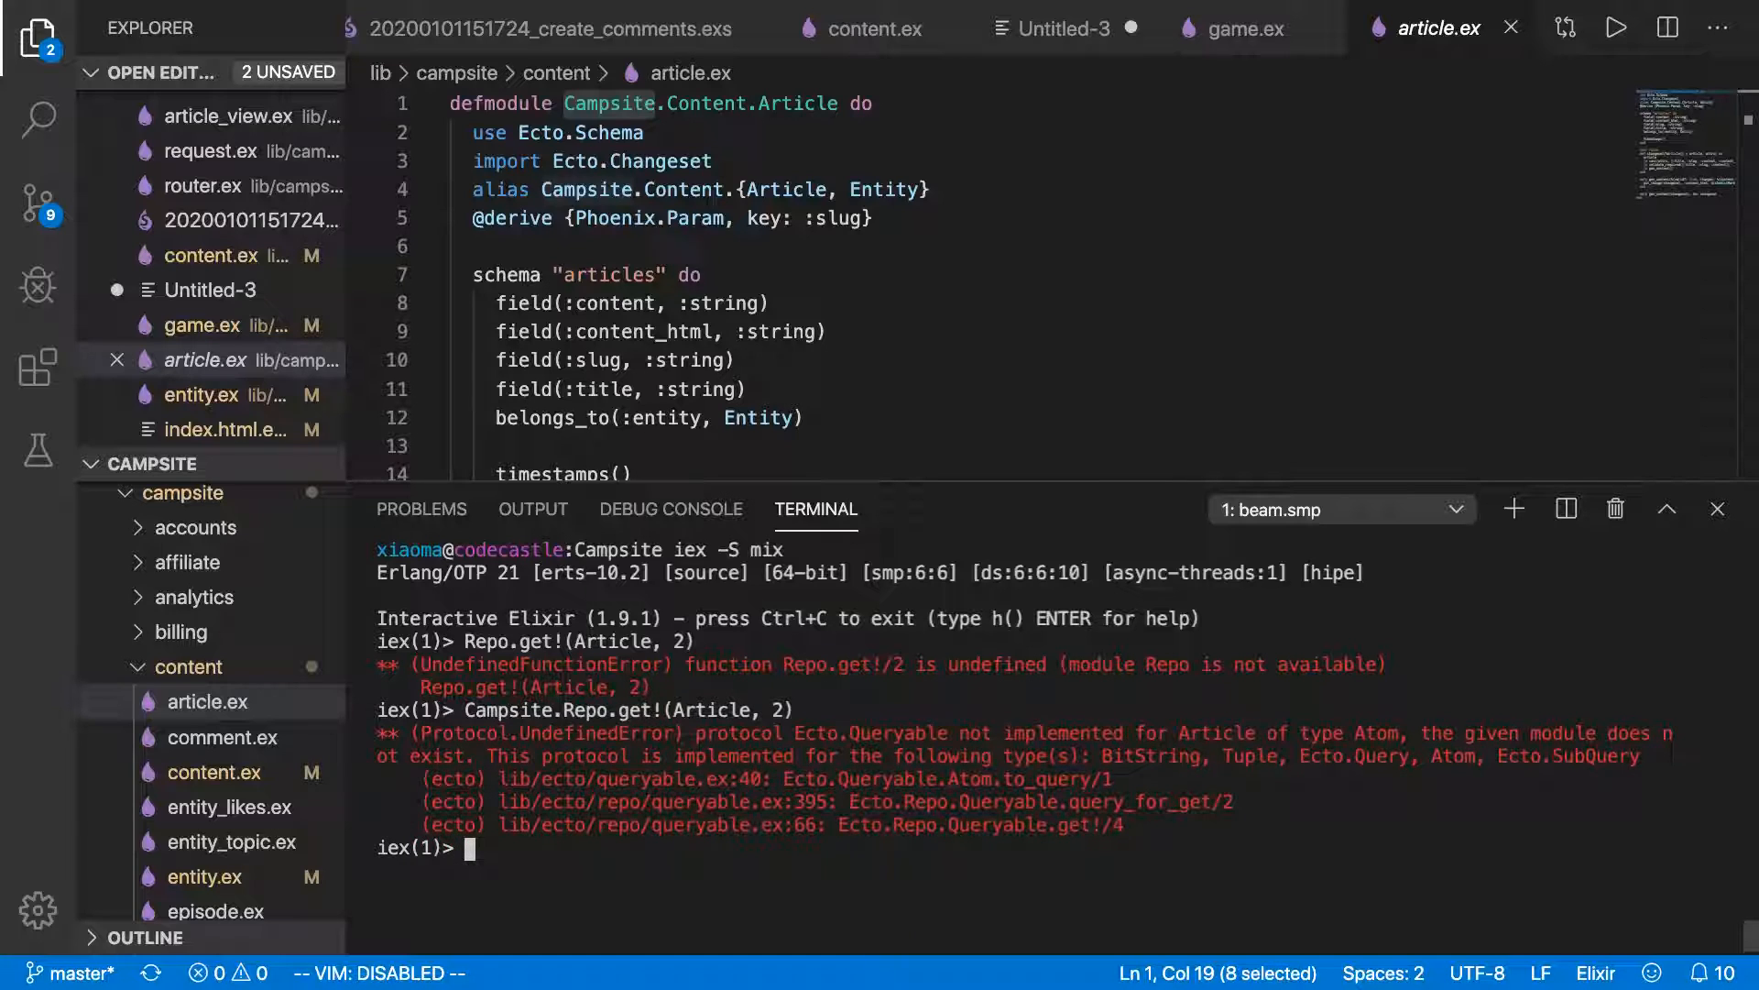
{"action": "left_click", "coordinate": [782, 104]}
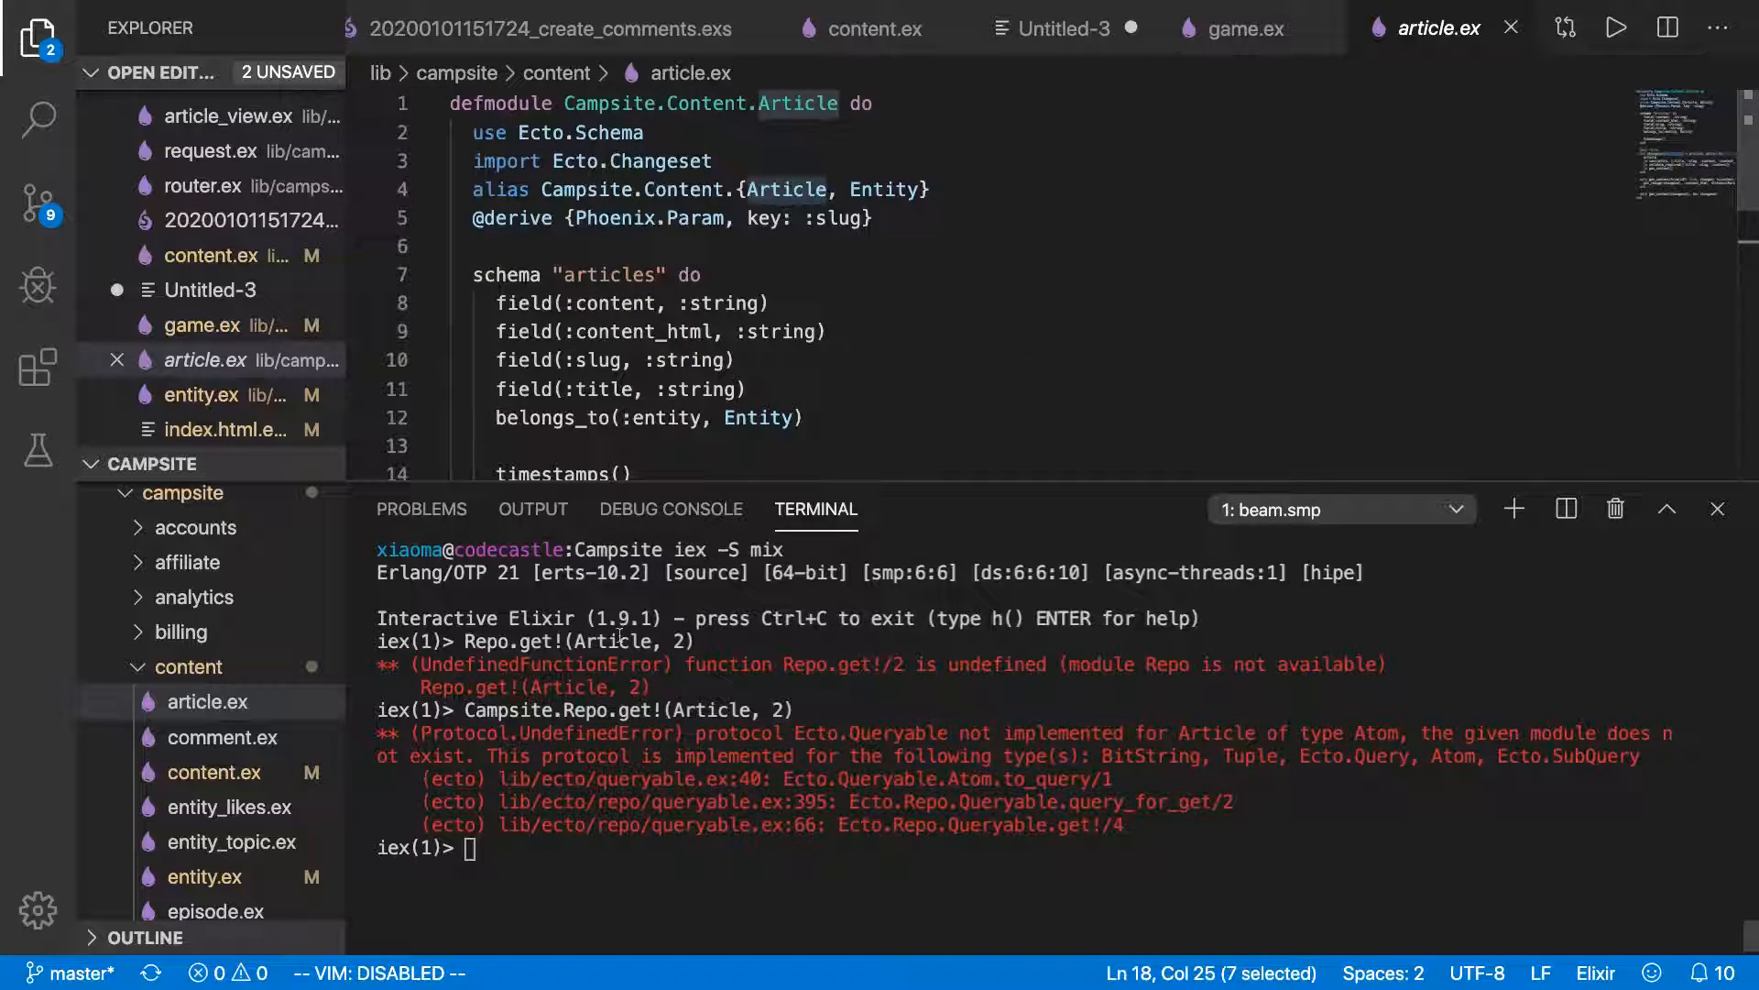
{"action": "mouse_move", "coordinate": [696, 28]}
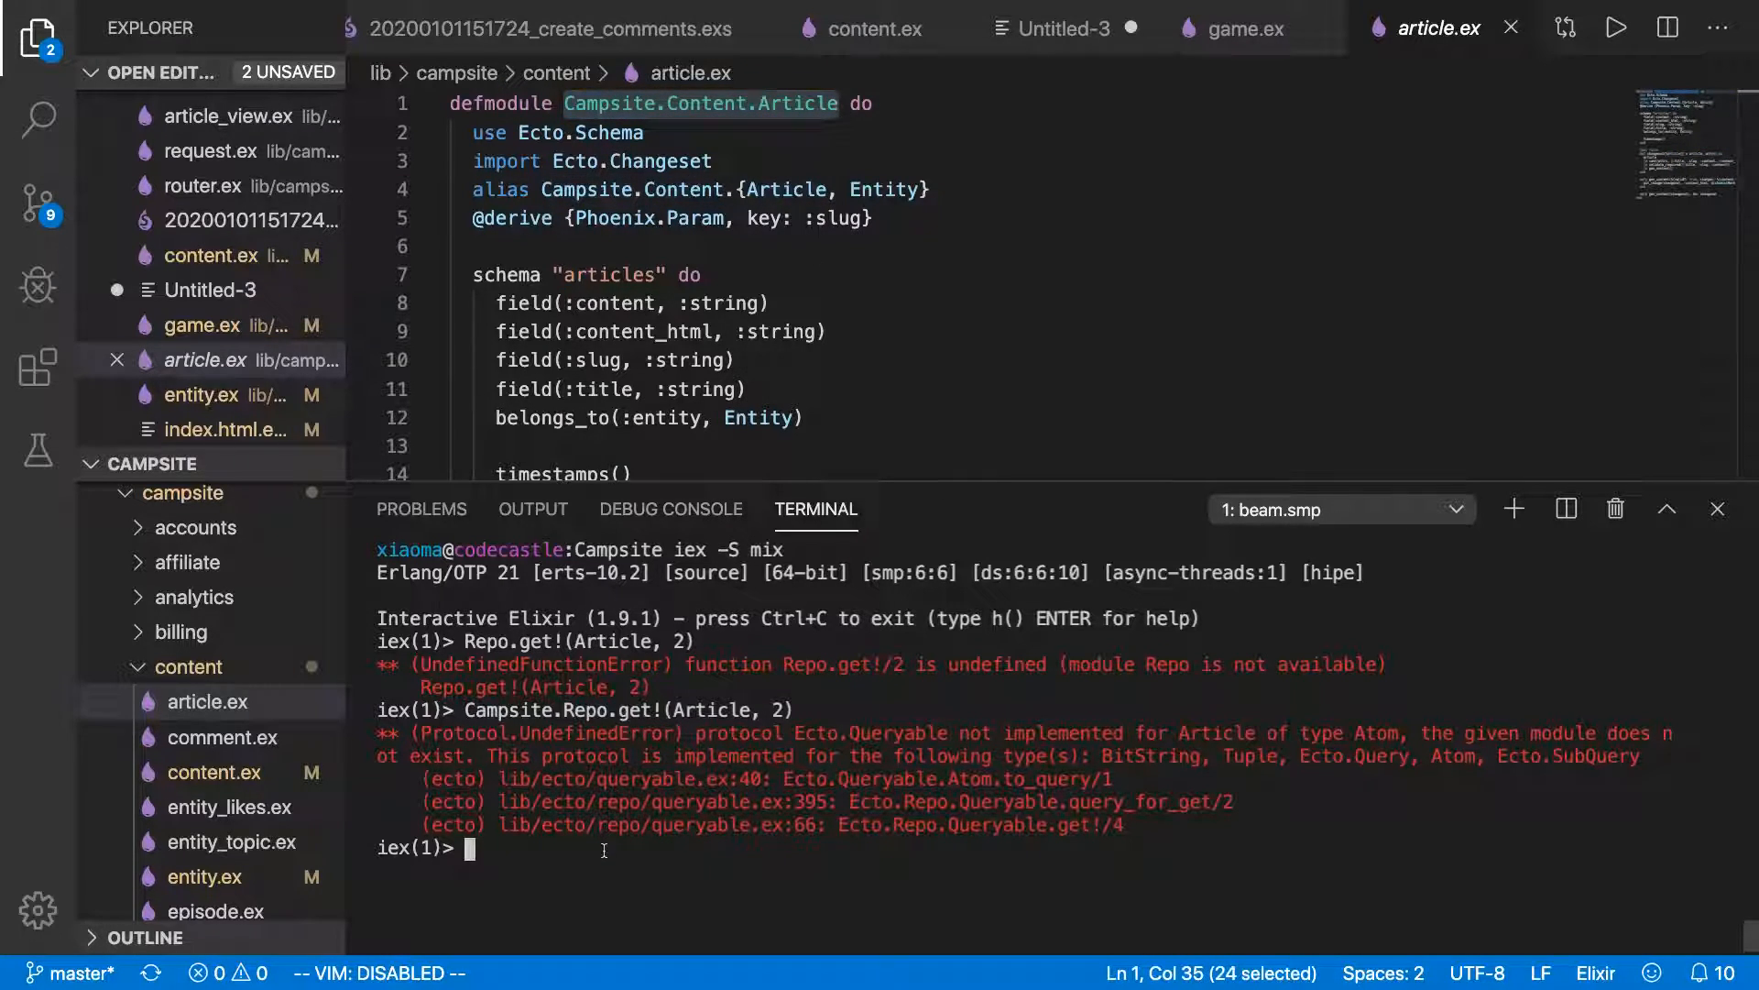
Run Campsite.Repo.get!(Campsite.Content.Article, 2), returning 'Elixir maps made effortless'.
{"action": "type", "text": "Campsite.Repo.get!(Article, 2)"}
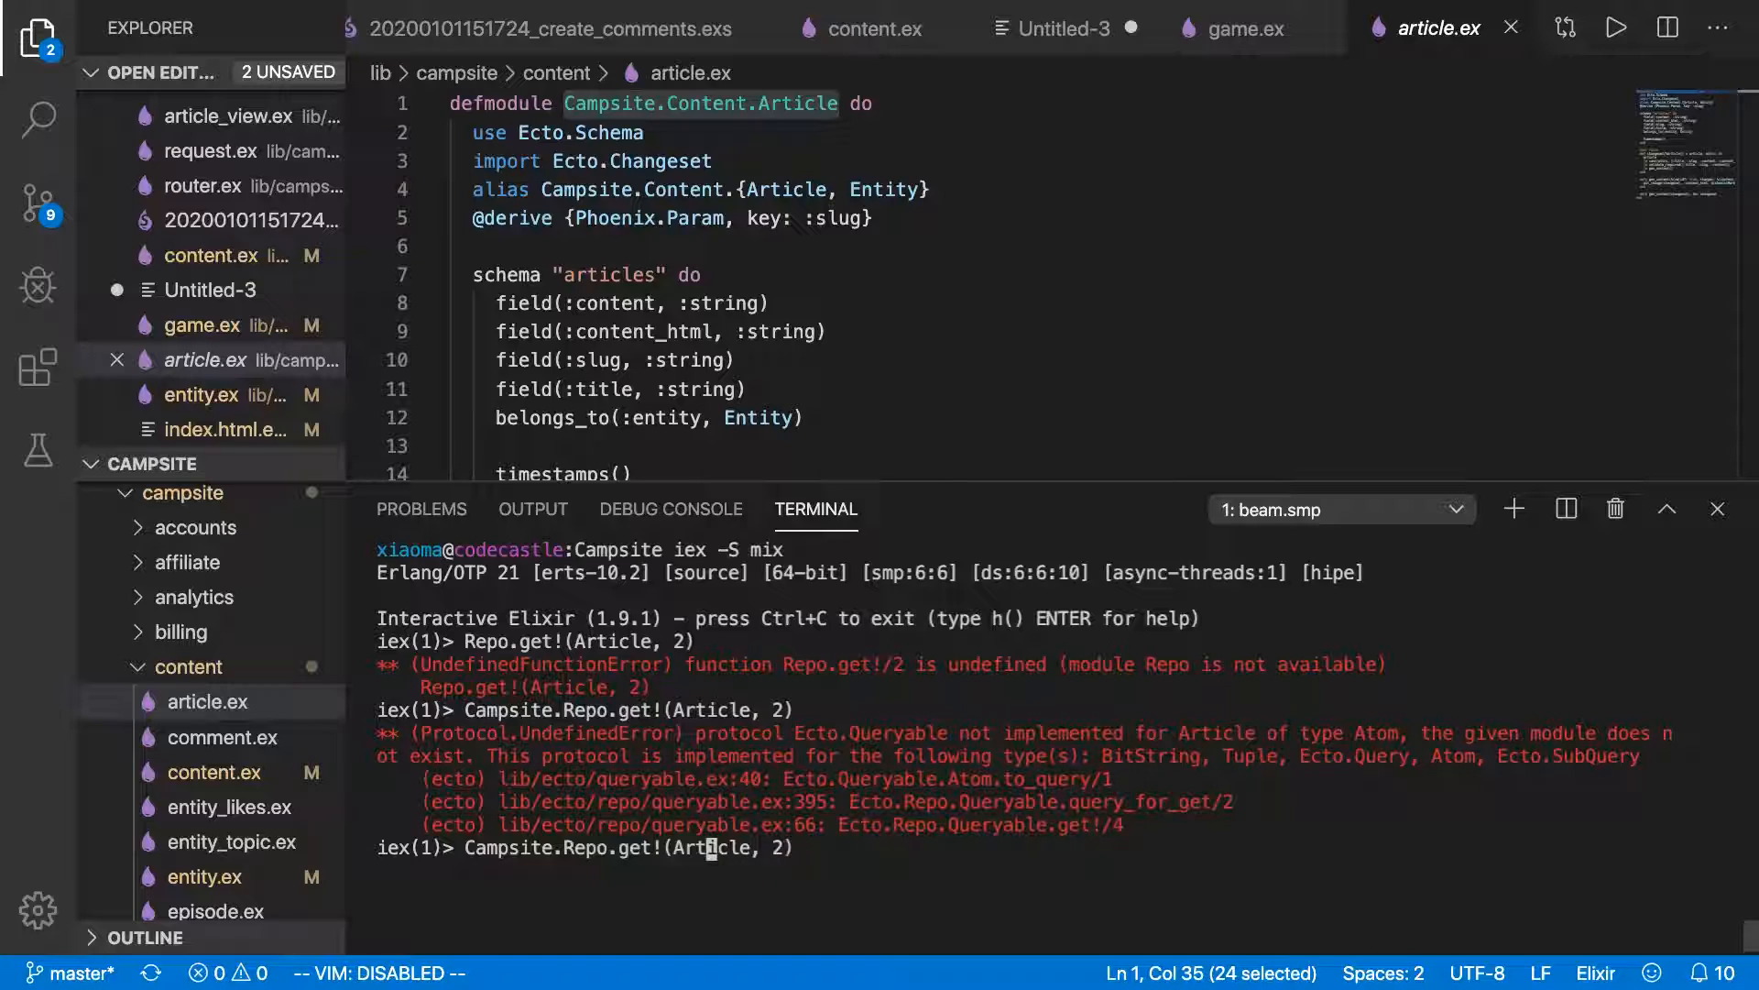
{"action": "type", "text": "Campsite.C"}
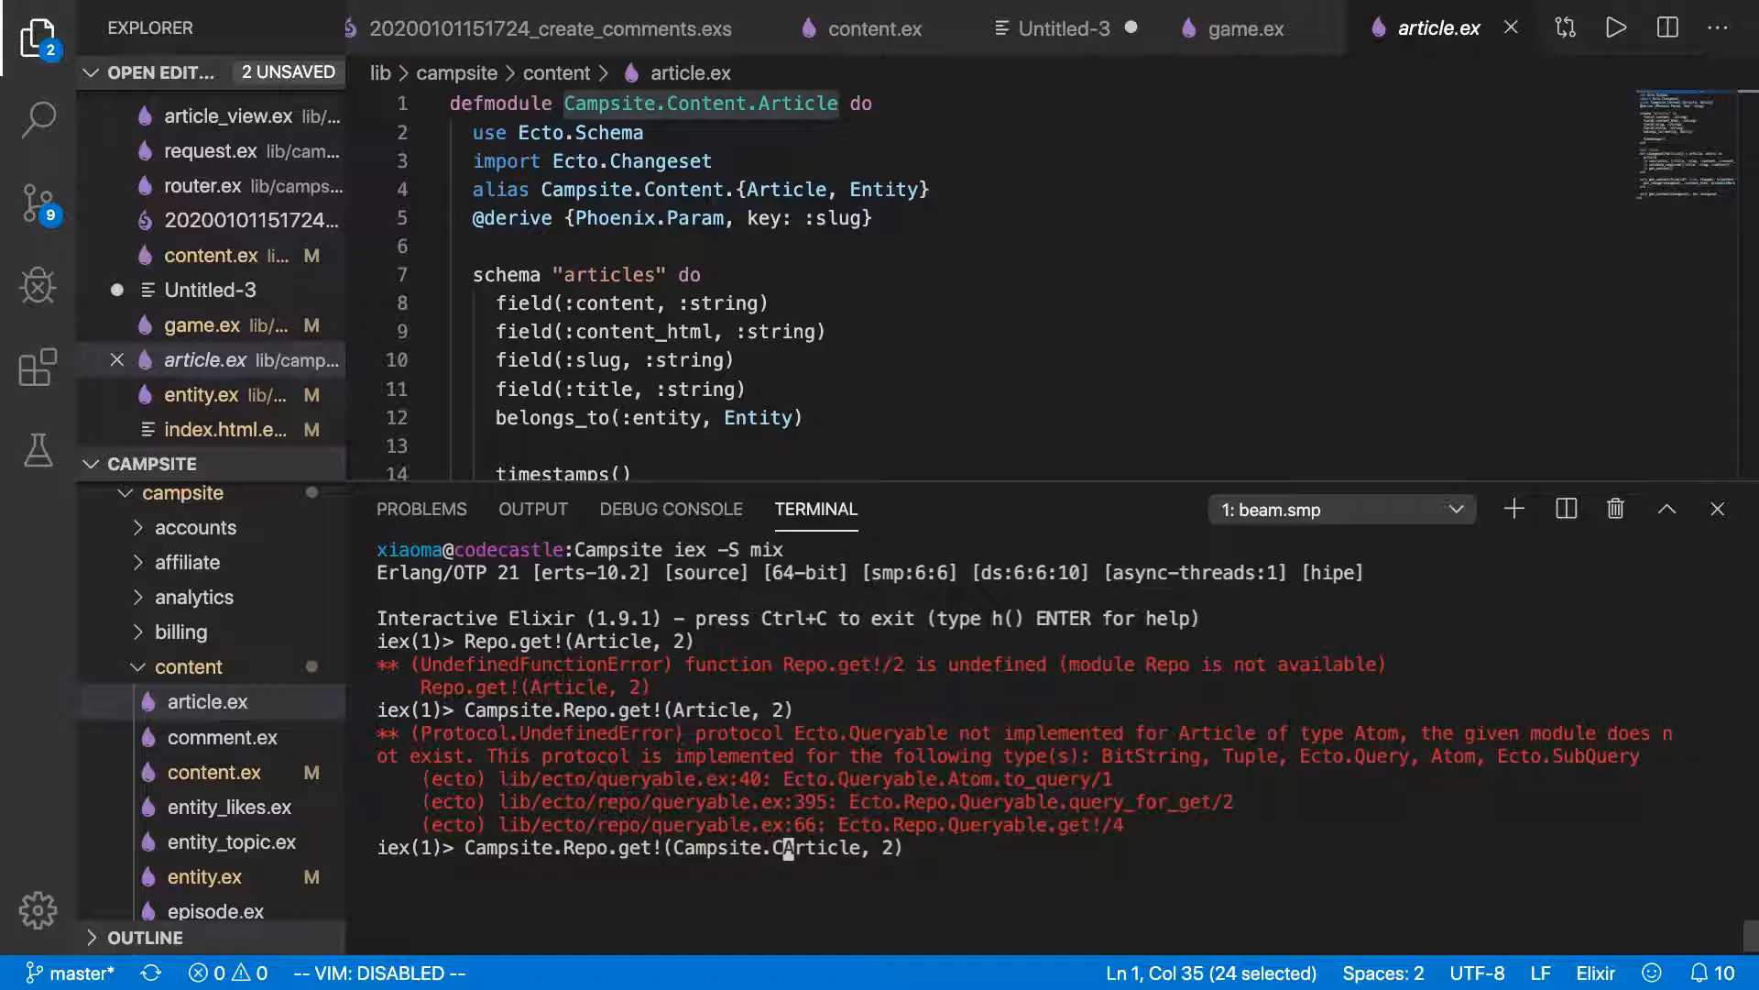
{"action": "type", "text": "ontent."}
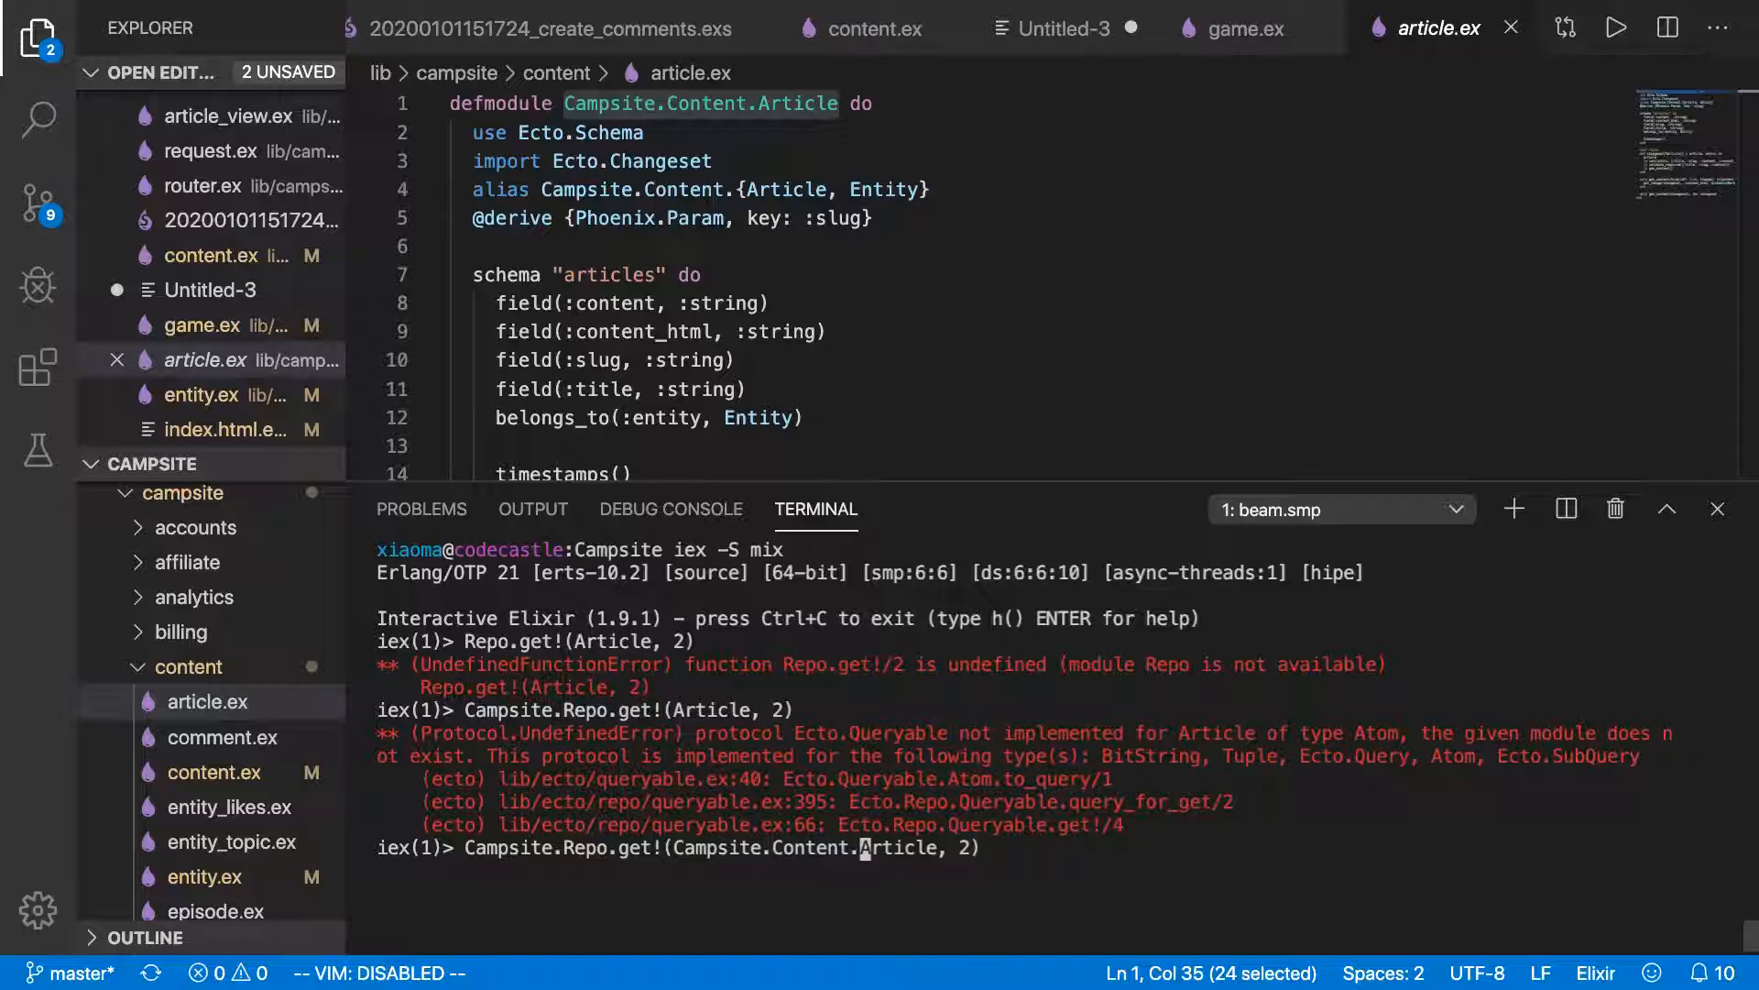
{"action": "key", "text": "Return"}
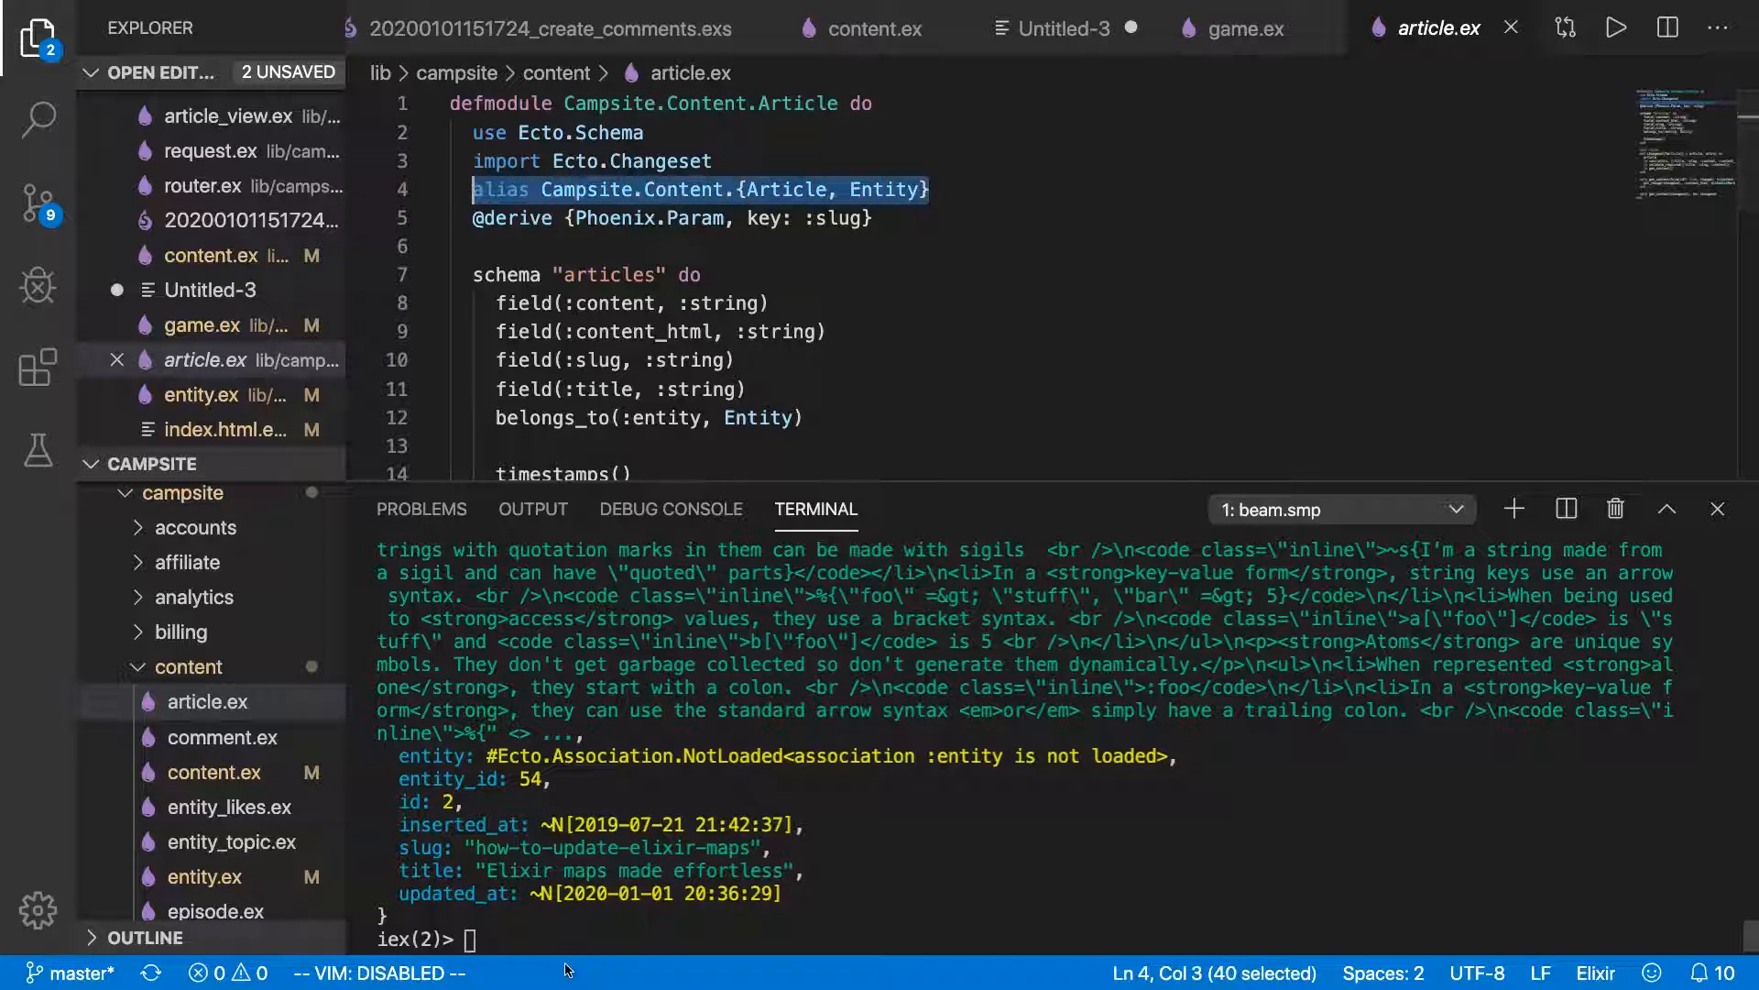
Draft alias lines for Campsite.Repo and Content at the IEx prompt.
{"action": "type", "text": "alias C"}
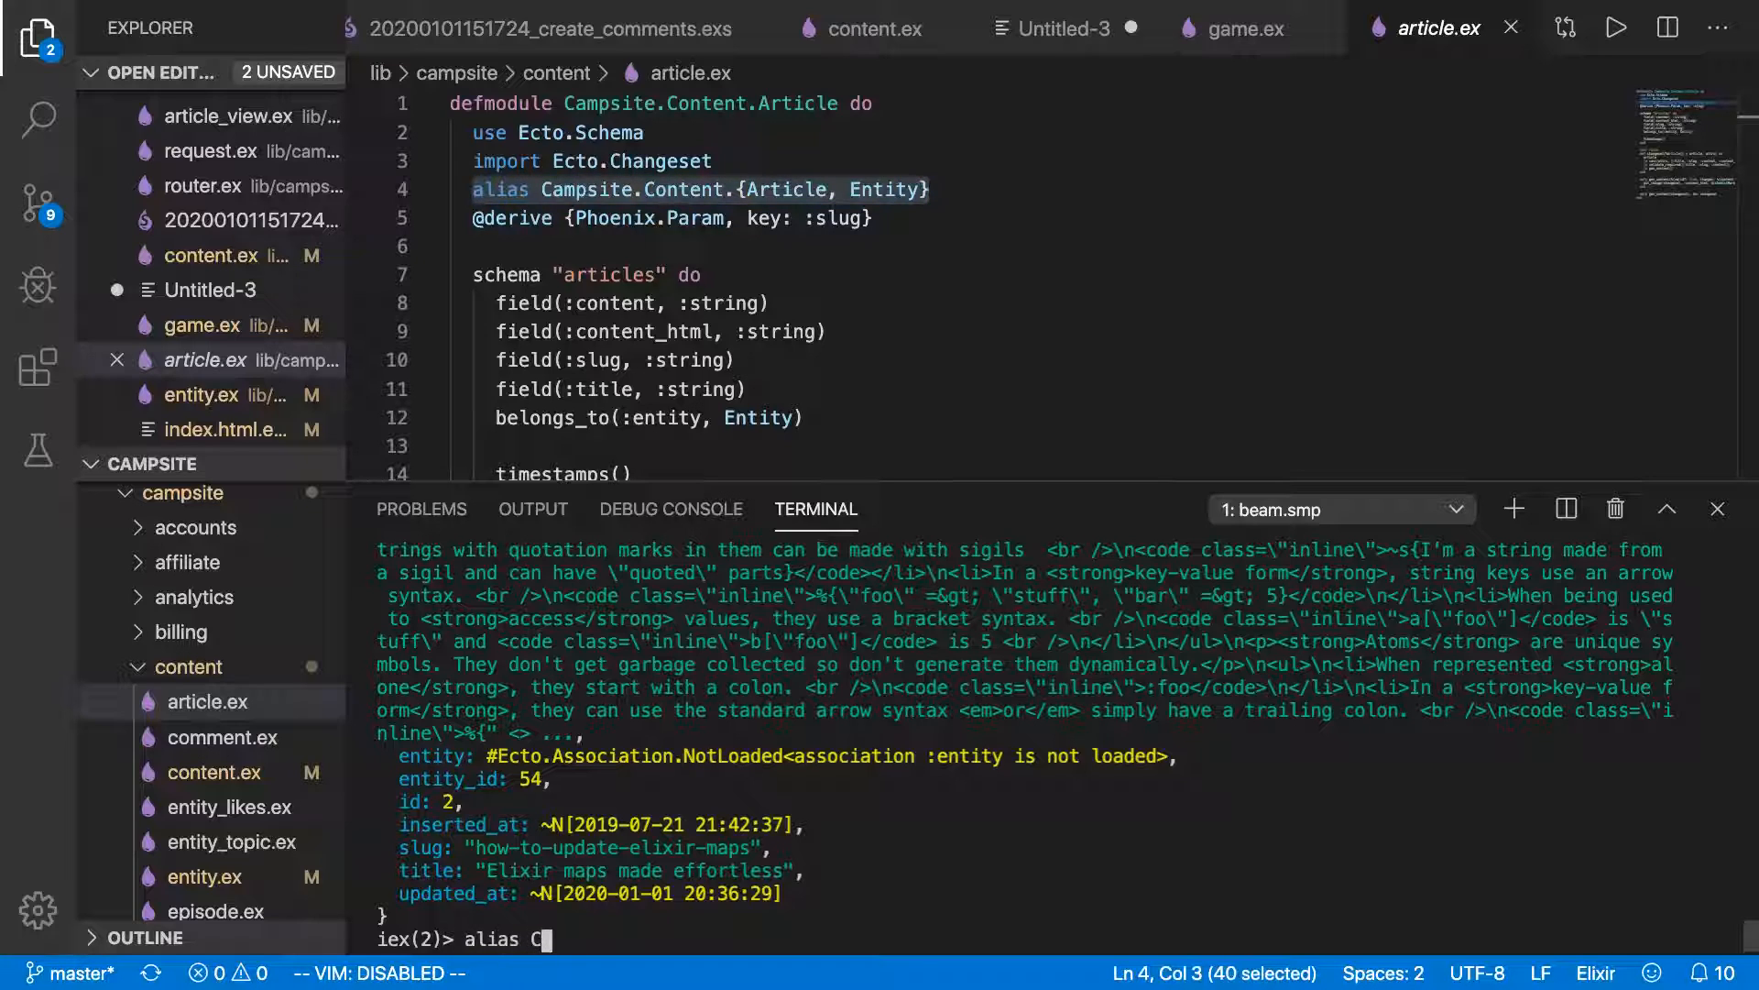
{"action": "type", "text": "ampsite.Repo"}
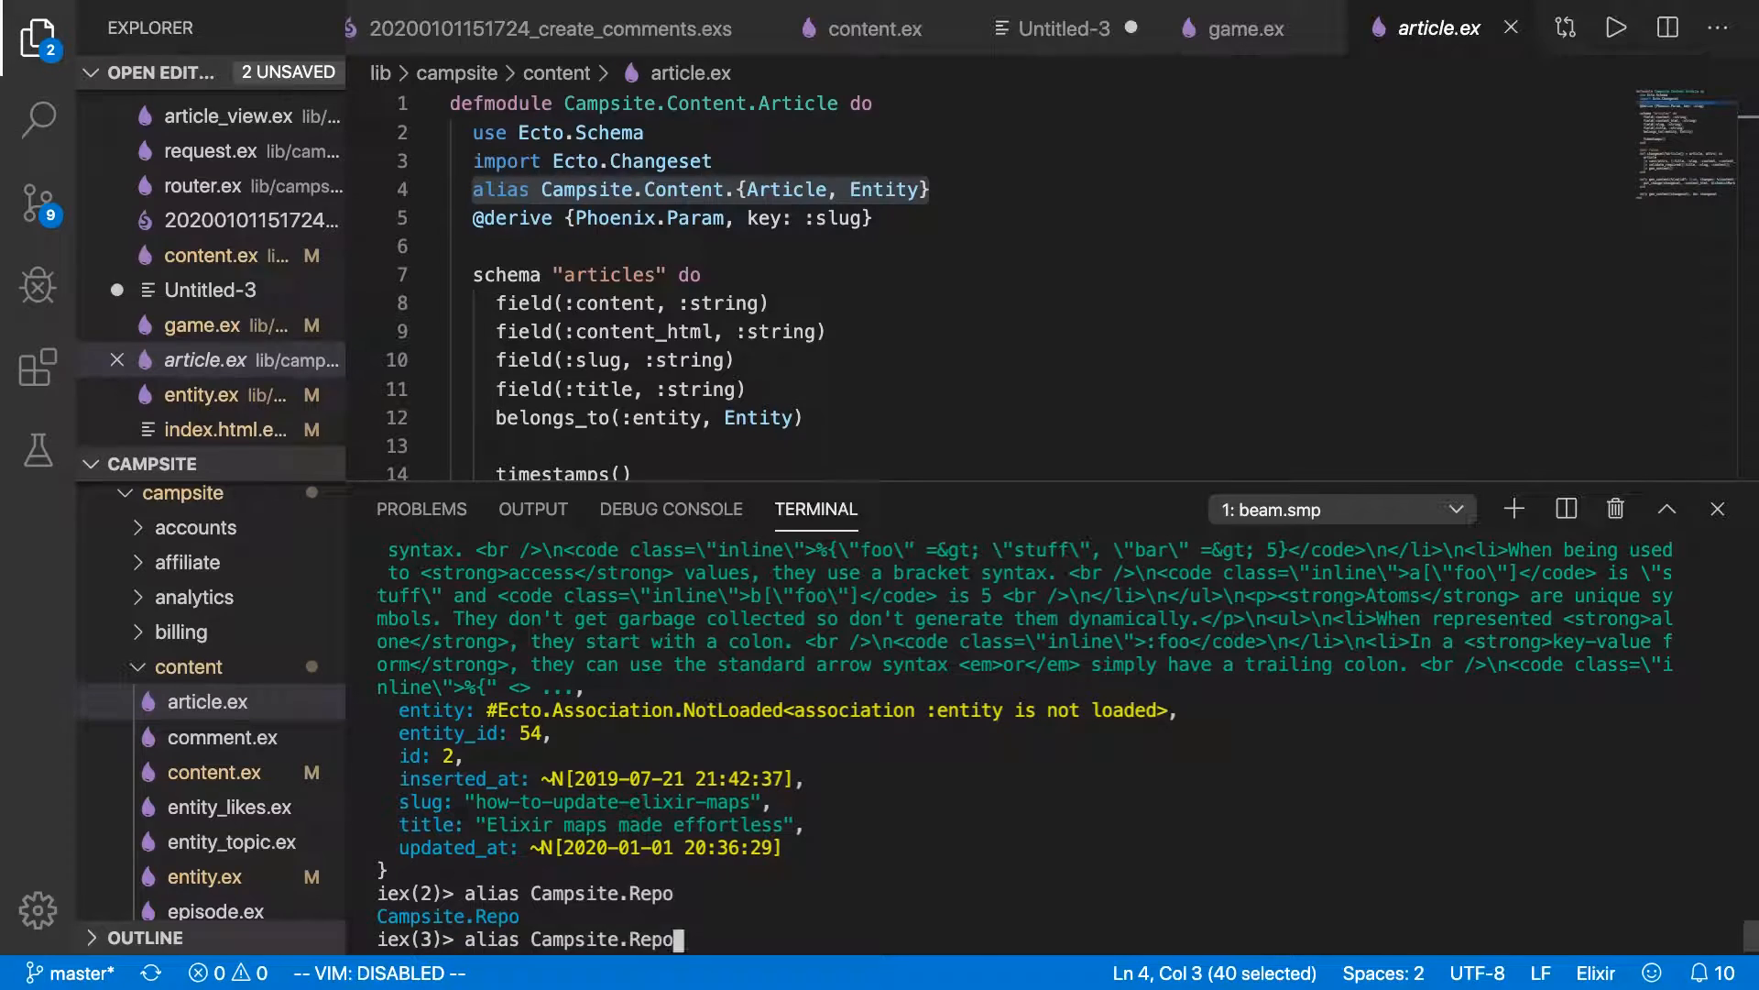
{"action": "type", "text": "Campsite.Repo.get!(Campsite.Content.Article, 2)"}
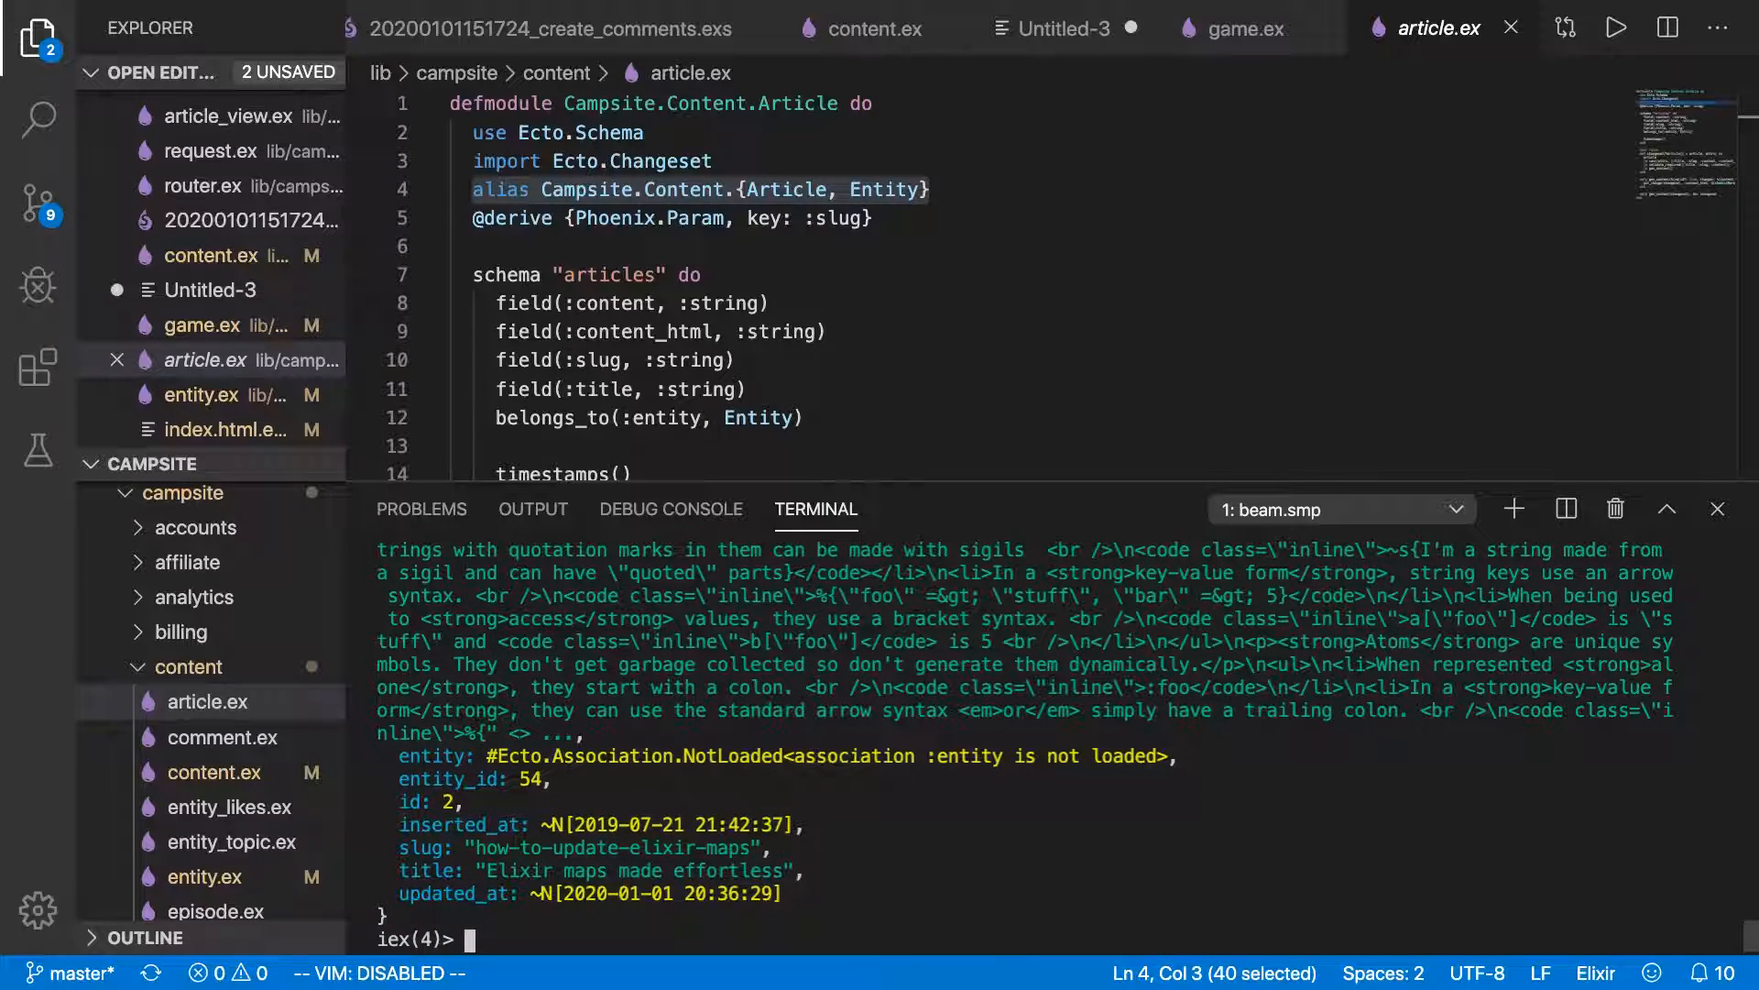
{"action": "type", "text": "alias Campsite.Repo"}
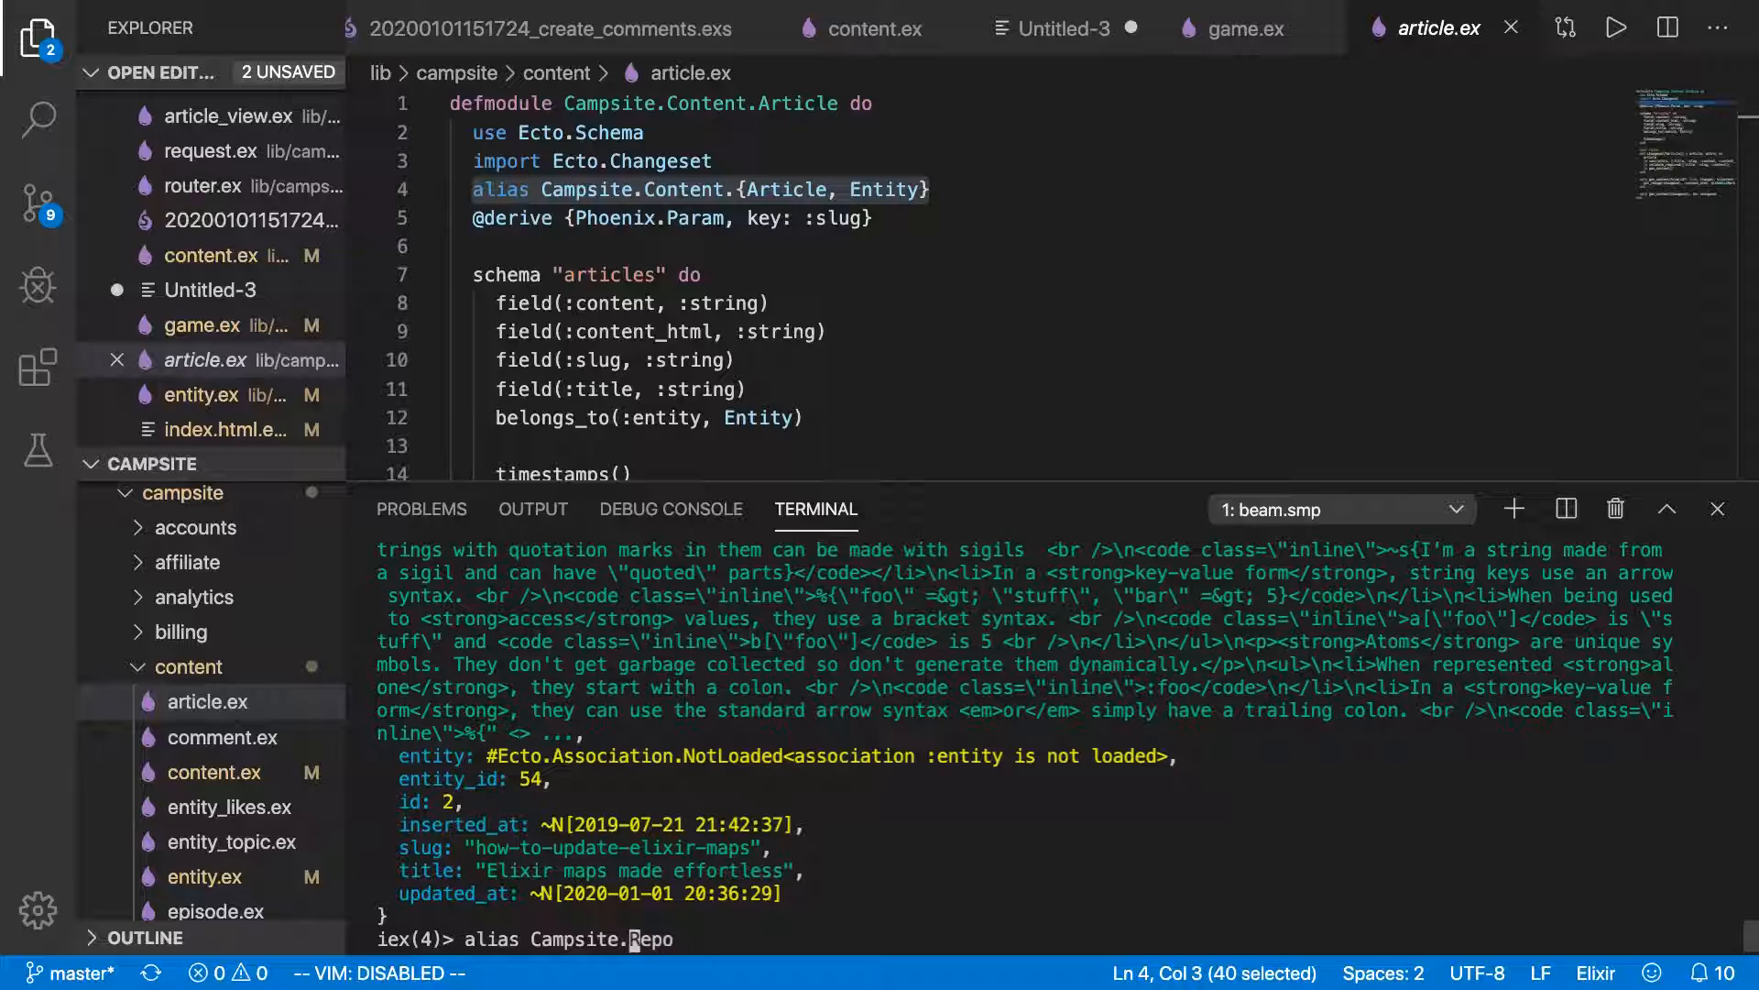
{"action": "type", "text": "{C"}
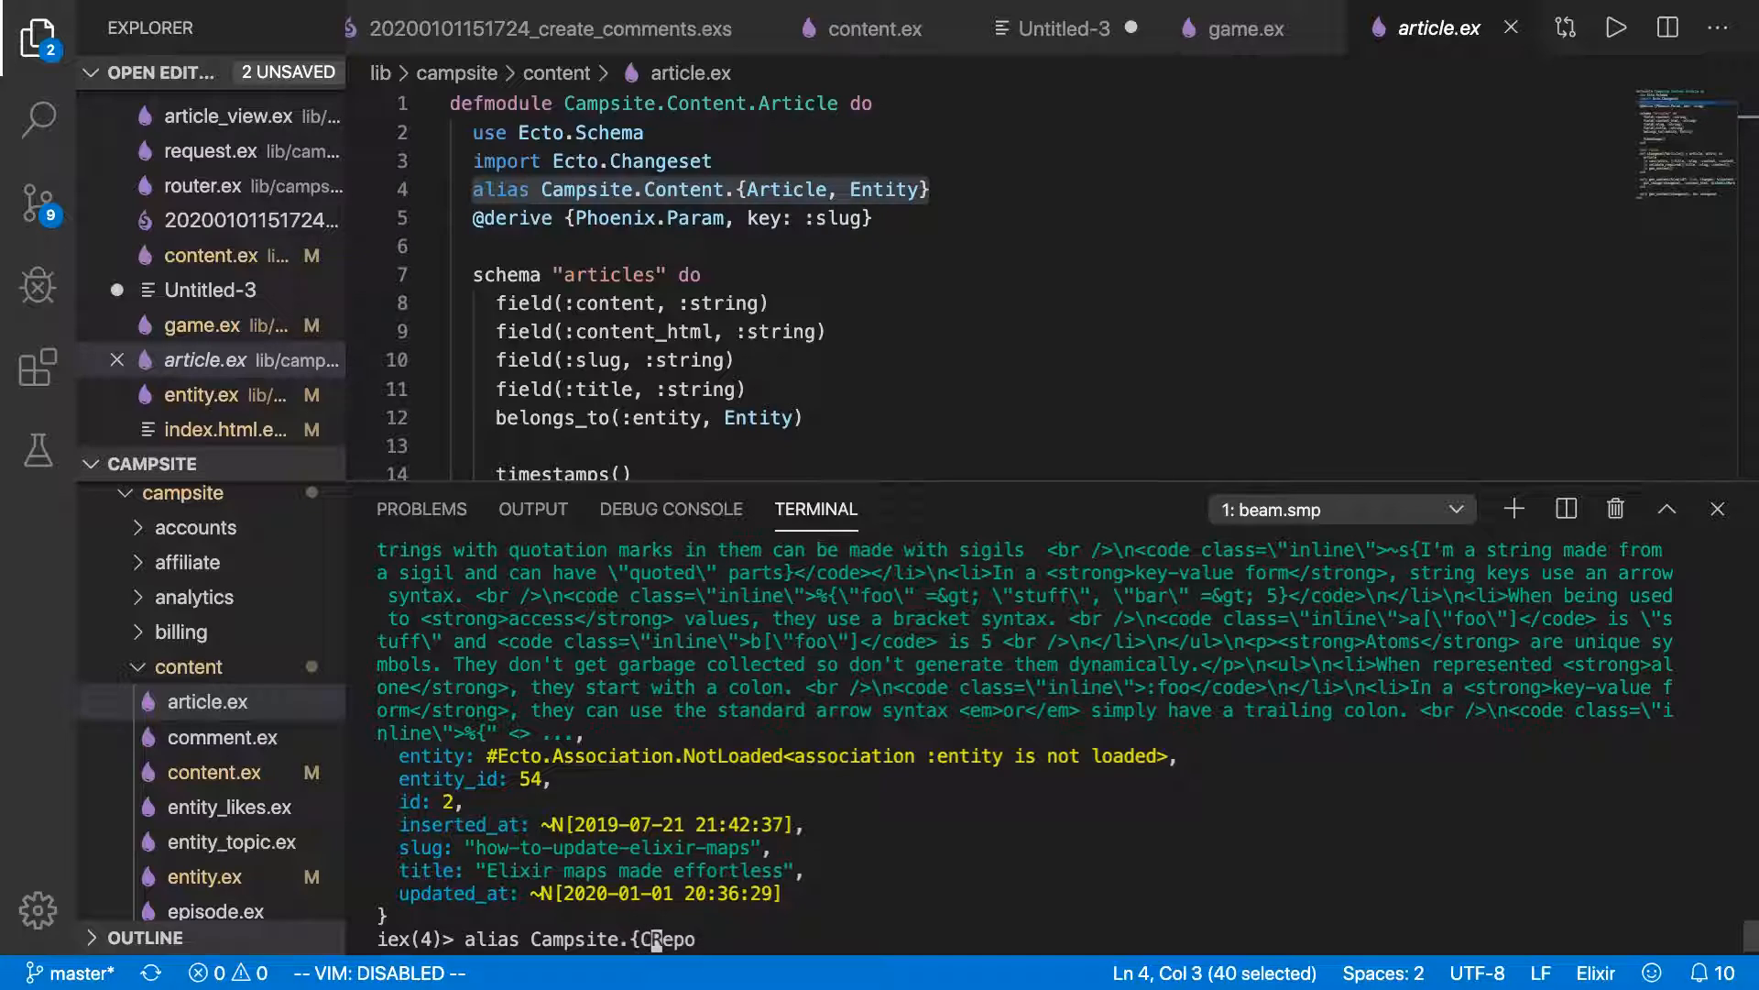
{"action": "type", "text": "ontent"}
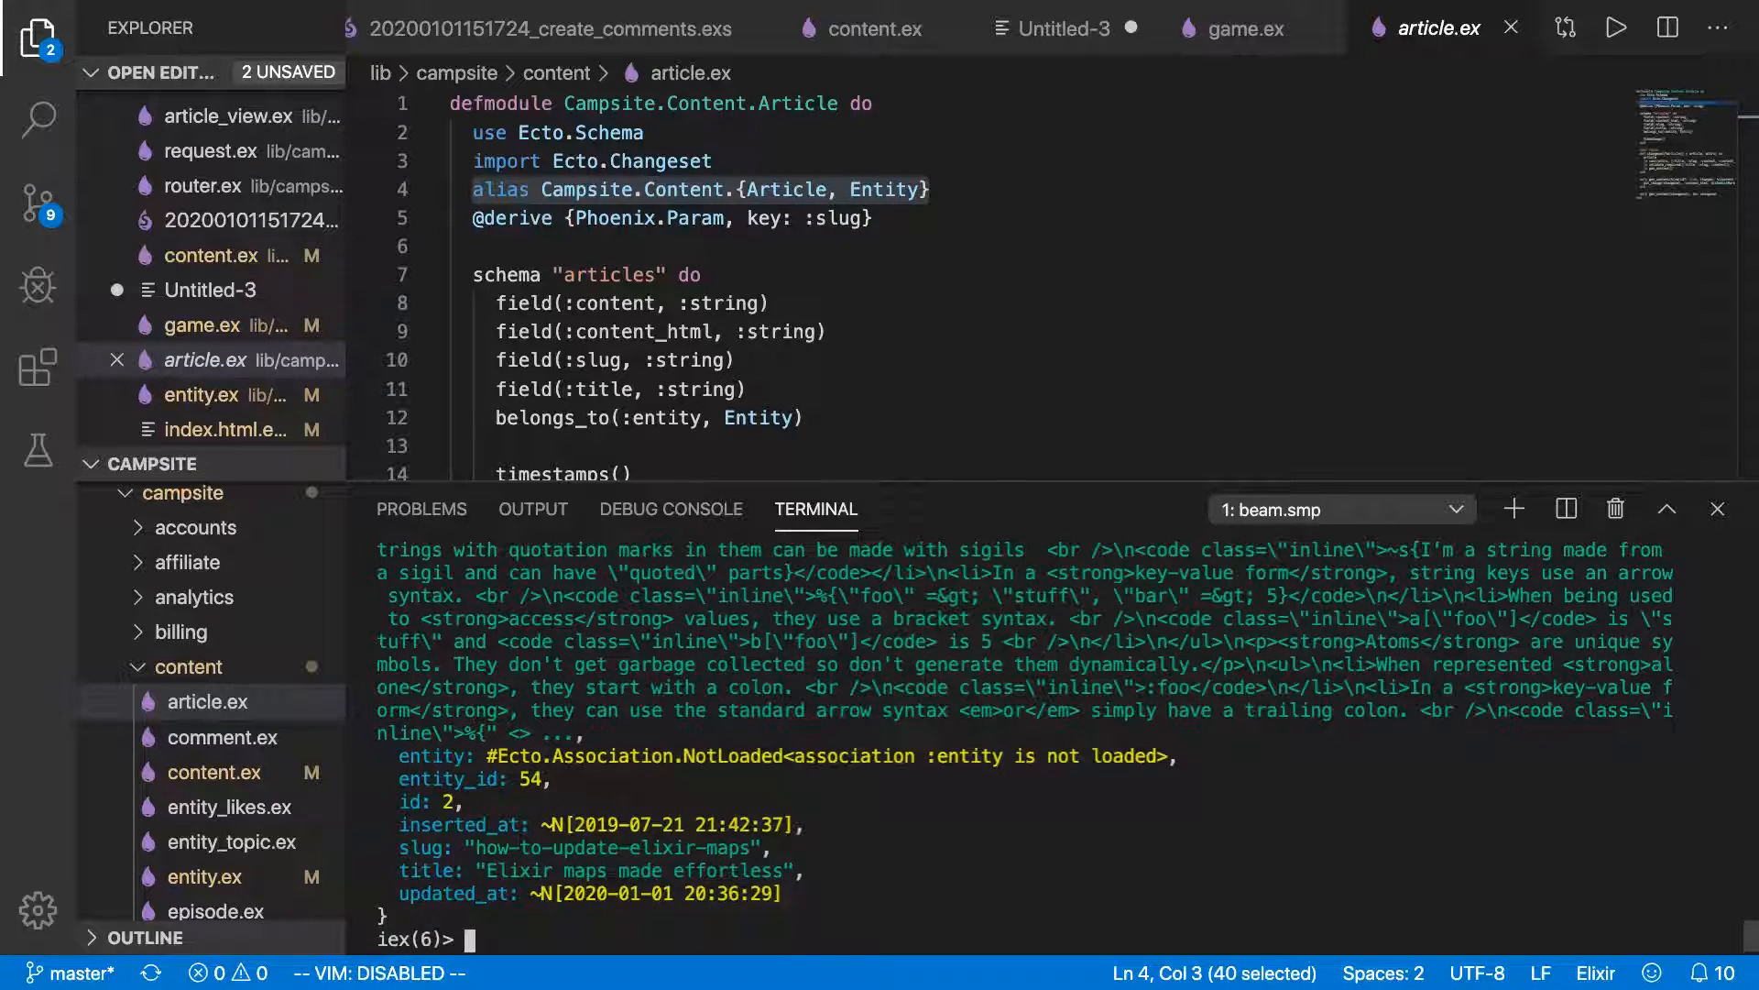
Enter alias Content.{Article, Episode} in IEx.
{"action": "type", "text": "alias"}
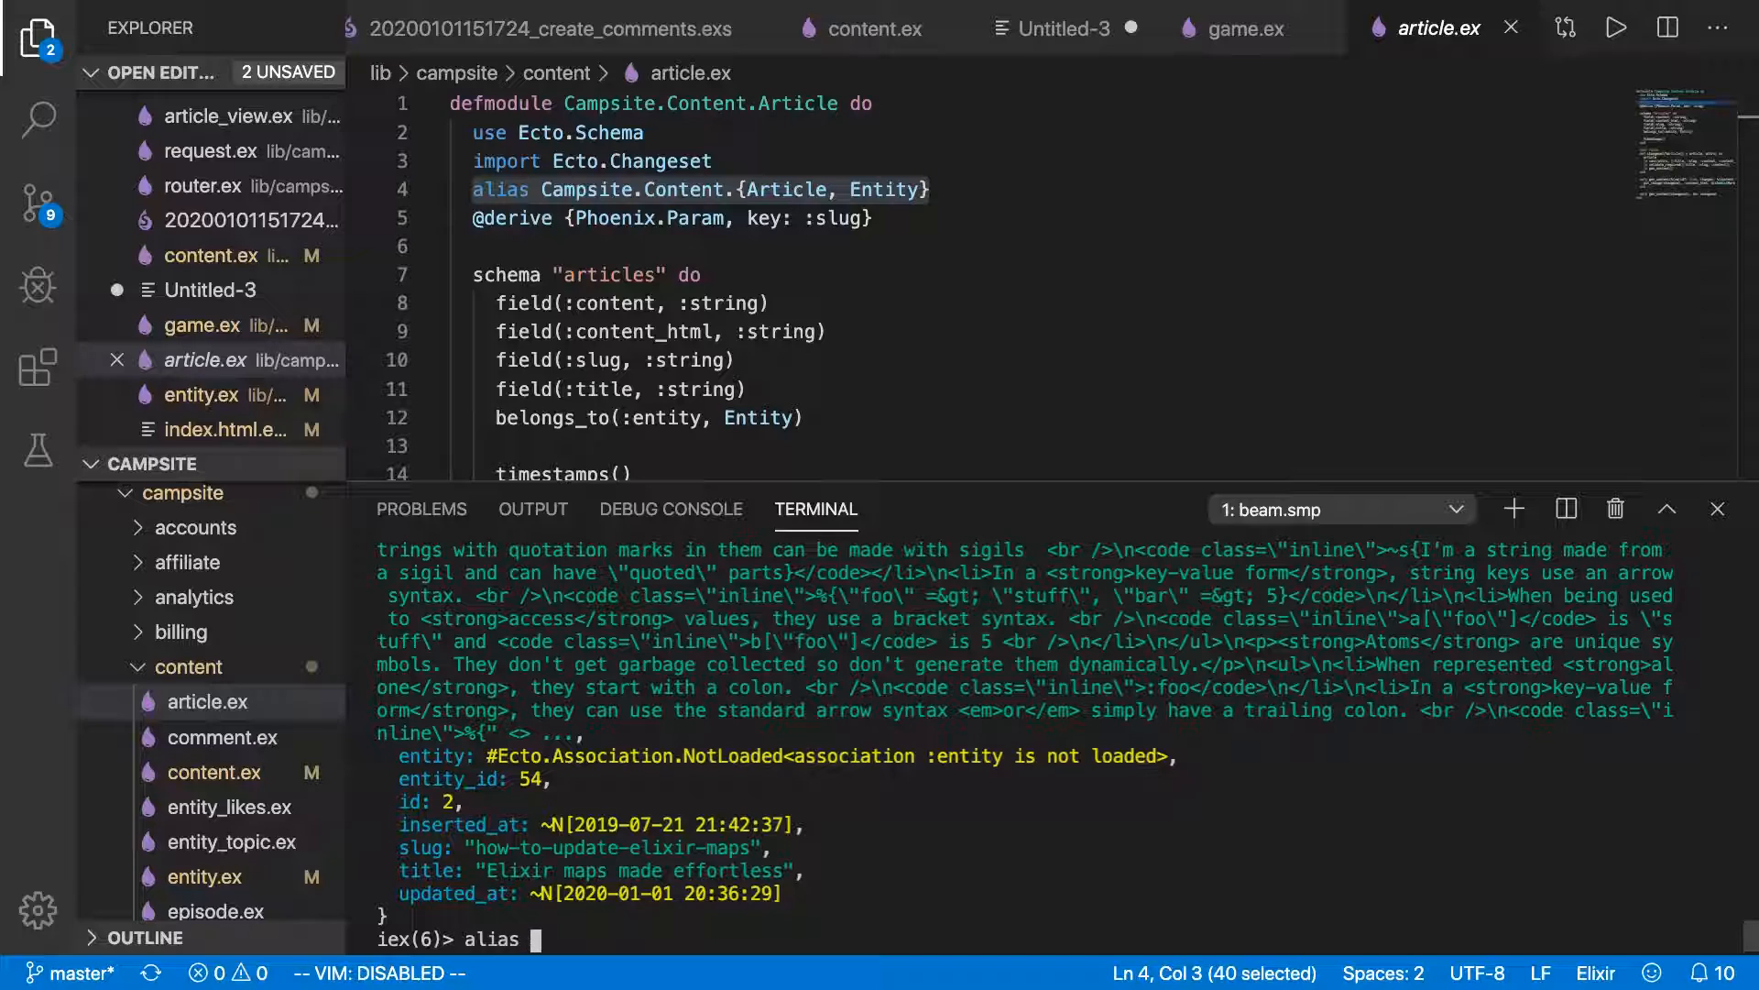
{"action": "type", "text": "Content."}
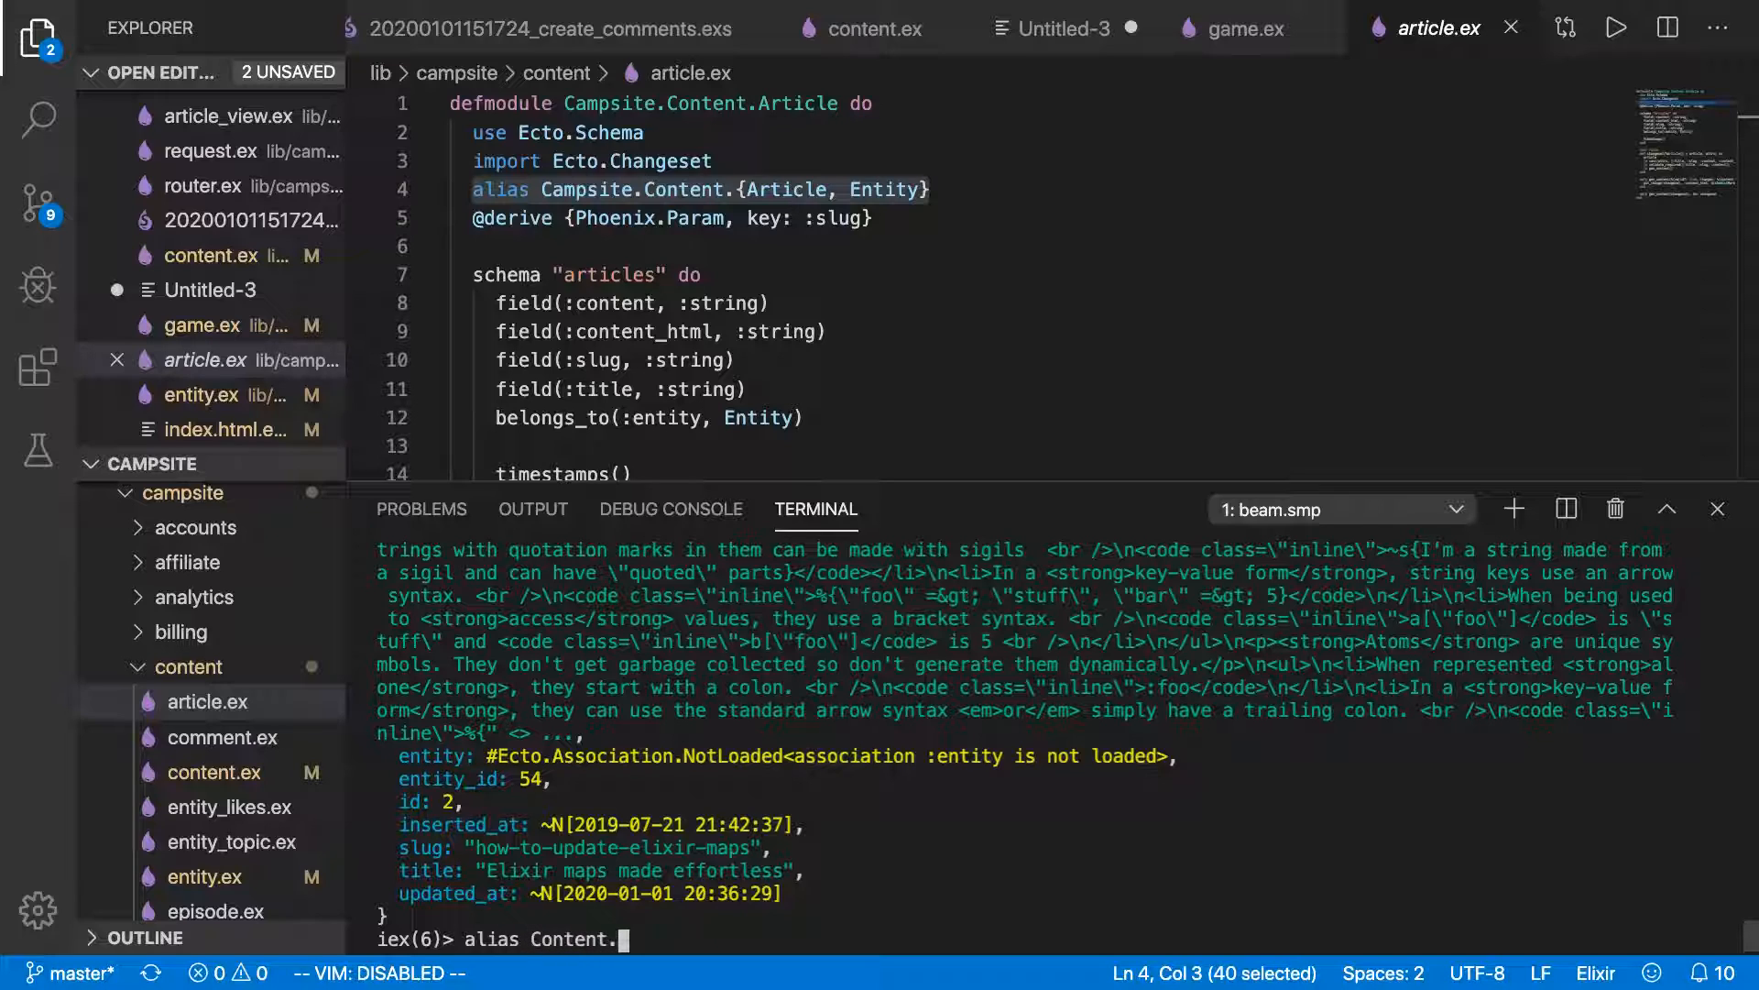
{"action": "type", "text": "Article"}
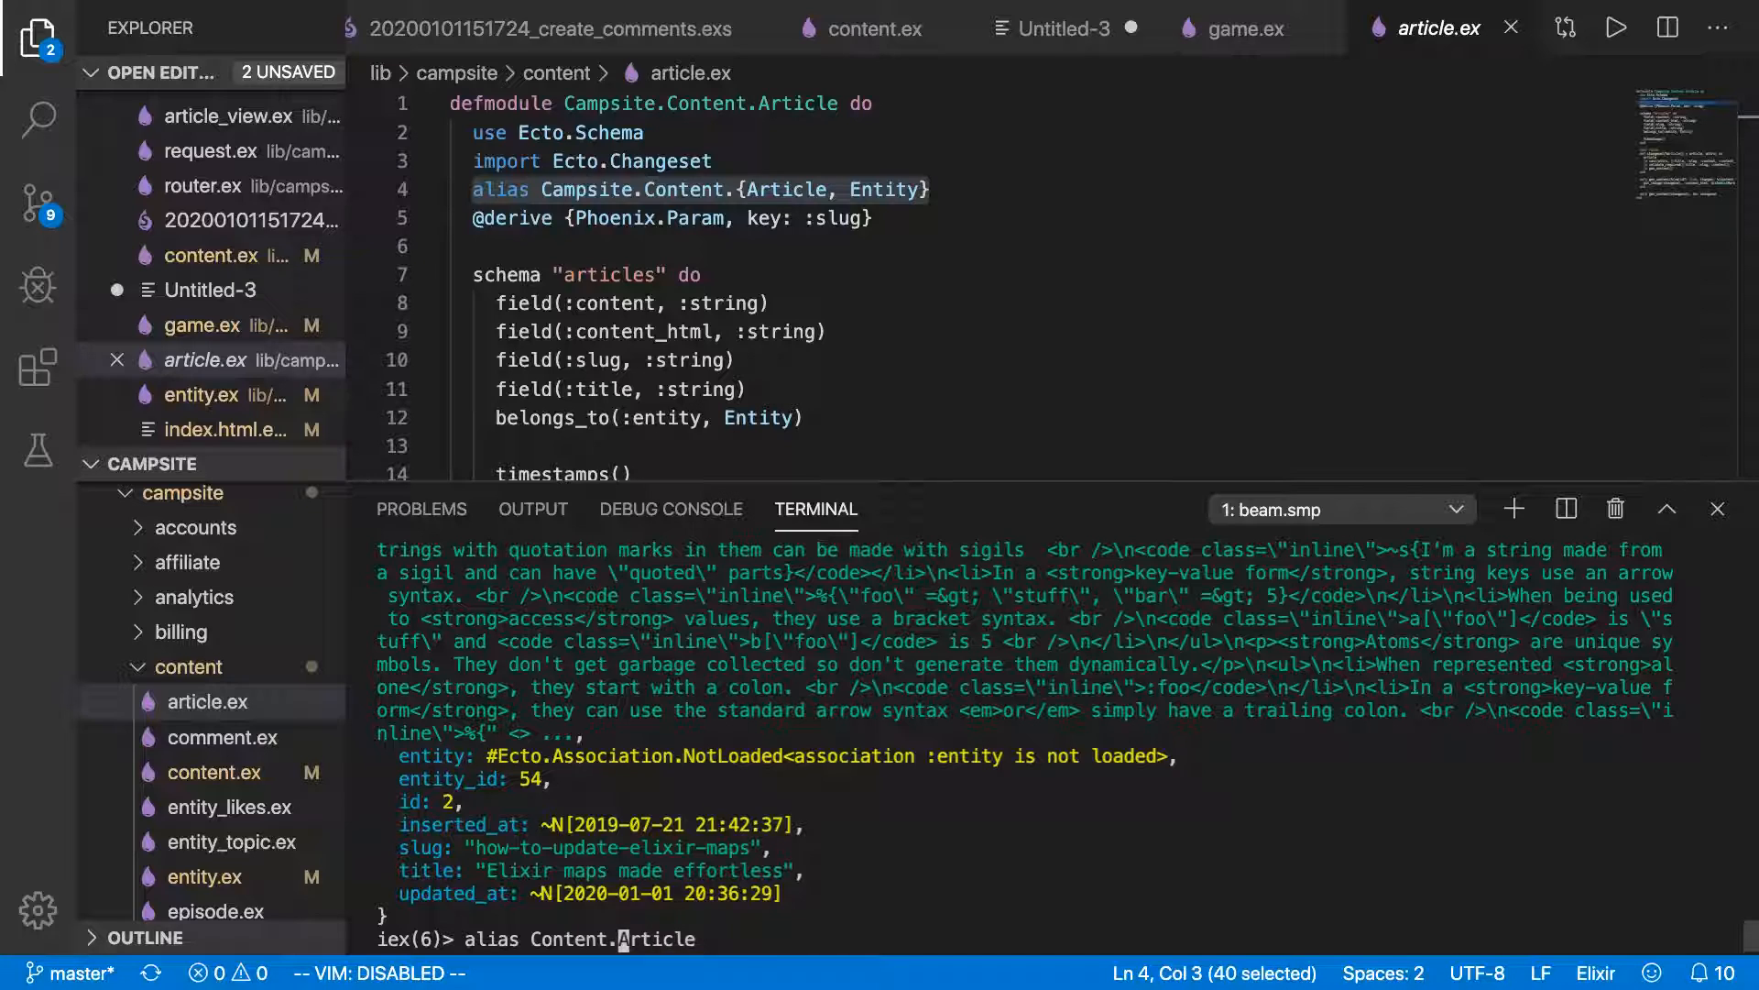
{"action": "type", "text": "{Article, Ep"}
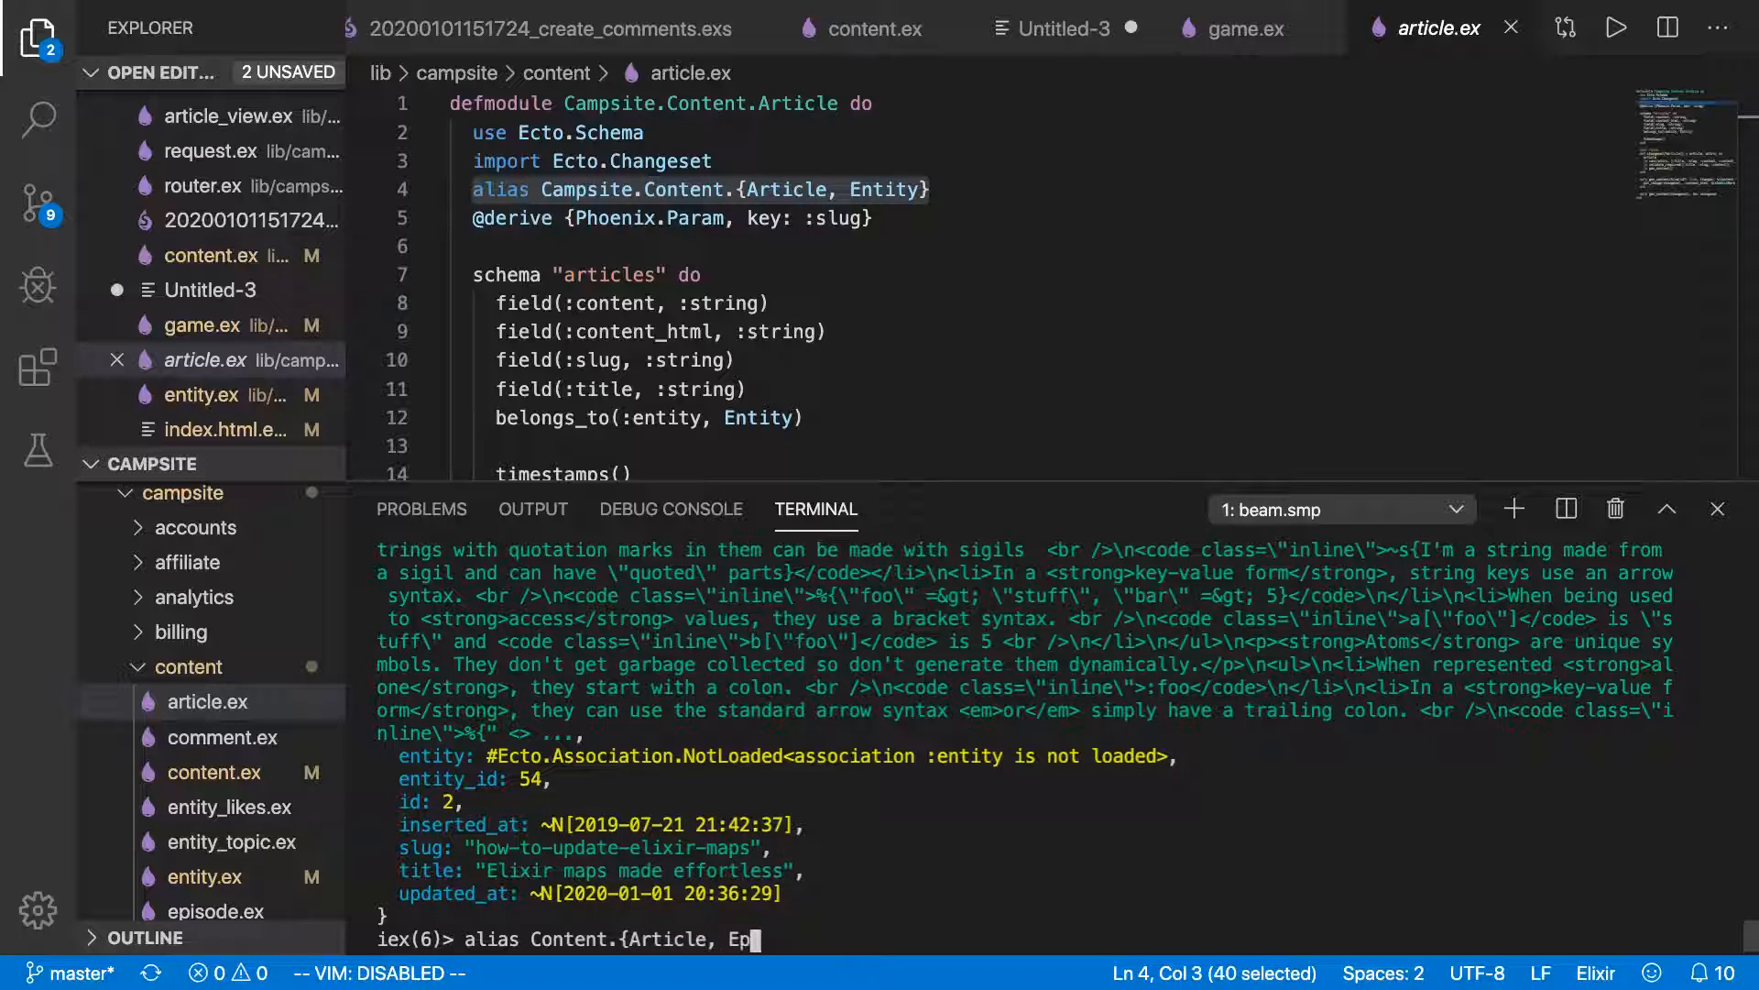
{"action": "type", "text": "isode}"}
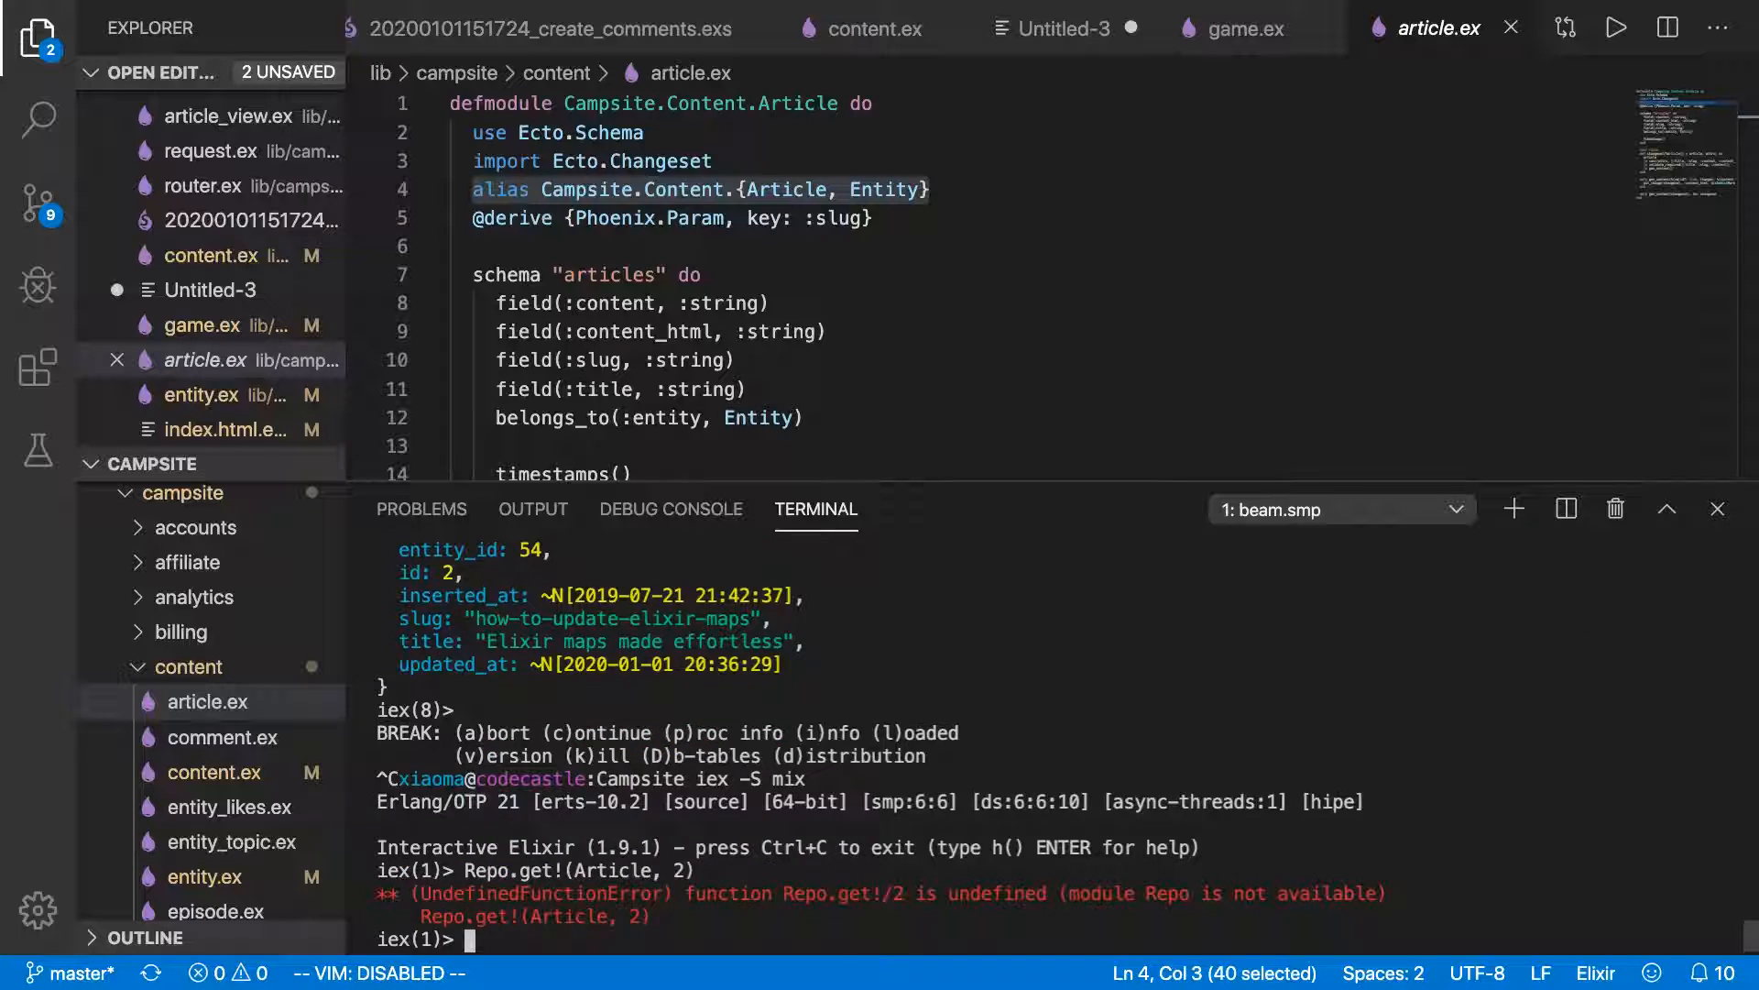
In the new IEx session, enter alias Campsite.{Content, Repo} and alias Content.{Article, Episode}.
{"action": "type", "text": "alias Campsite.{Content, Repo}"}
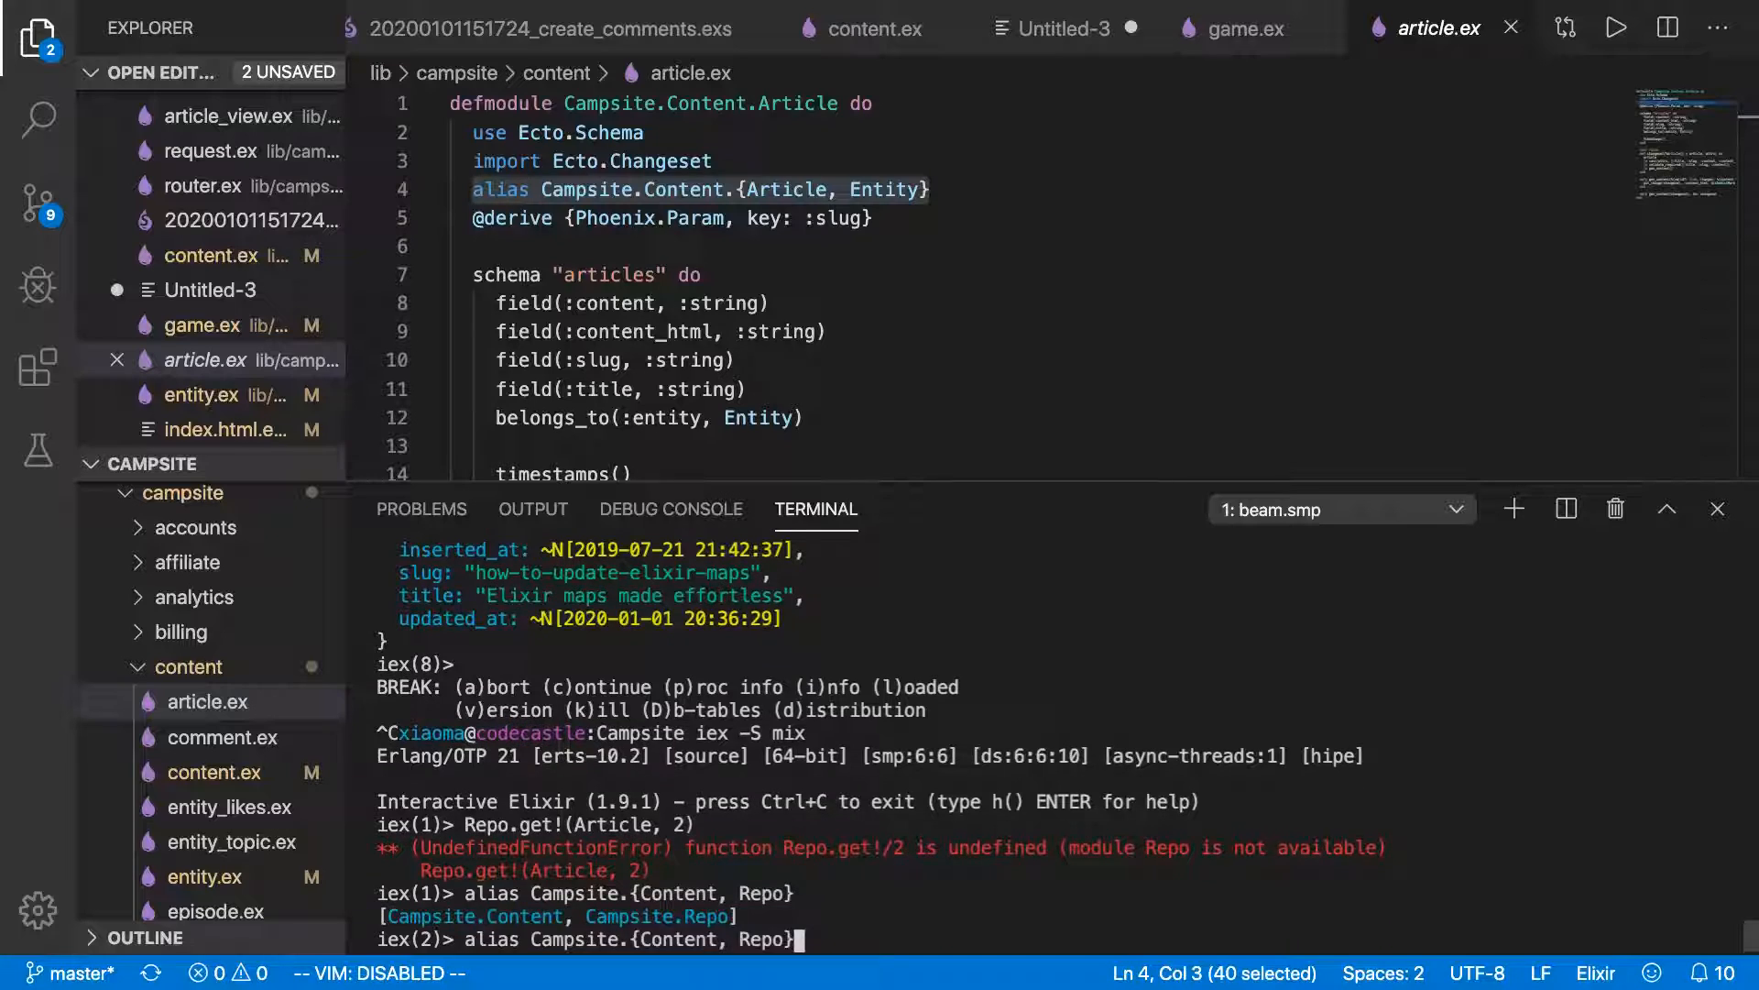
{"action": "type", "text": "alias Content.{Article, Episode}"}
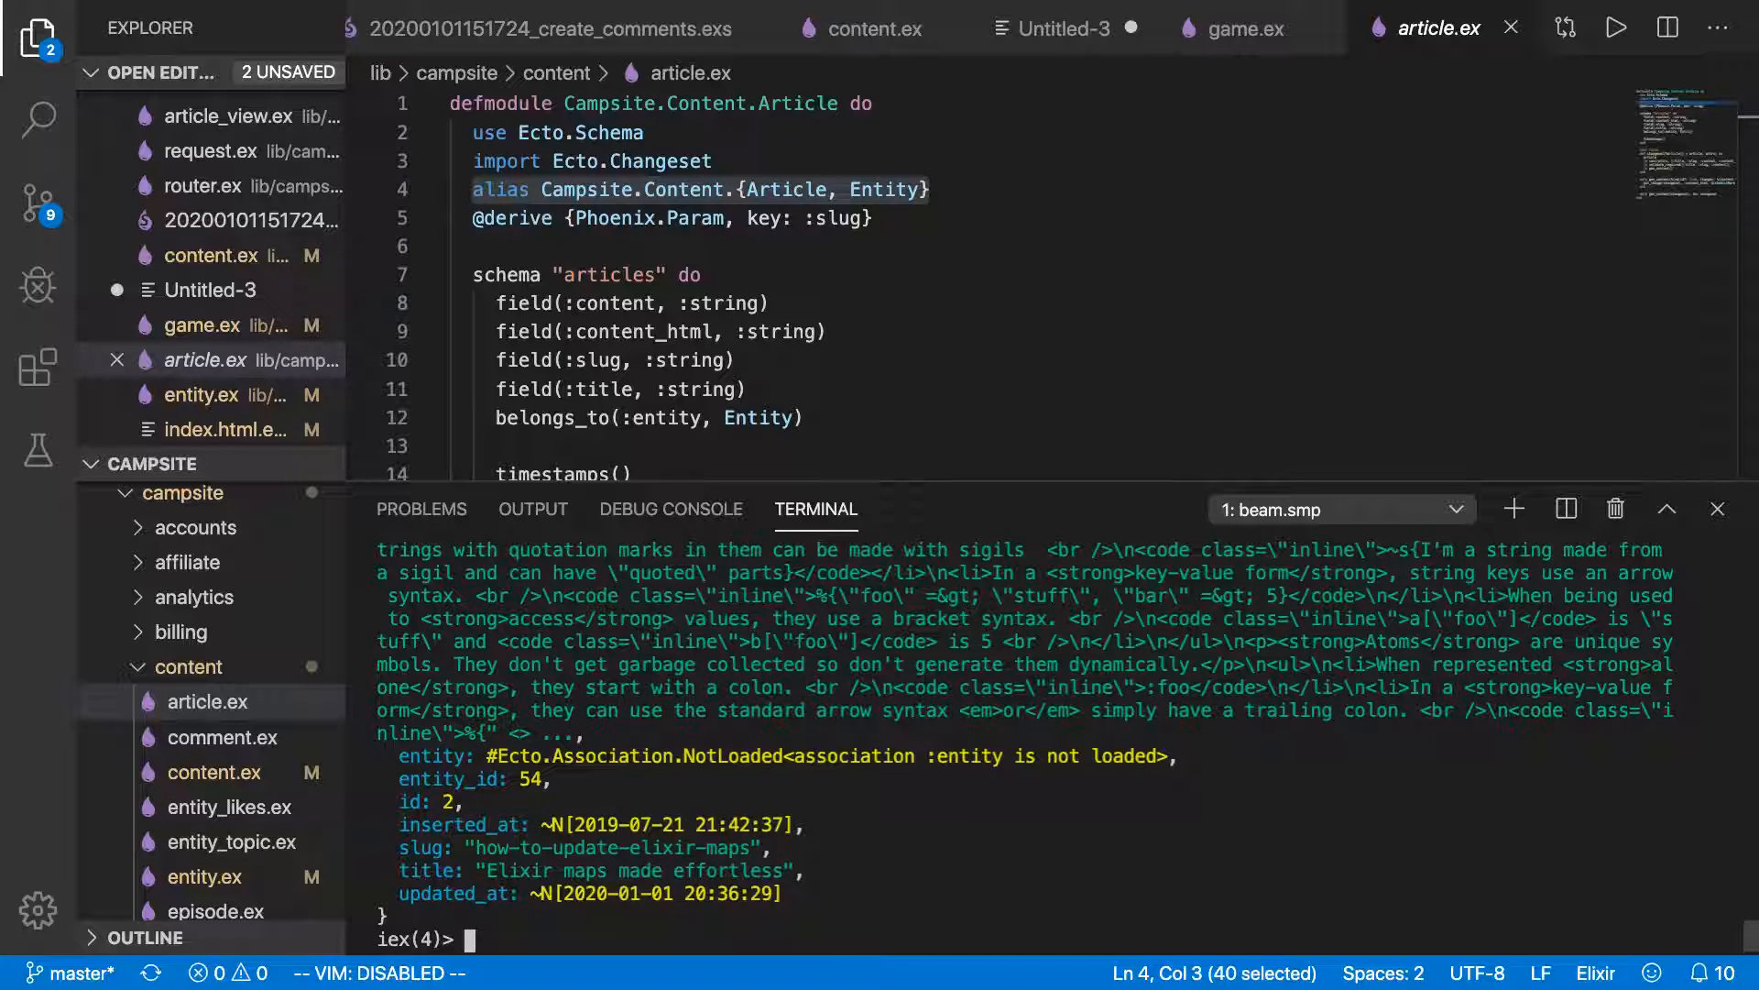
Fetch article 2 into art with Repo.get!(Article, 2).
{"action": "type", "text": "cs = Ecto."}
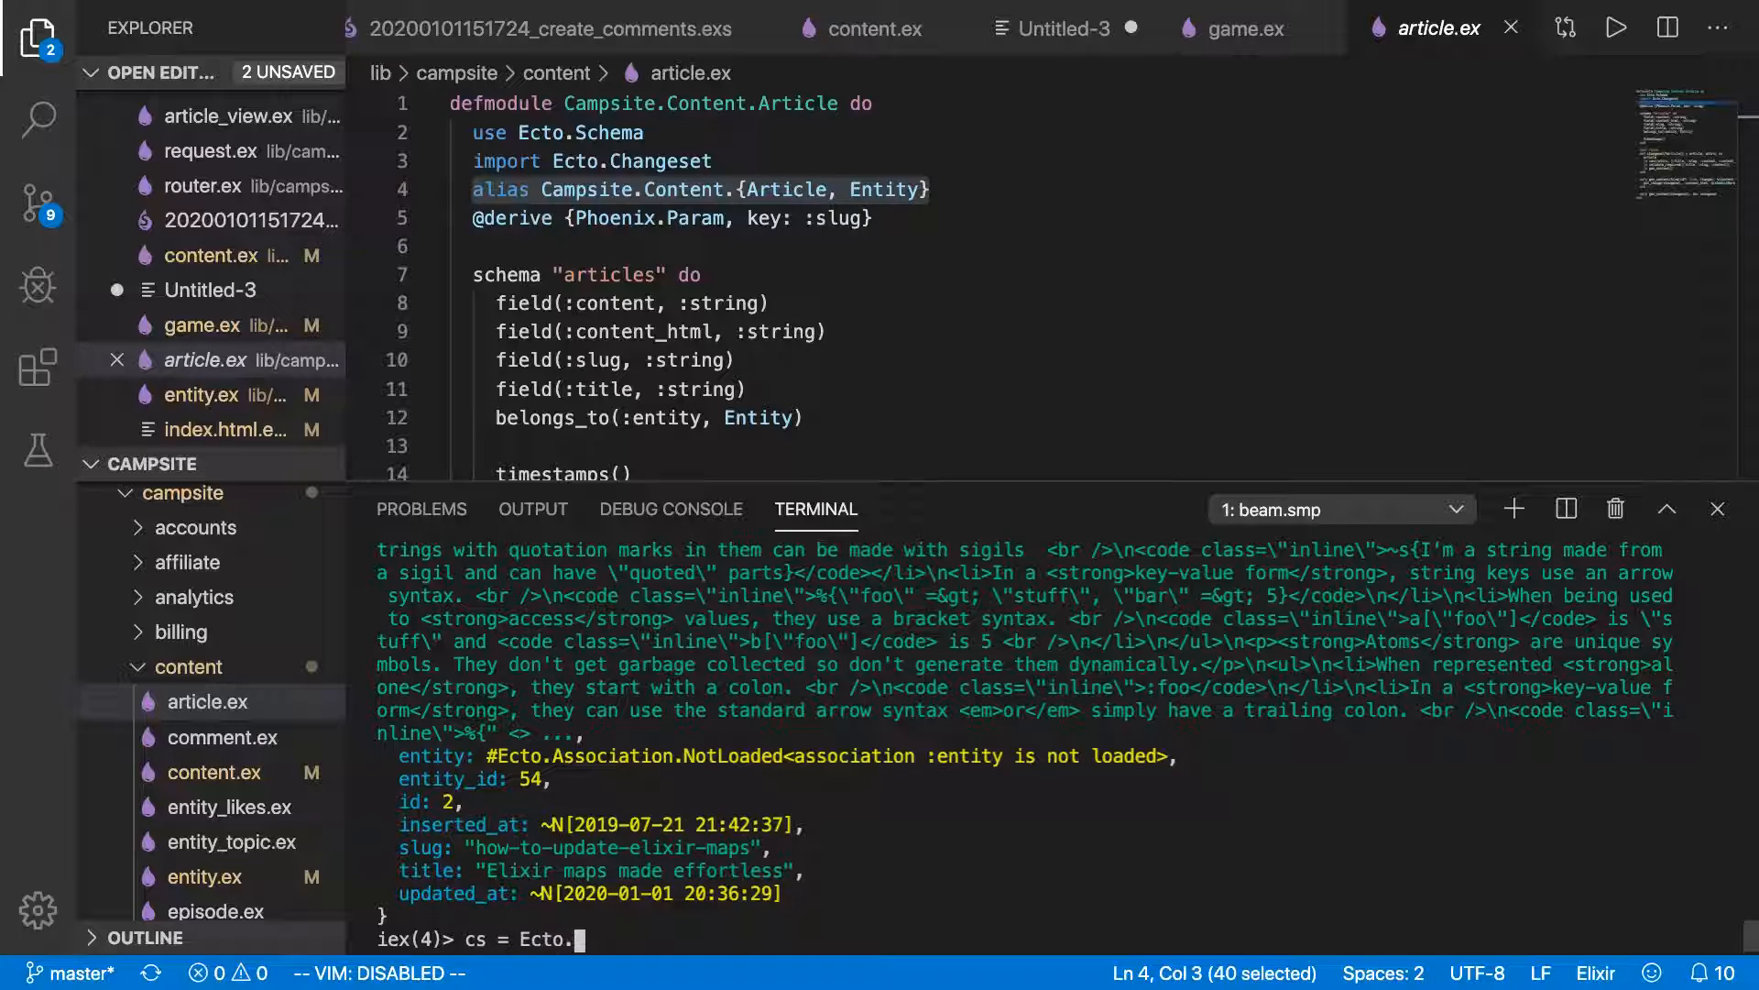
{"action": "type", "text": "Changes"}
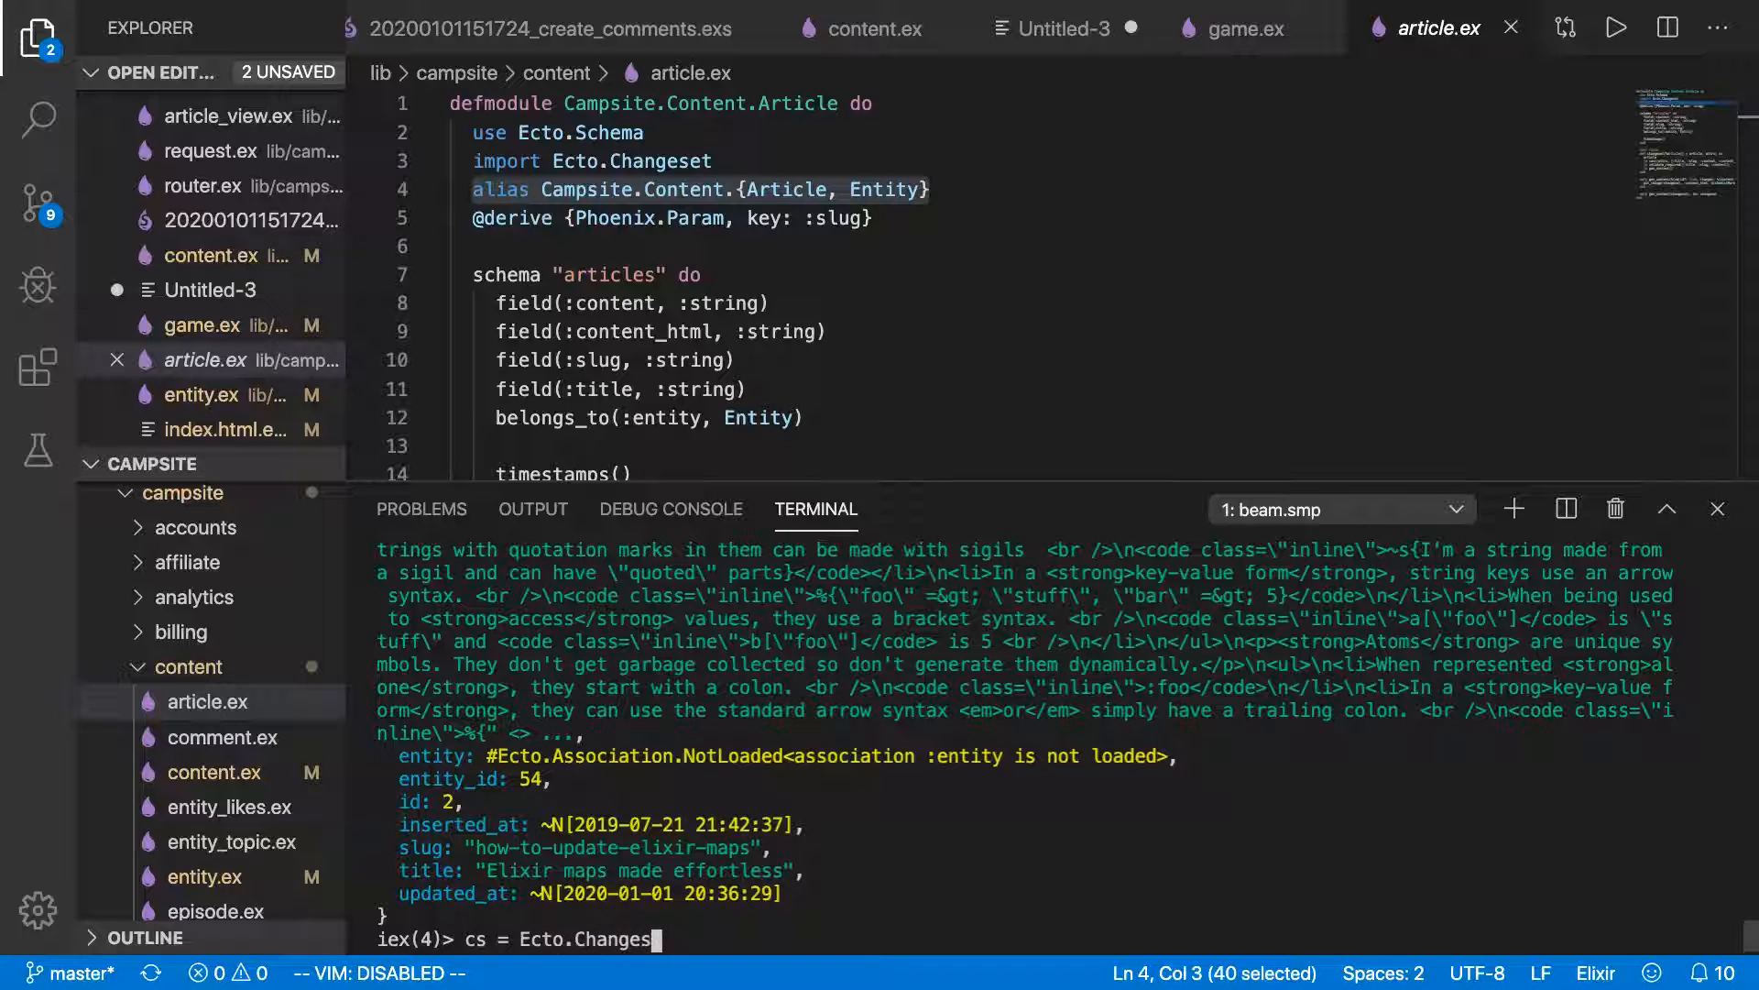
{"action": "type", "text": "et"}
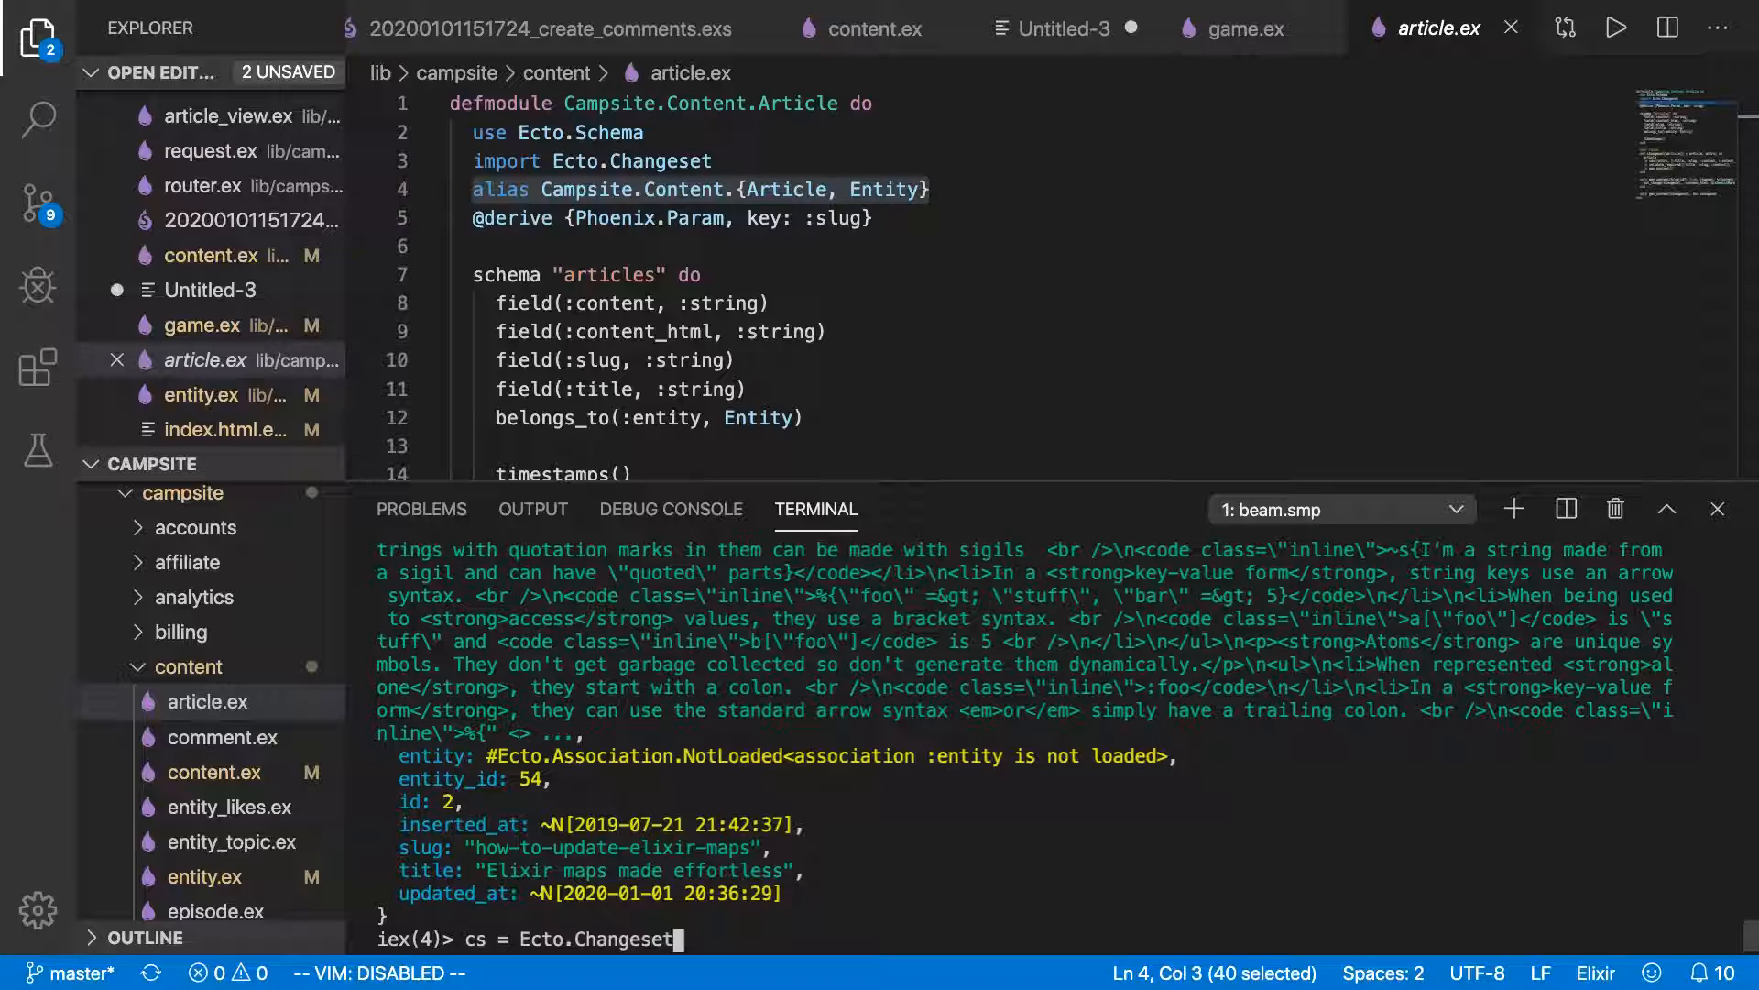
{"action": "type", "text": ".chang"}
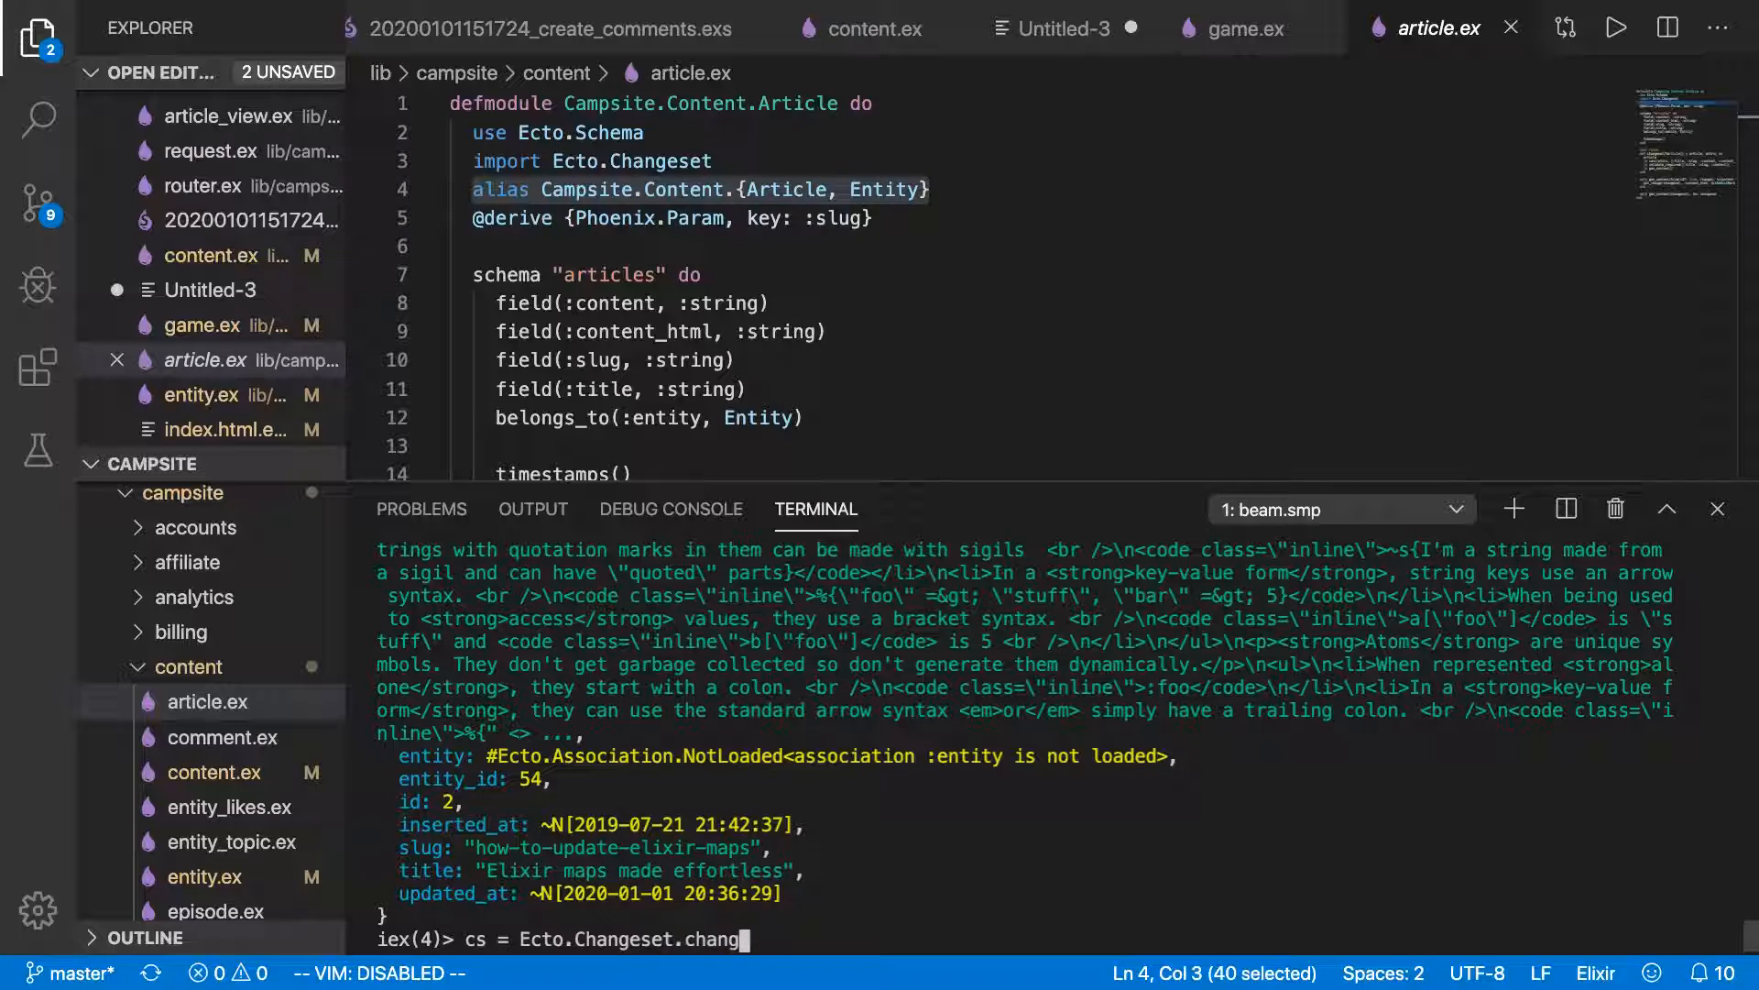
{"action": "type", "text": "e("}
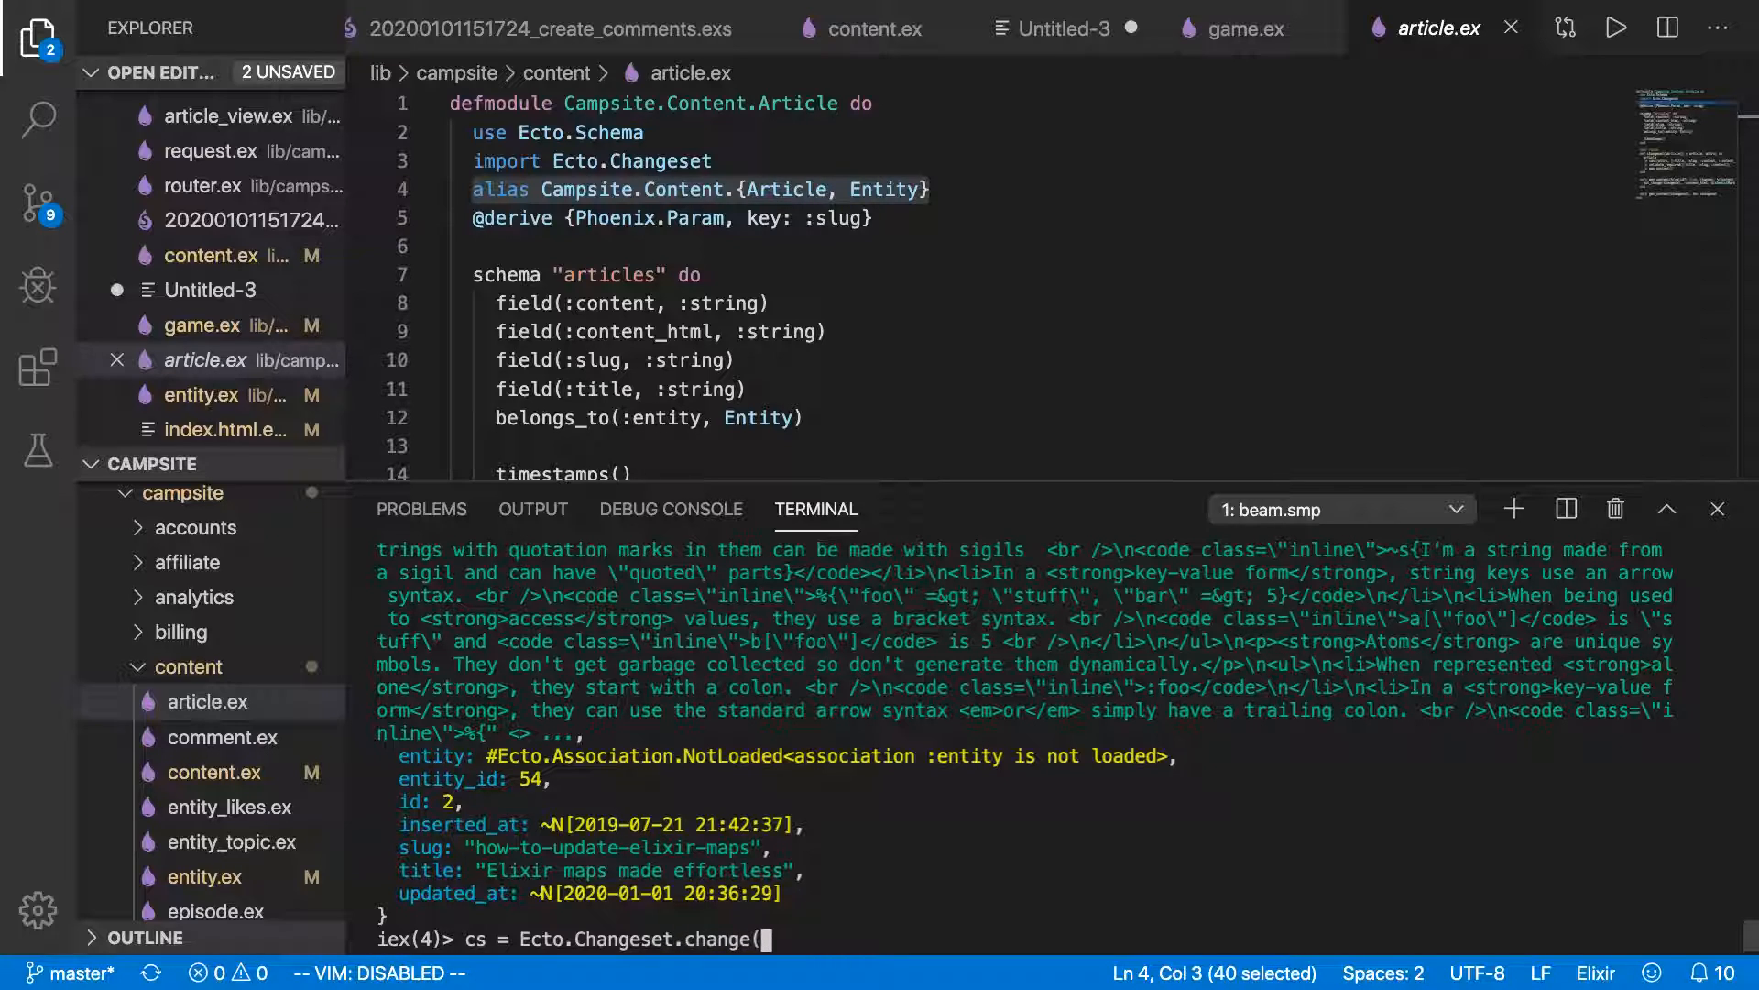
{"action": "type", "text": "Repo.get!(Article, 2)"}
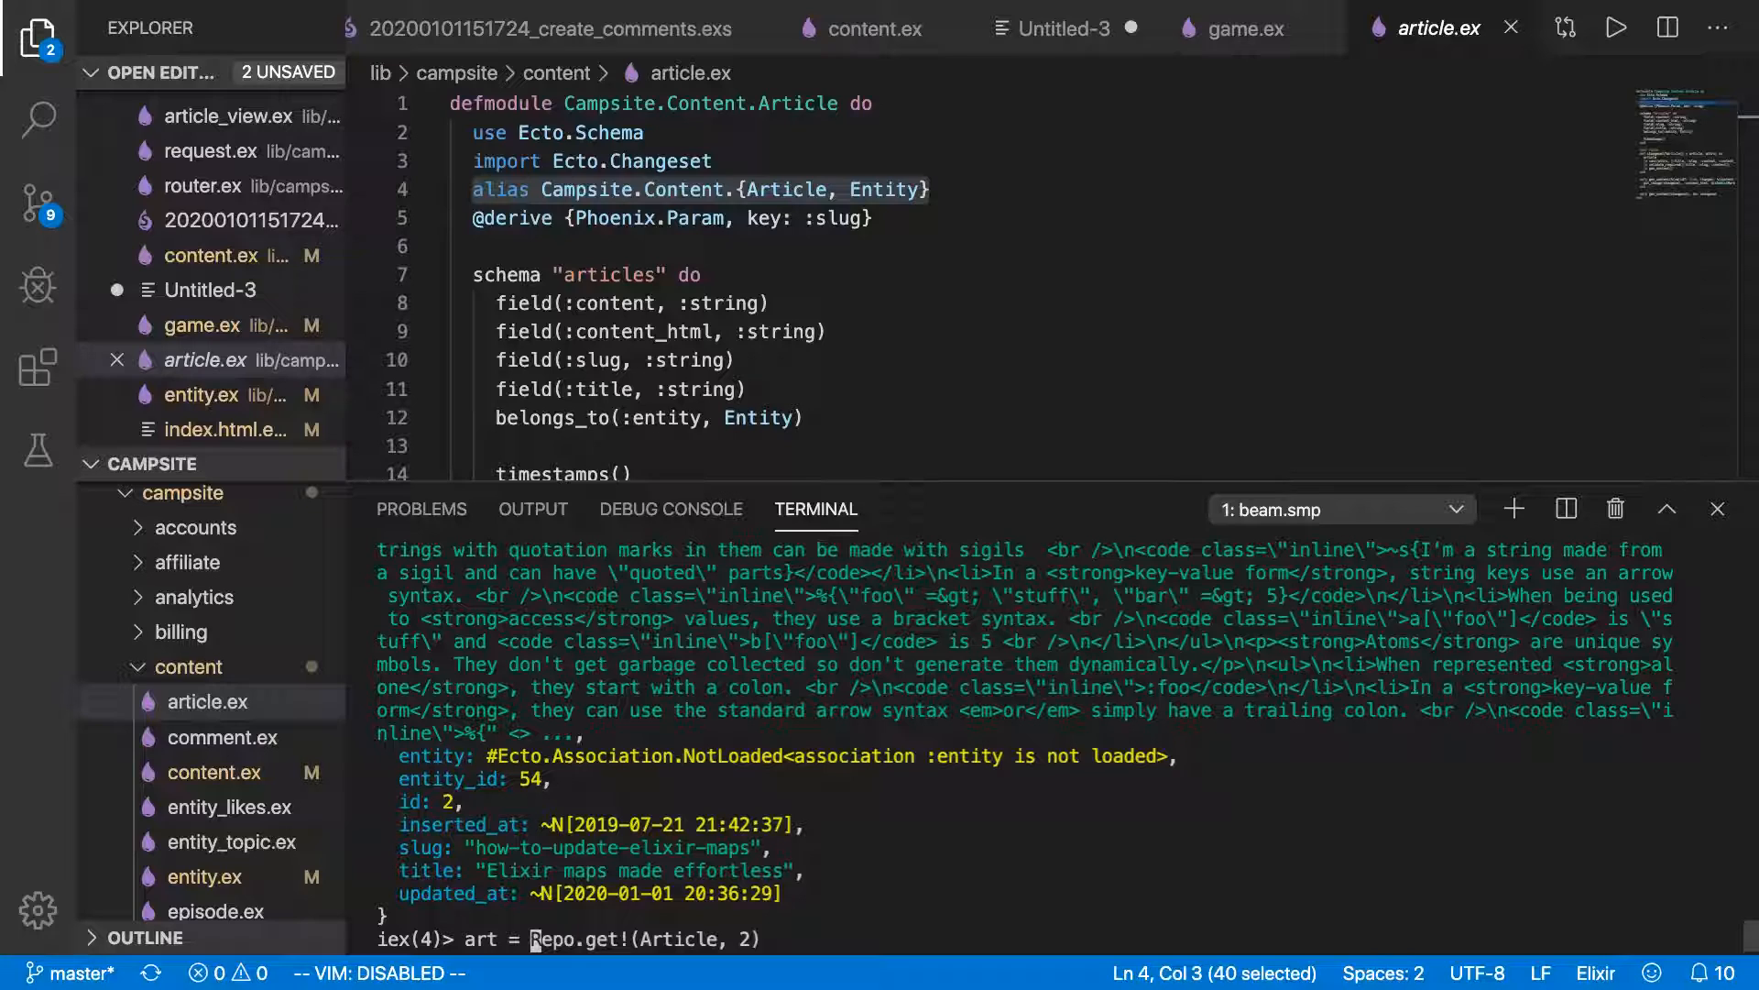
{"action": "key", "text": "Return"}
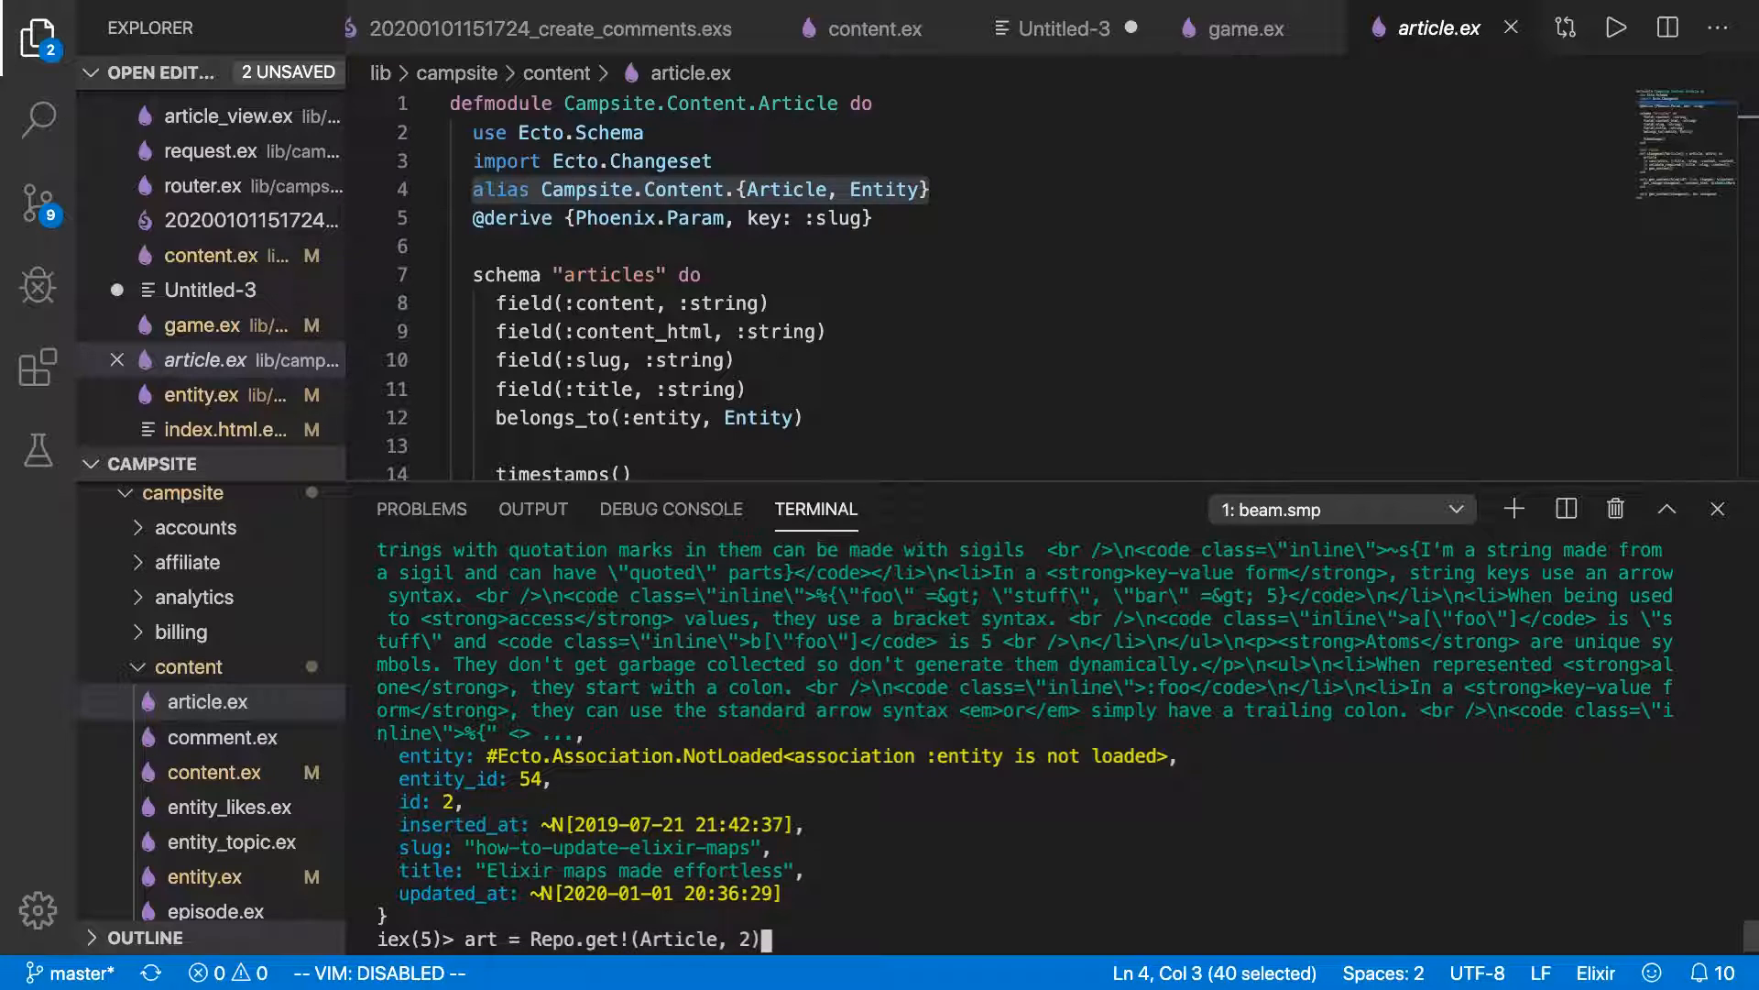
Build cs = Ecto.Changeset.change(art, %{slug: "updated-slug"}).
{"action": "type", "text": "cs = Ecto.Changeset.change("}
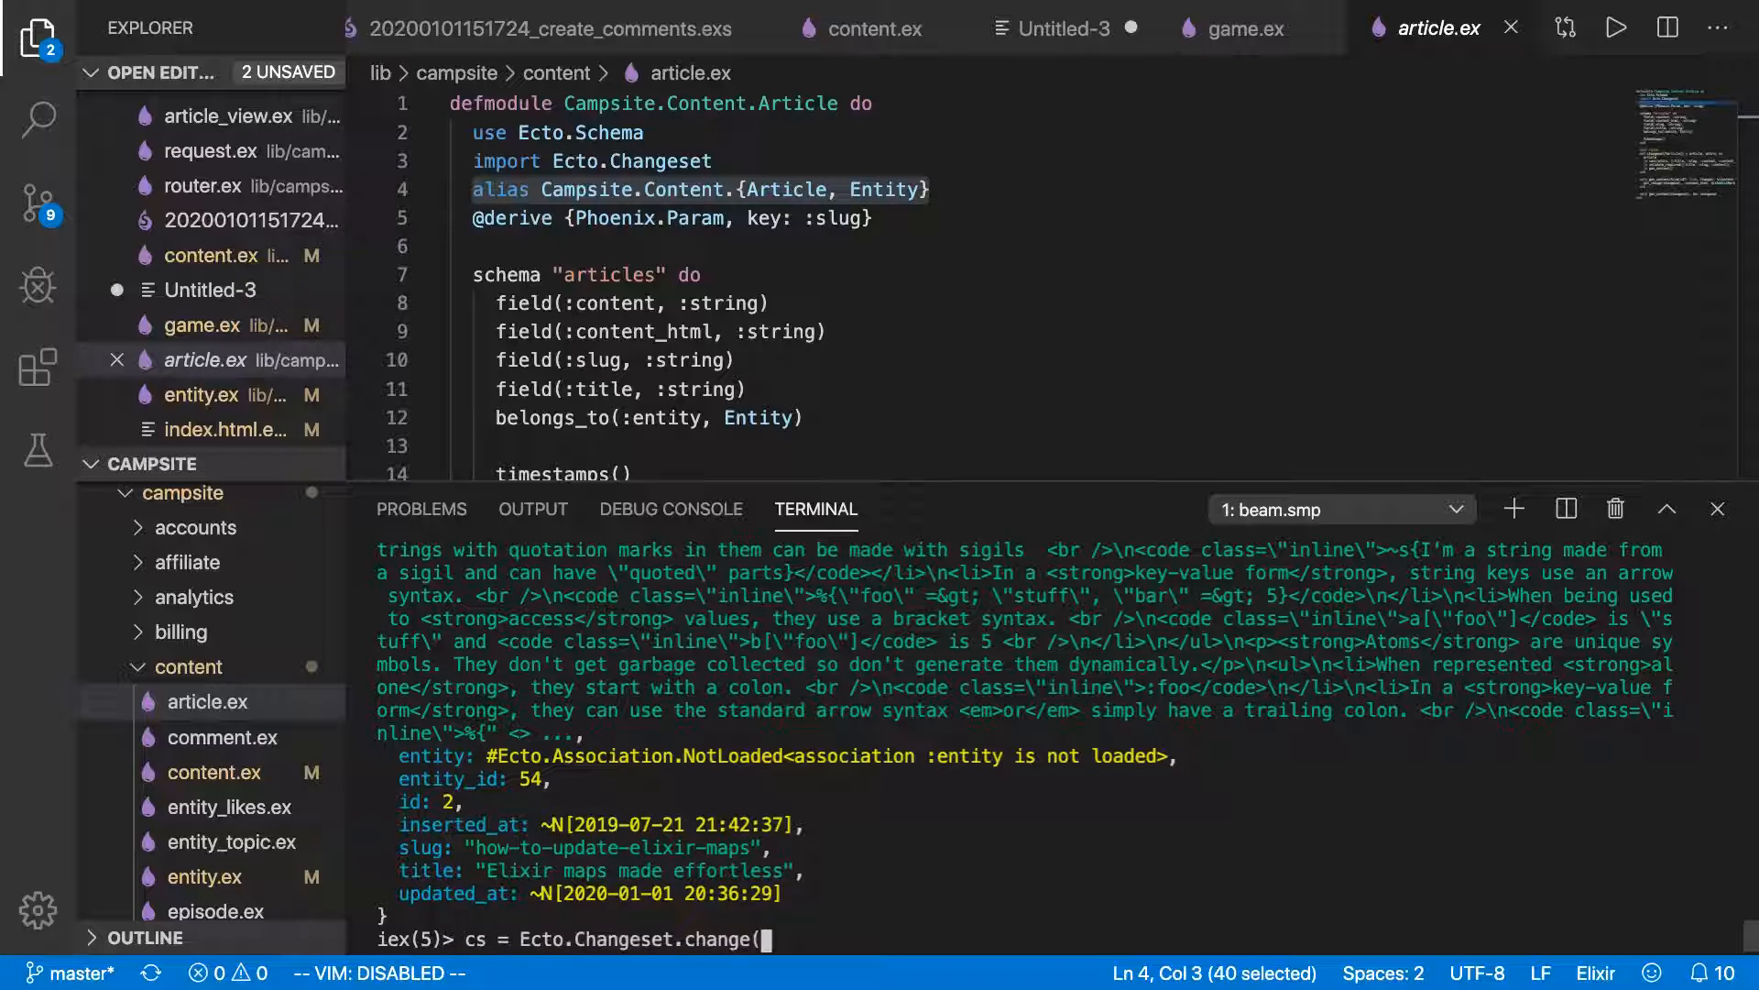
{"action": "type", "text": "art"}
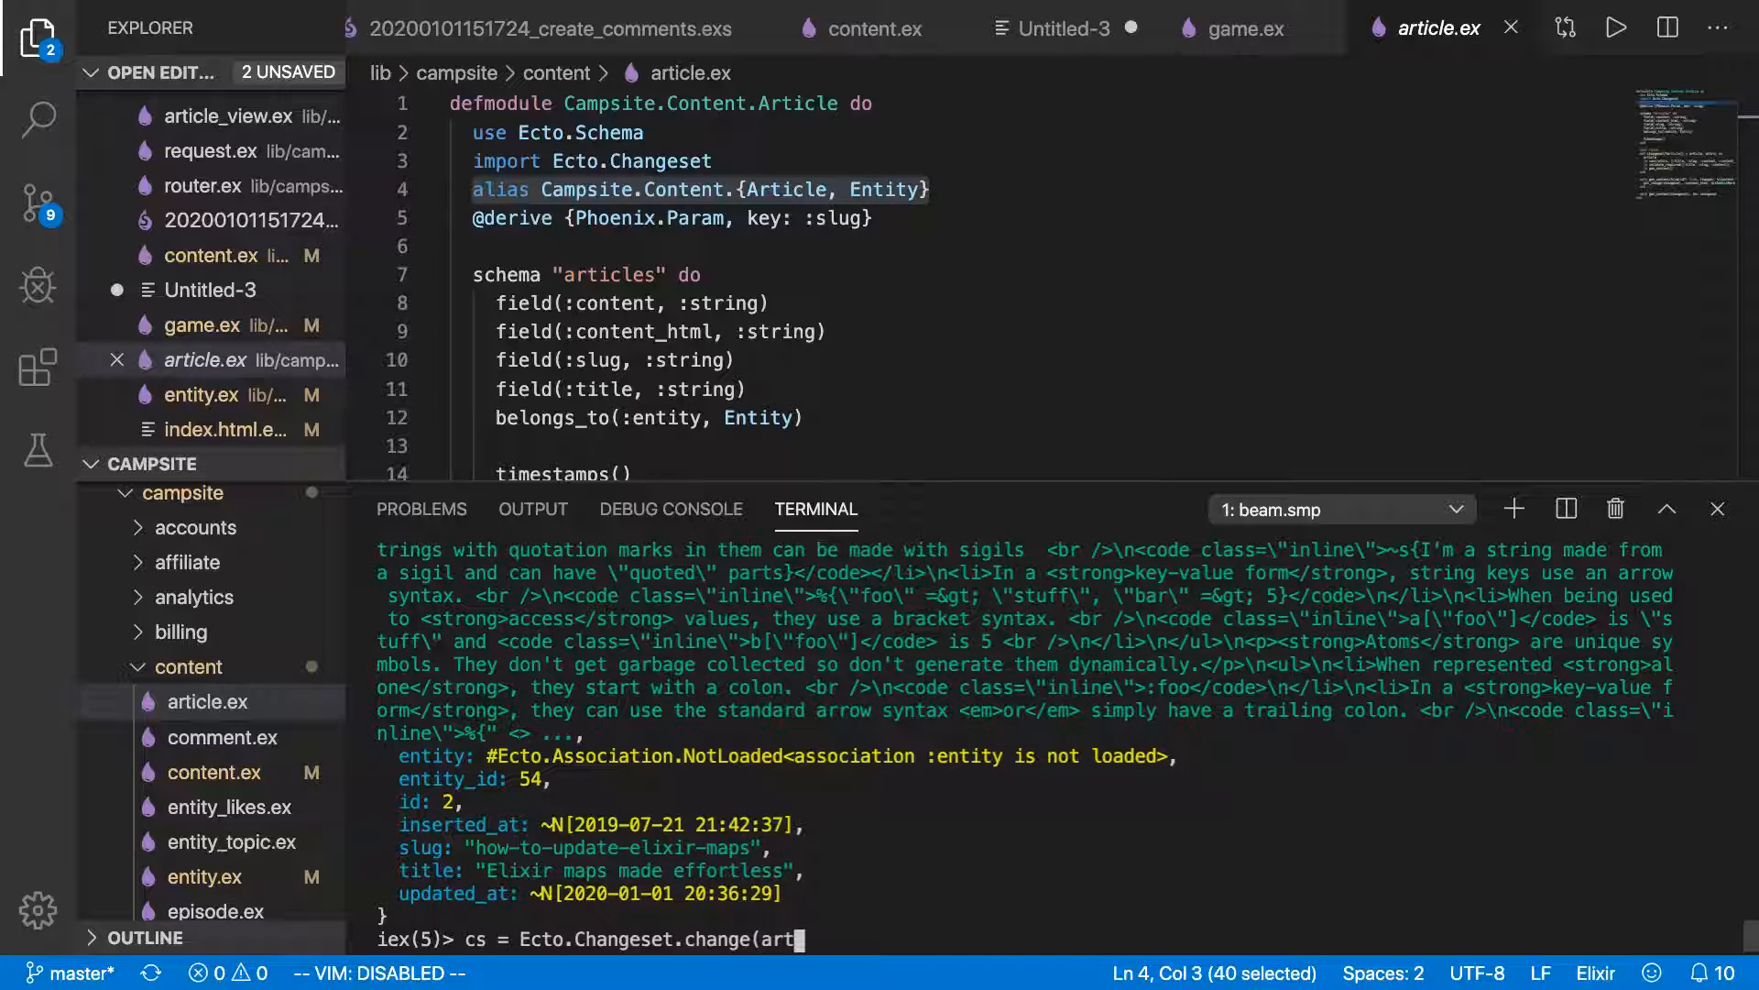
{"action": "type", "text": ", %{"}
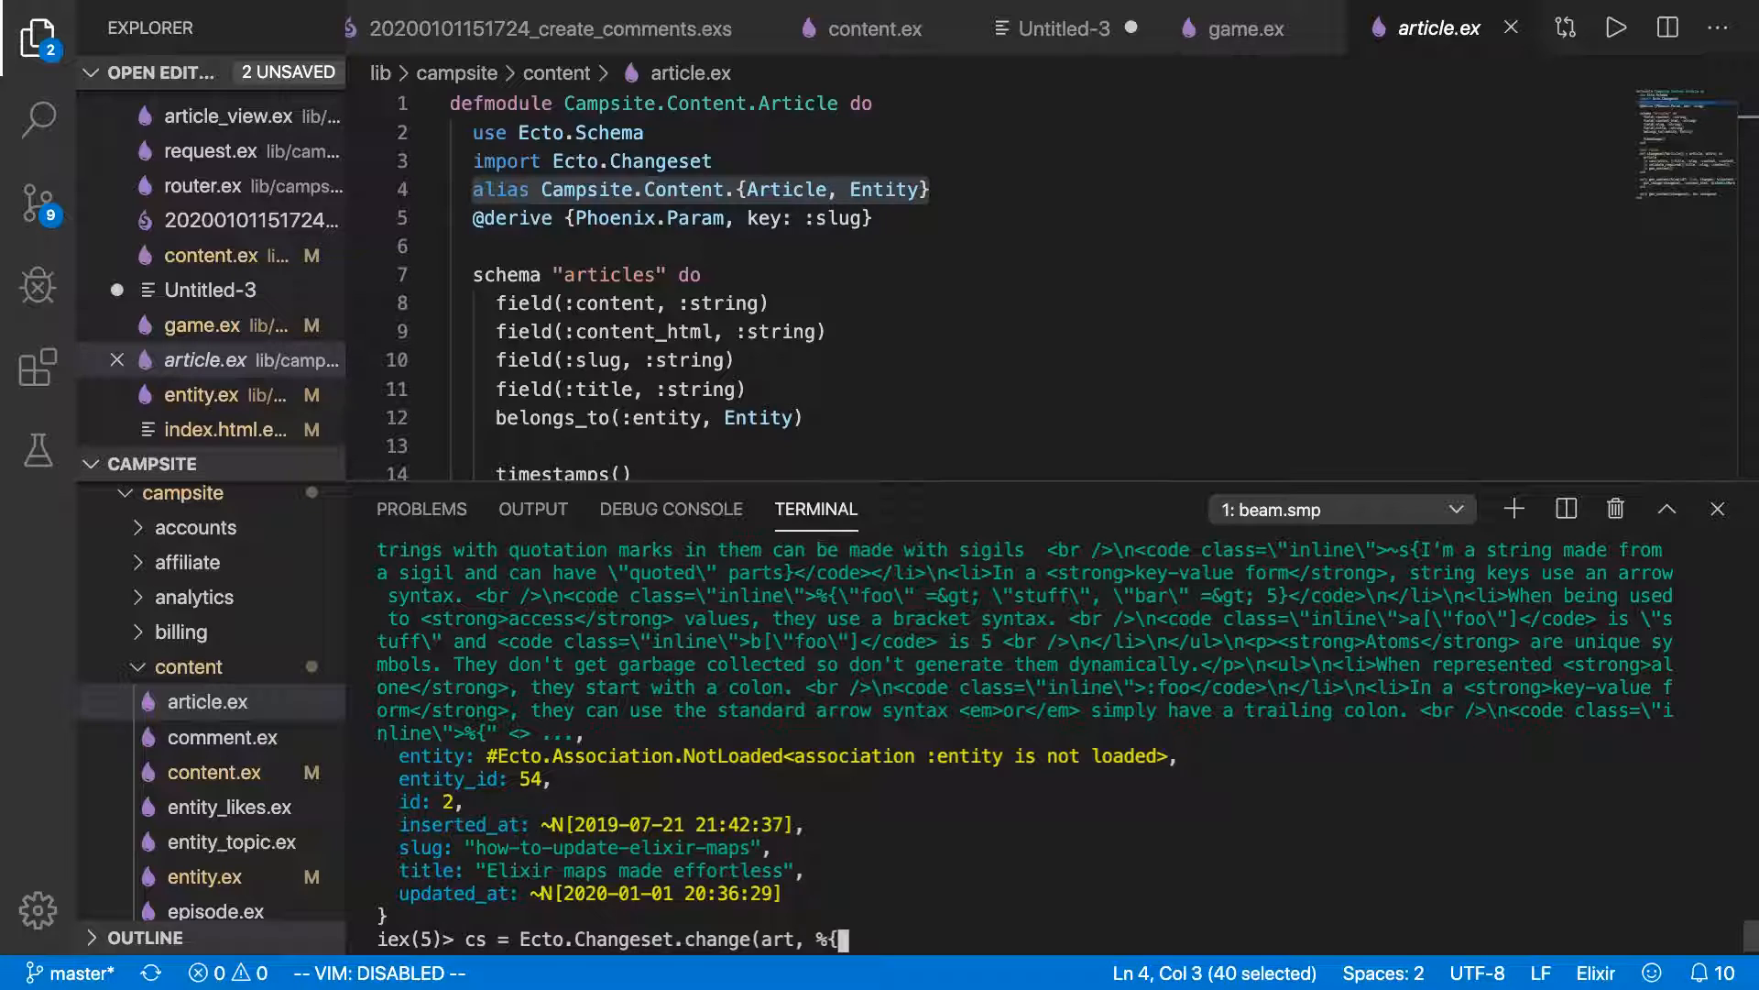
{"action": "type", "text": "slug"}
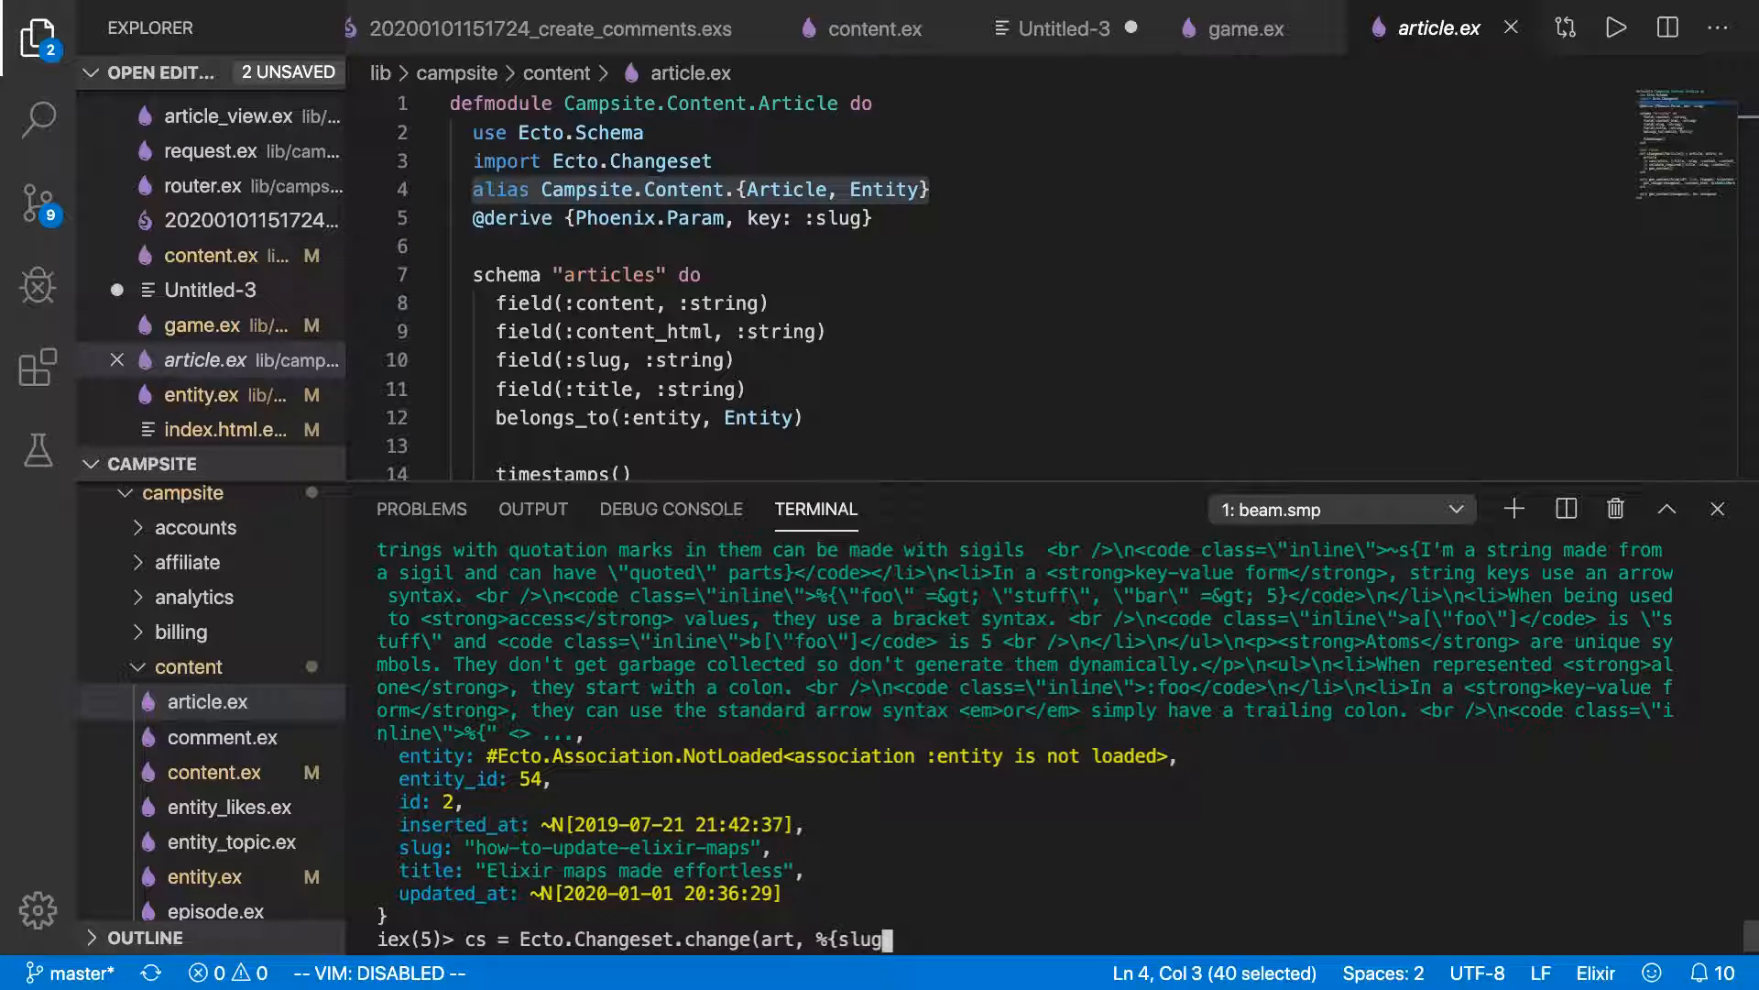
{"action": "type", "text": ": \"up"}
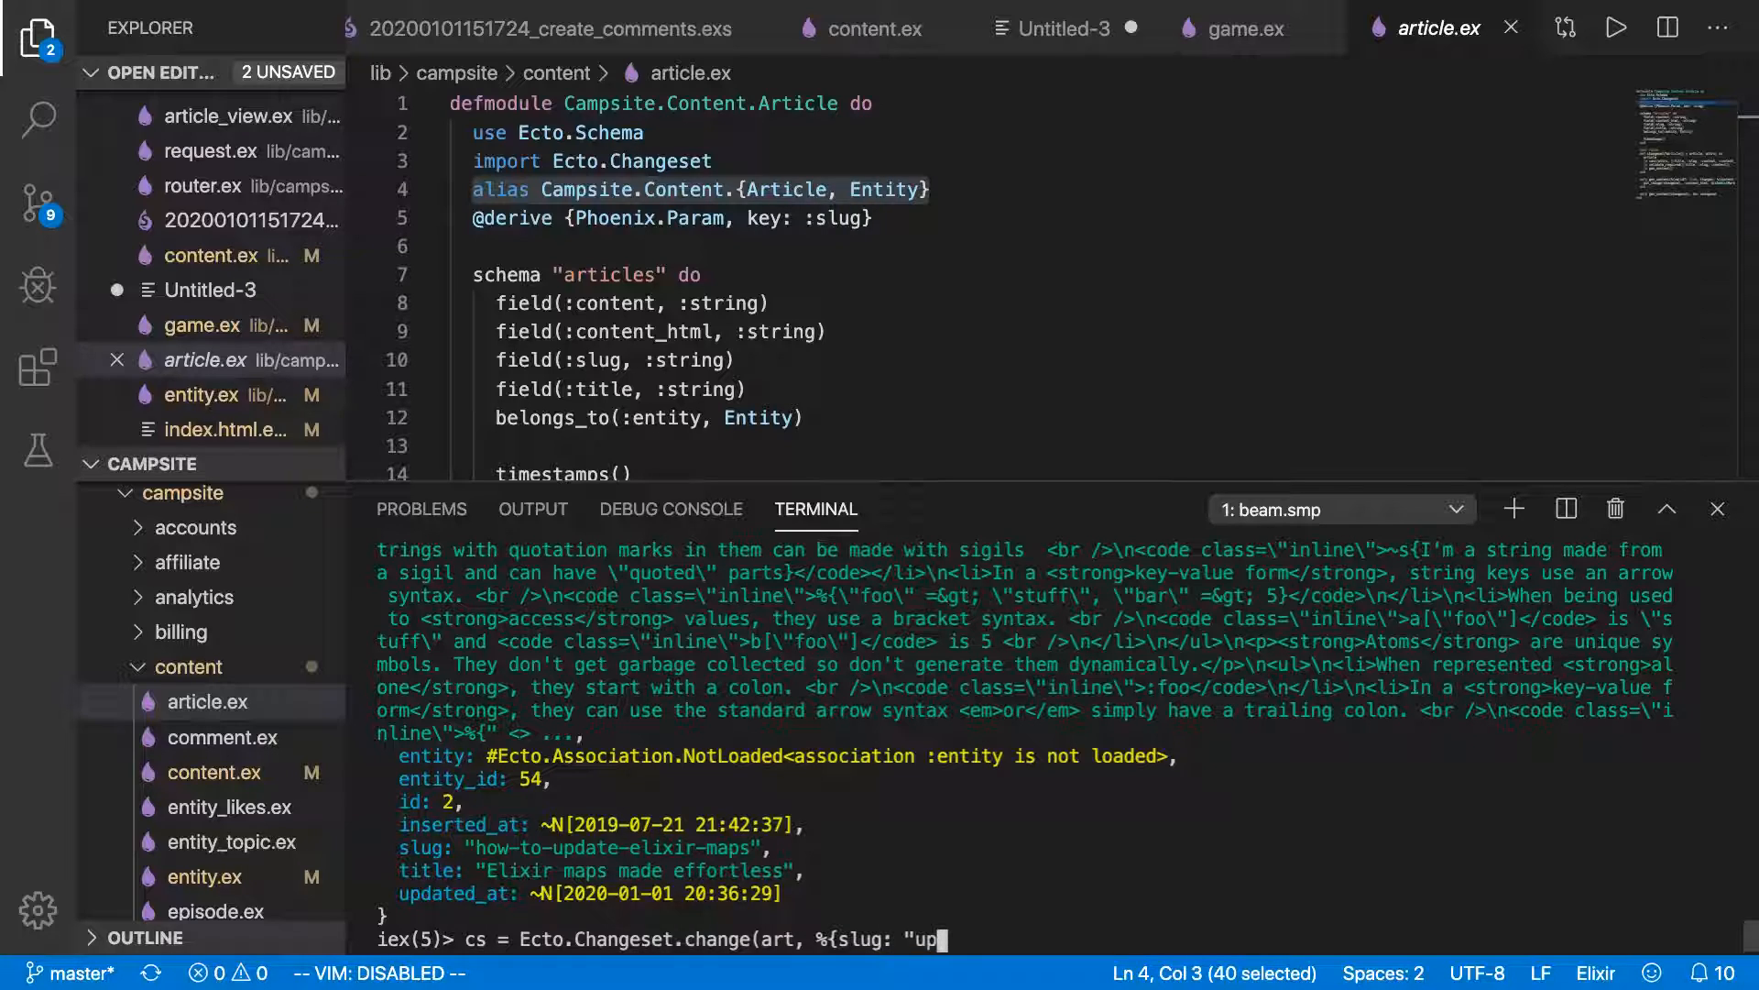
{"action": "type", "text": "dated-slug"}
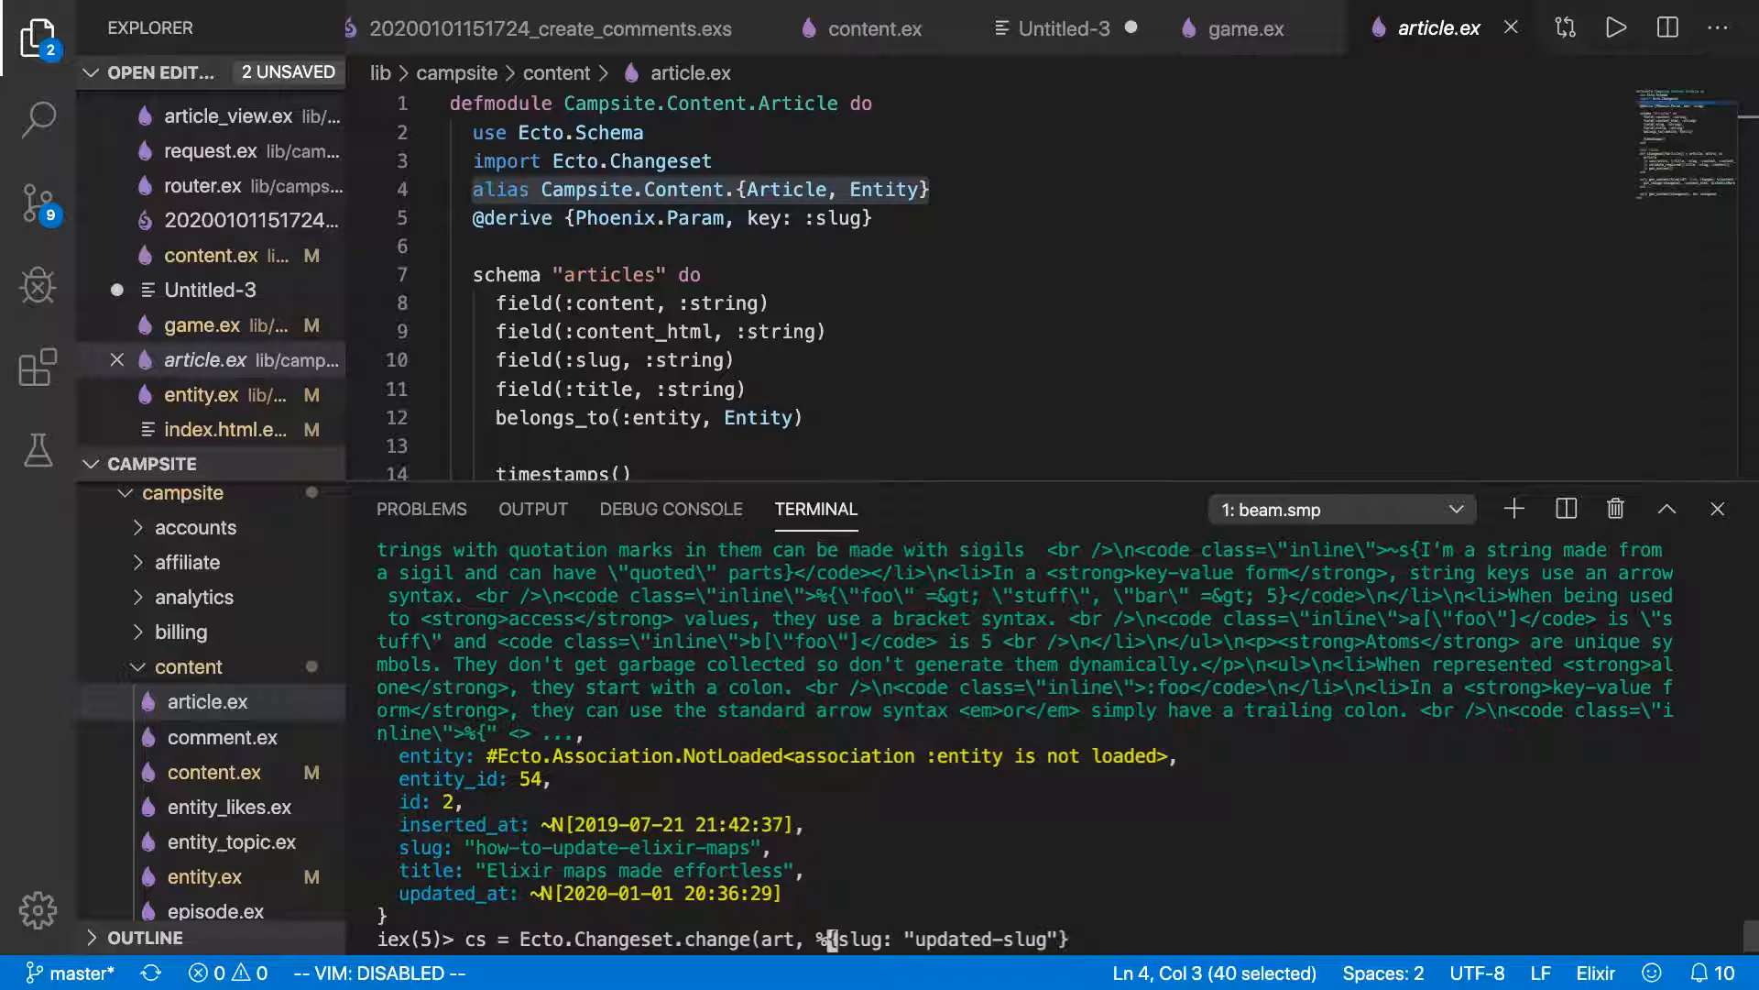
{"action": "type", "text": ")"}
{"action": "key", "text": "Return"}
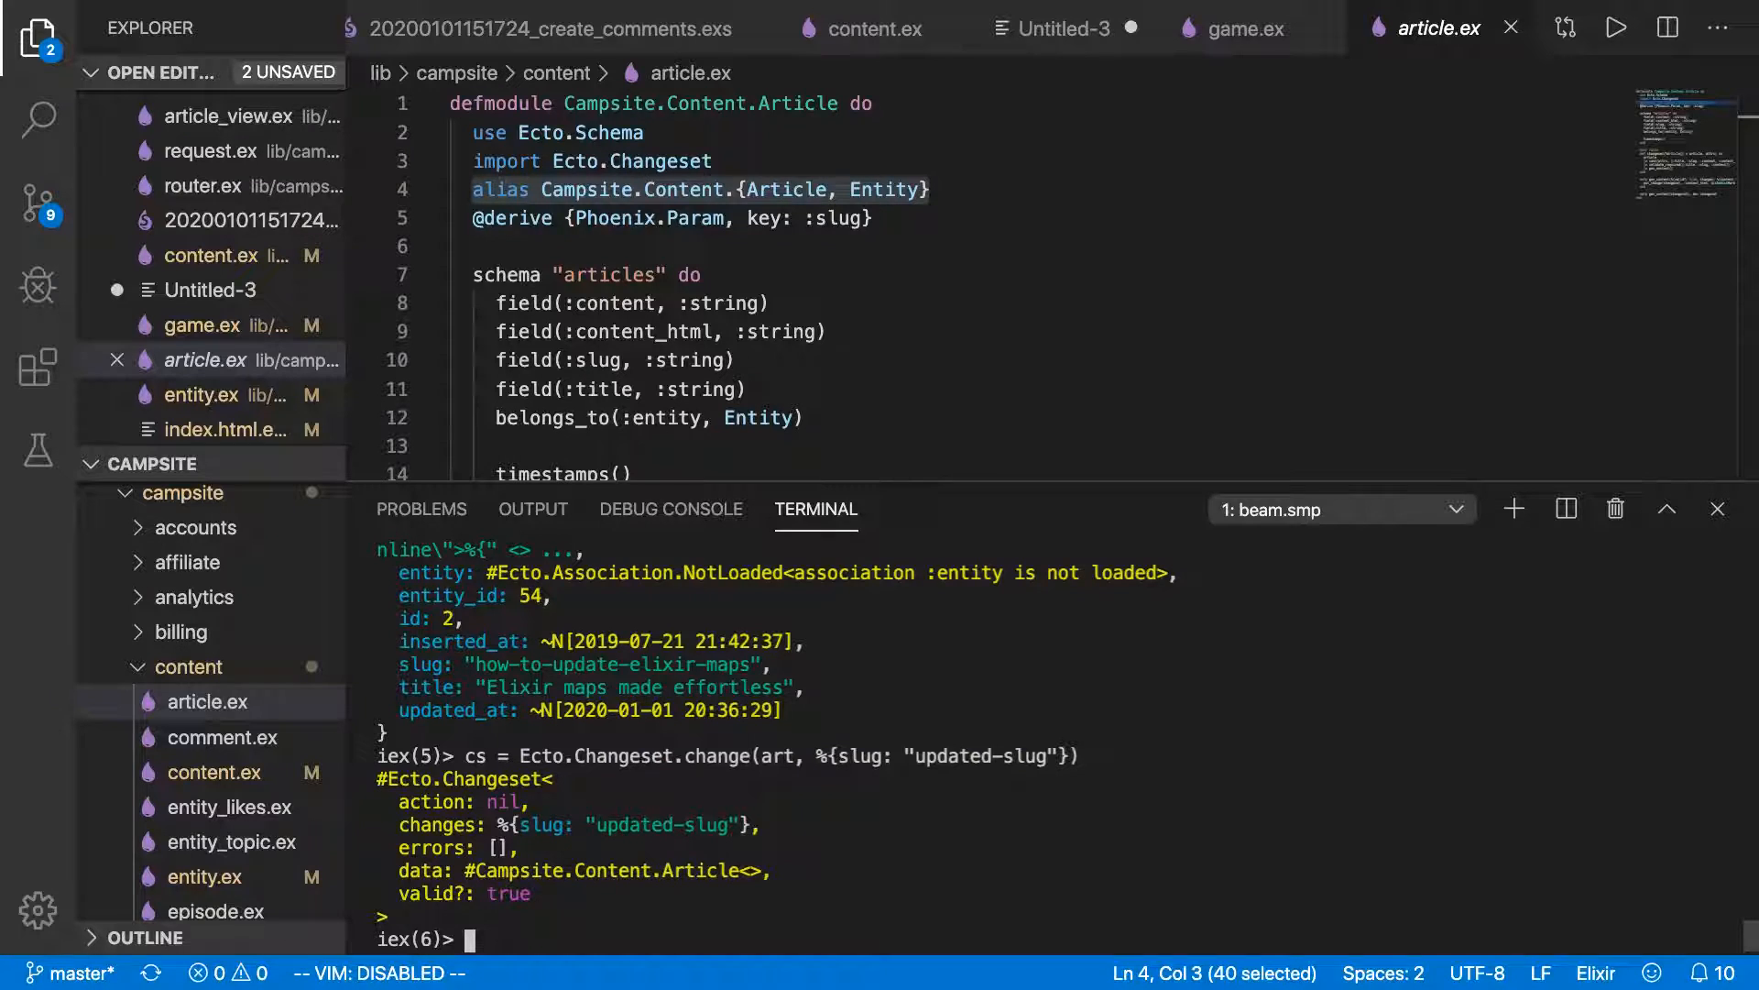
Apply the changeset with Repo.update(cs) and refetch article 2 to confirm 'updated-slug'.
{"action": "type", "text": "Rep"}
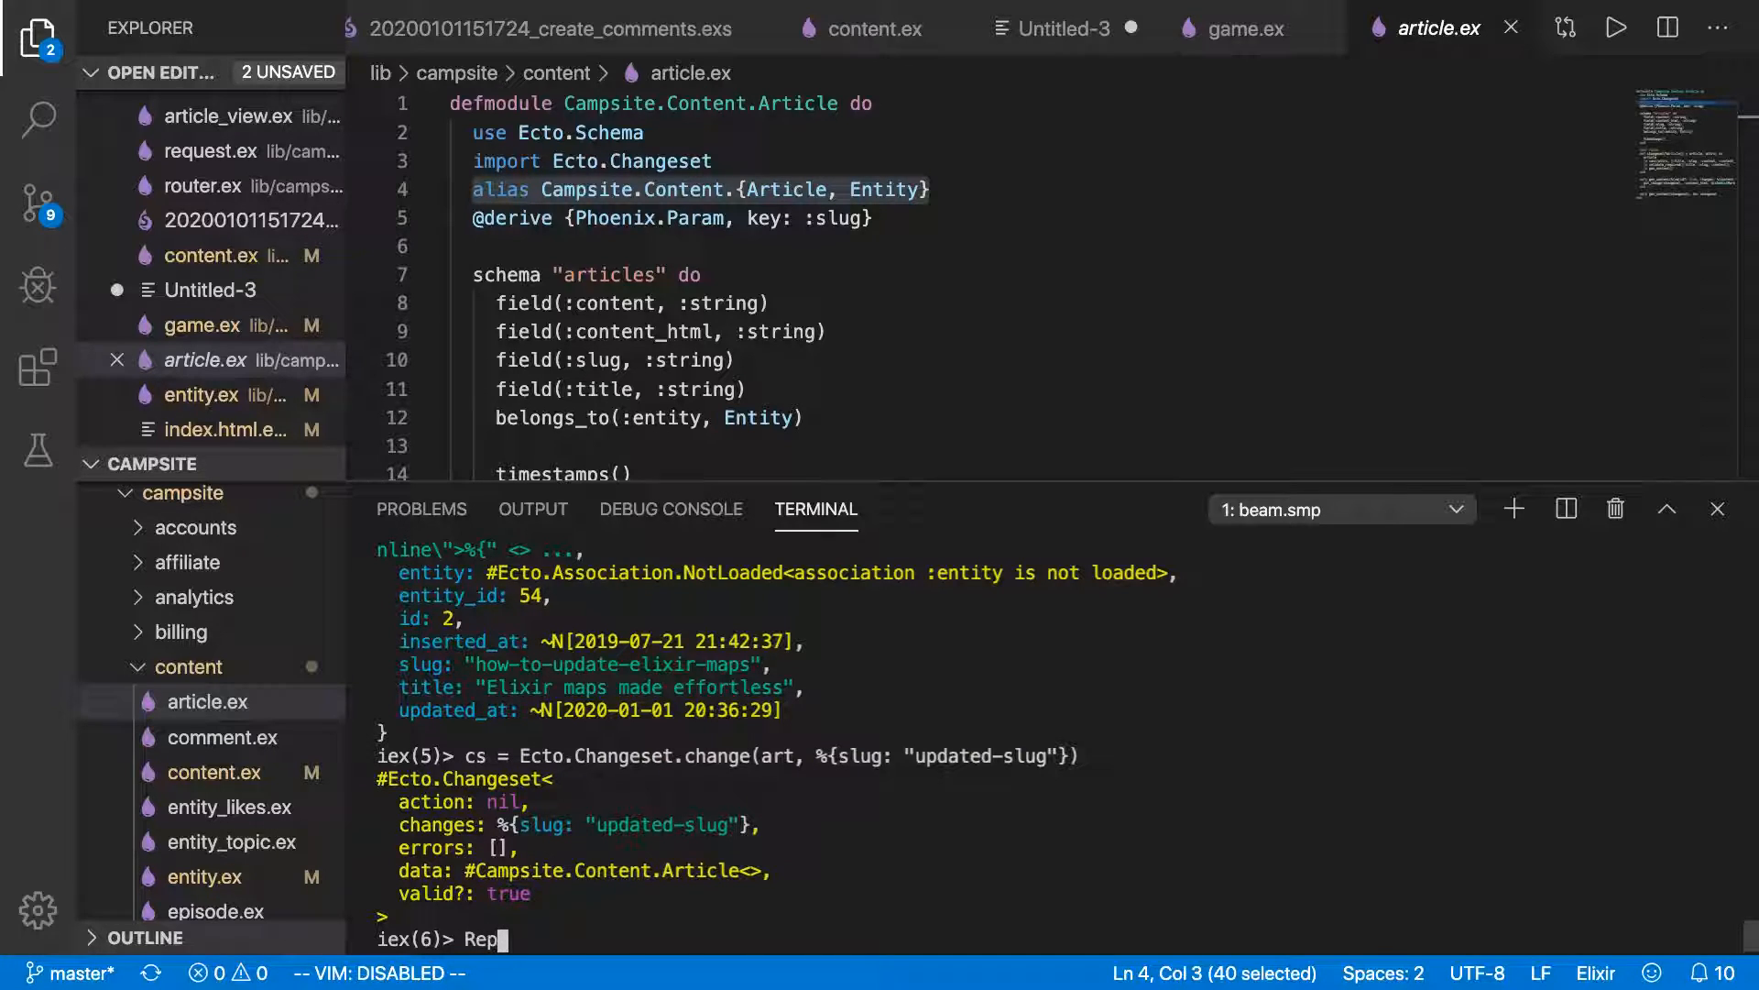
{"action": "type", "text": "o.chan"}
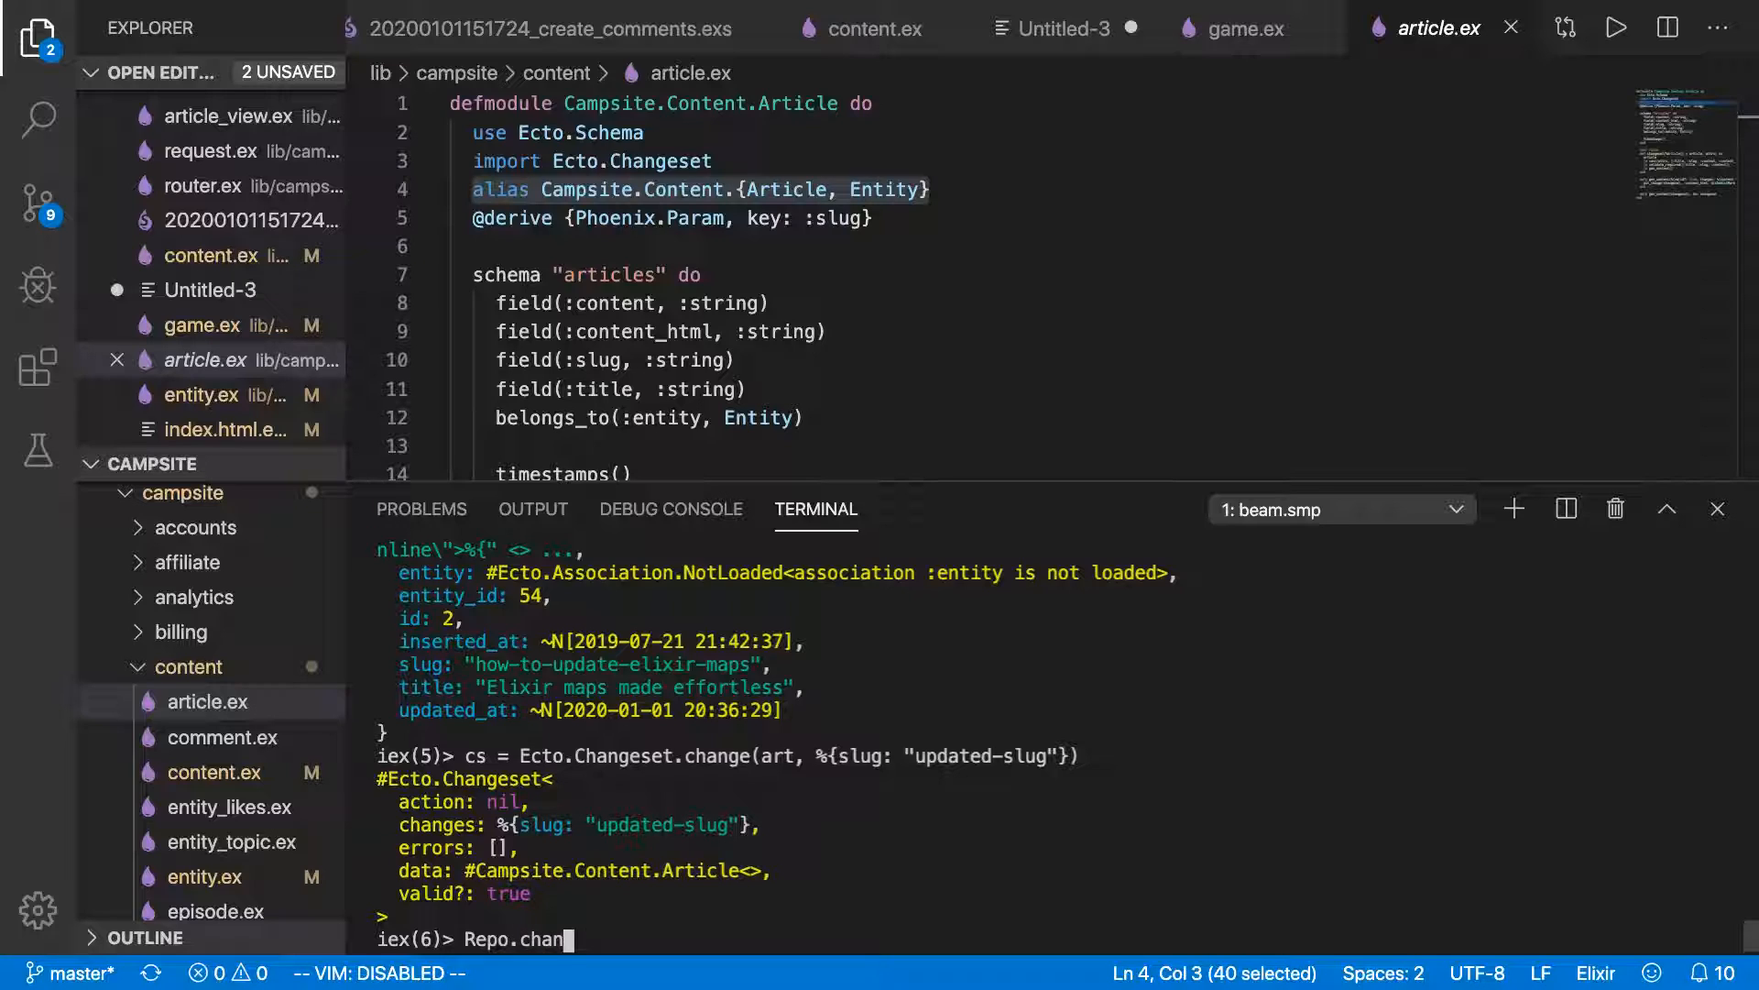
{"action": "type", "text": "update"}
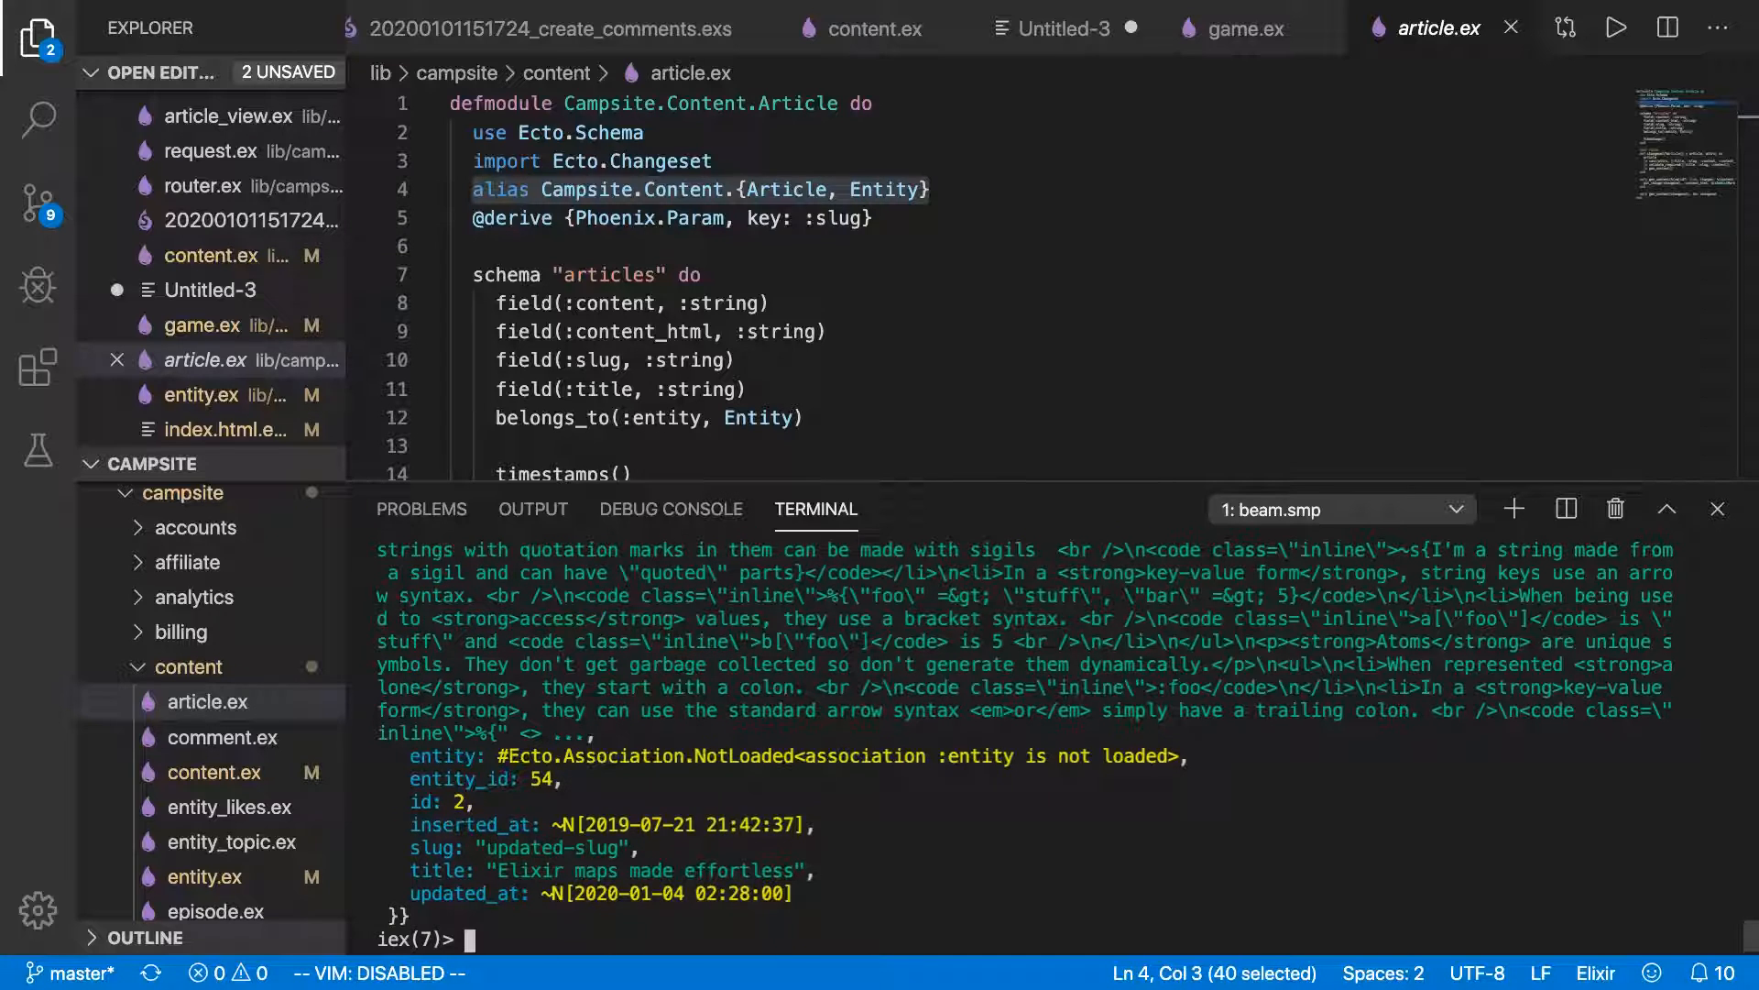
{"action": "mouse_move", "coordinate": [815, 880]}
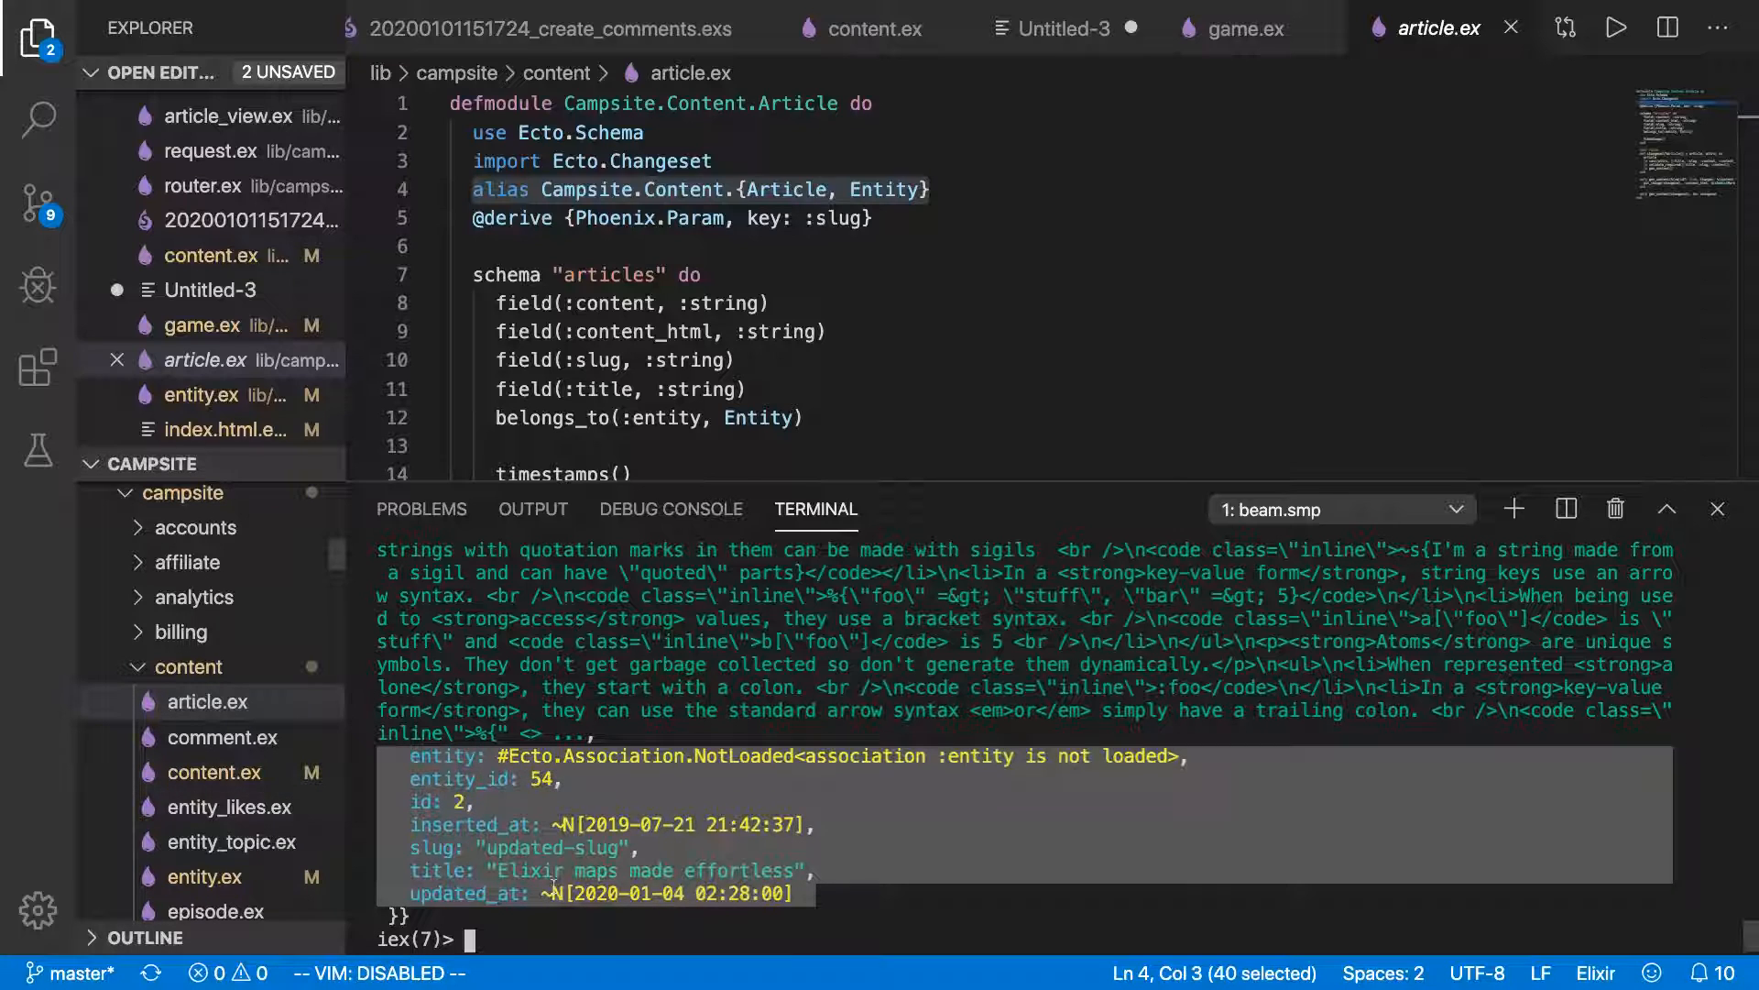
{"action": "type", "text": "art = Repo.get!(Article, 2)"}
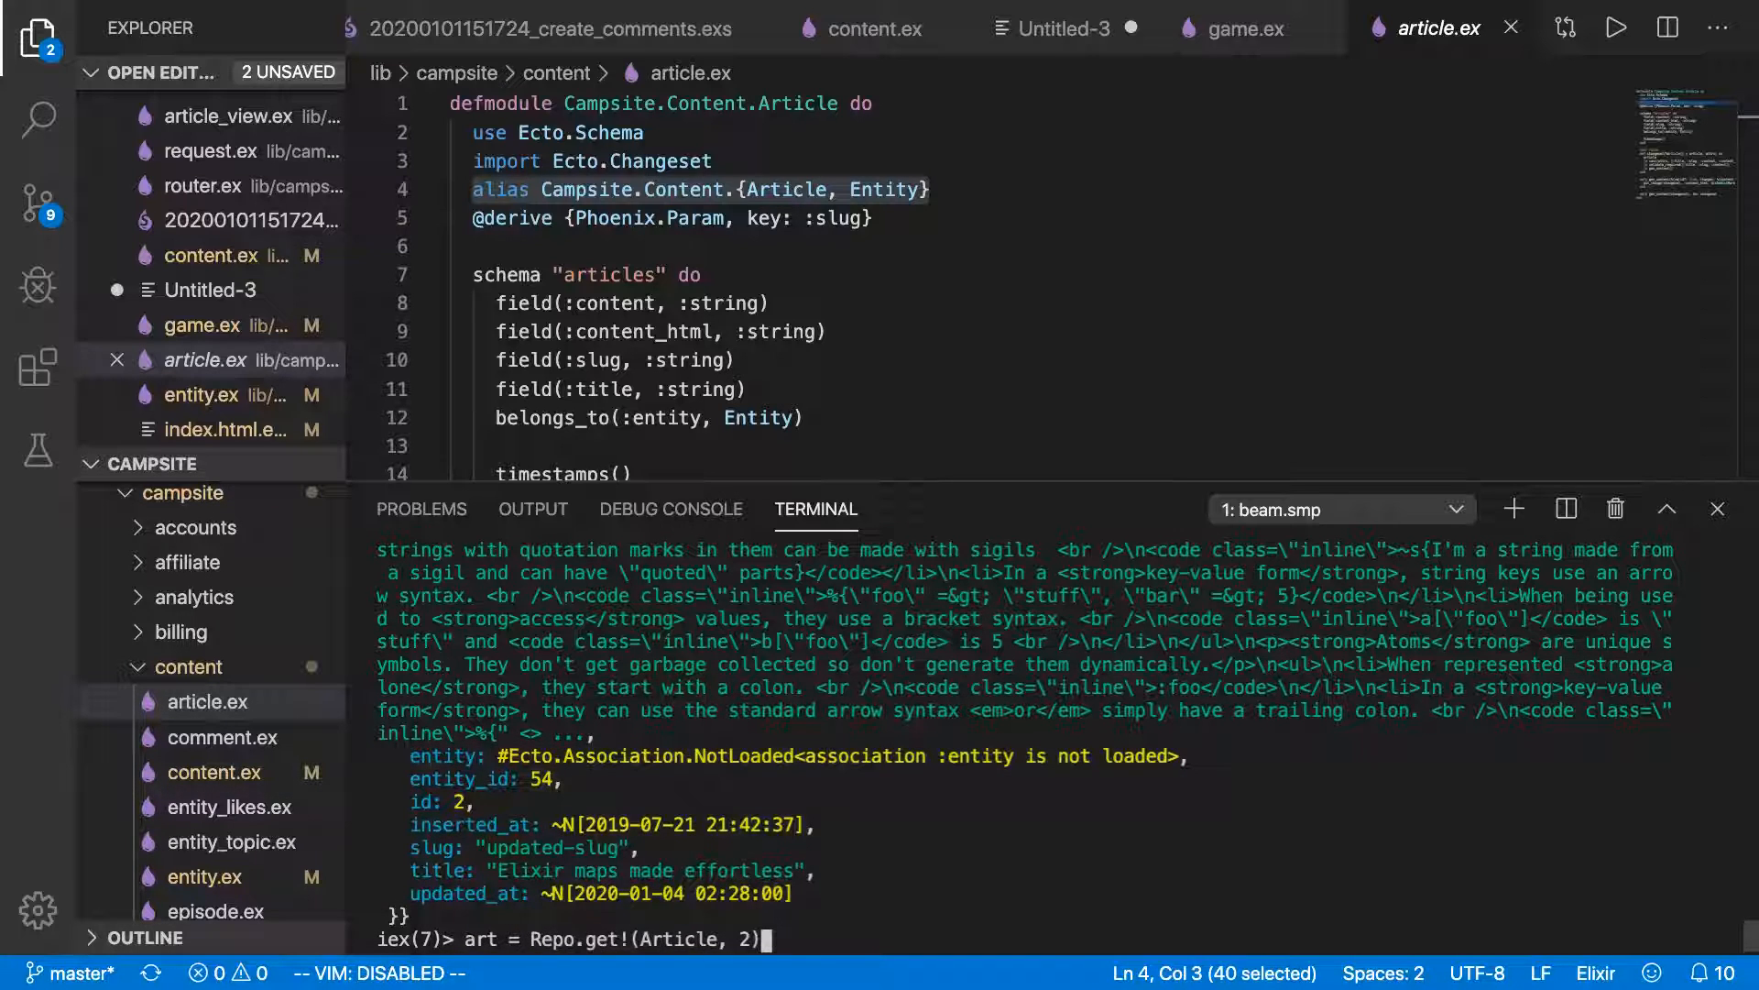
{"action": "key", "text": "Return"}
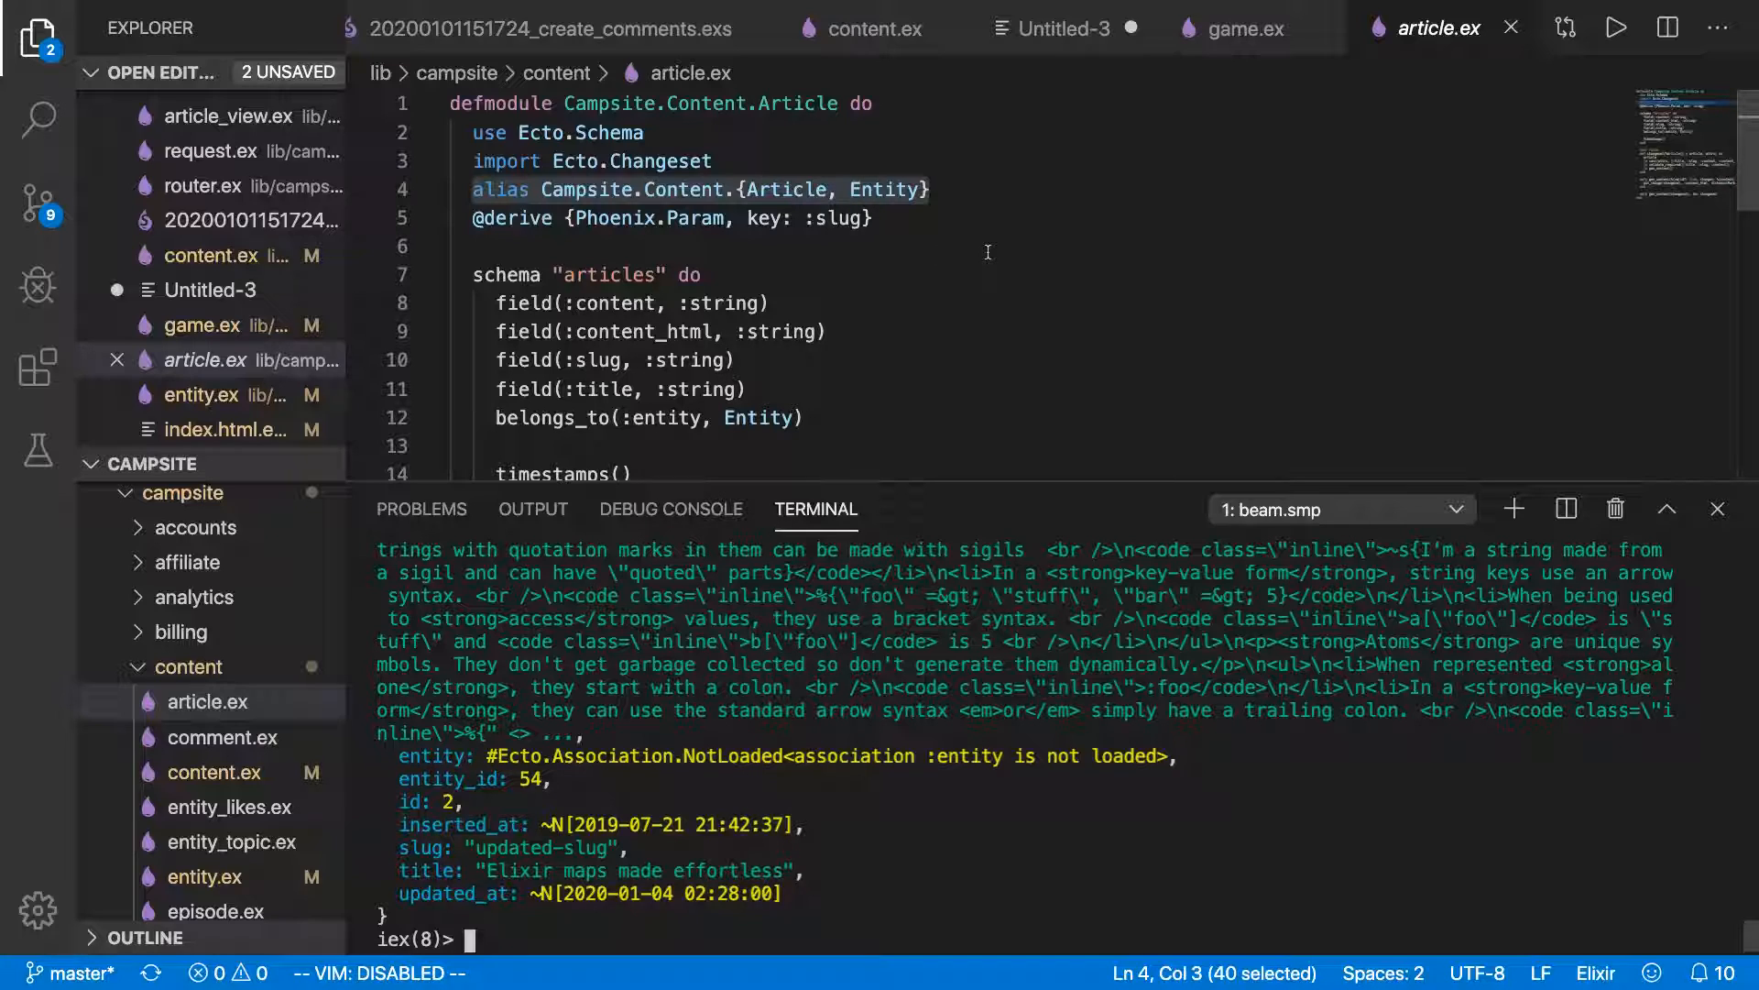
Exit IEx to the shell and run code .iex.exs to create the file.
{"action": "left_click", "coordinate": [460, 245]}
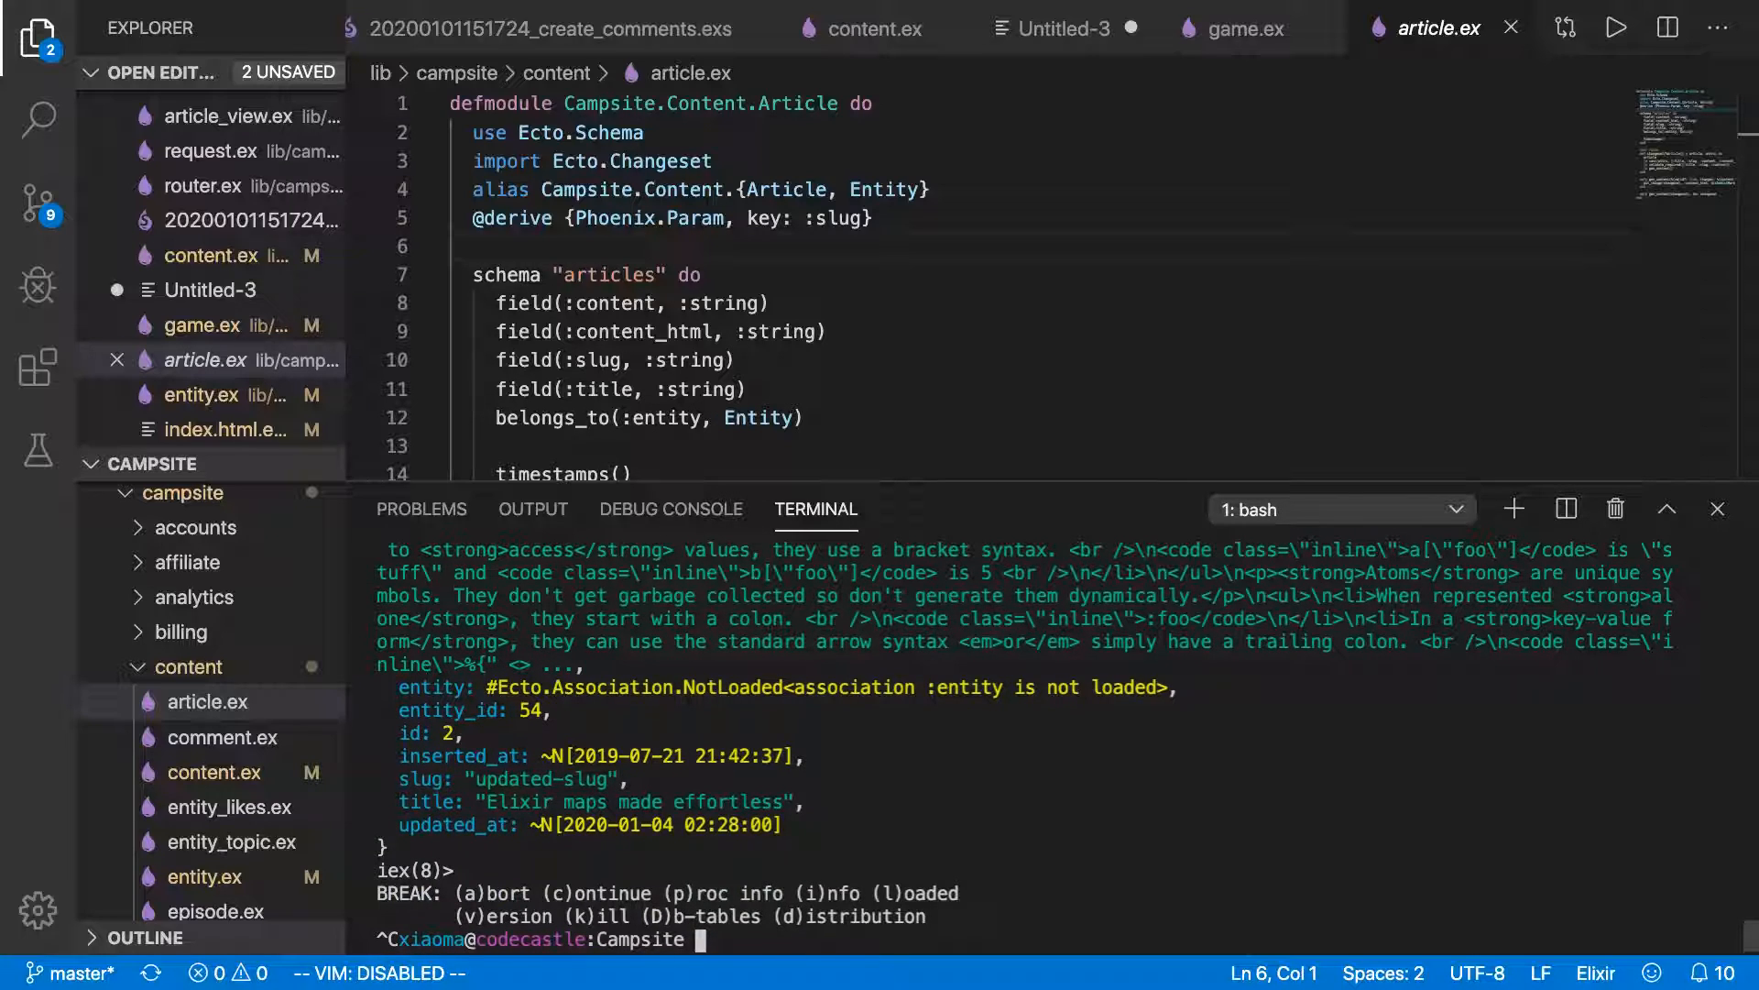
{"action": "type", "text": "code .iex.ex"}
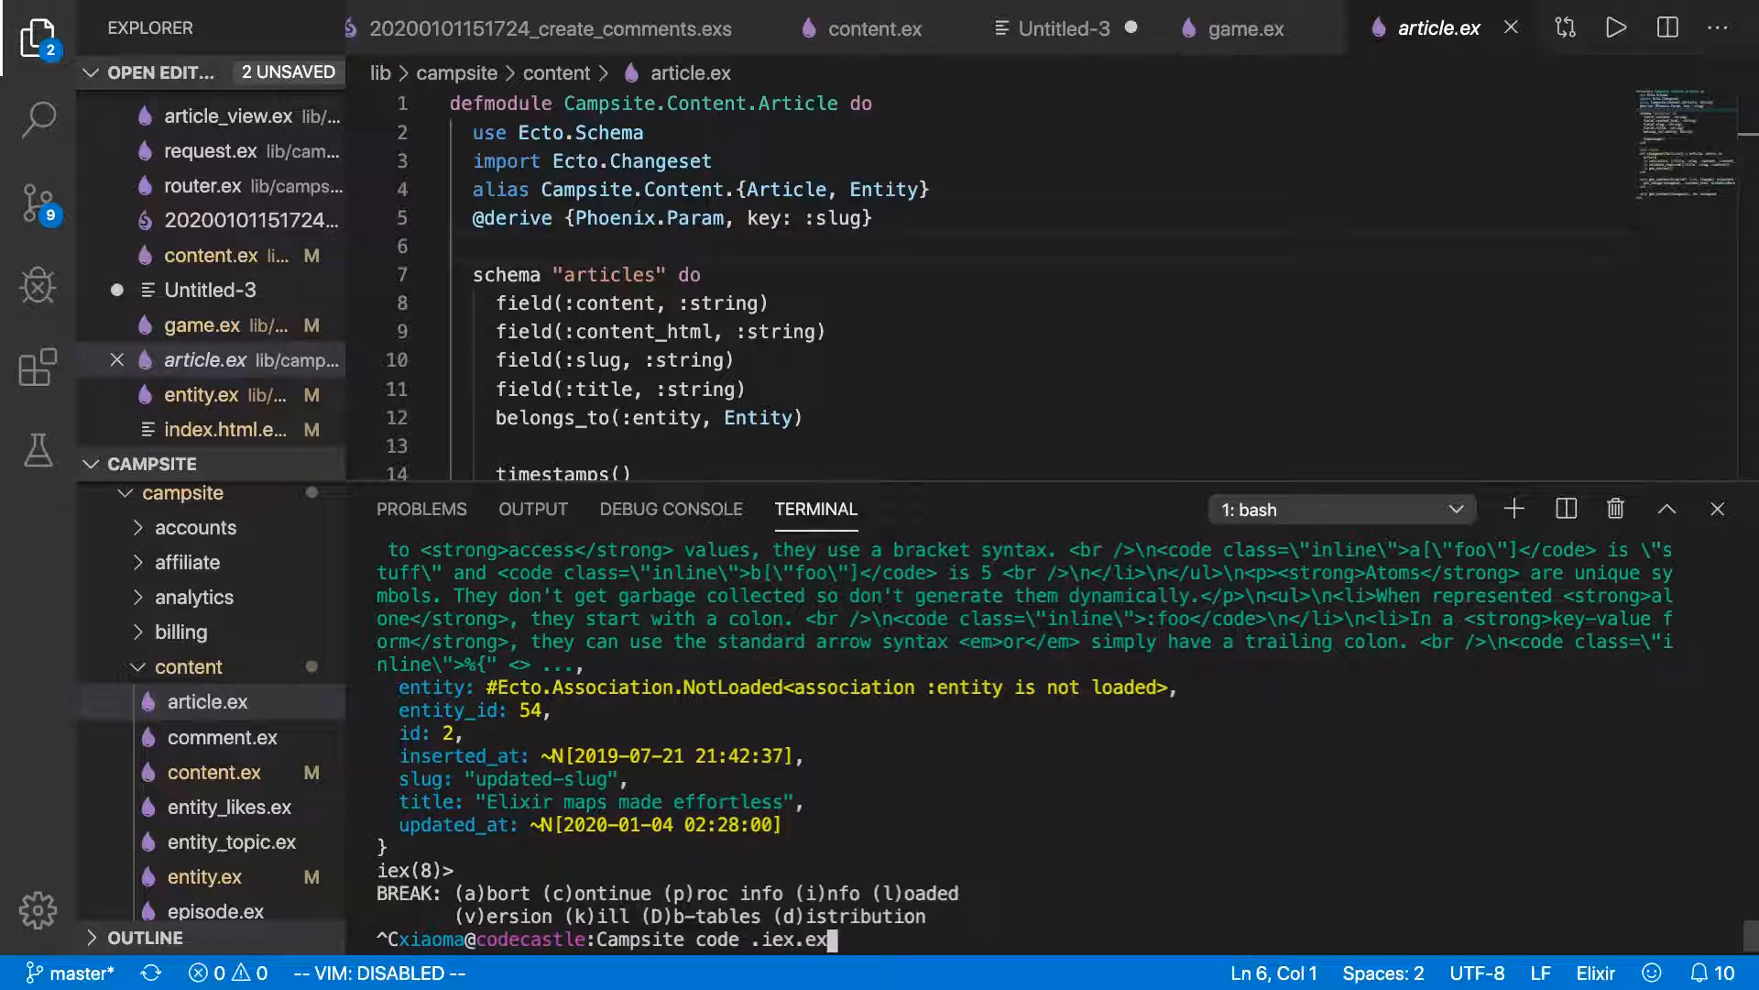
{"action": "type", "text": "s"}
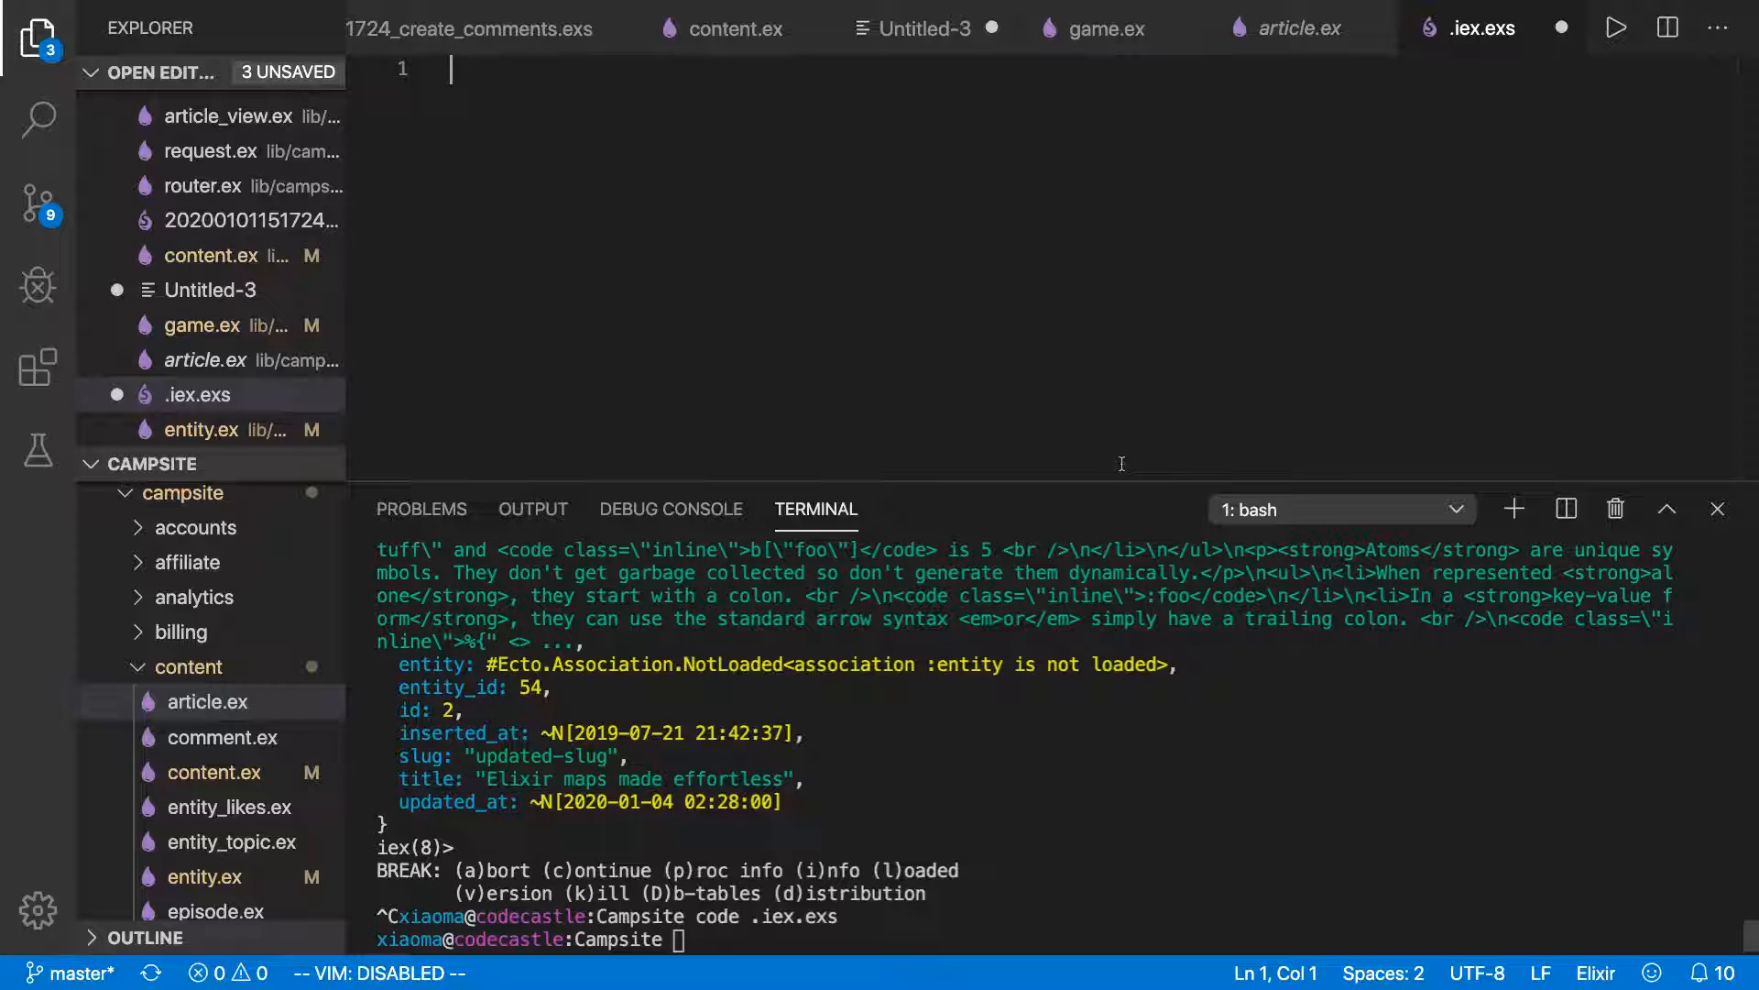
{"action": "mouse_move", "coordinate": [1006, 286]}
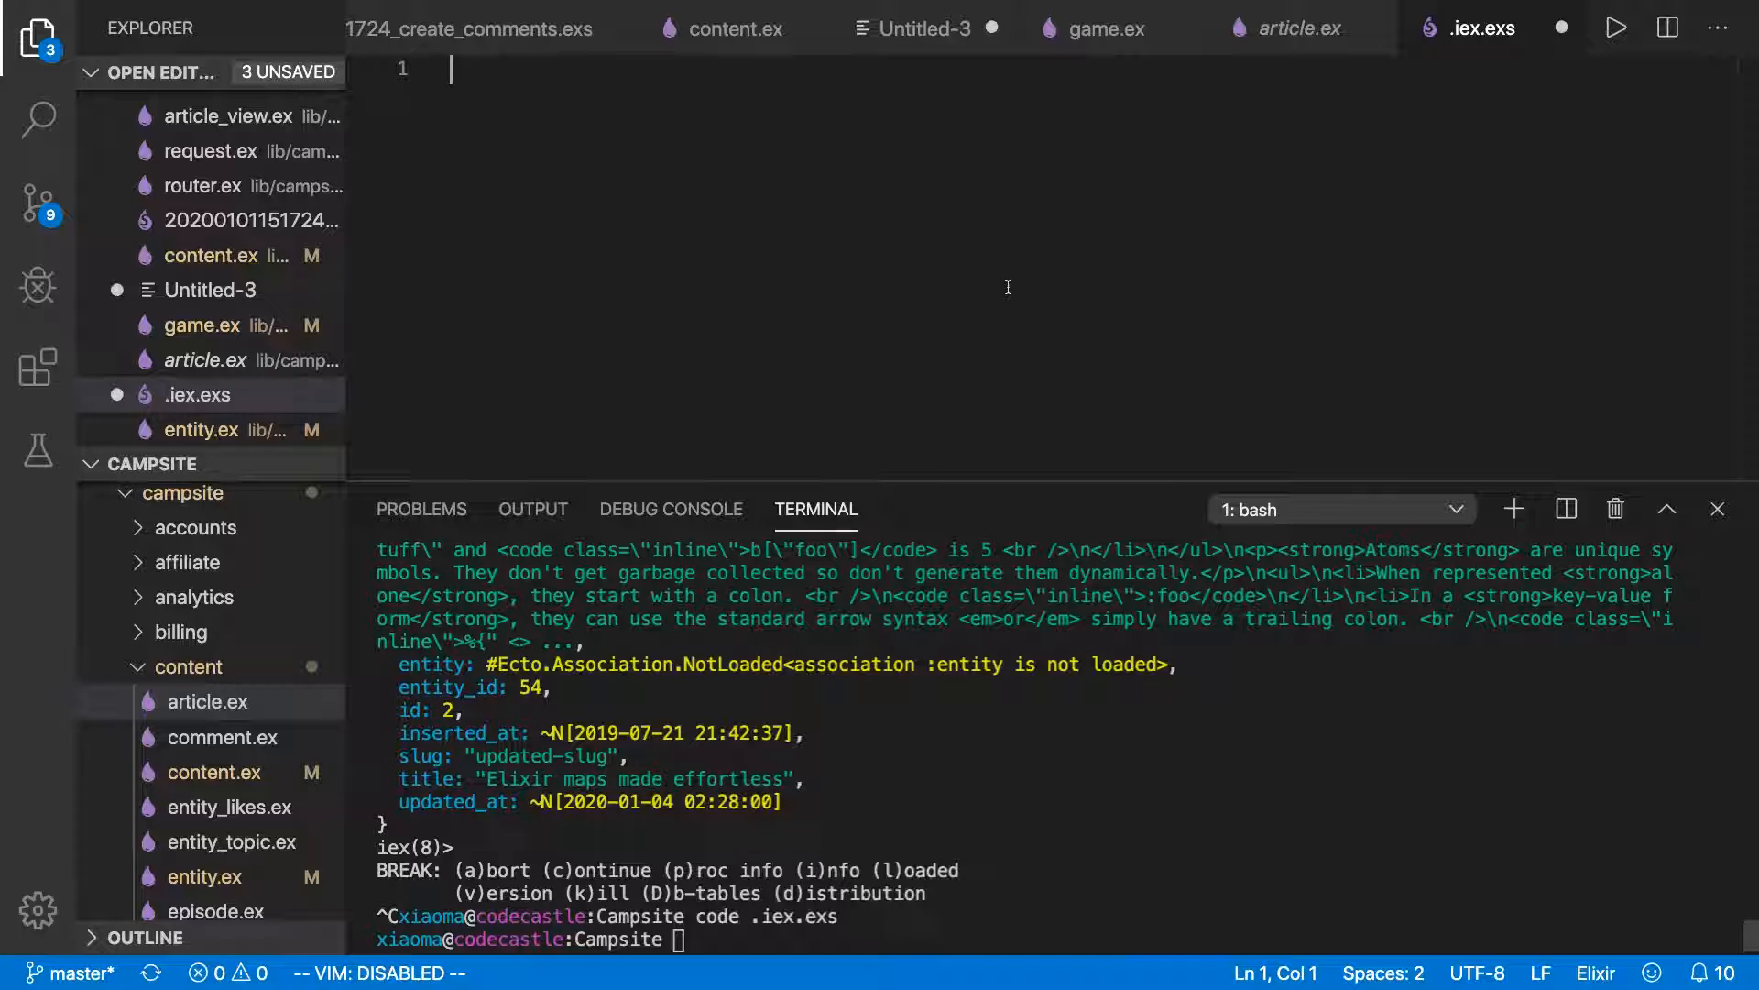
Add alias Campsite.{Content, Repo} and alias Content.{Article, Episode} to .iex.exs.
{"action": "type", "text": "alix"}
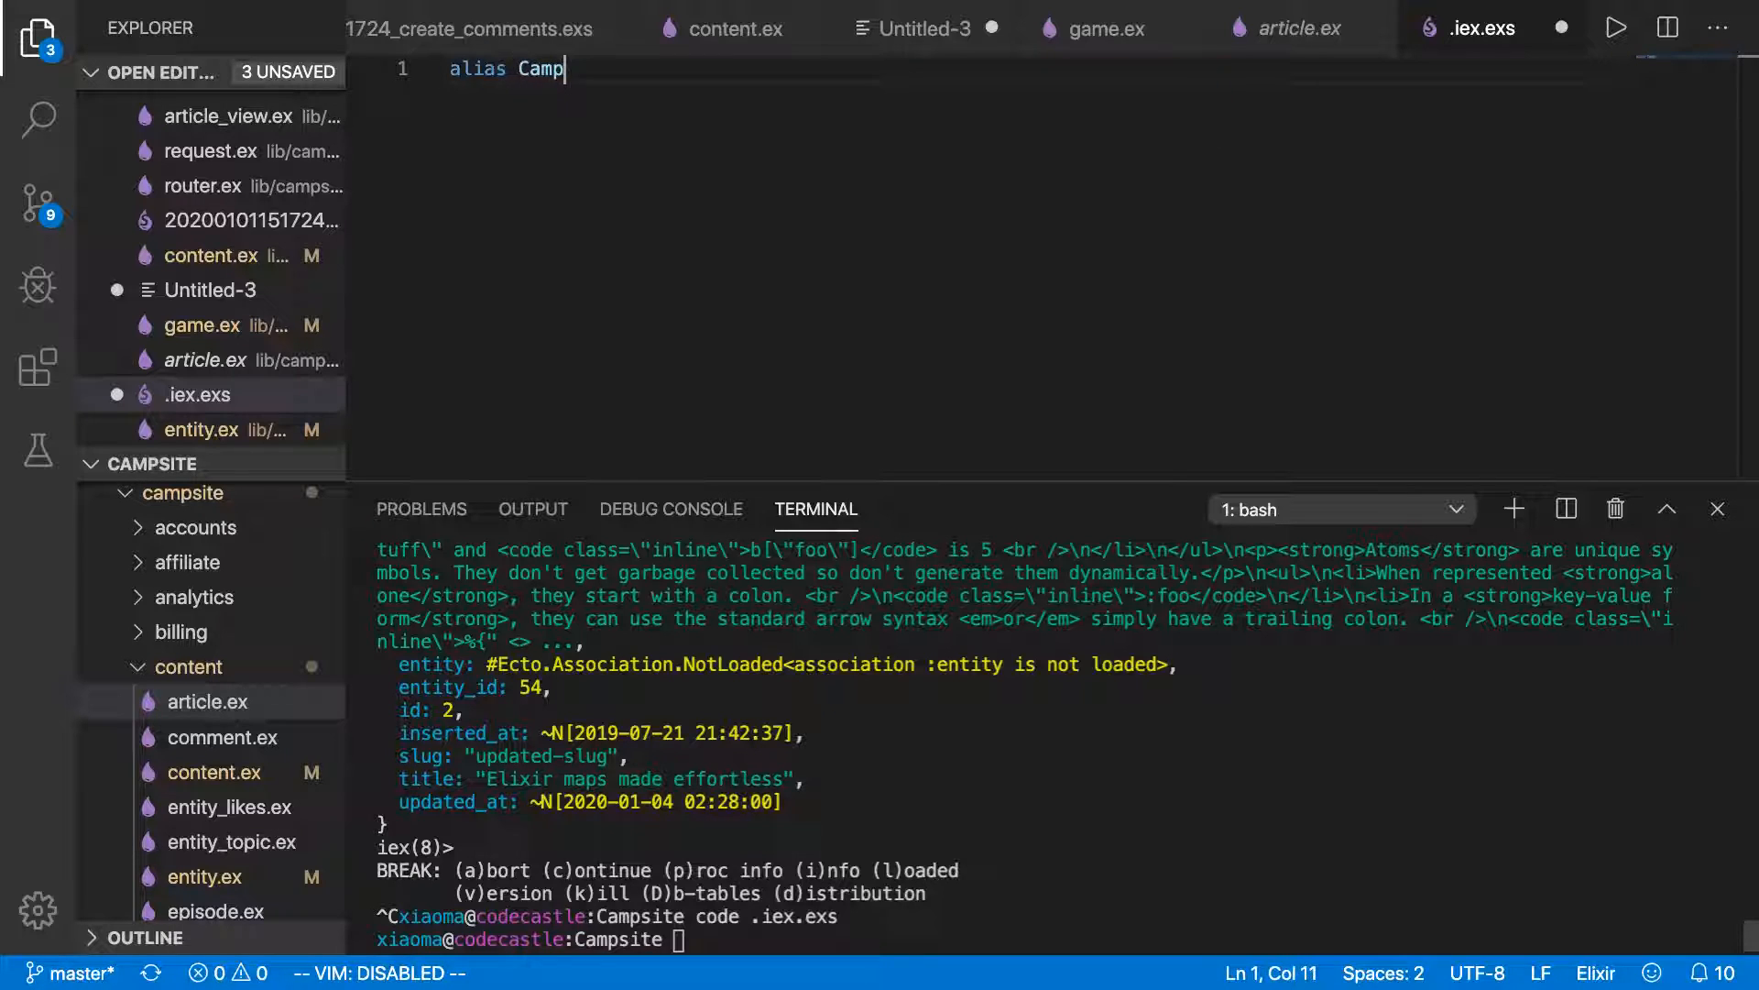
{"action": "type", "text": "site."}
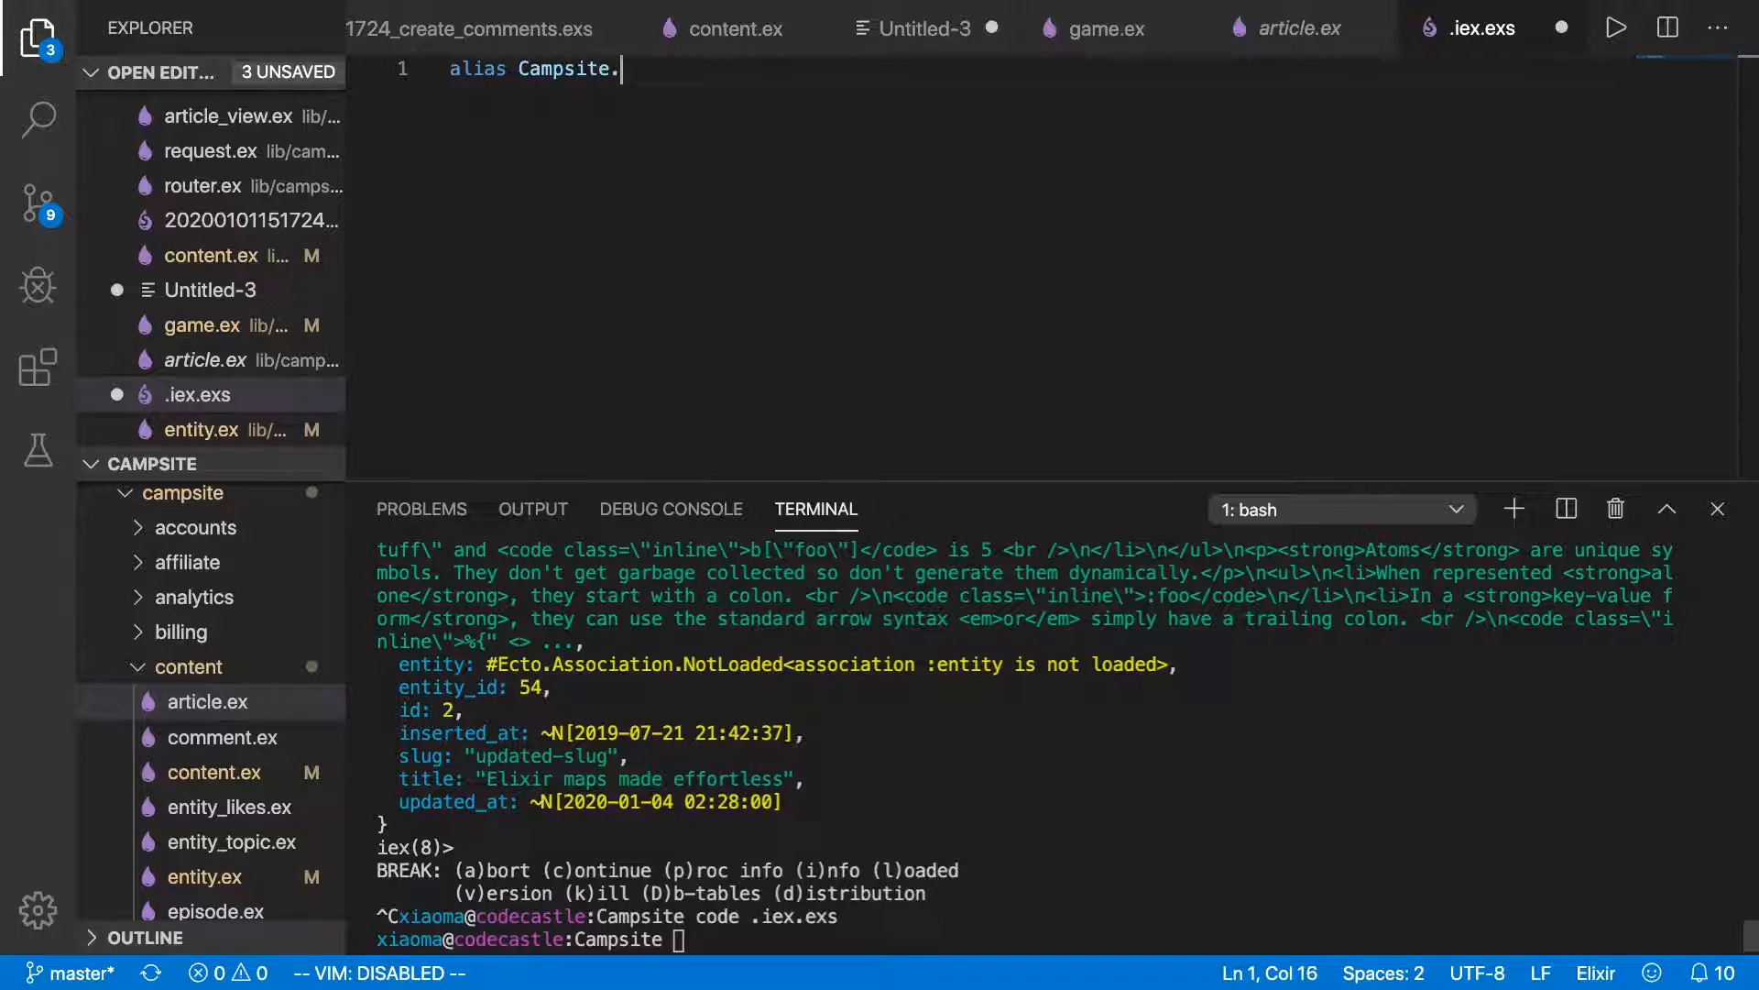
{"action": "type", "text": "{Content}"}
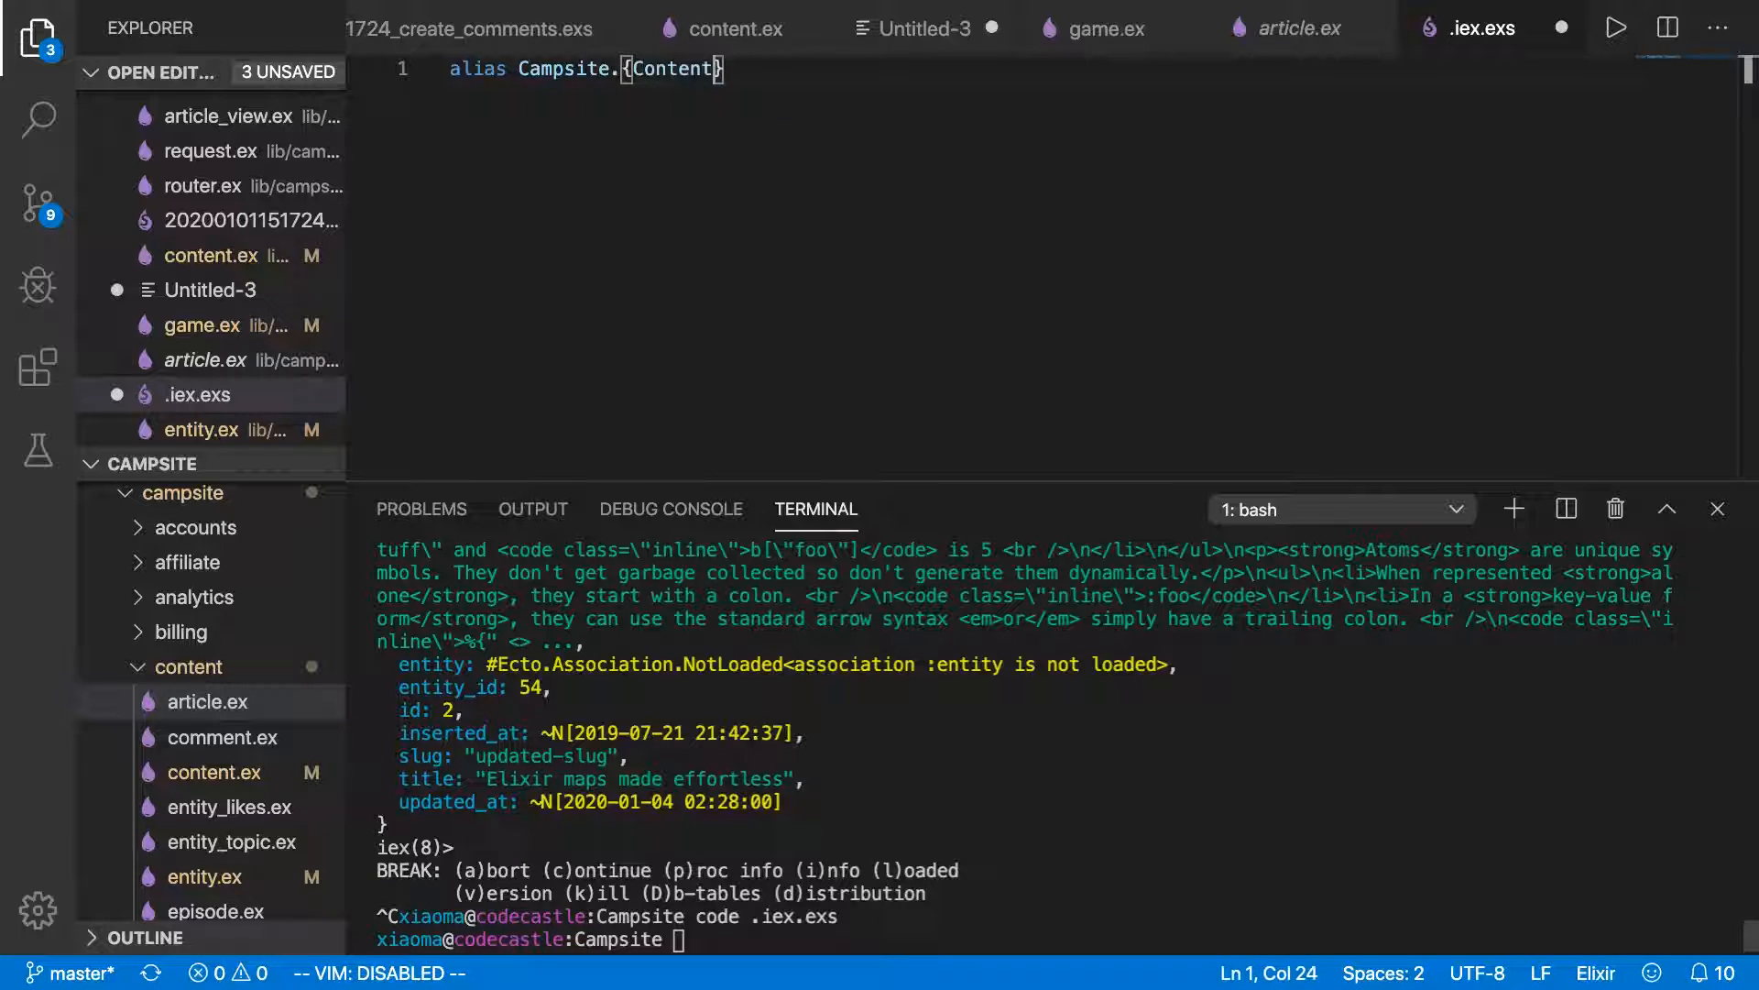
{"action": "type", "text": ", Repo"}
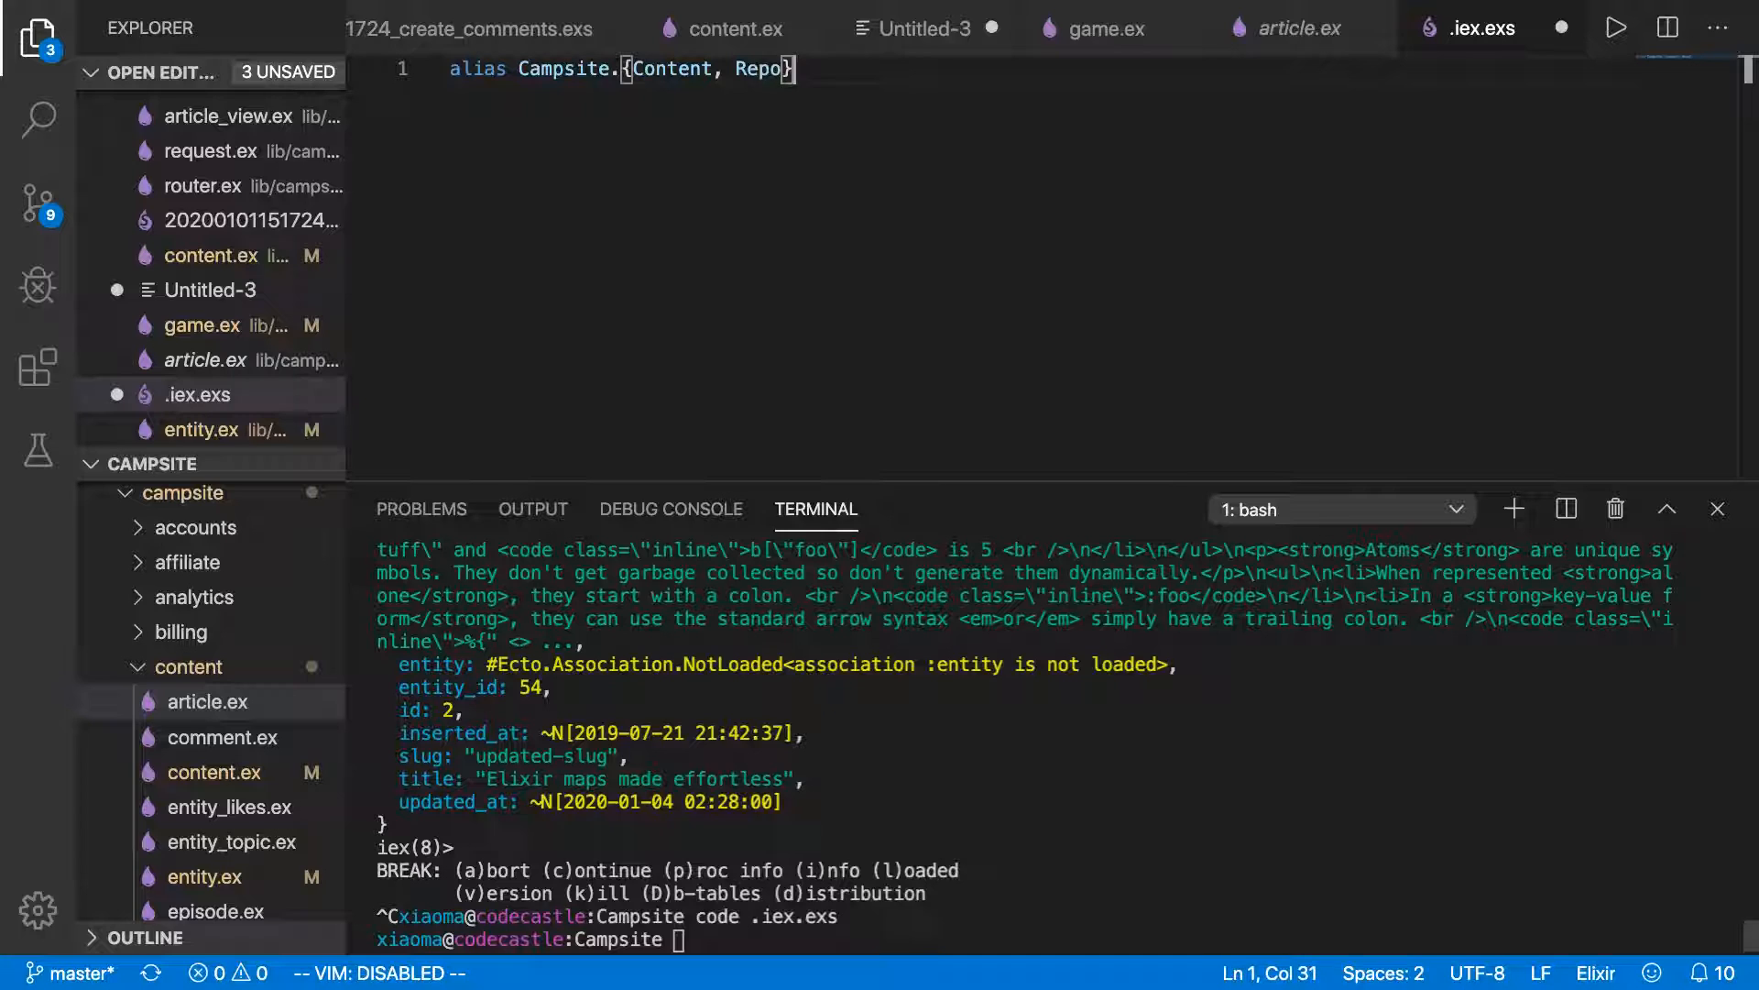
{"action": "type", "text": "alias Content.{Article, Ep"}
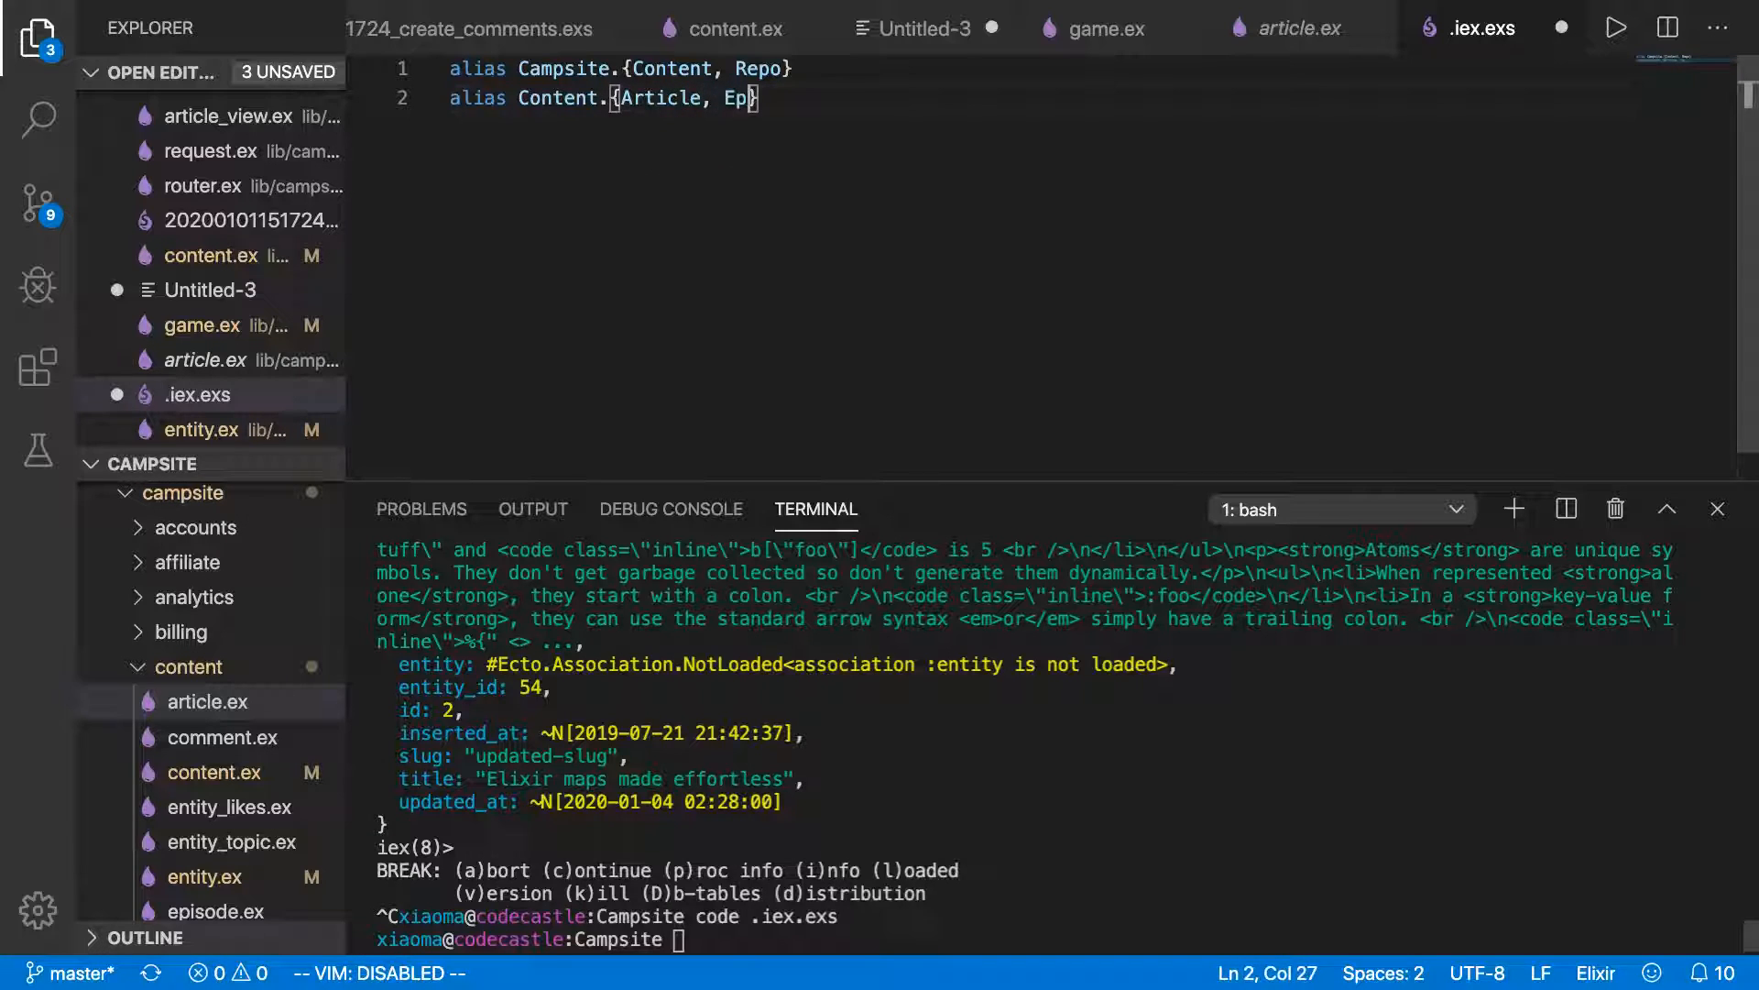
{"action": "type", "text": "isod"}
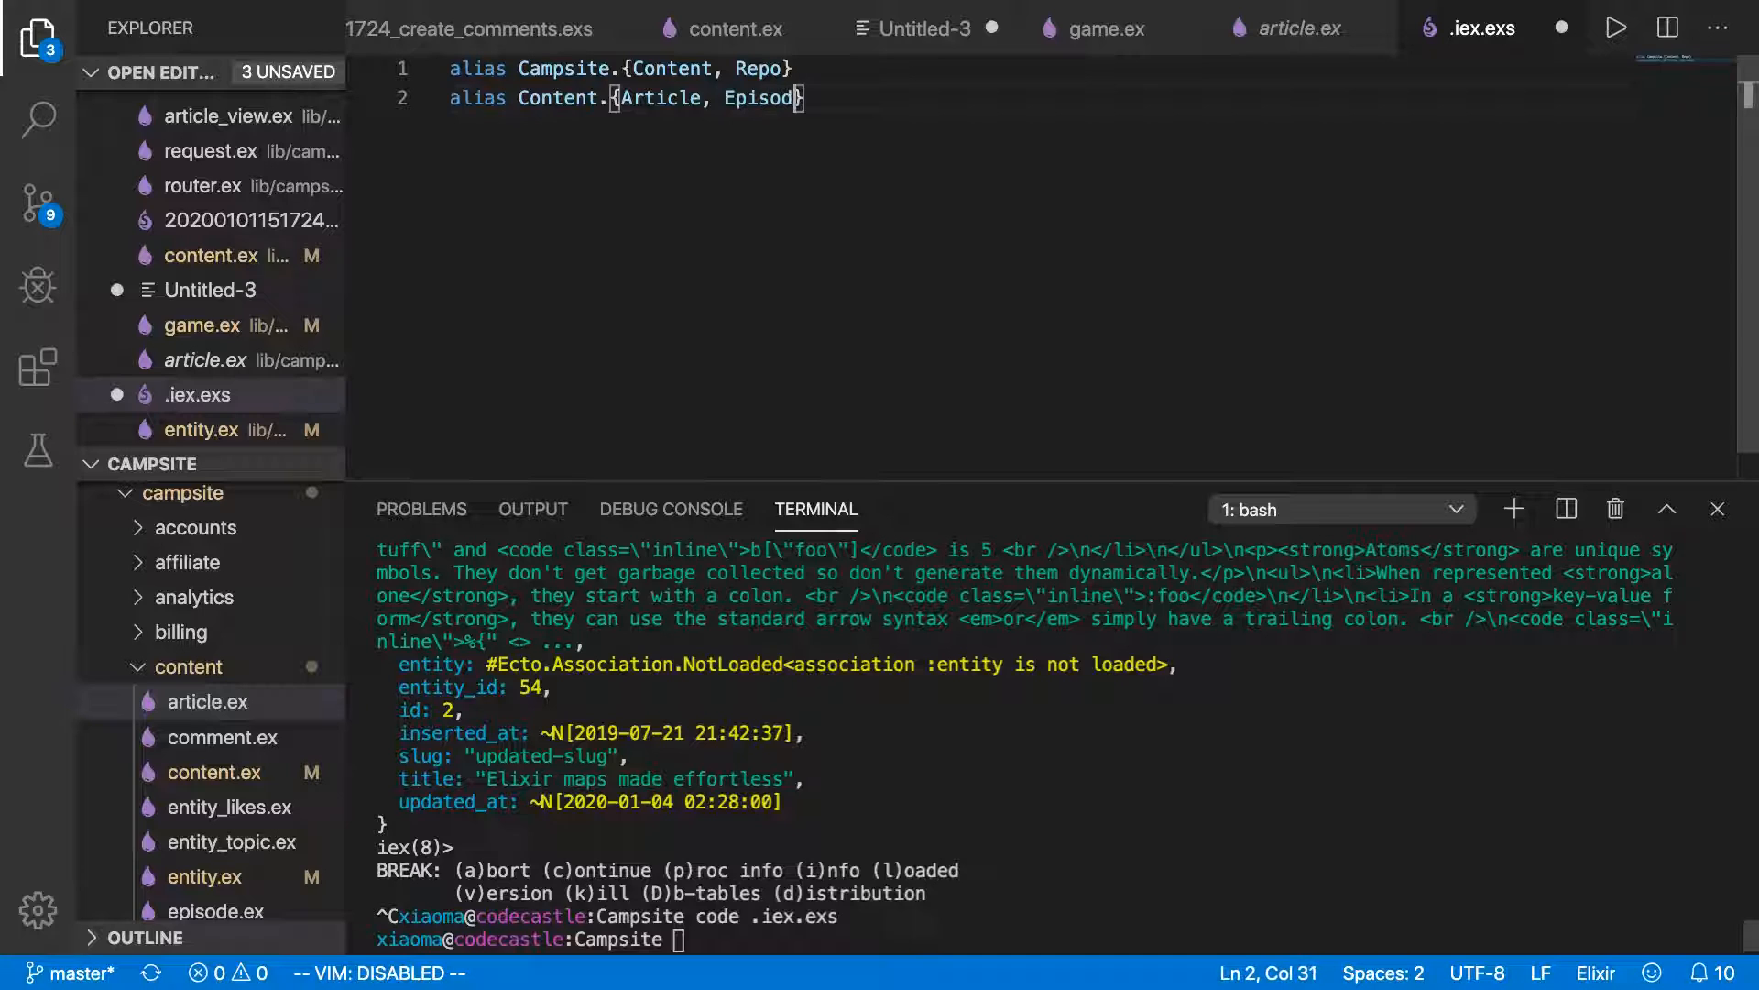
{"action": "type", "text": "e}"}
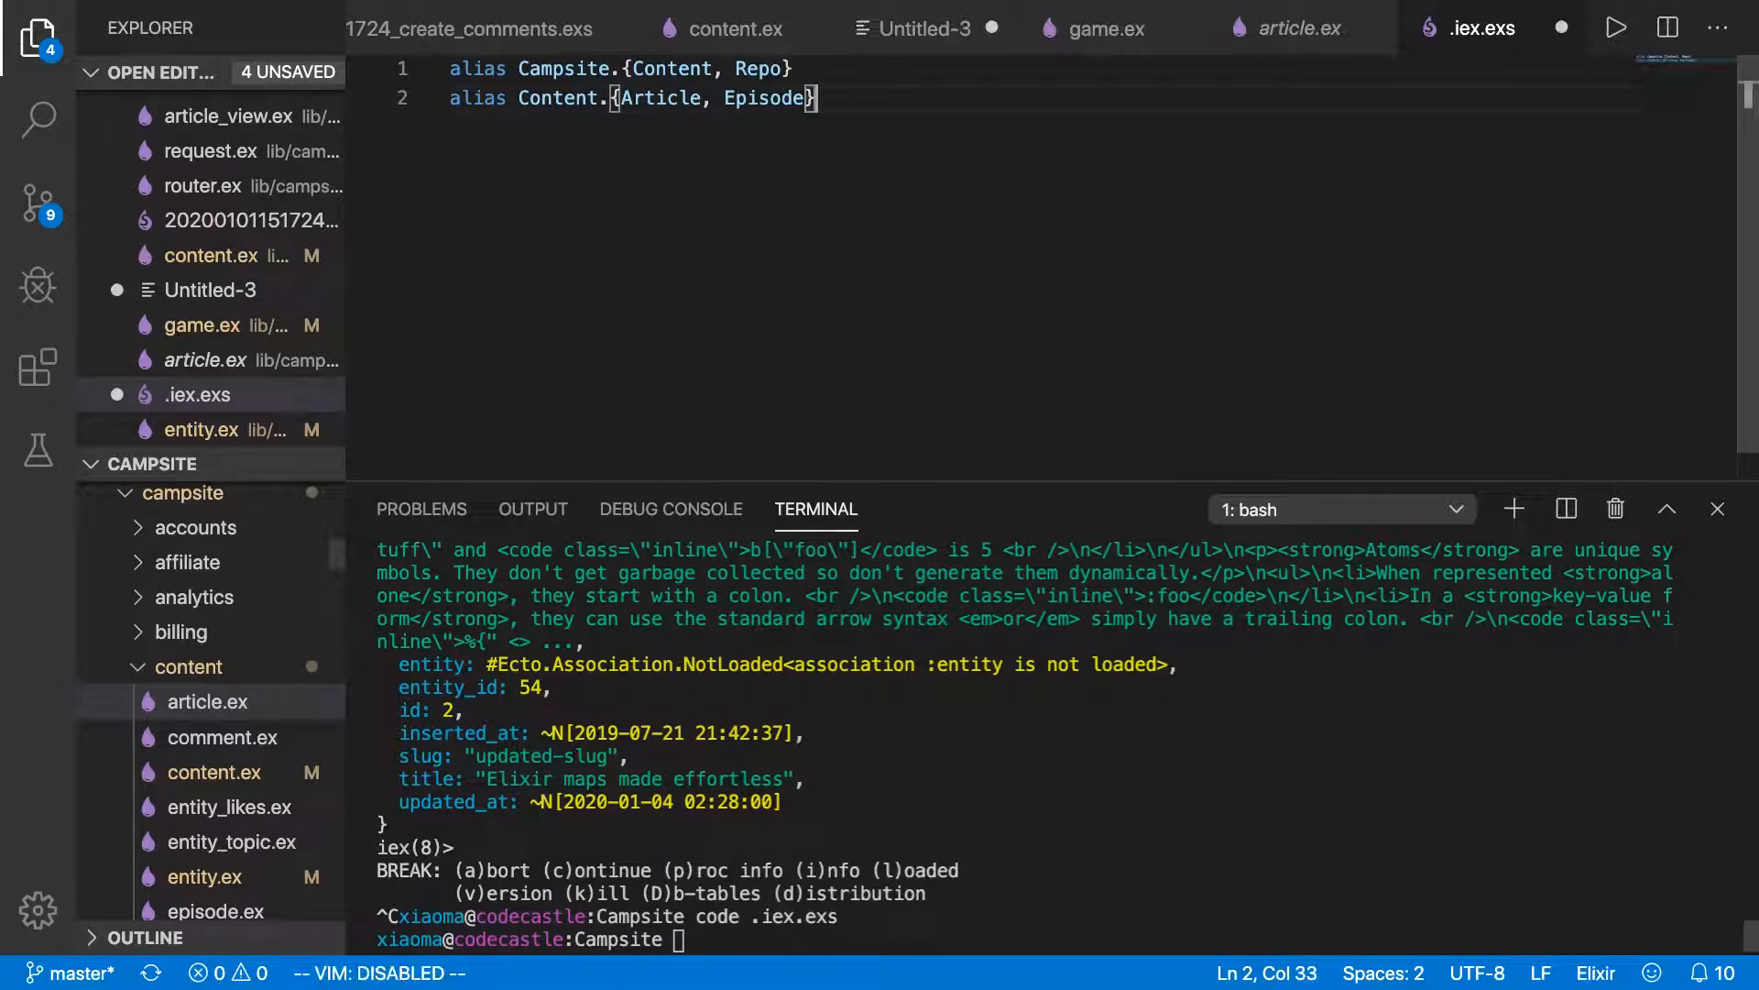
Add import Ecto.Changeset to .iex.exs.
{"action": "type", "text": "impo"}
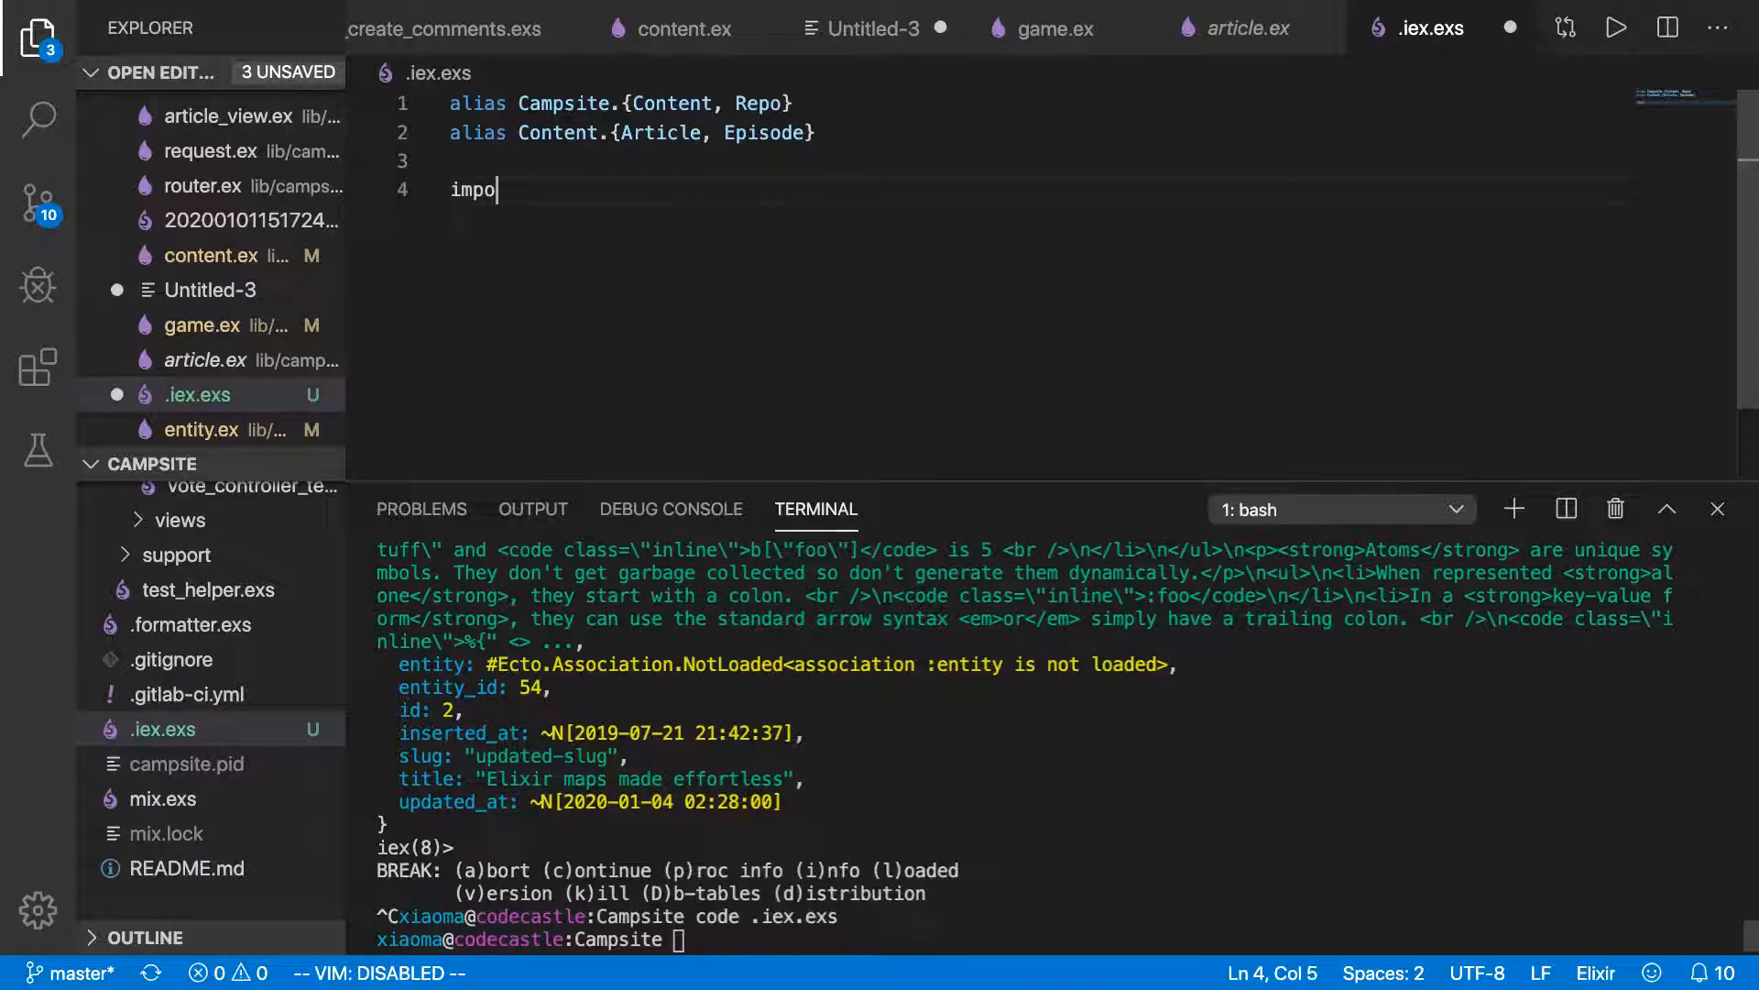
{"action": "type", "text": "rt"}
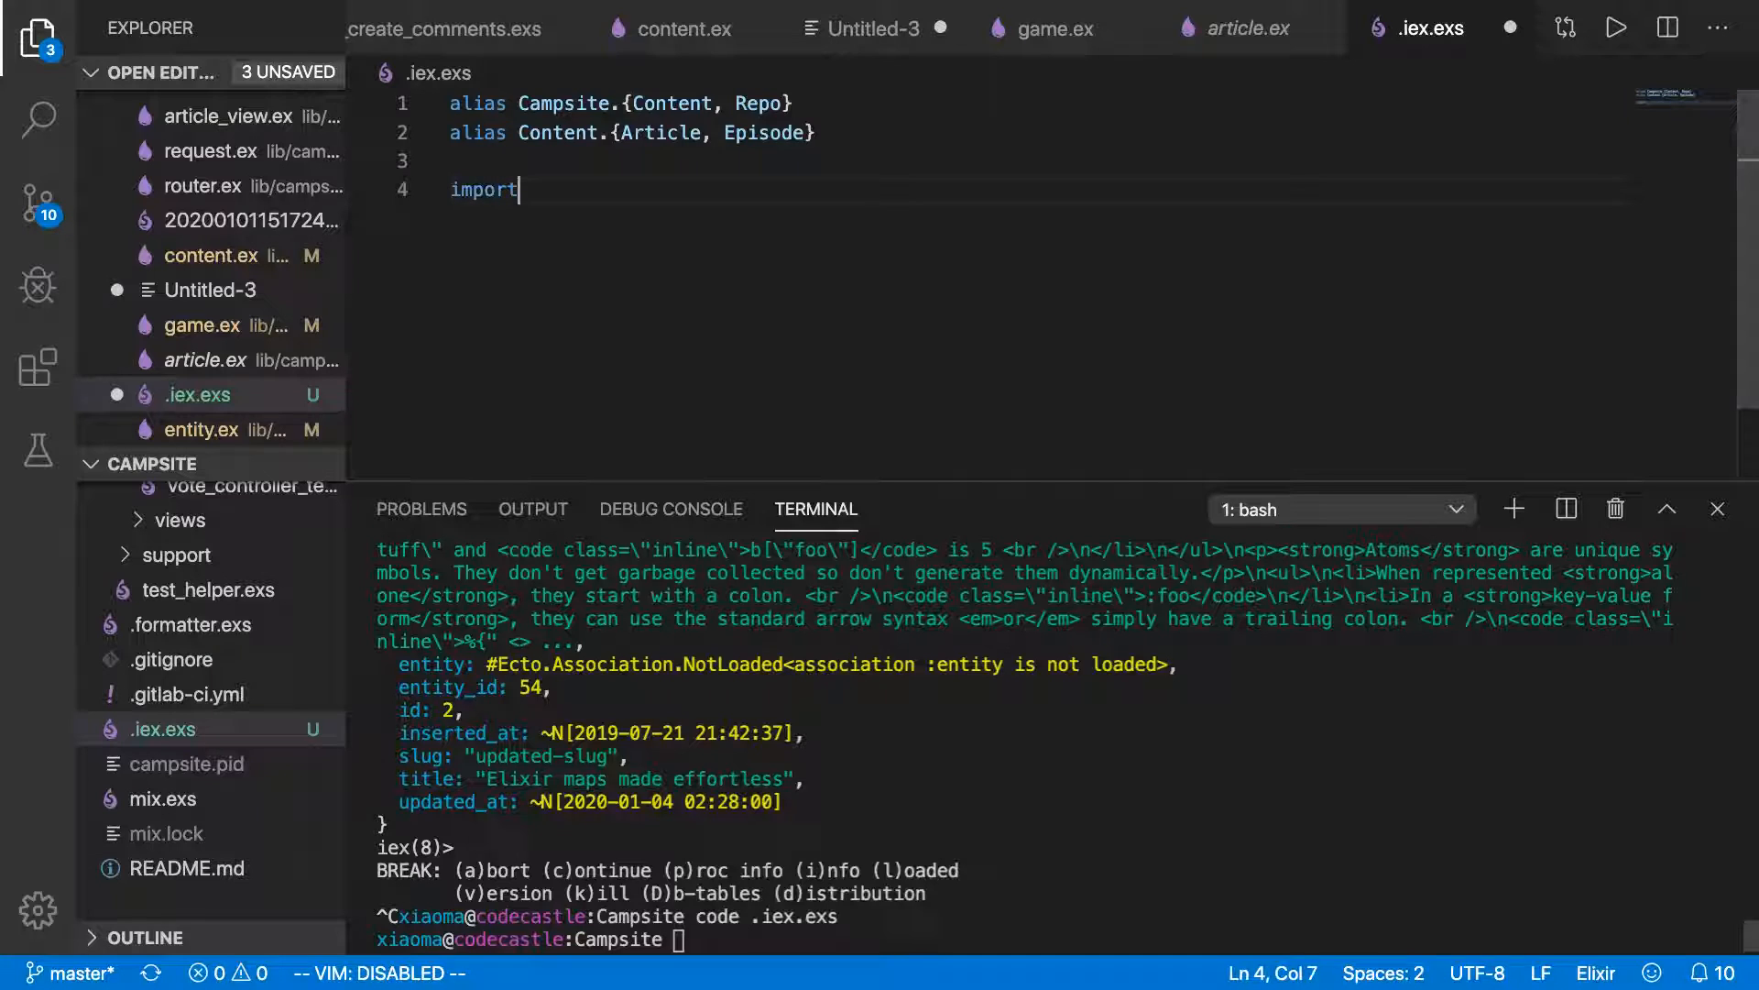
{"action": "type", "text": "Ec"}
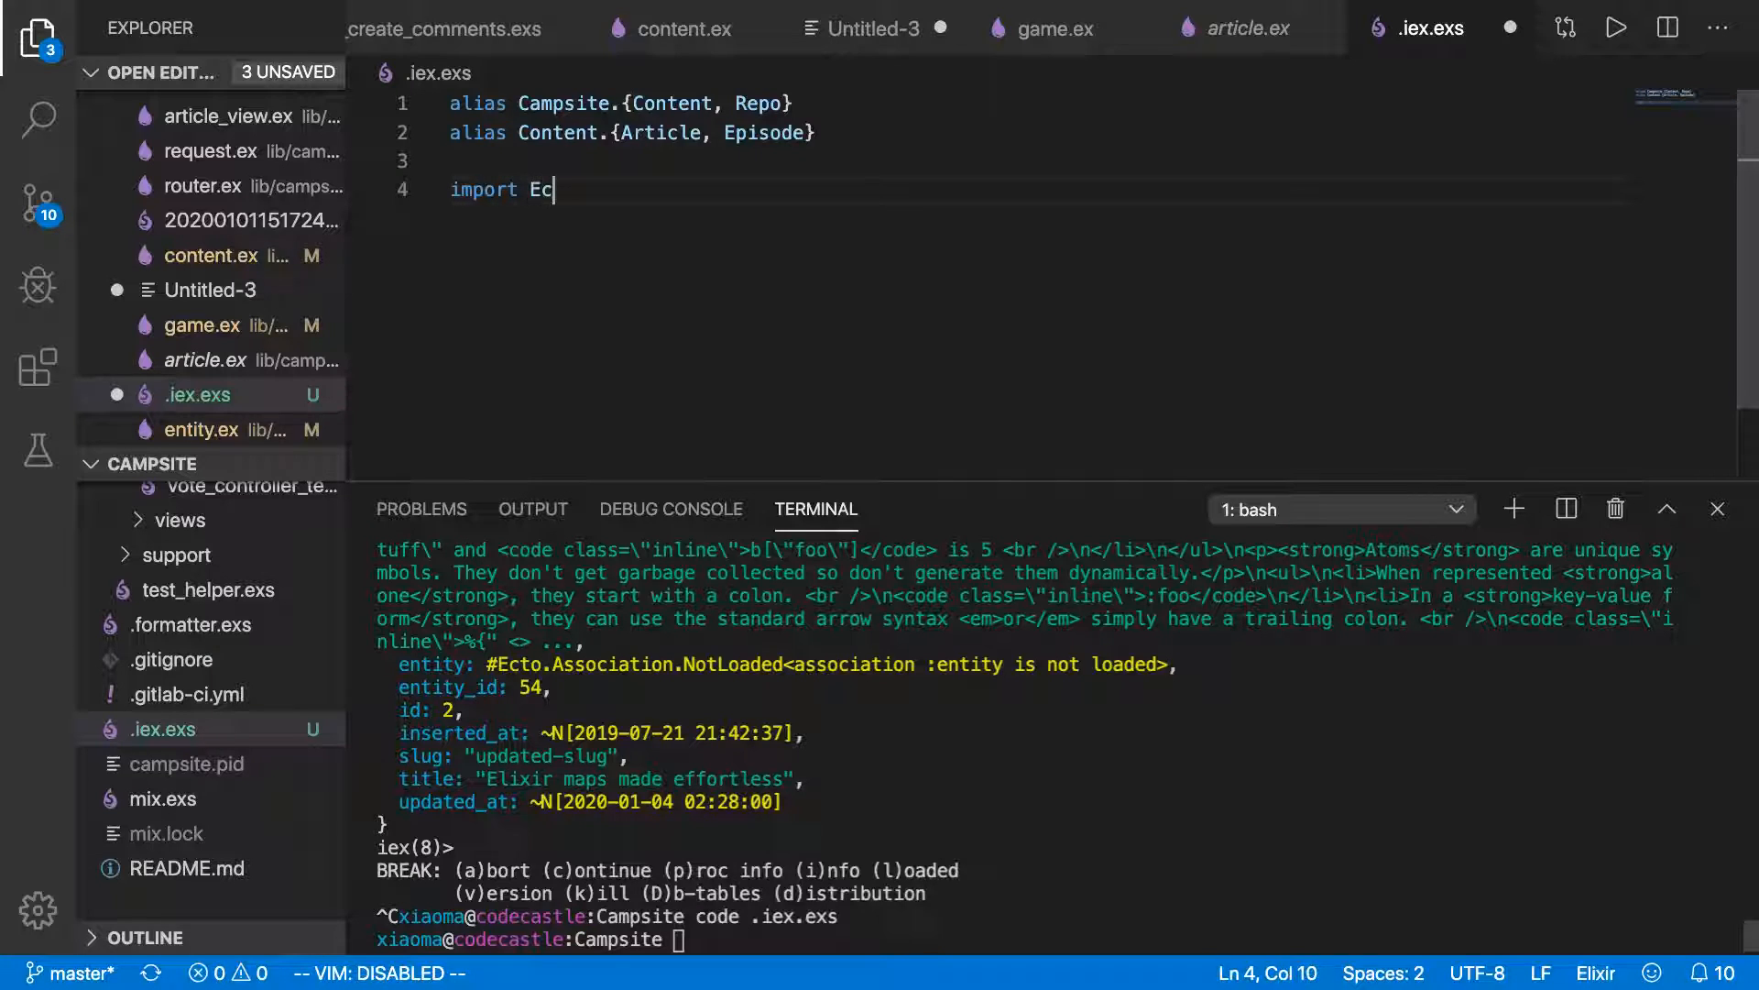
{"action": "type", "text": "to.Change"}
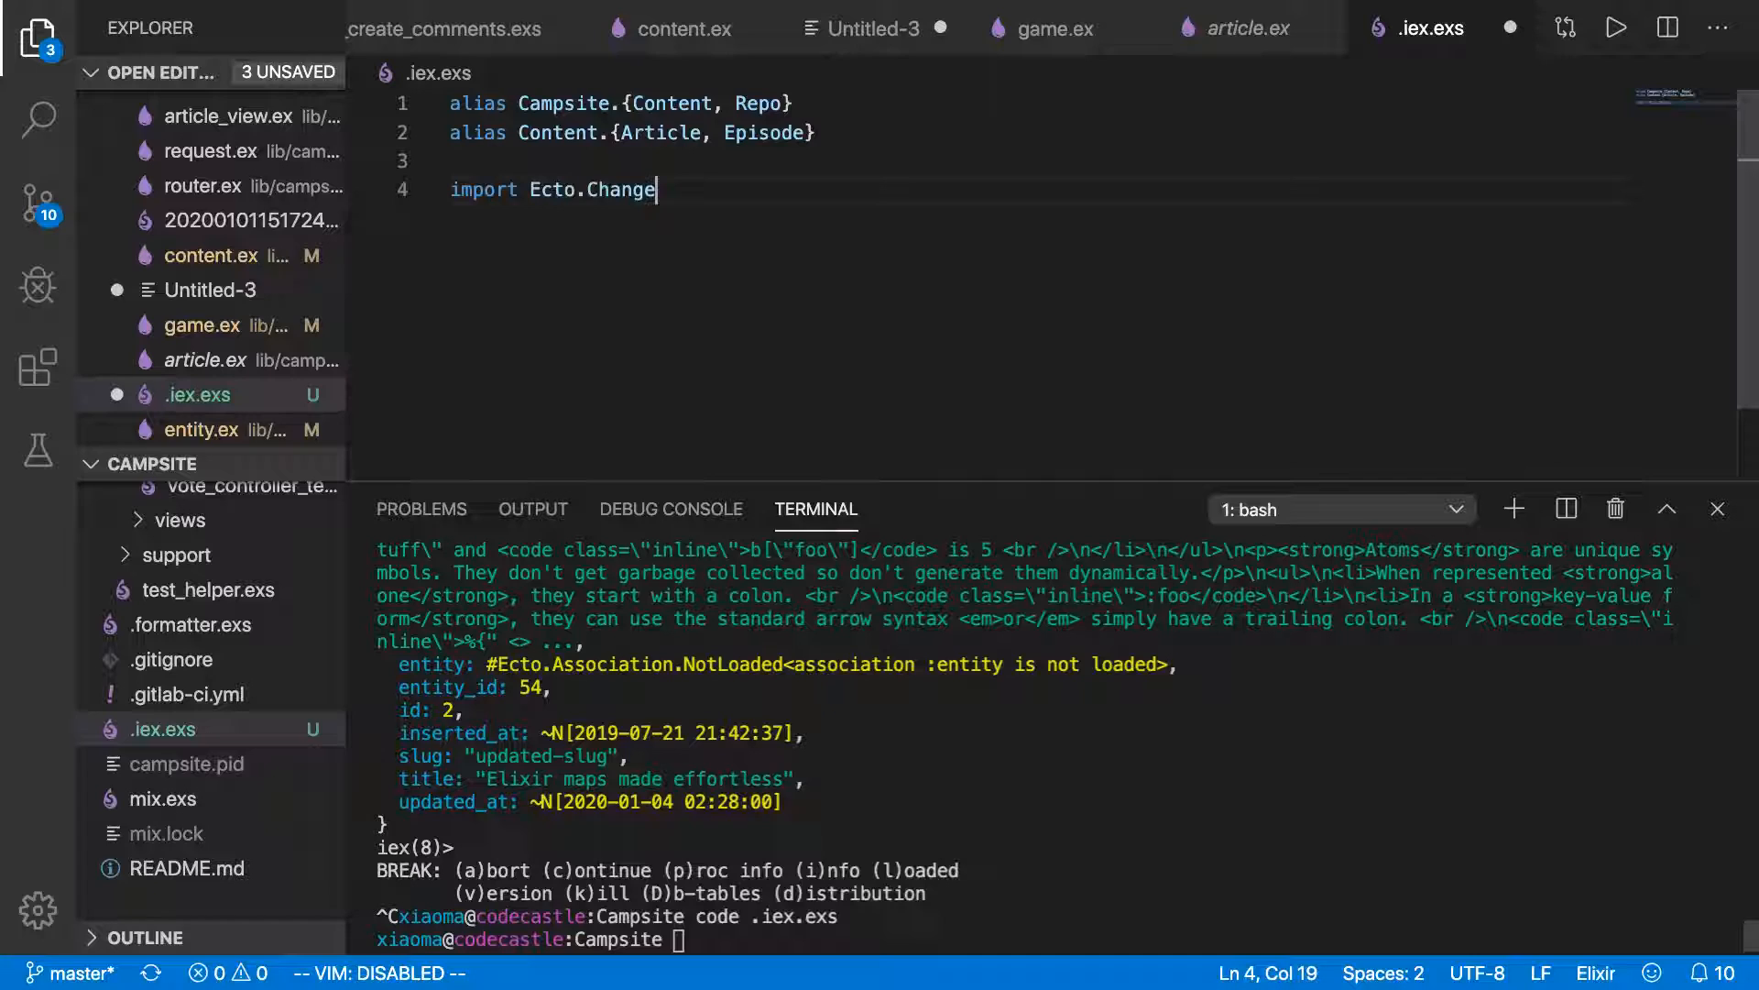
{"action": "type", "text": "set"}
{"action": "type", "text": "import Ecto.Q"}
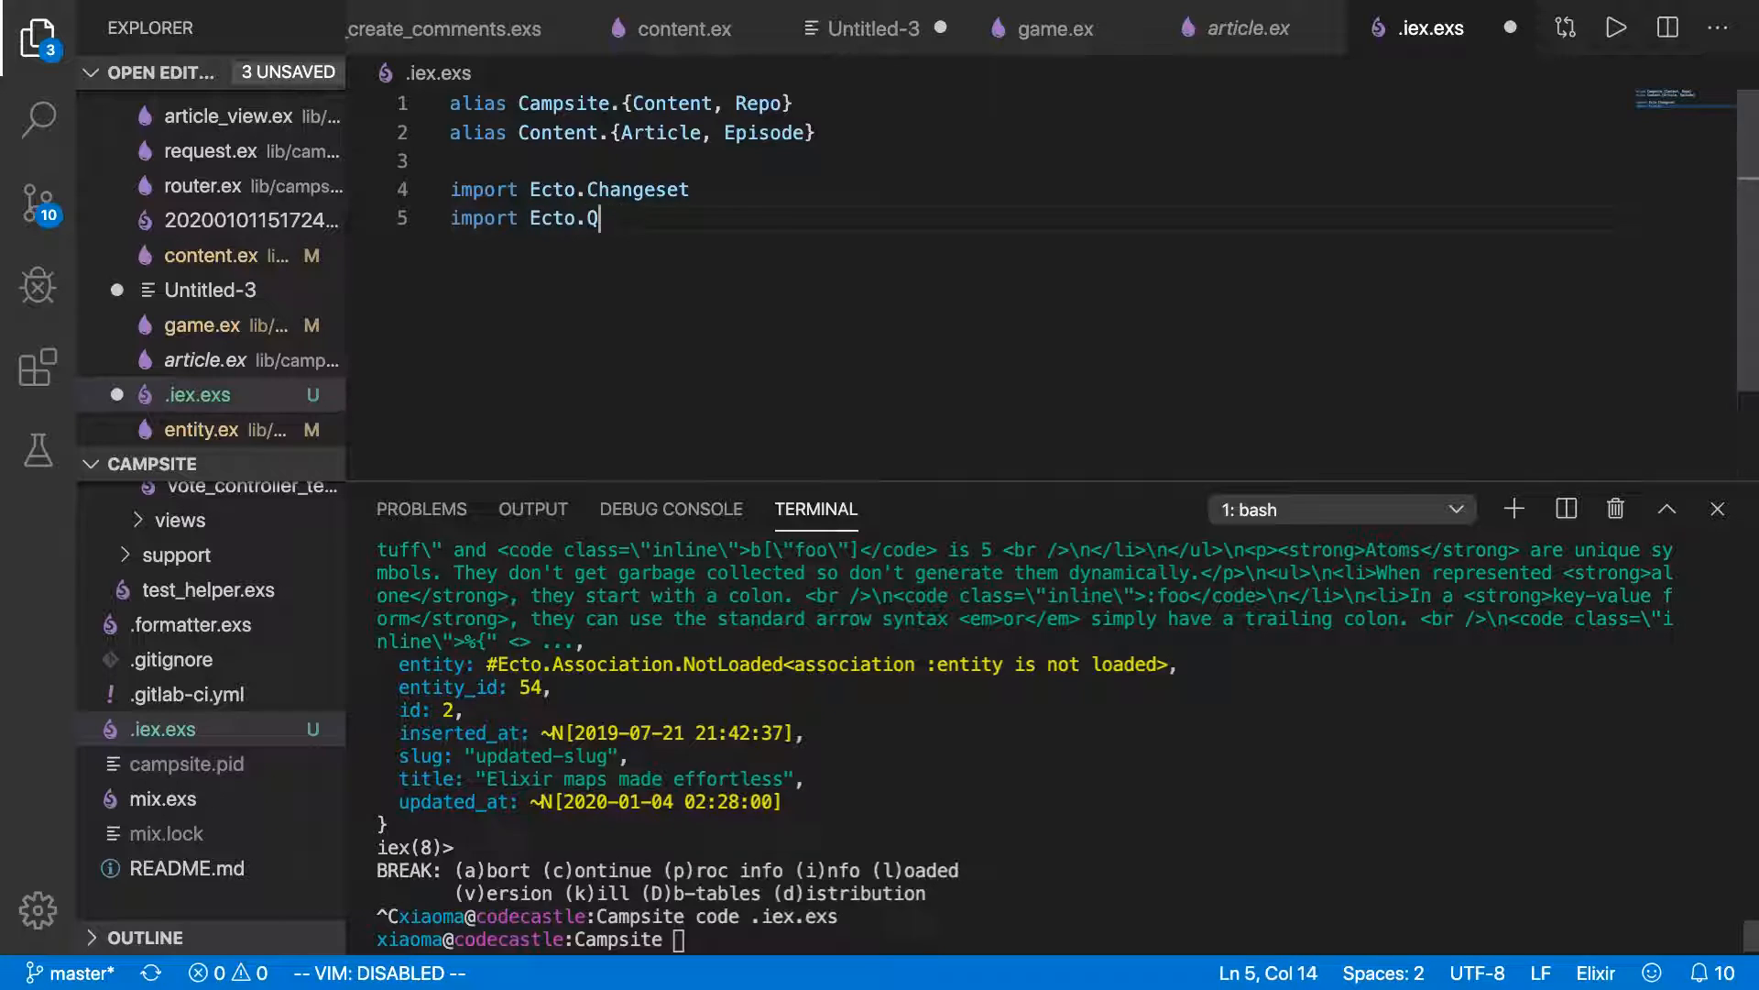
{"action": "left_click", "coordinate": [1234, 29]}
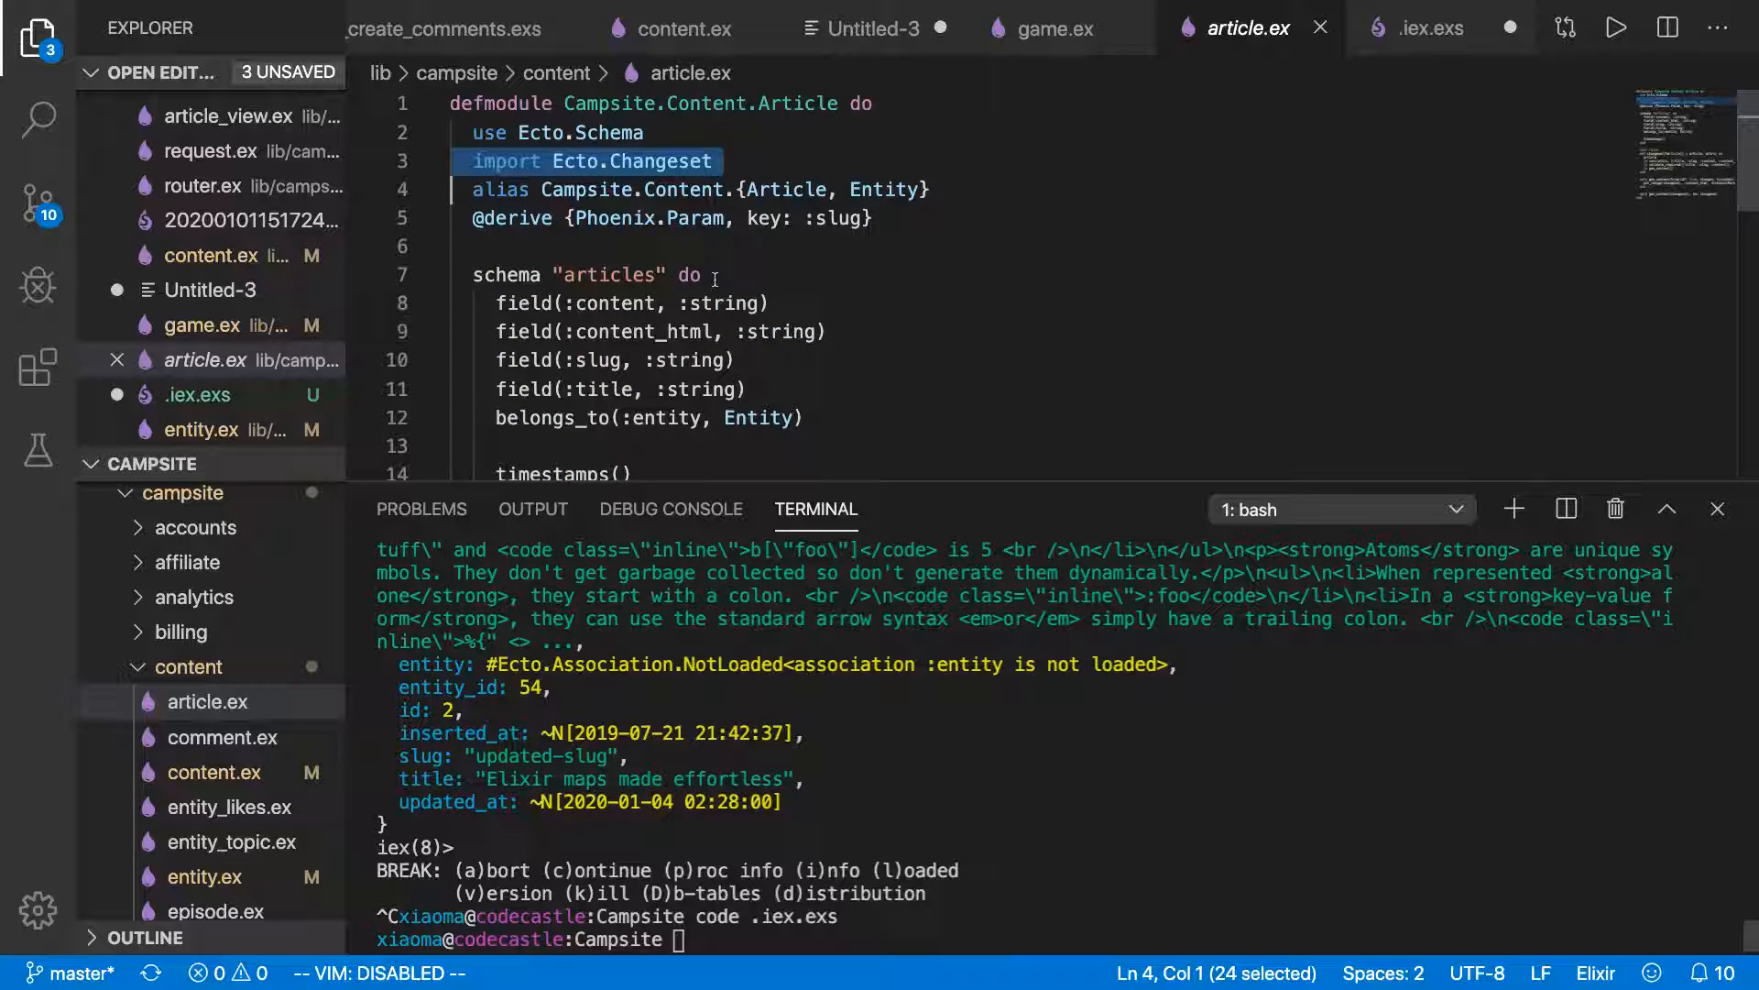
After checking article.ex, change both Ecto imports in .iex.exs to import_if_available.
{"action": "scroll", "scroll_direction": "down", "scroll_amount": 3}
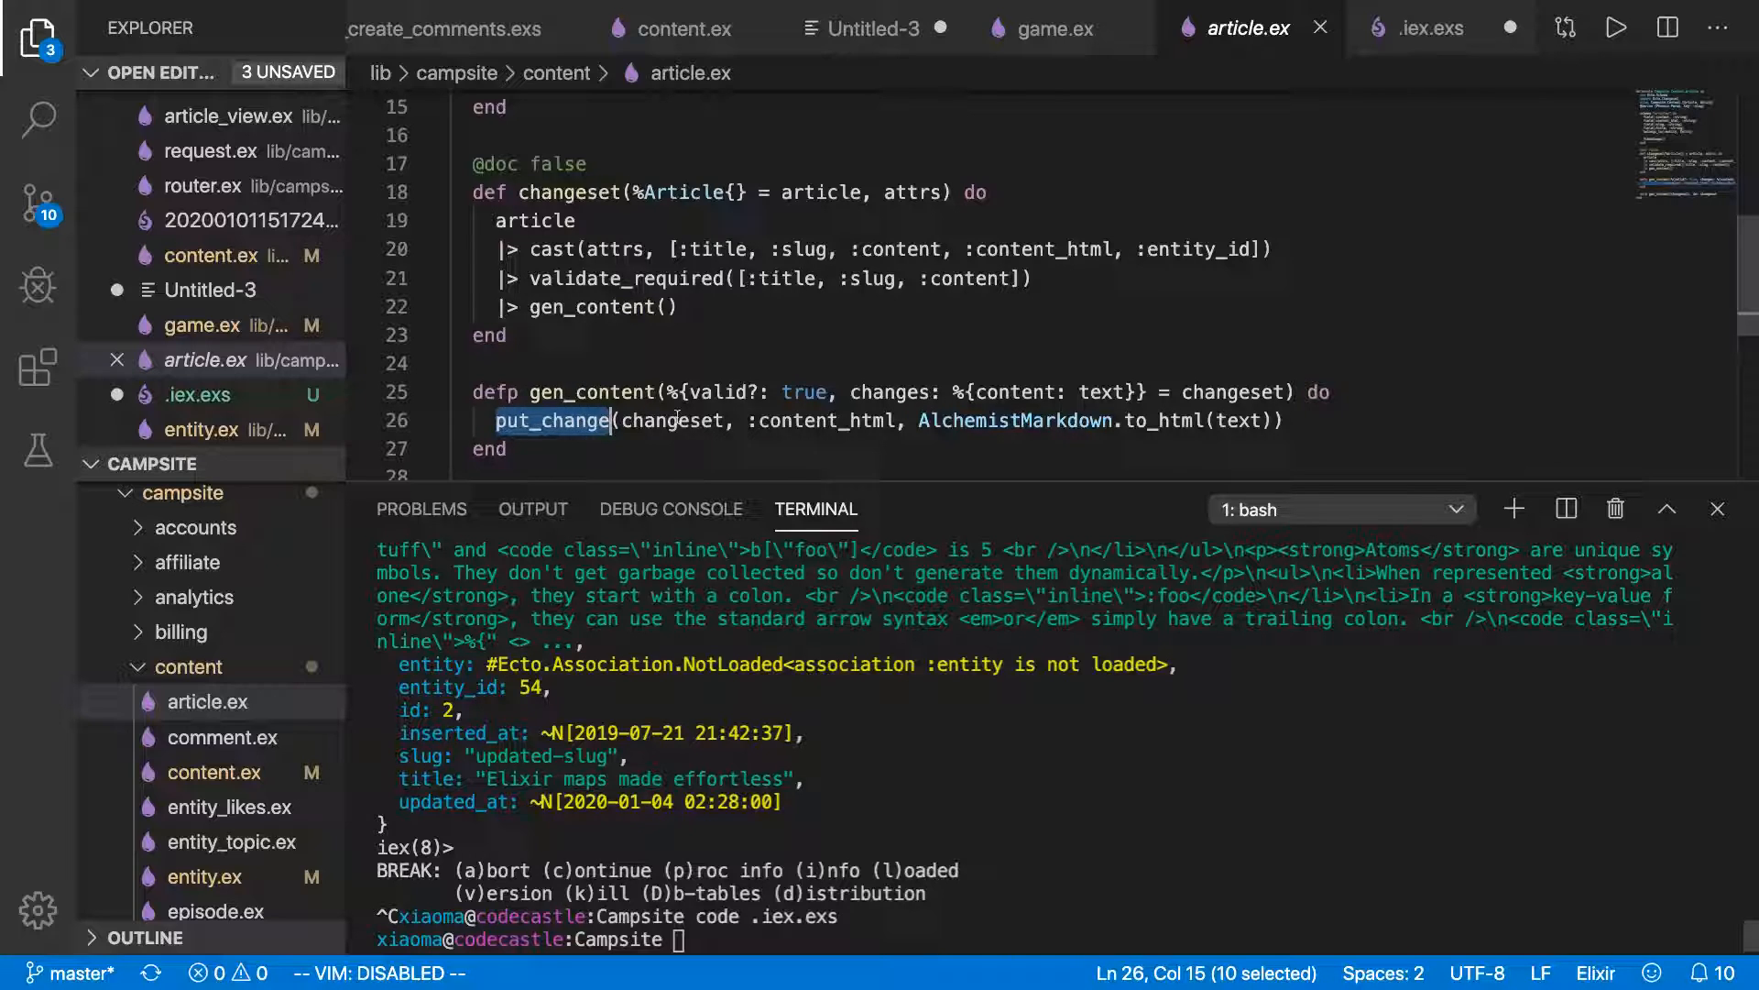
{"action": "scroll", "scroll_direction": "up", "scroll_amount": 3}
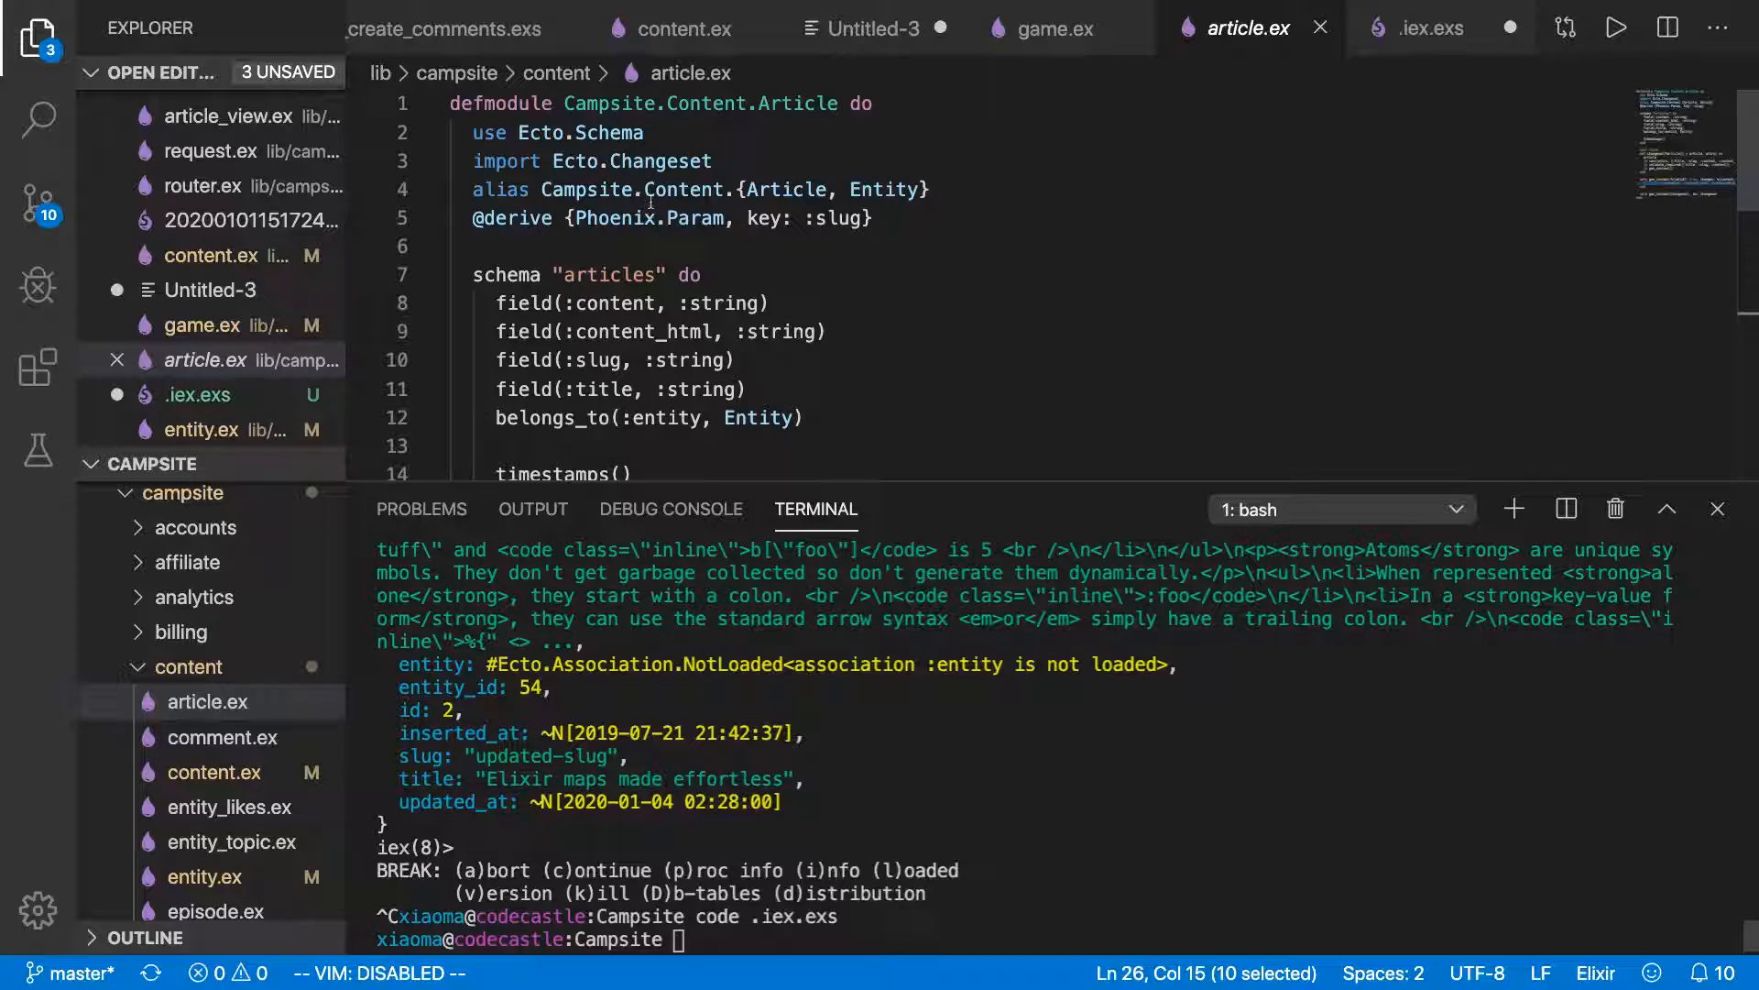
{"action": "mouse_move", "coordinate": [1143, 383]}
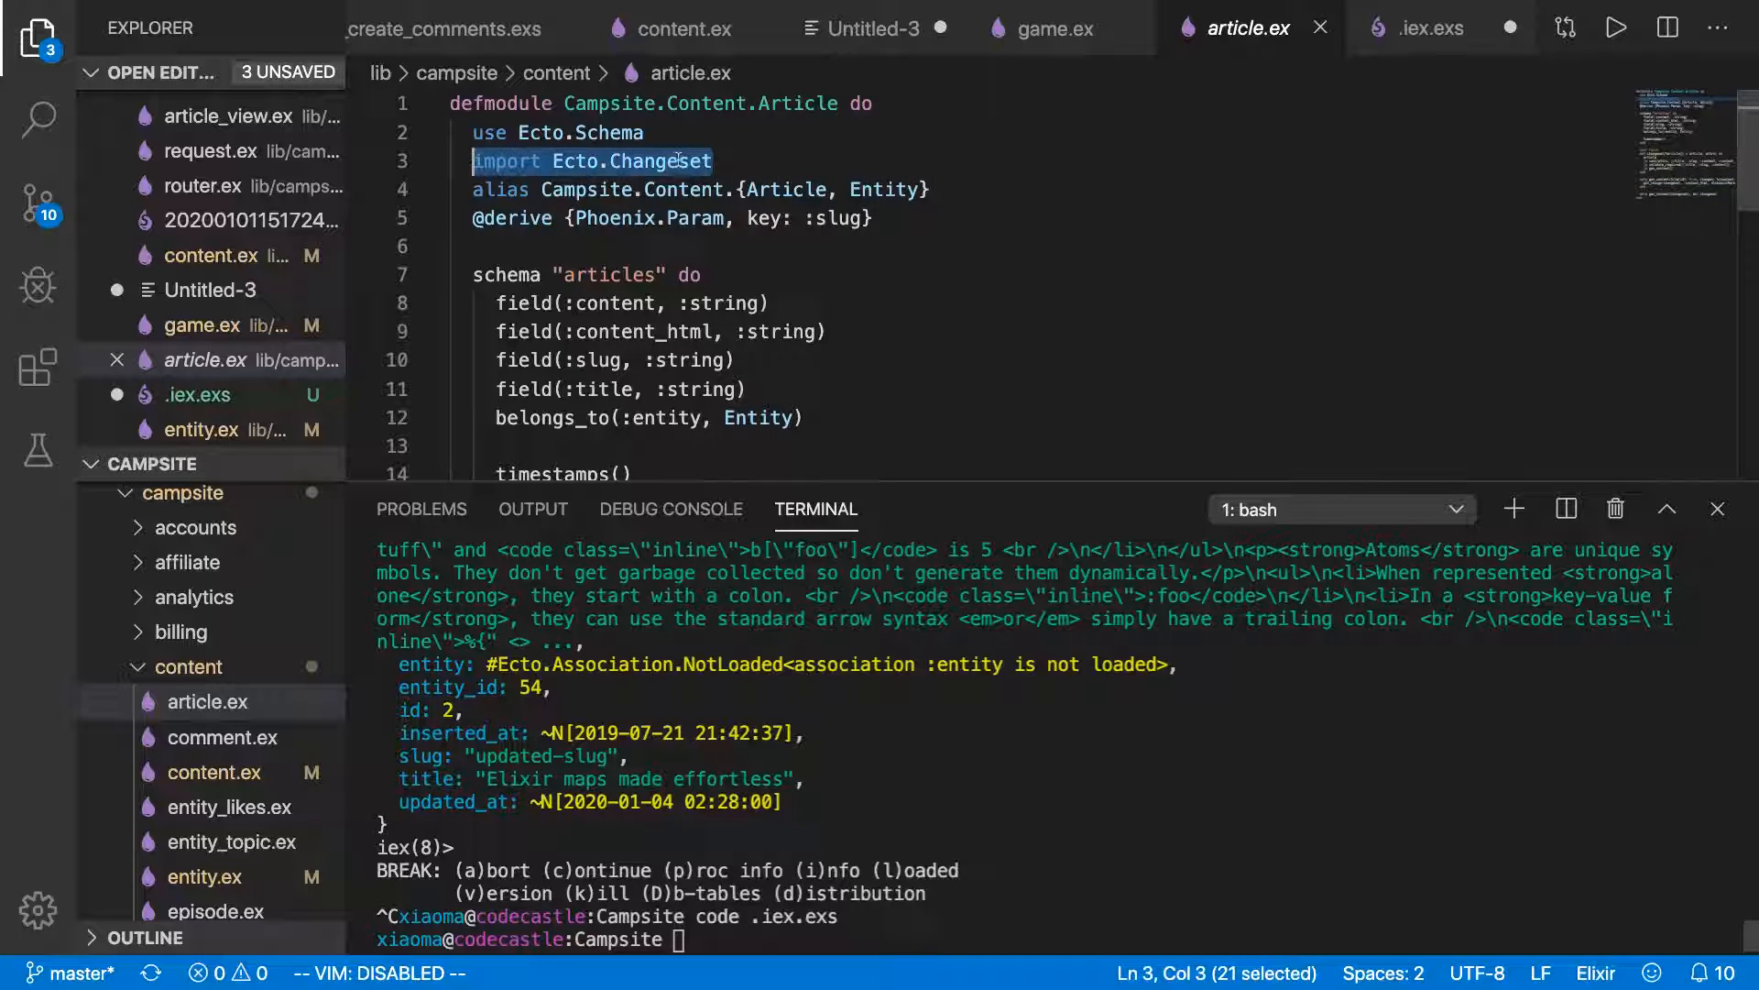
{"action": "mouse_move", "coordinate": [1514, 139]}
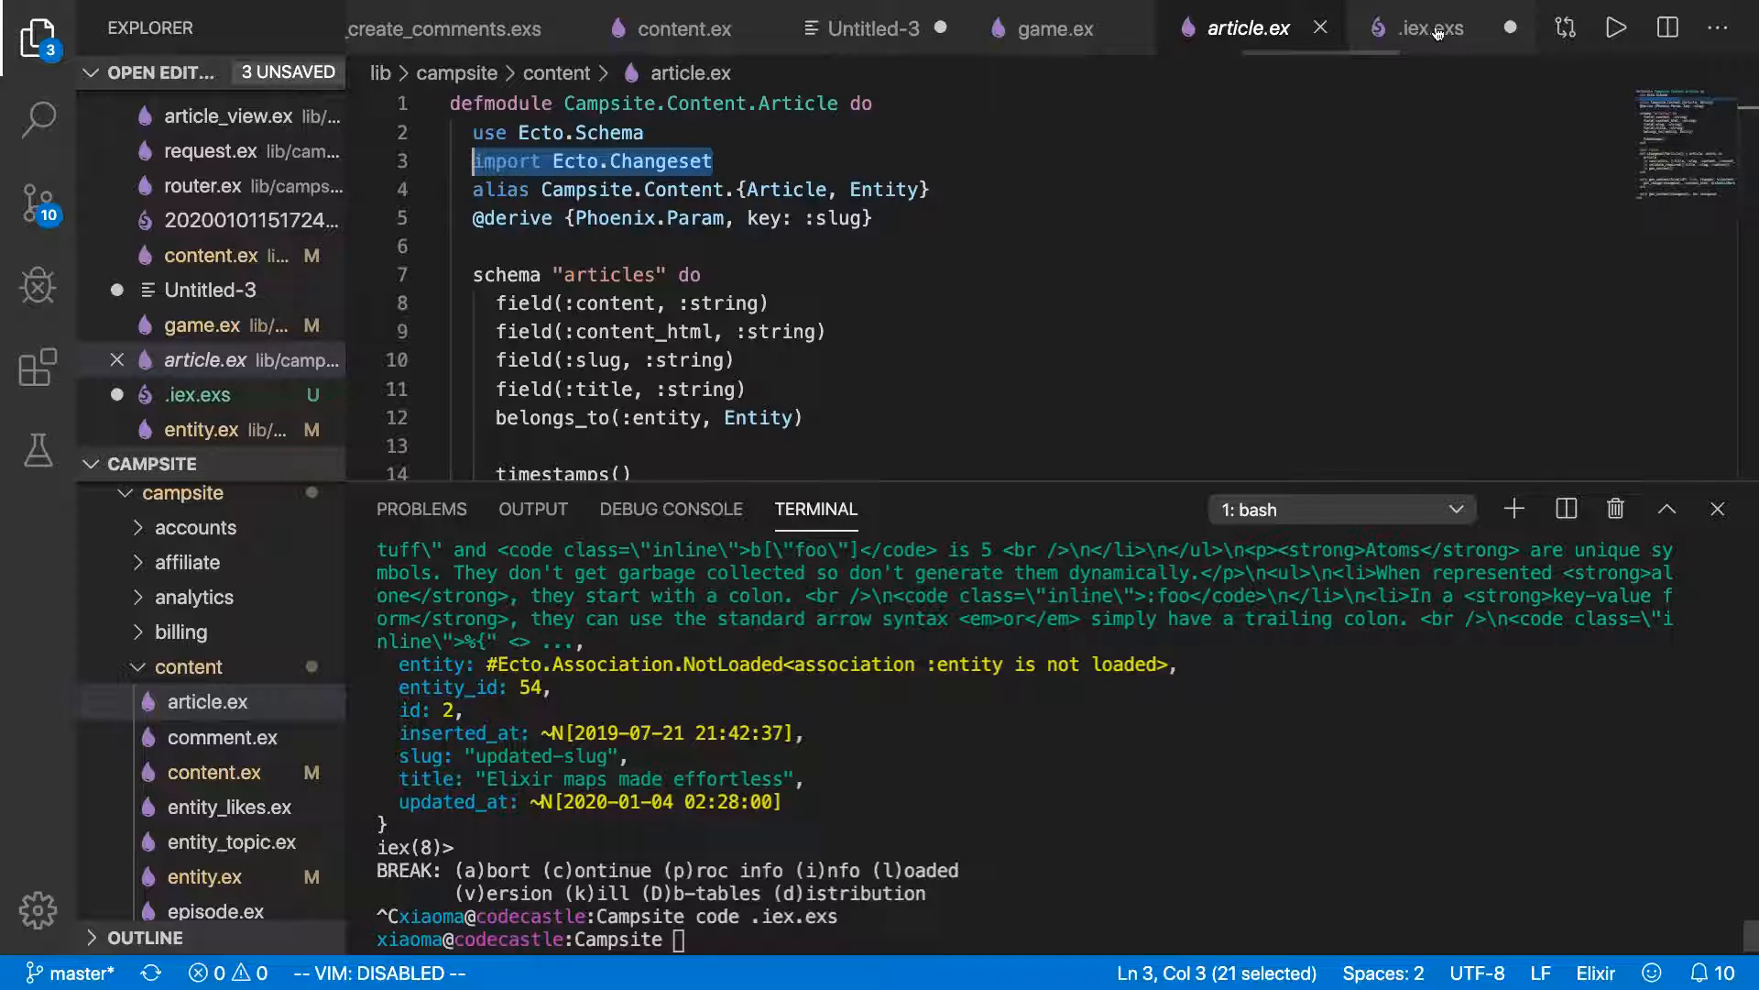
{"action": "mouse_move", "coordinate": [1431, 26]}
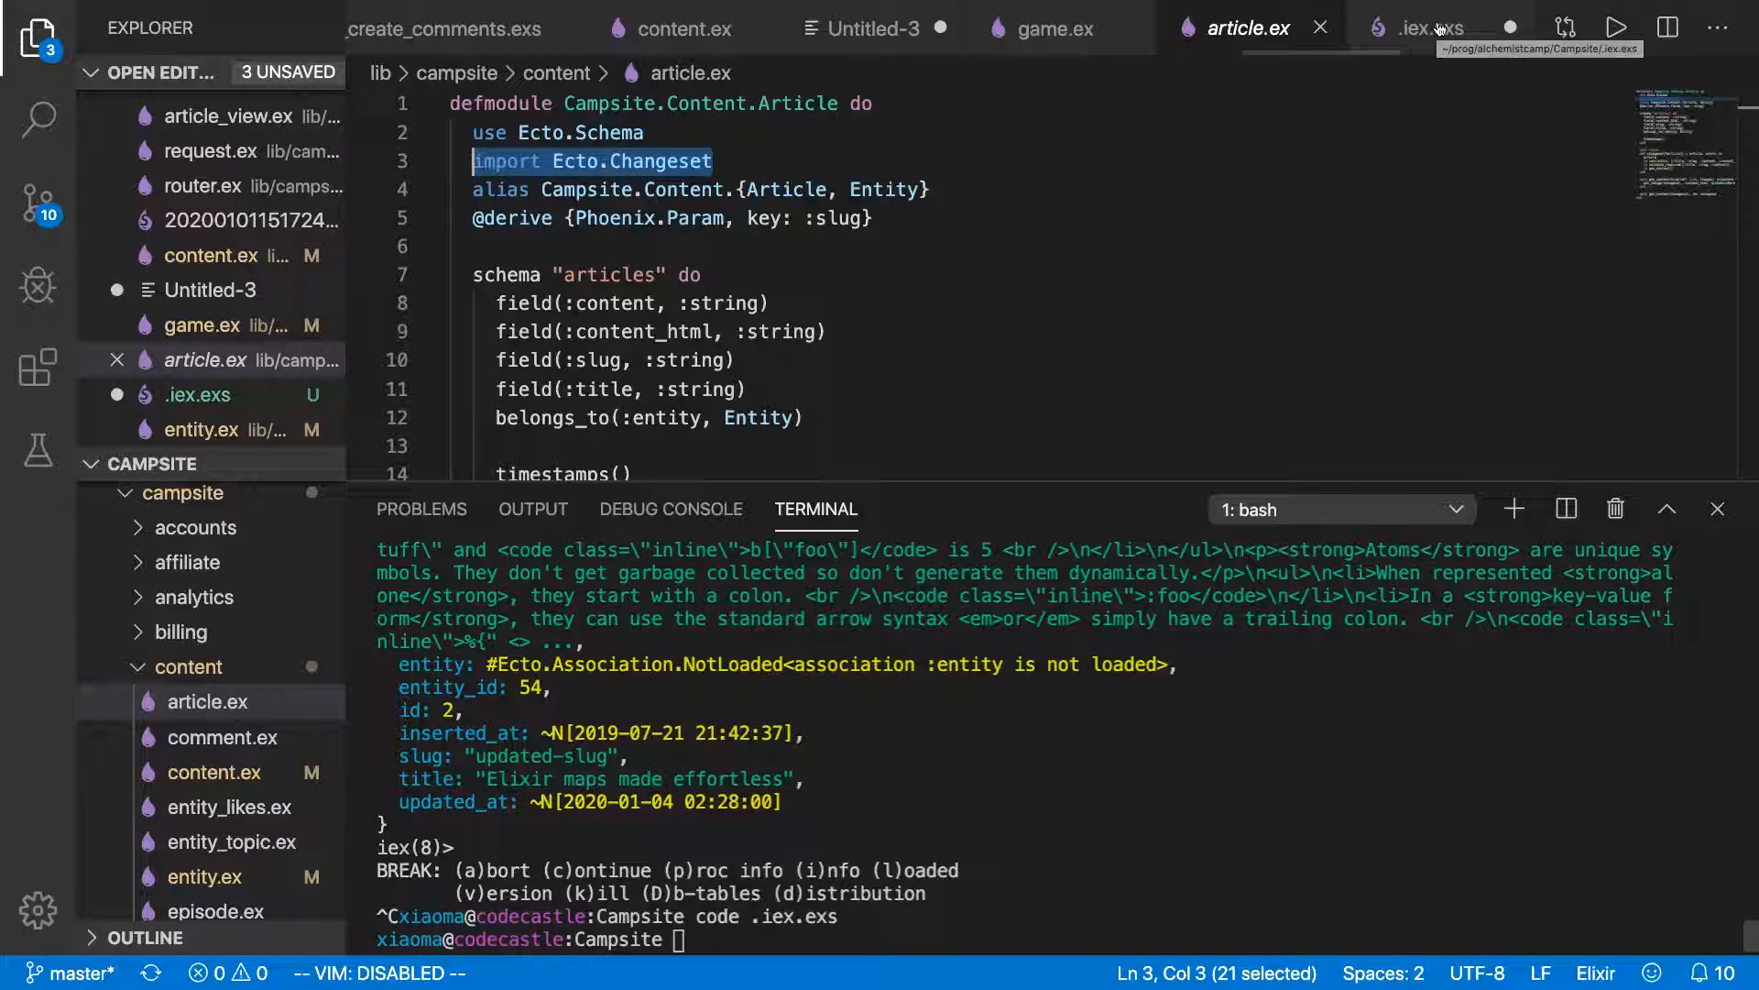
{"action": "left_click", "coordinate": [1427, 27]}
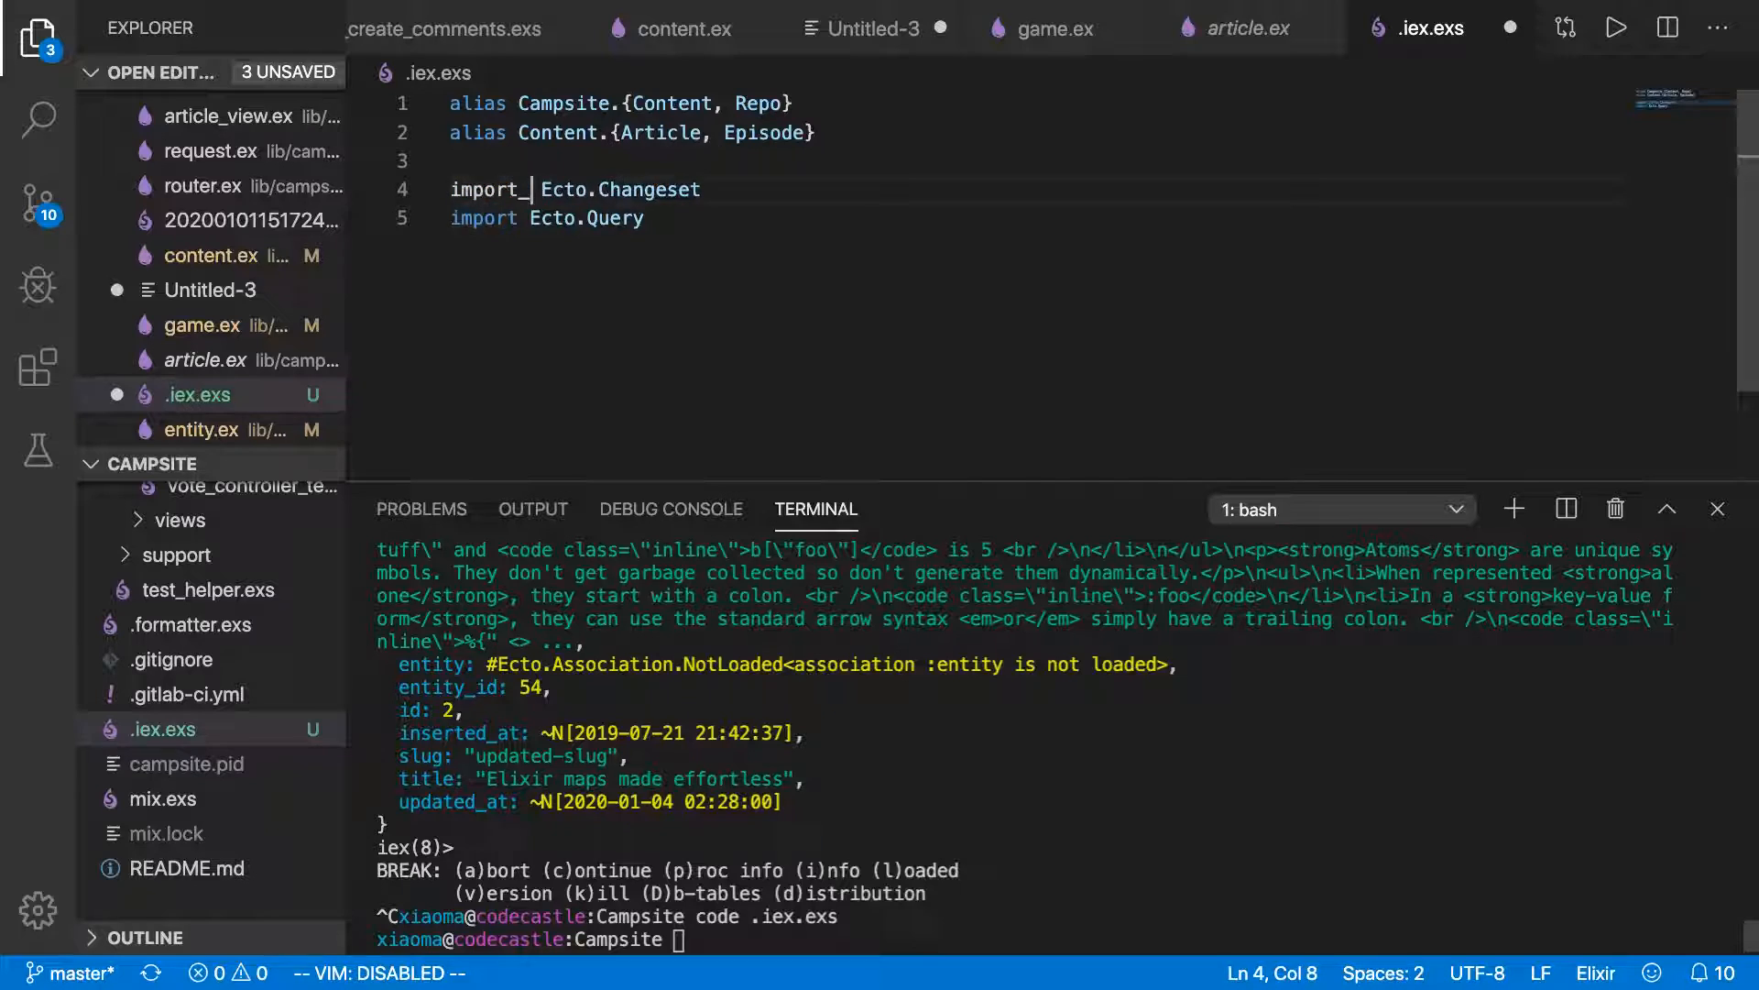
{"action": "type", "text": "_if_avail"}
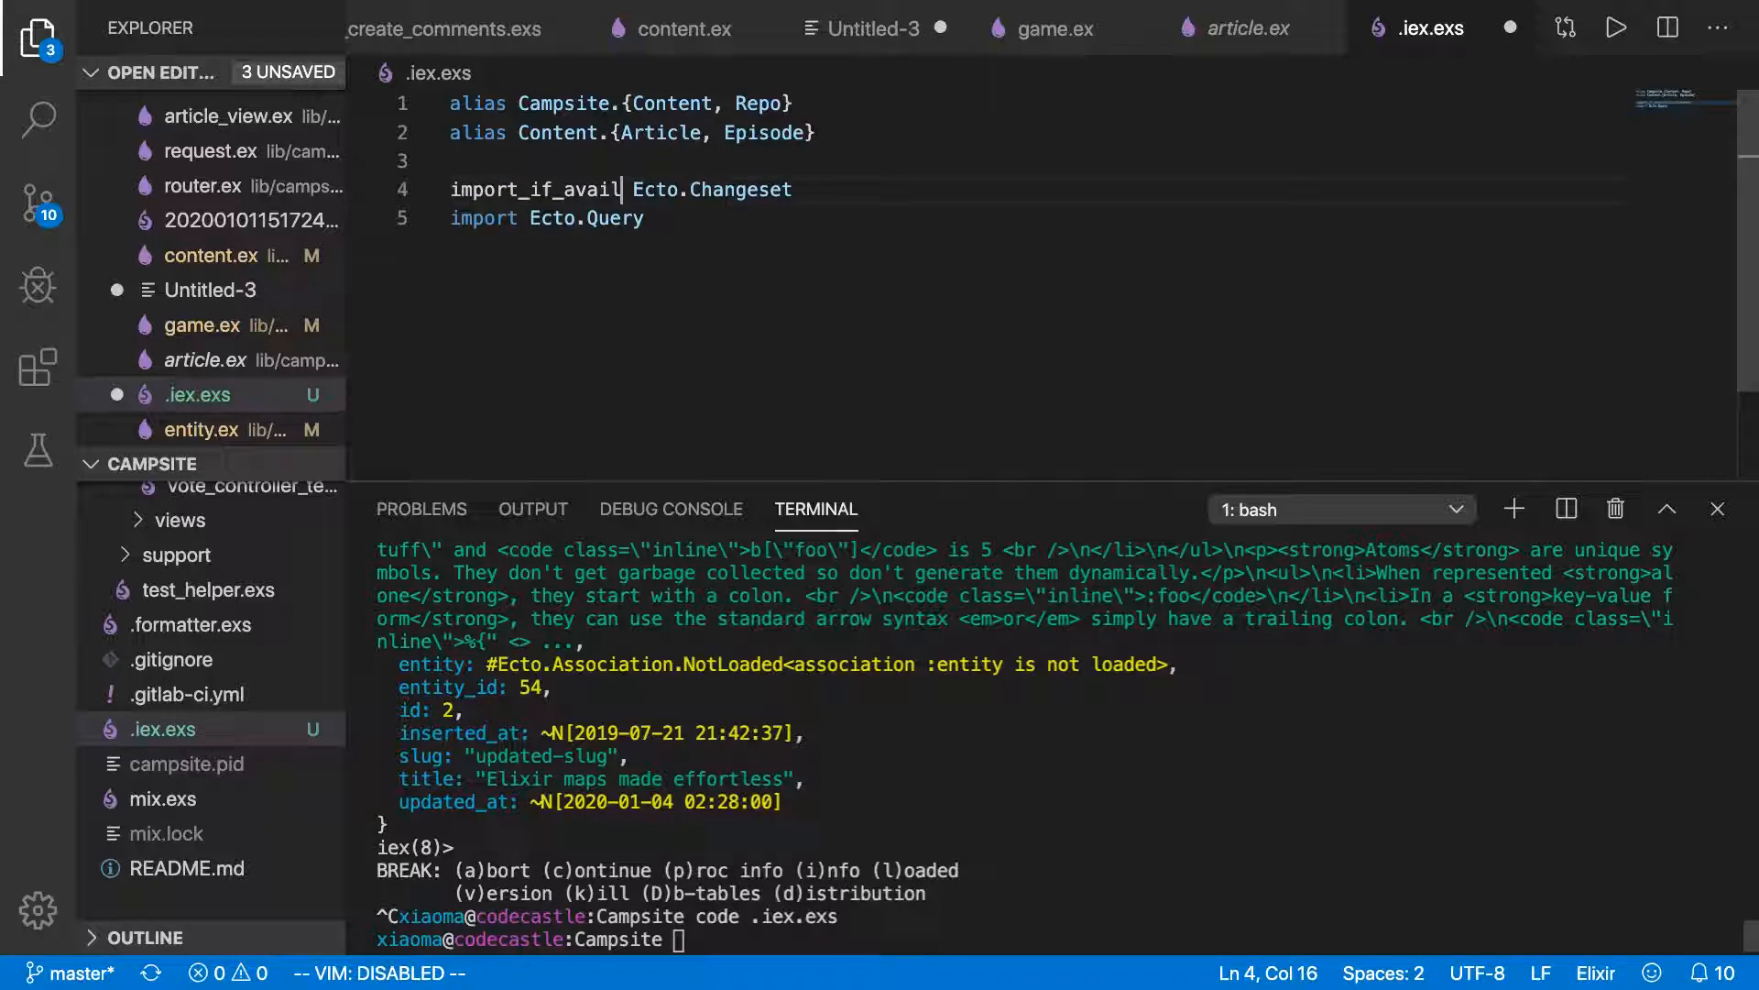
{"action": "type", "text": "able"}
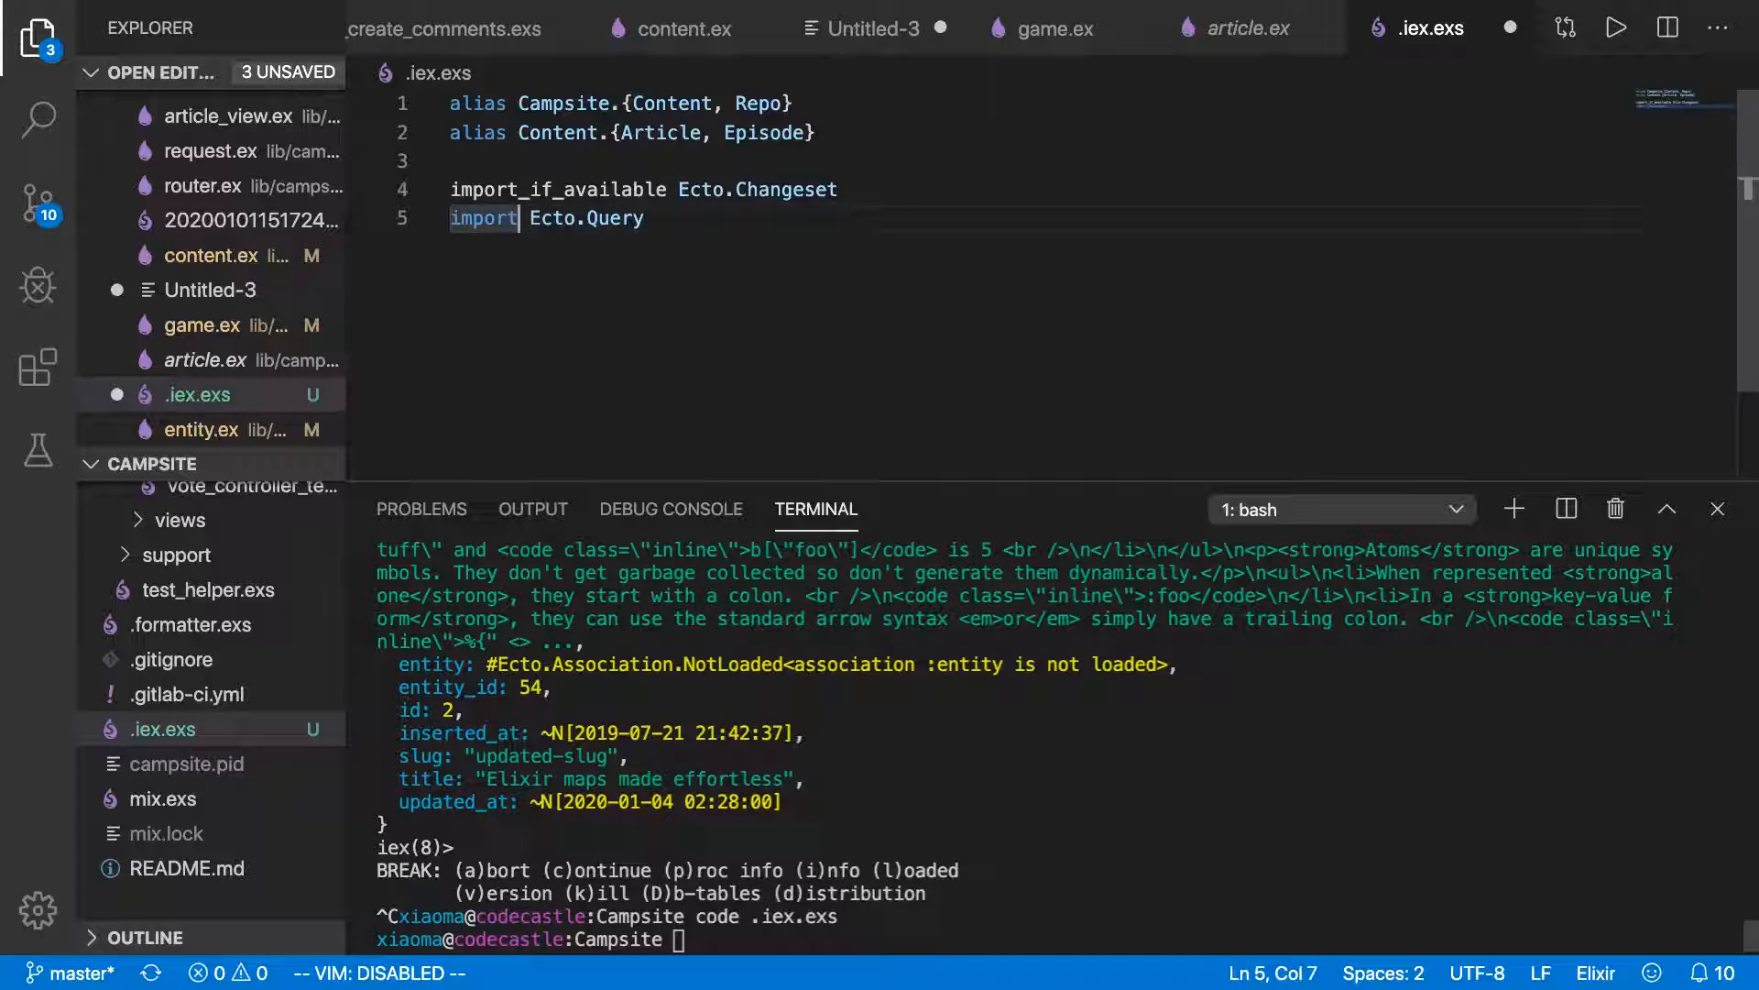
{"action": "type", "text": "_if_"}
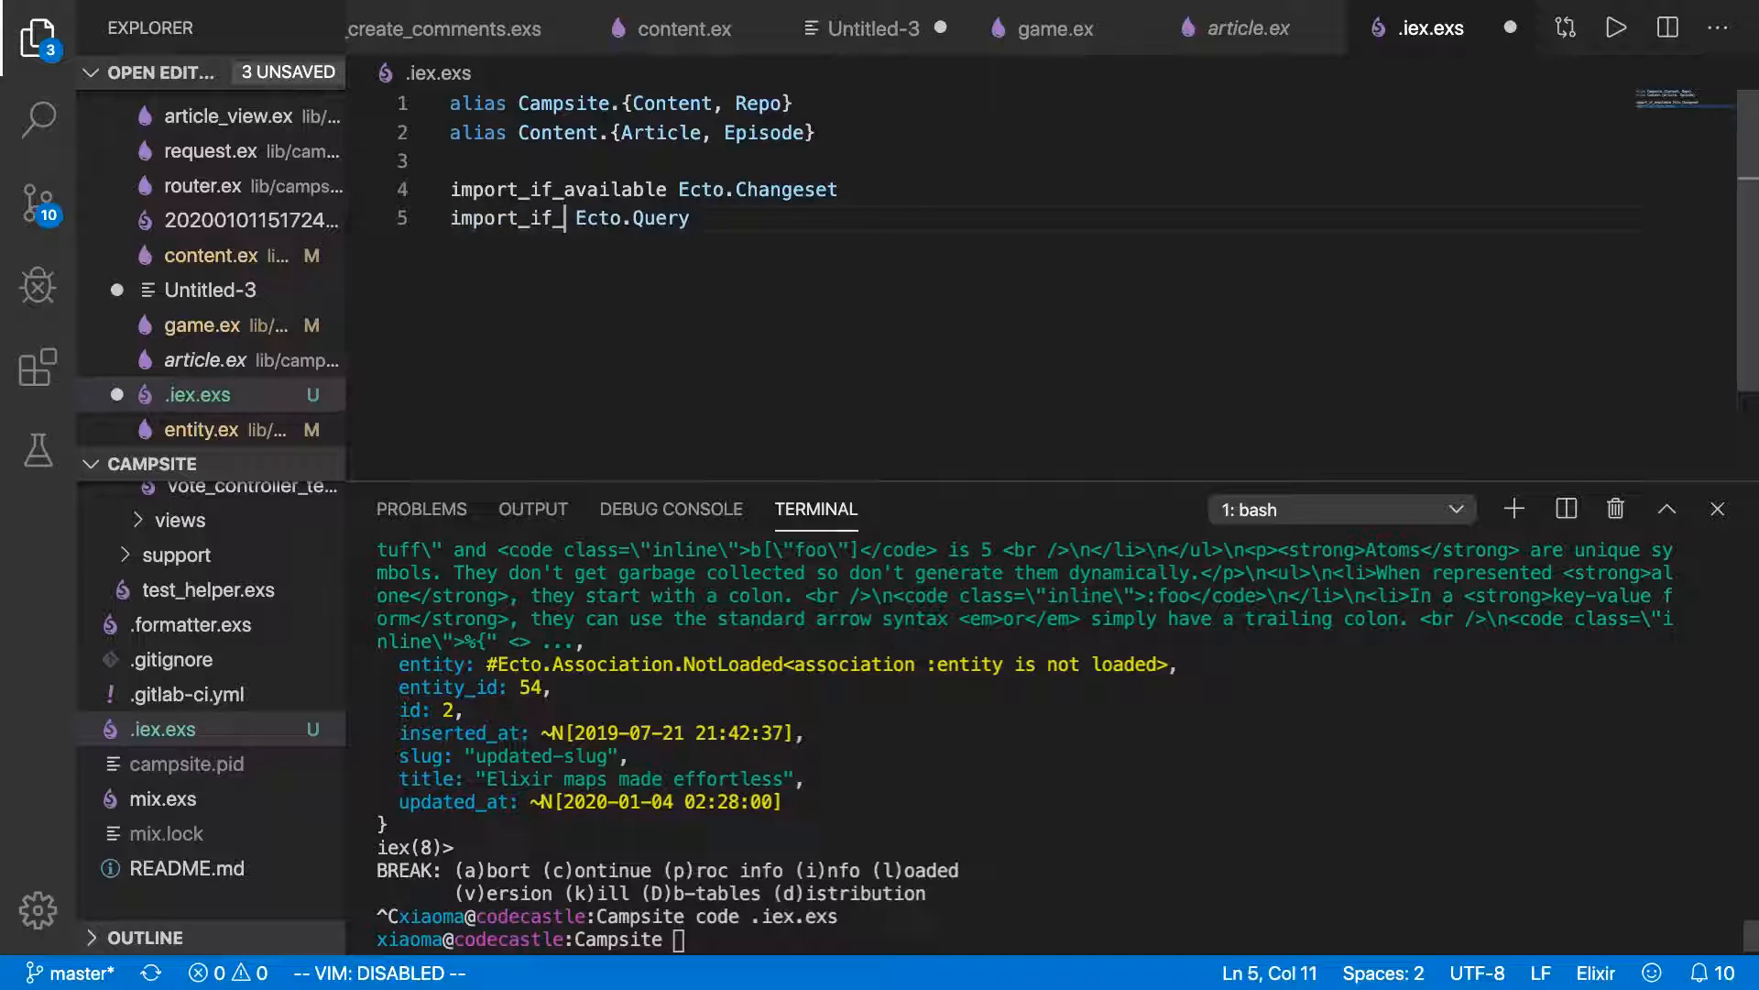
{"action": "type", "text": "availble"}
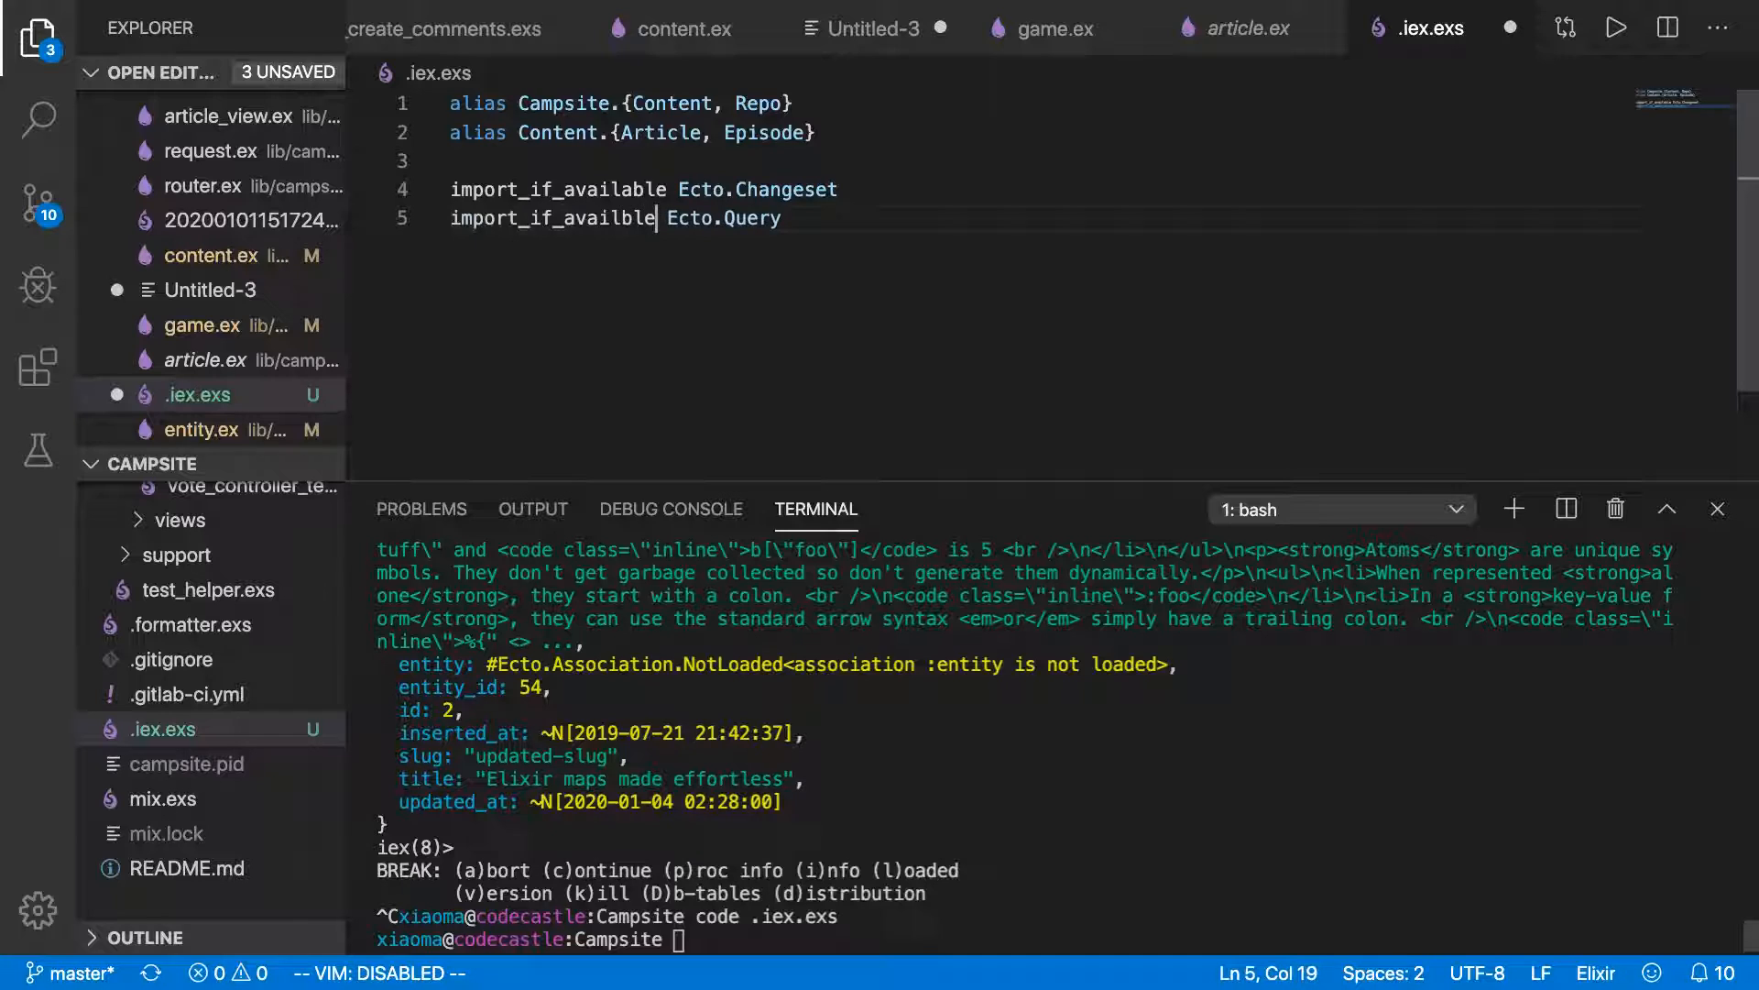
{"action": "key", "text": "BackSpace"}
{"action": "type", "text": "a"}
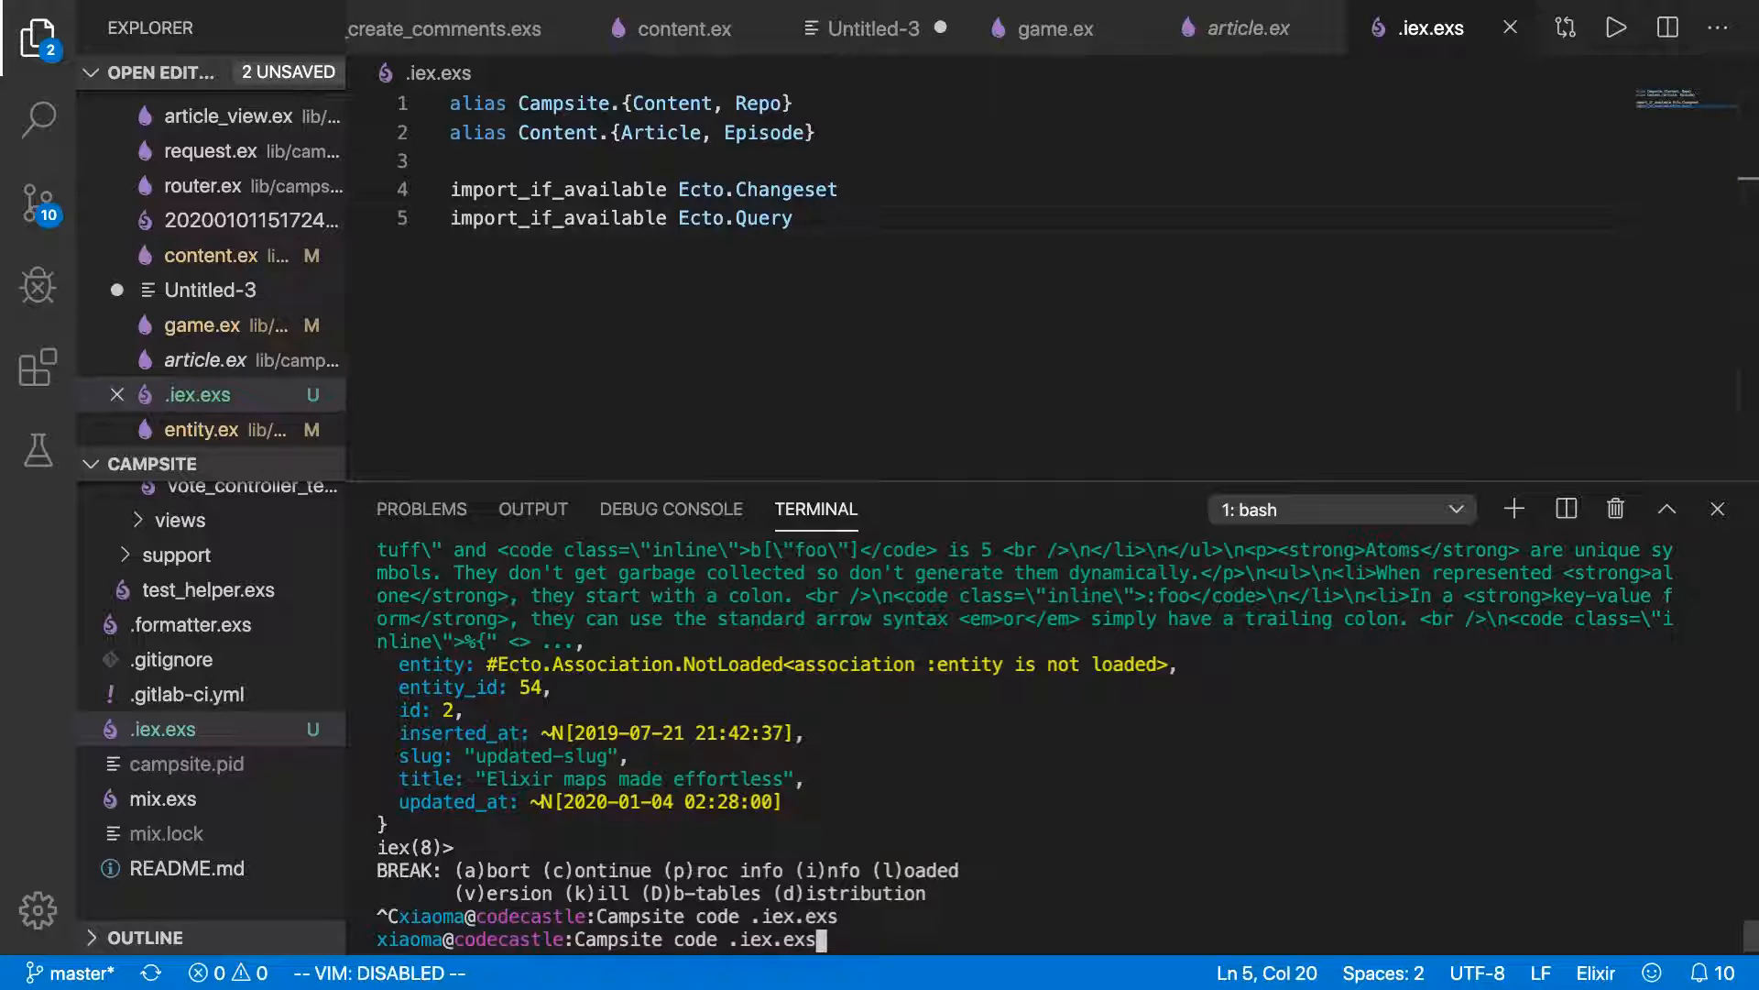
In a fresh iex -S mix session, update article 2's slug to 'reupdated-slug'.
{"action": "type", "text": "iex -S mix"}
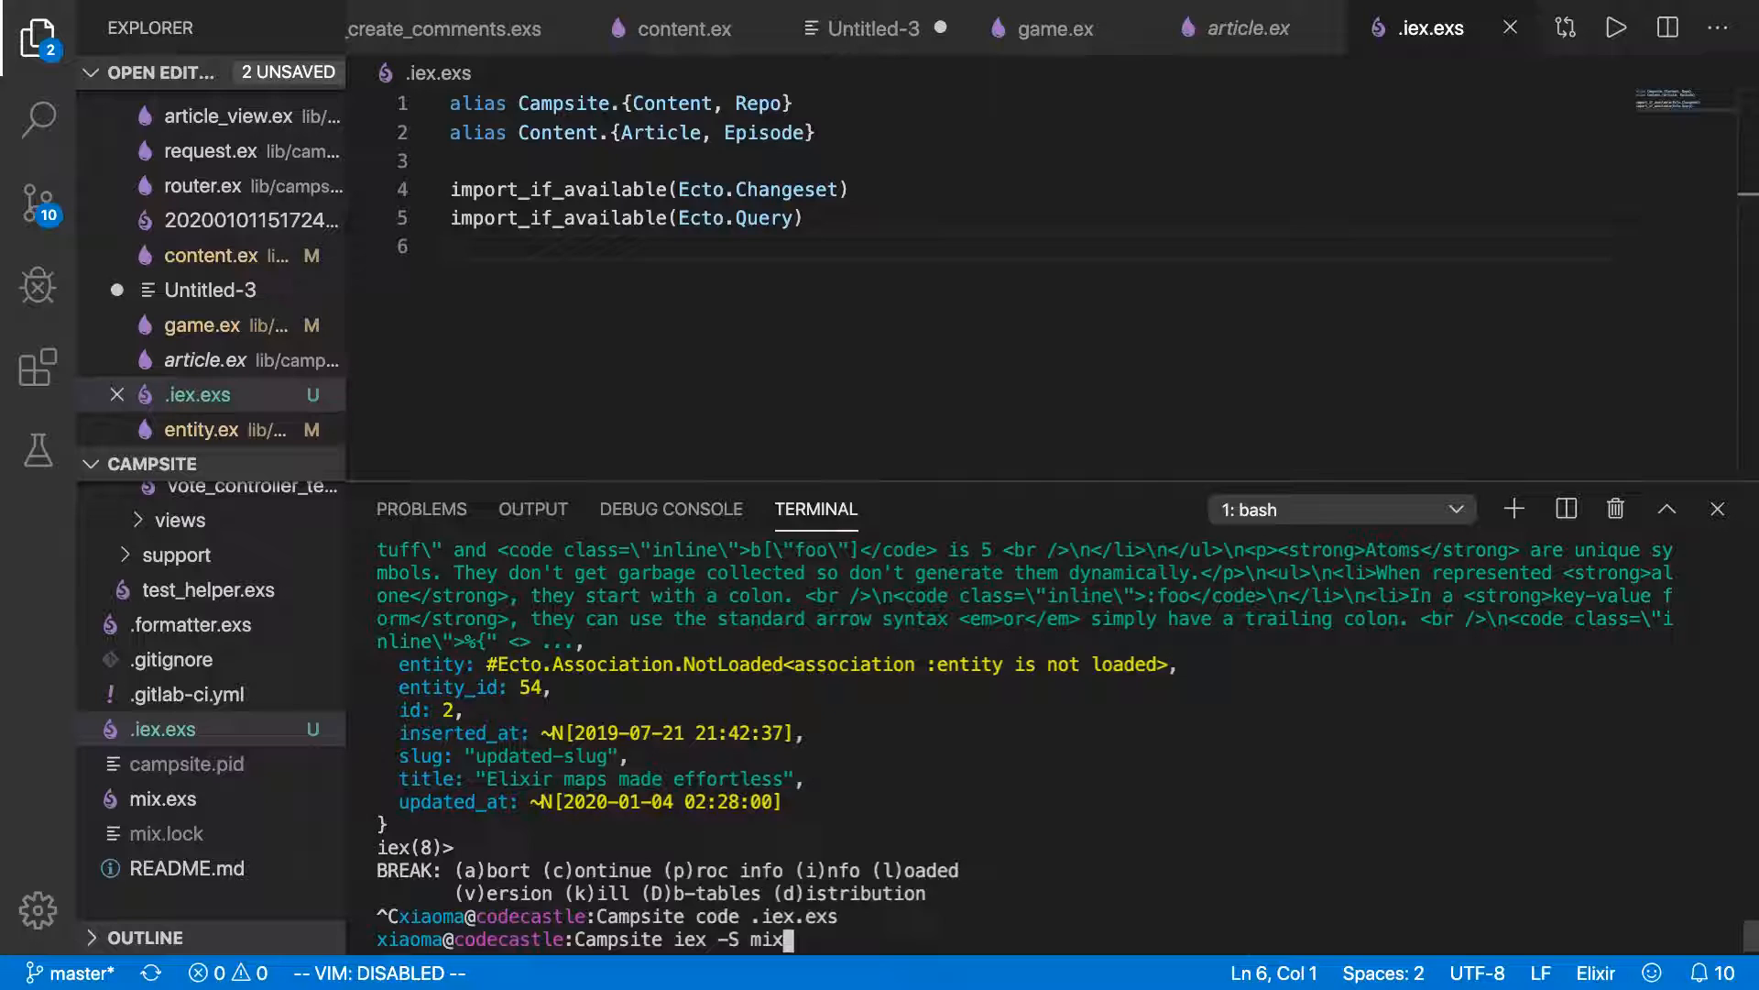
{"action": "key", "text": "Return"}
{"action": "type", "text": "art = Repo.get!(Article, 2)"}
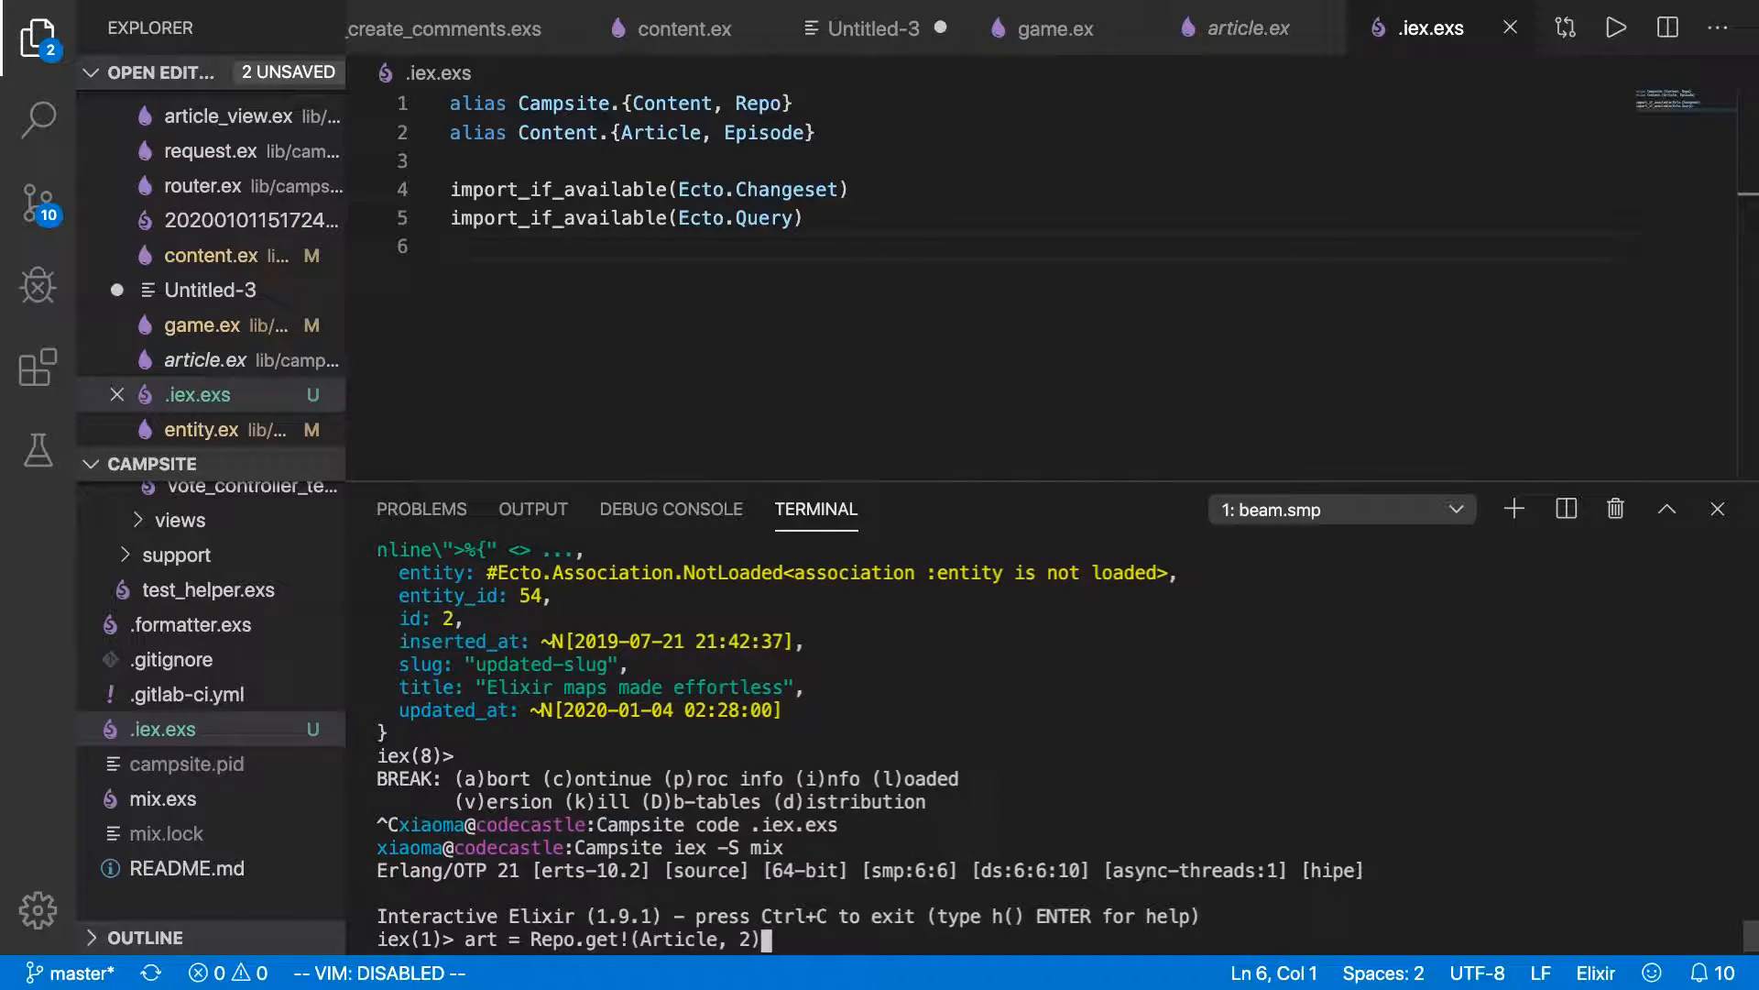
{"action": "key", "text": "Return"}
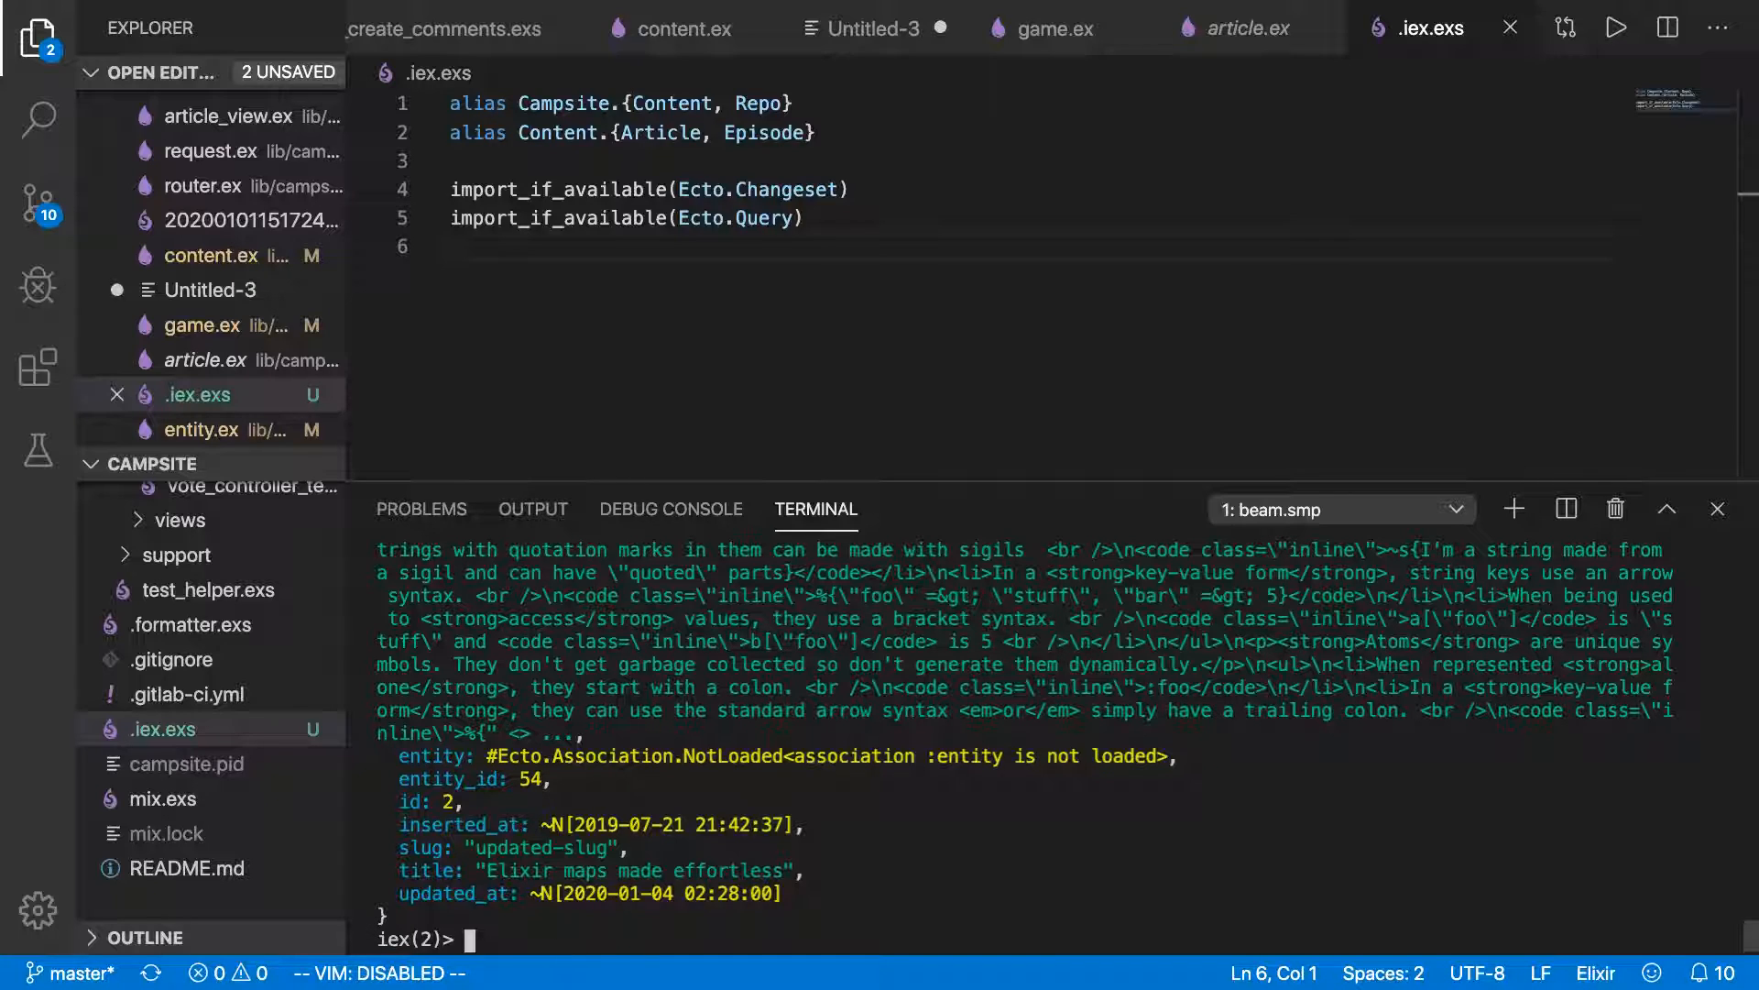
{"action": "type", "text": "Repo.update(cs)"}
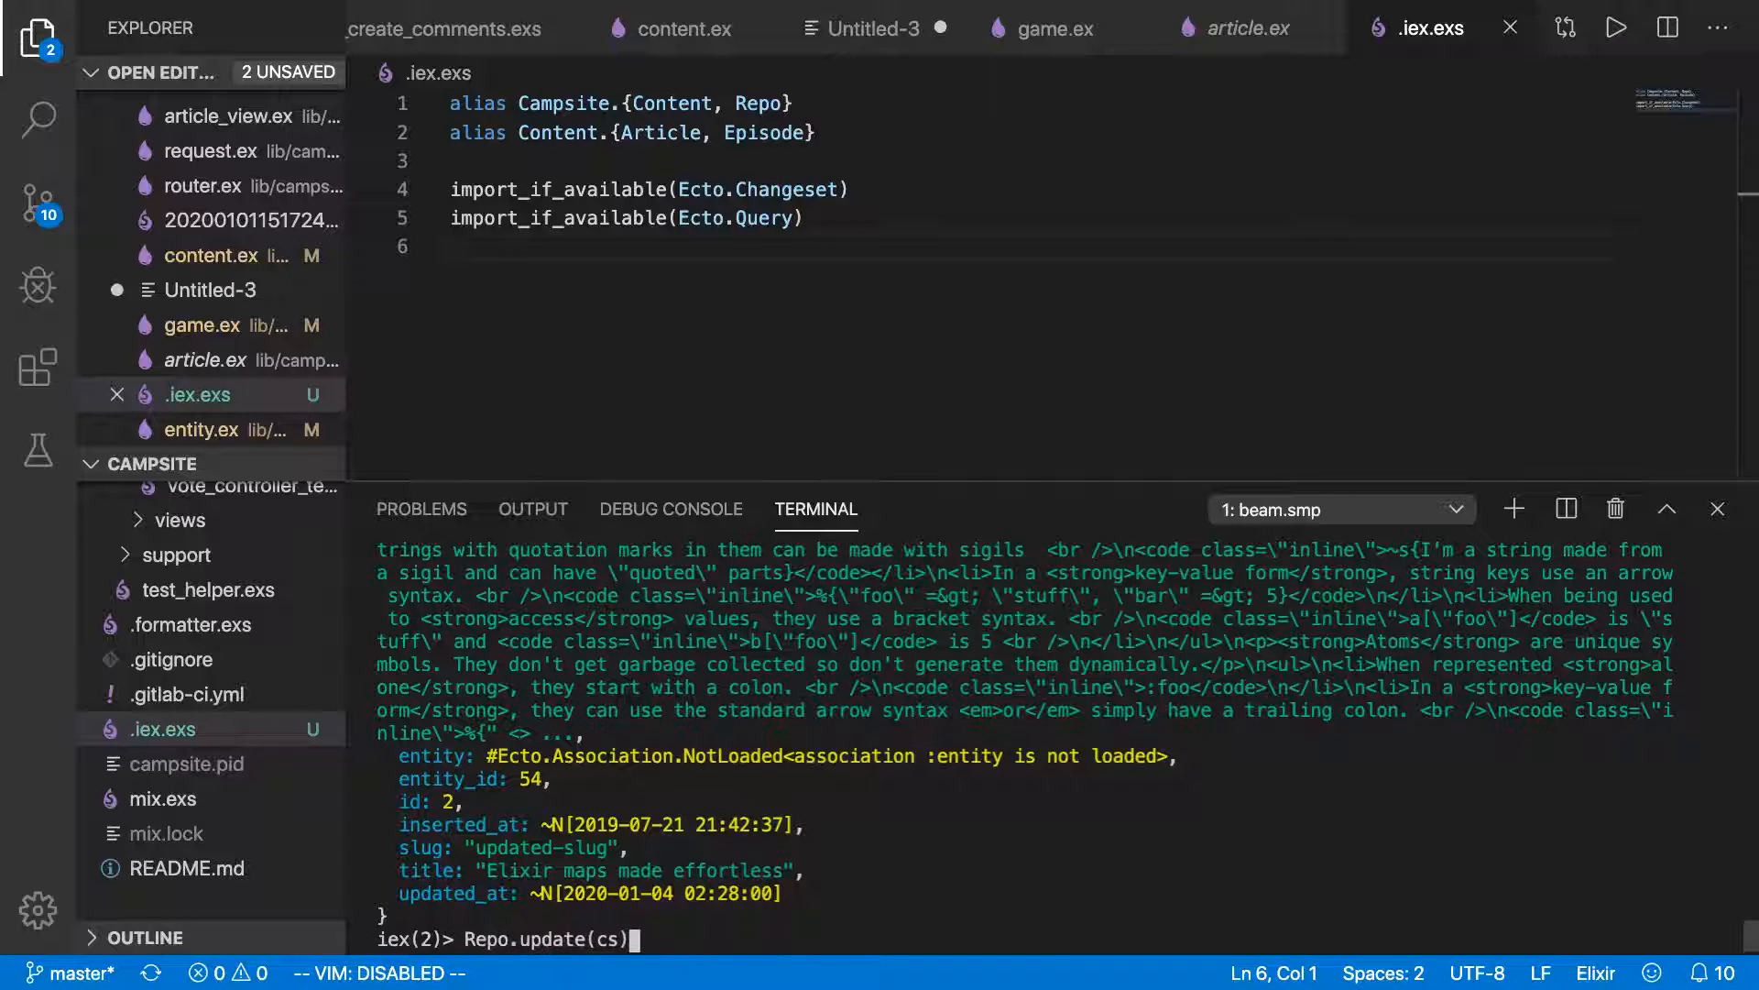
{"action": "type", "text": "cs = Ecto.Changeset.change(art, %{slug: \"updated-slug\"})"}
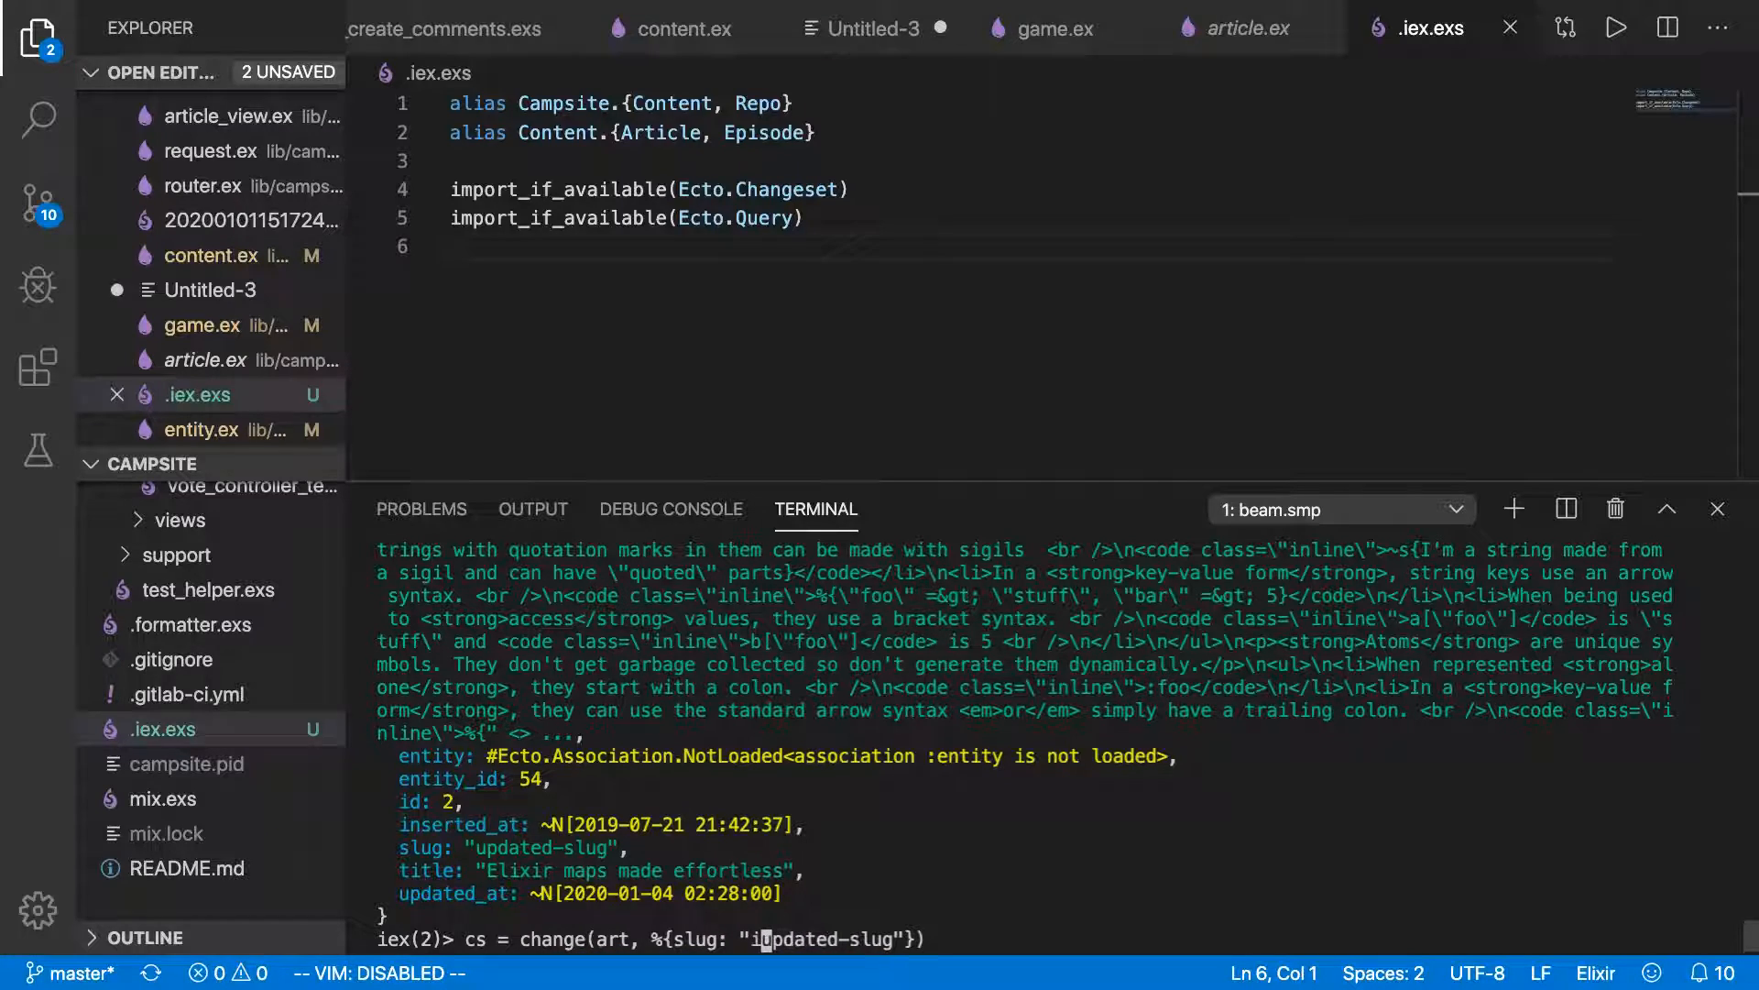
{"action": "key", "text": "Return"}
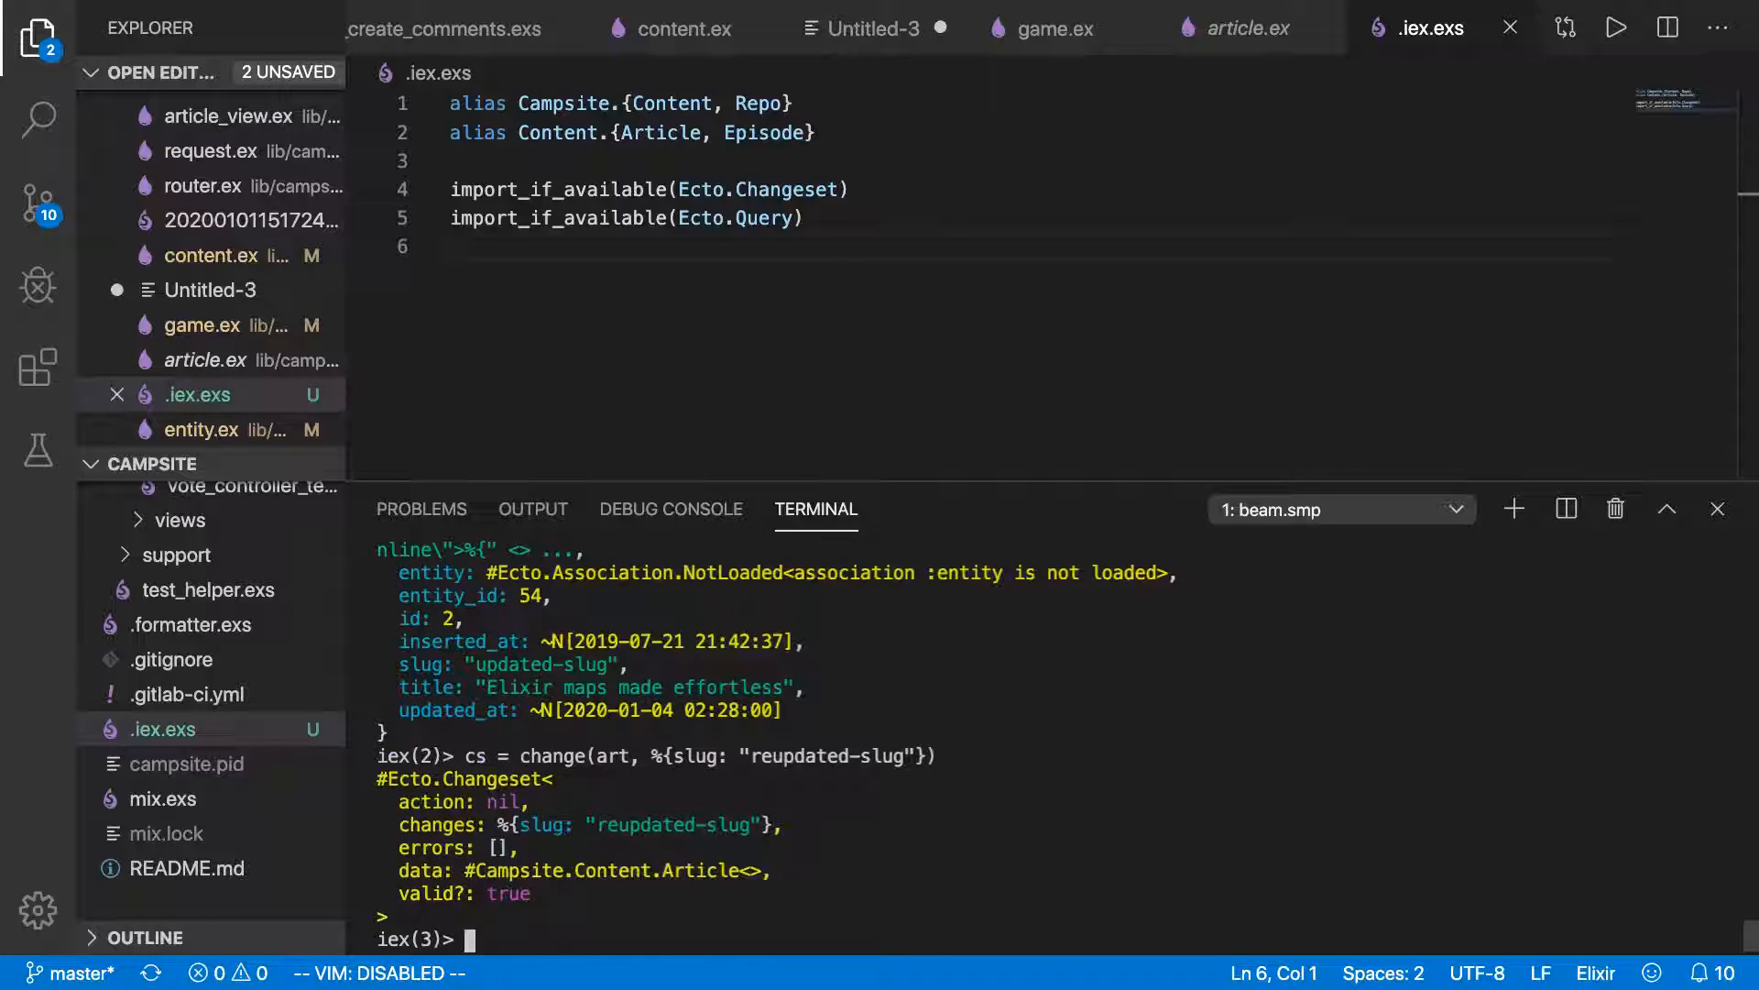
{"action": "type", "text": "art = Repo.get!(Article, 2)"}
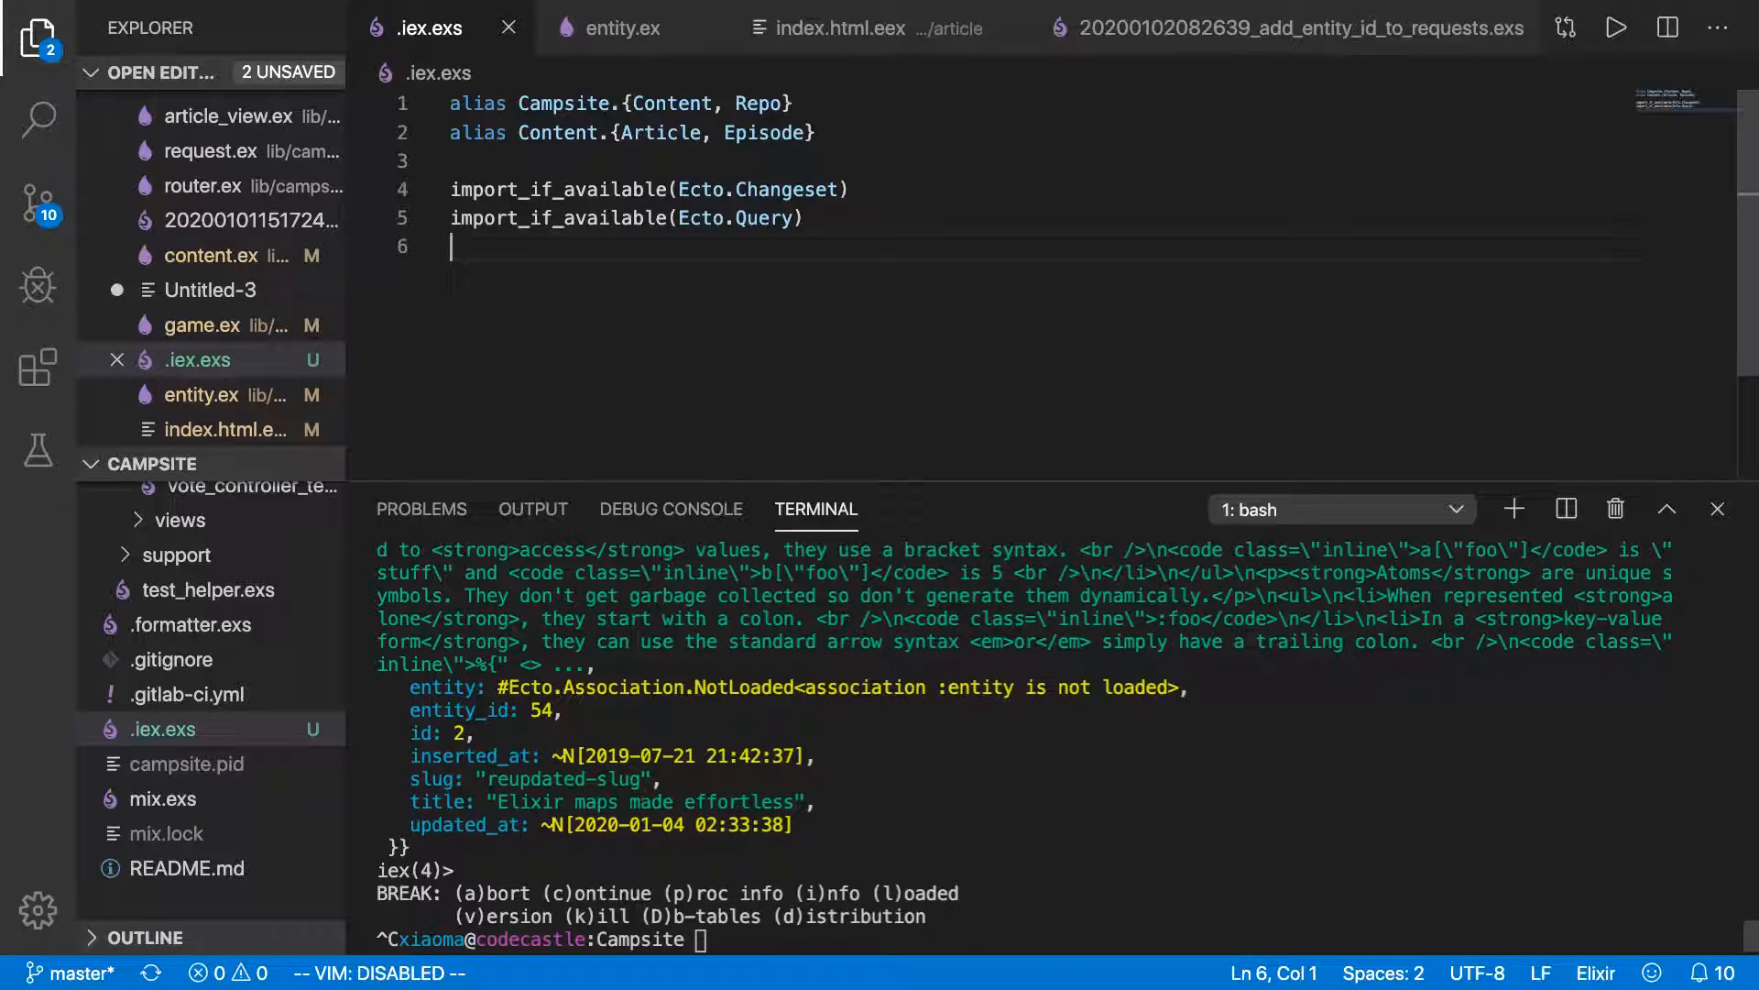
Write def easy_update(schema, changes) piping the schema through change and Repo.update().
{"action": "type", "text": "def"}
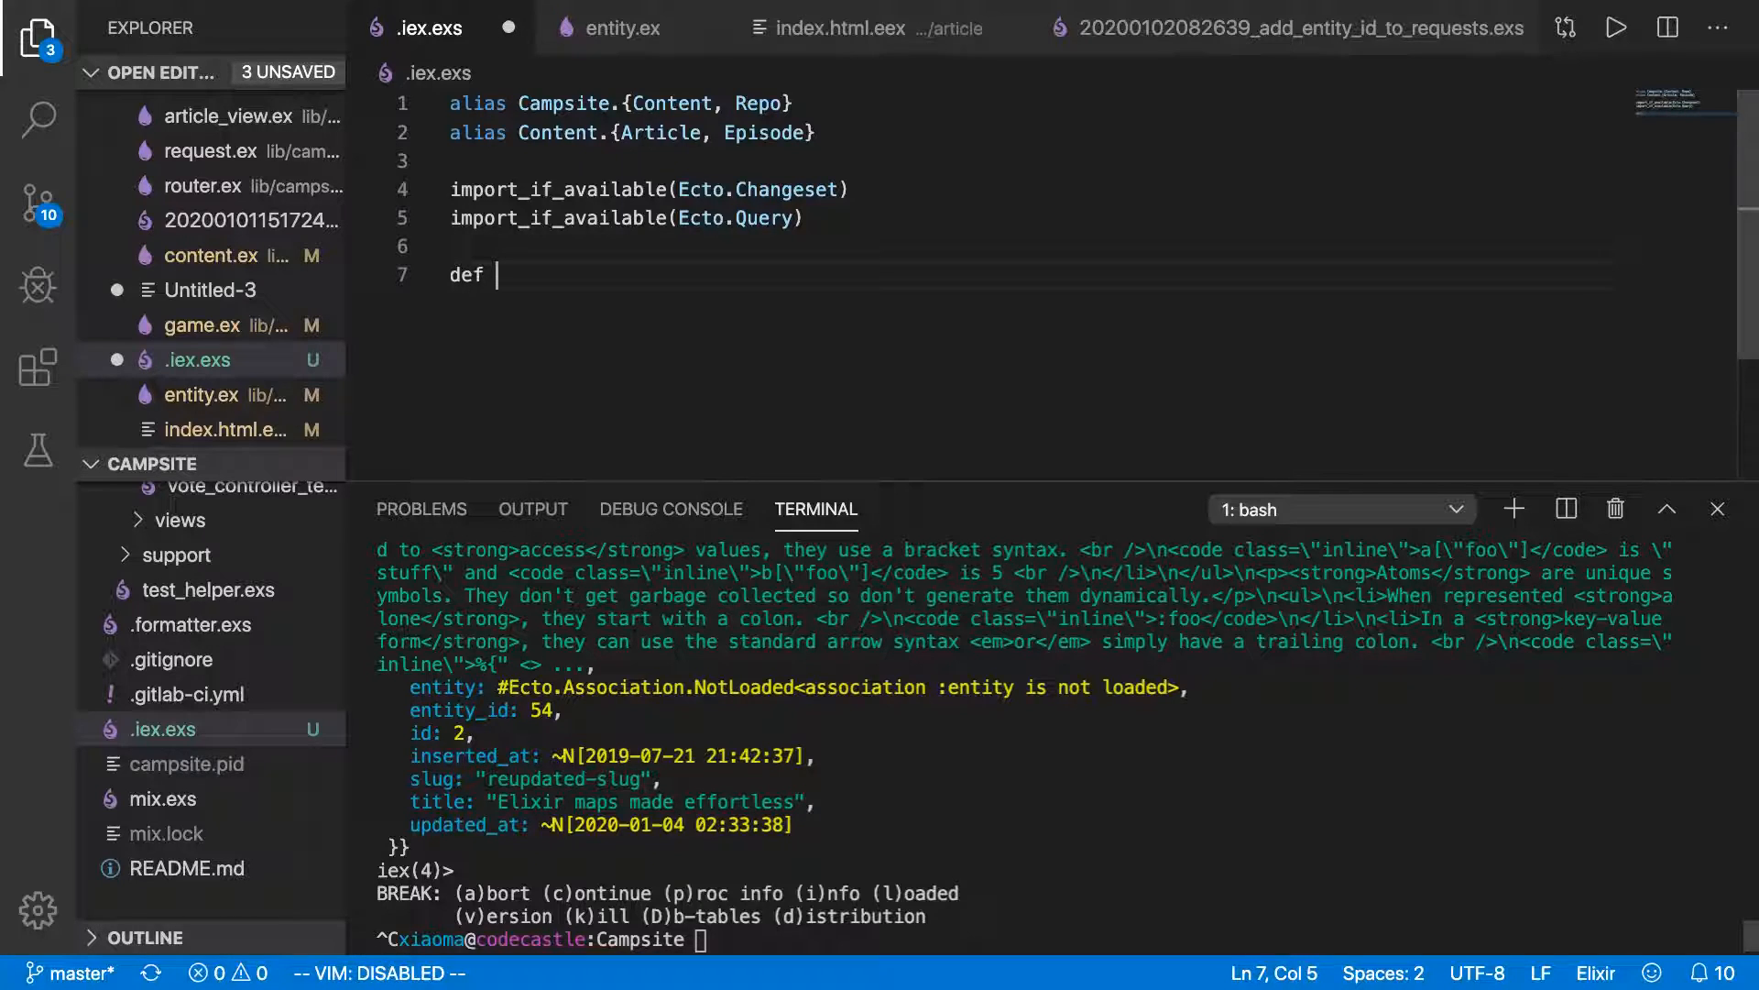
{"action": "type", "text": "easy_up"}
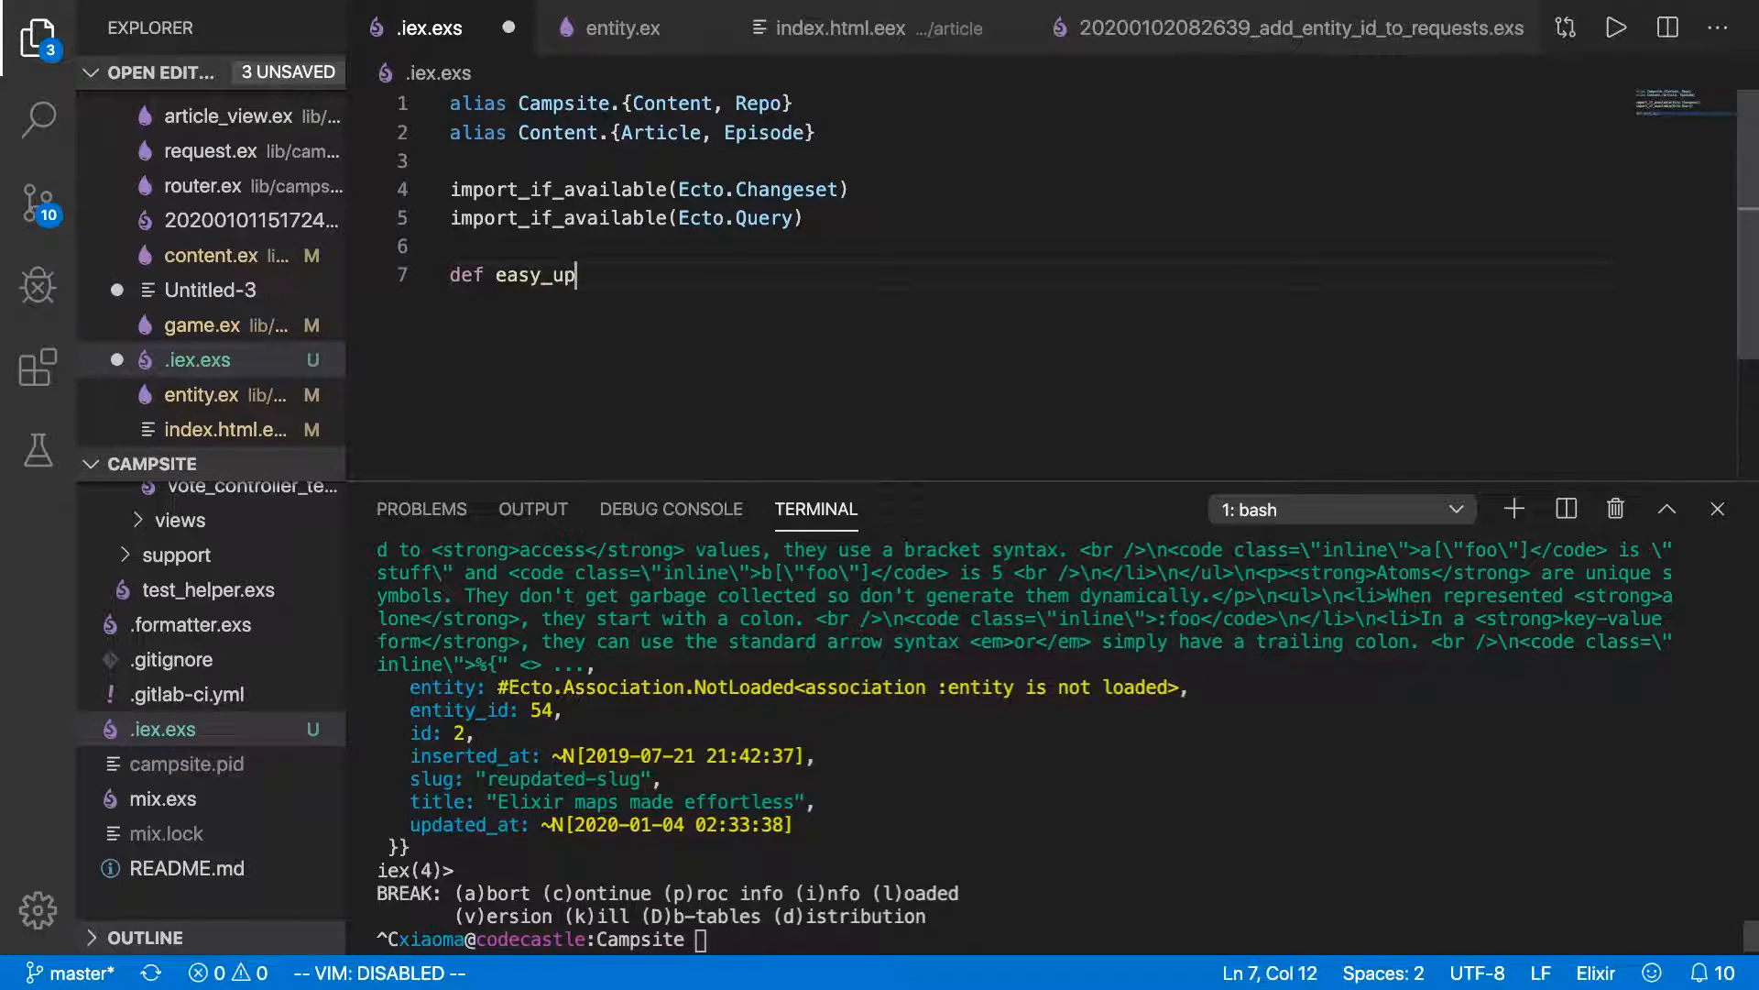
{"action": "type", "text": "date()"}
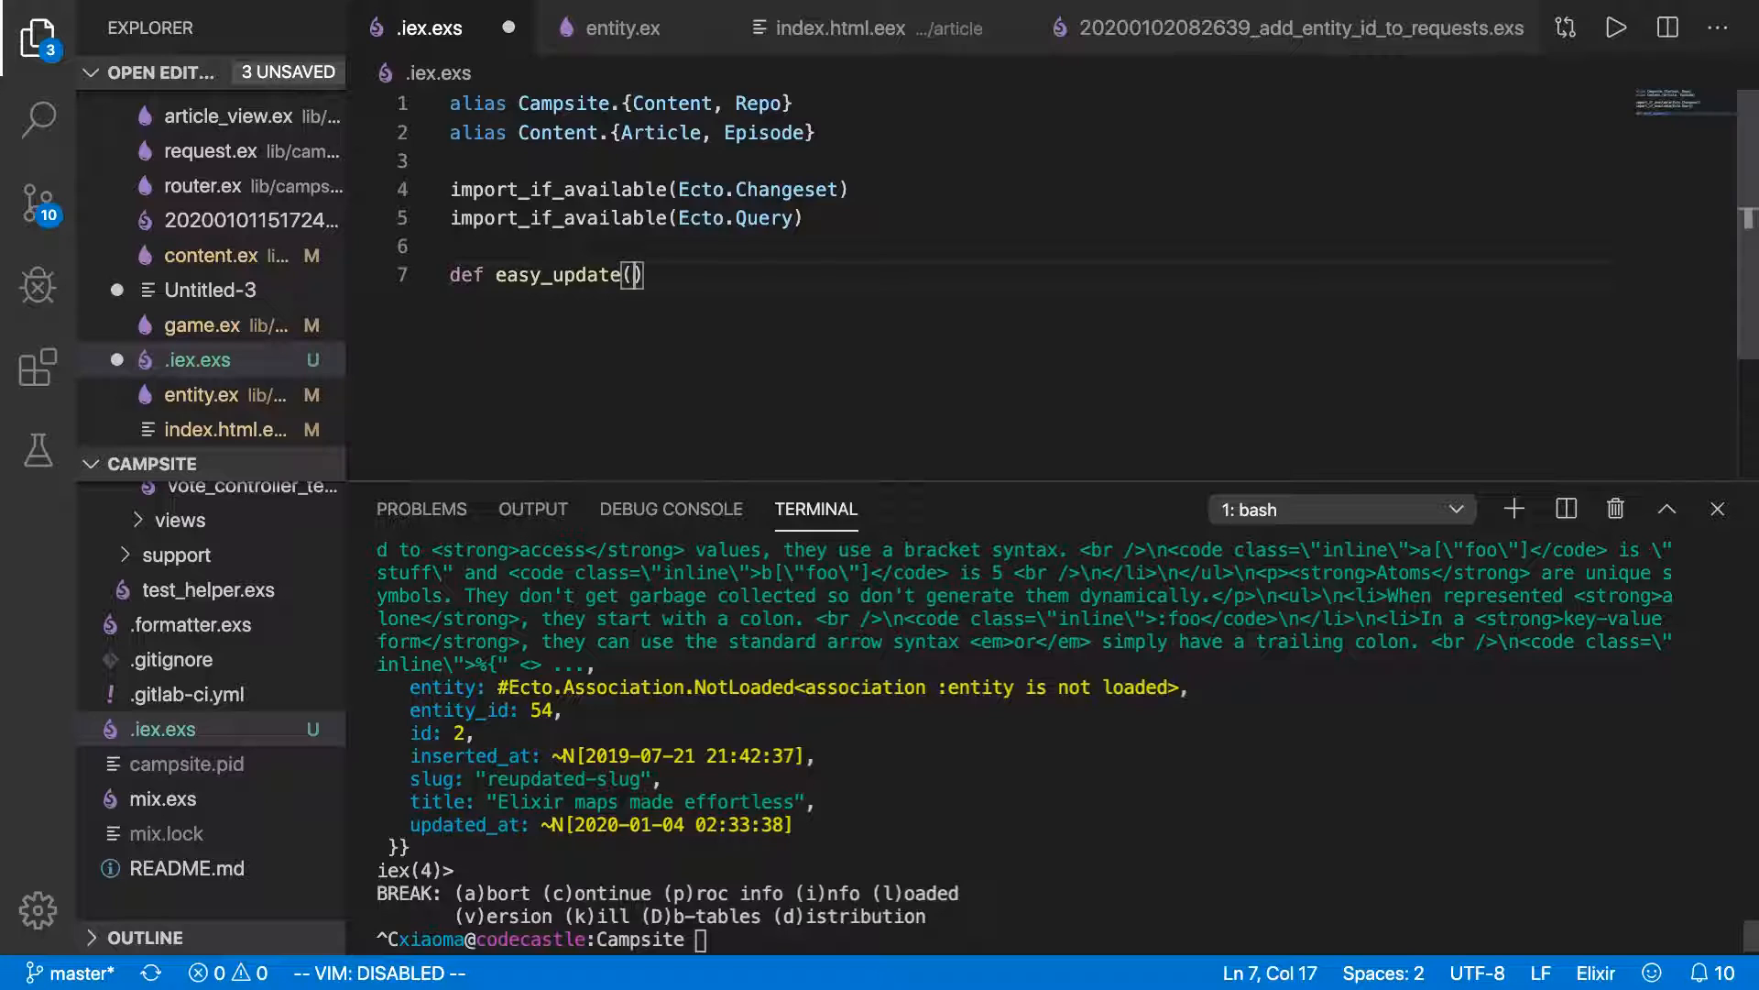
{"action": "type", "text": "schema,"}
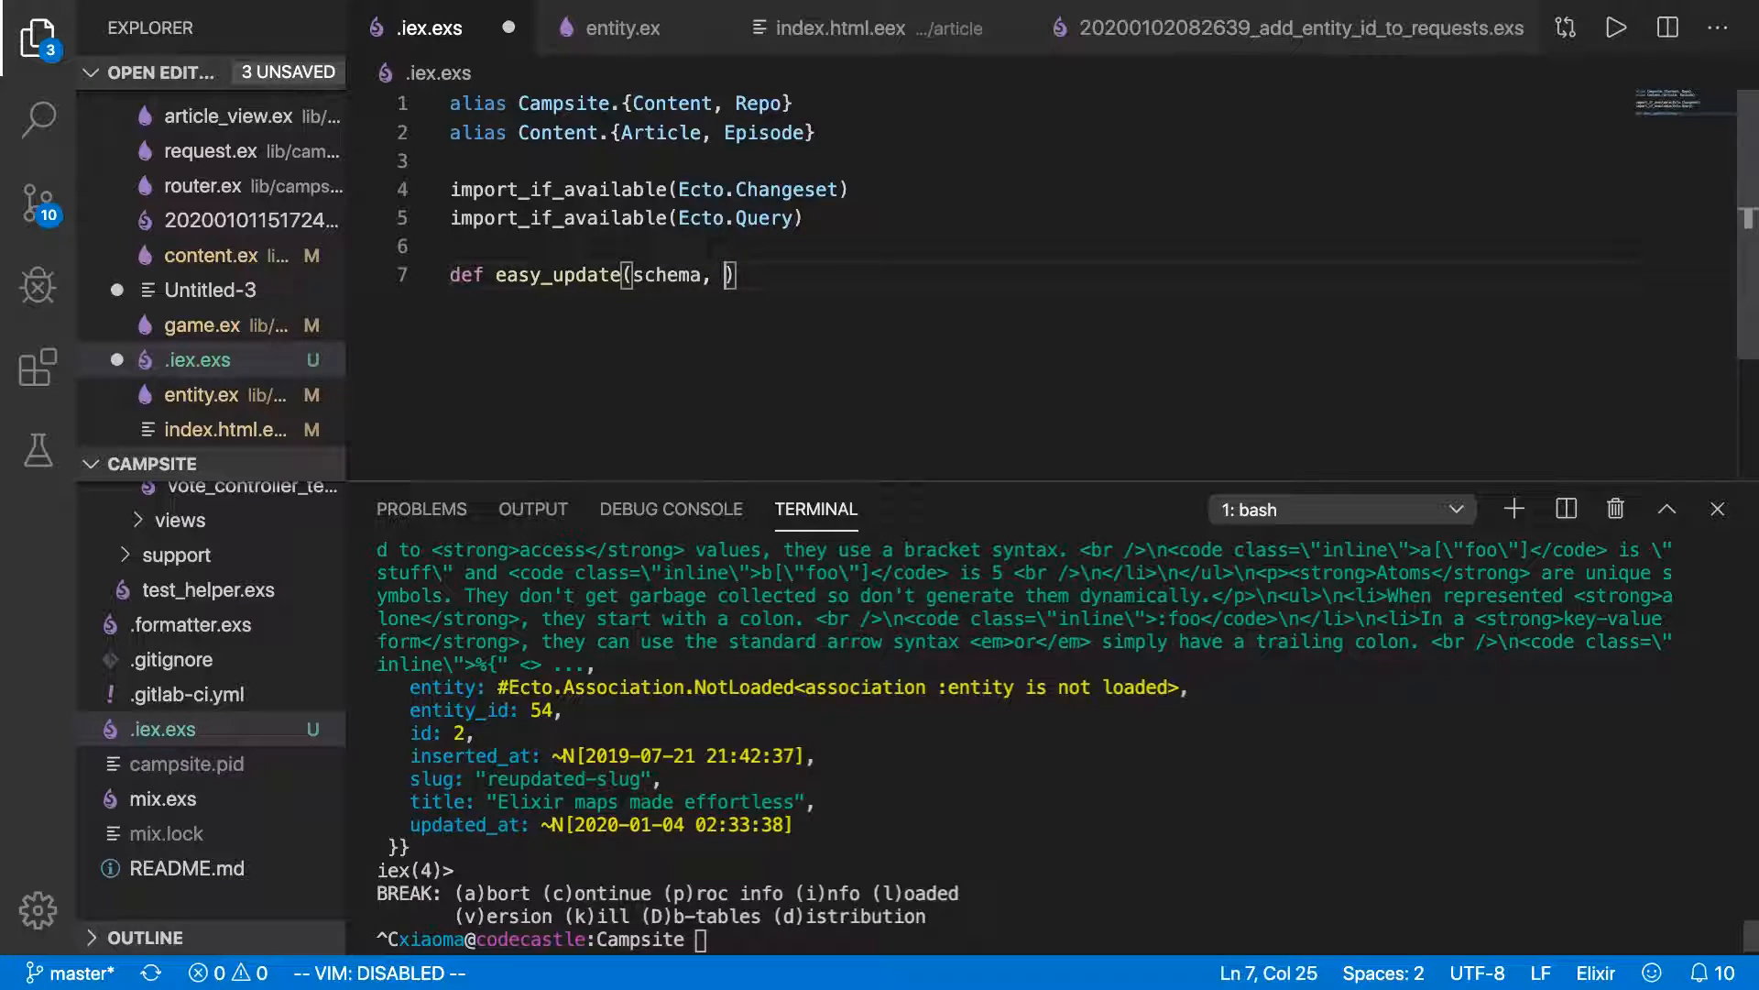
{"action": "type", "text": "changes"}
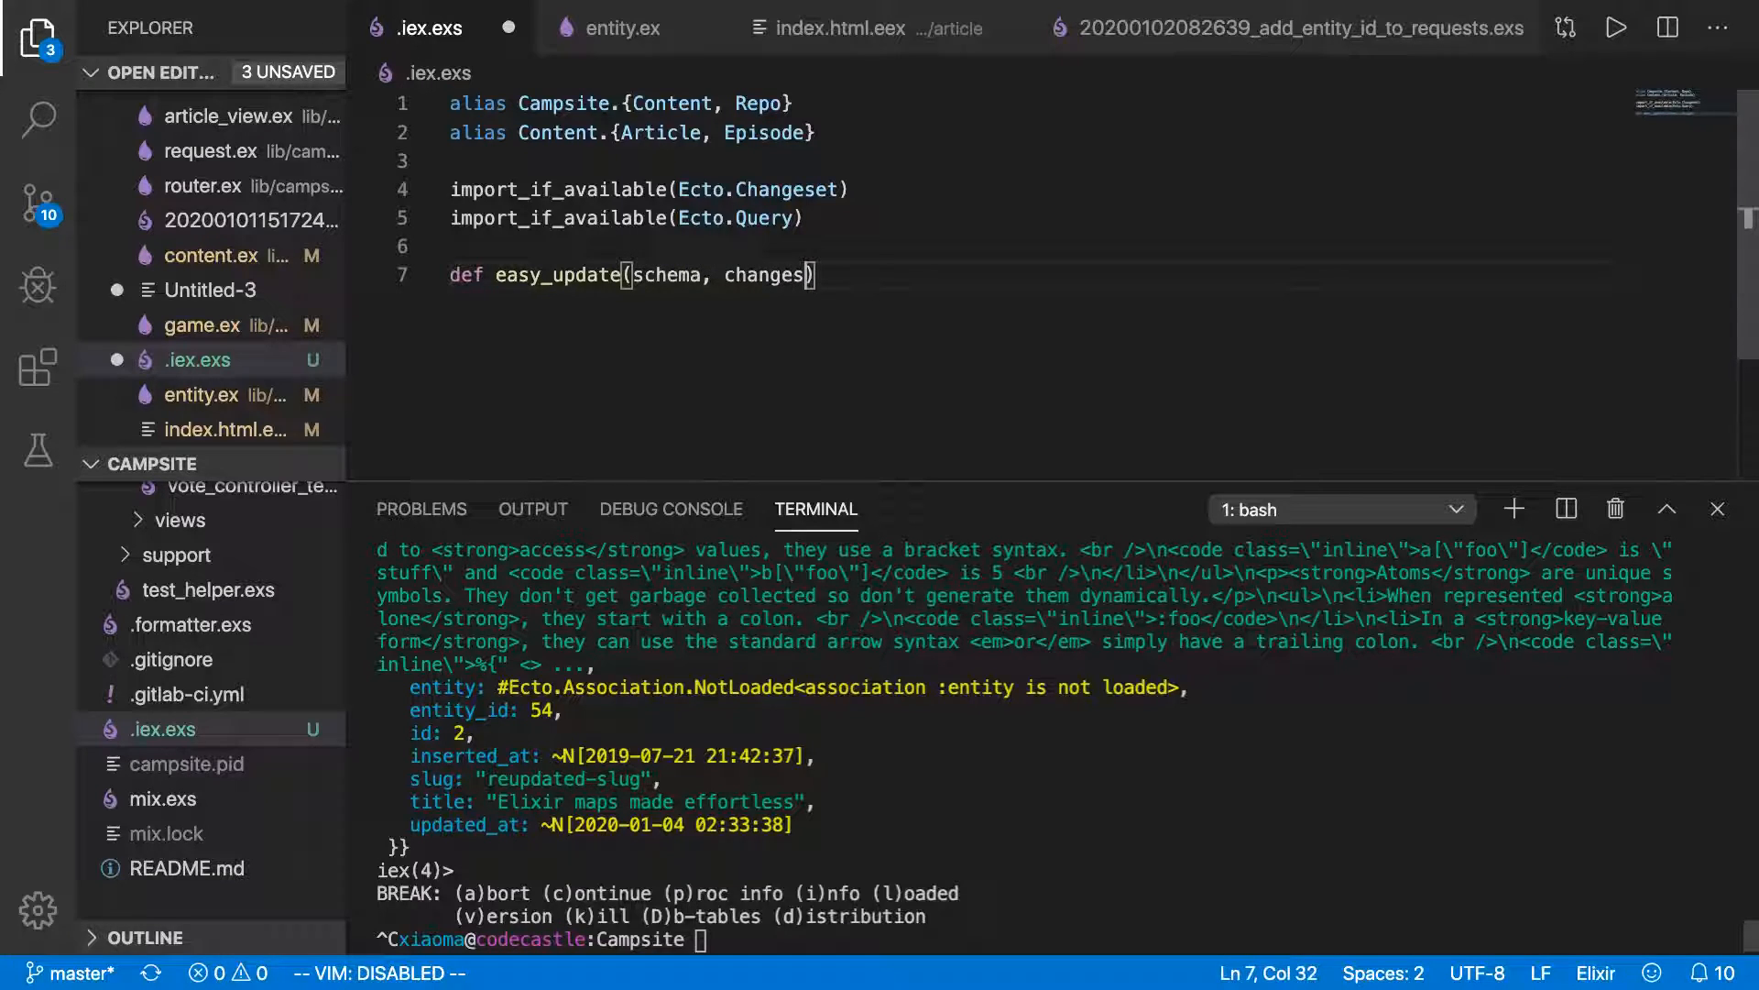
{"action": "type", "text": "do"}
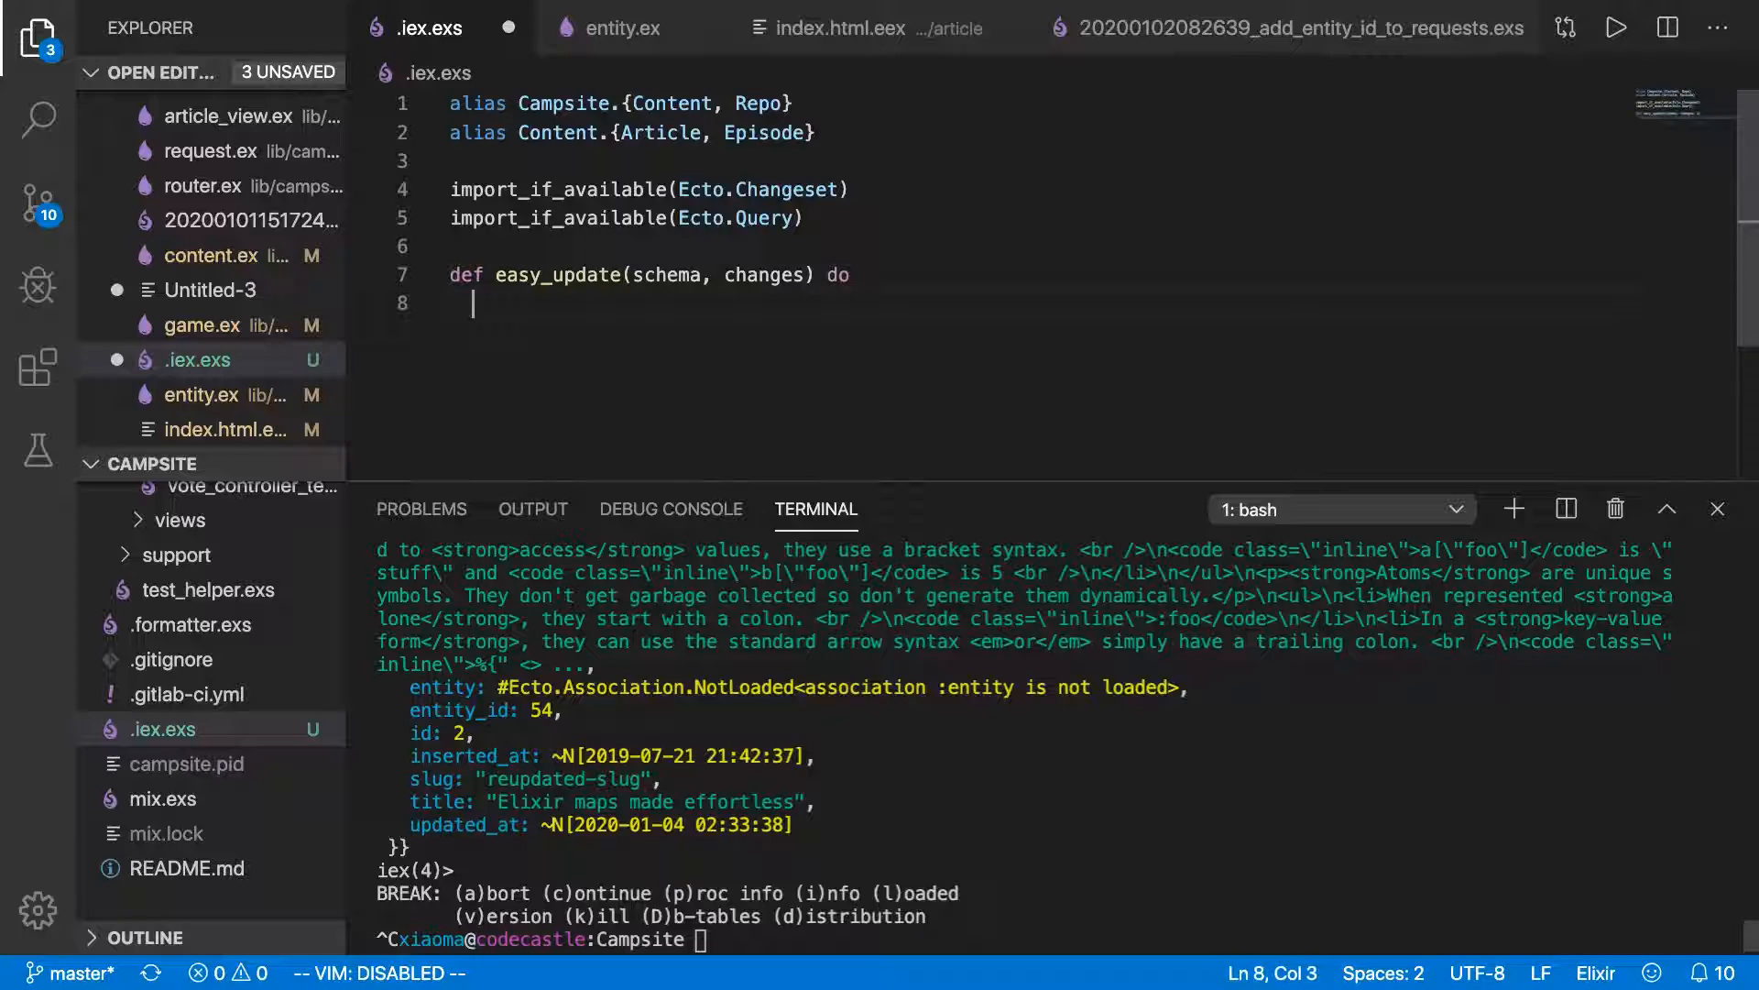
{"action": "type", "text": "c"}
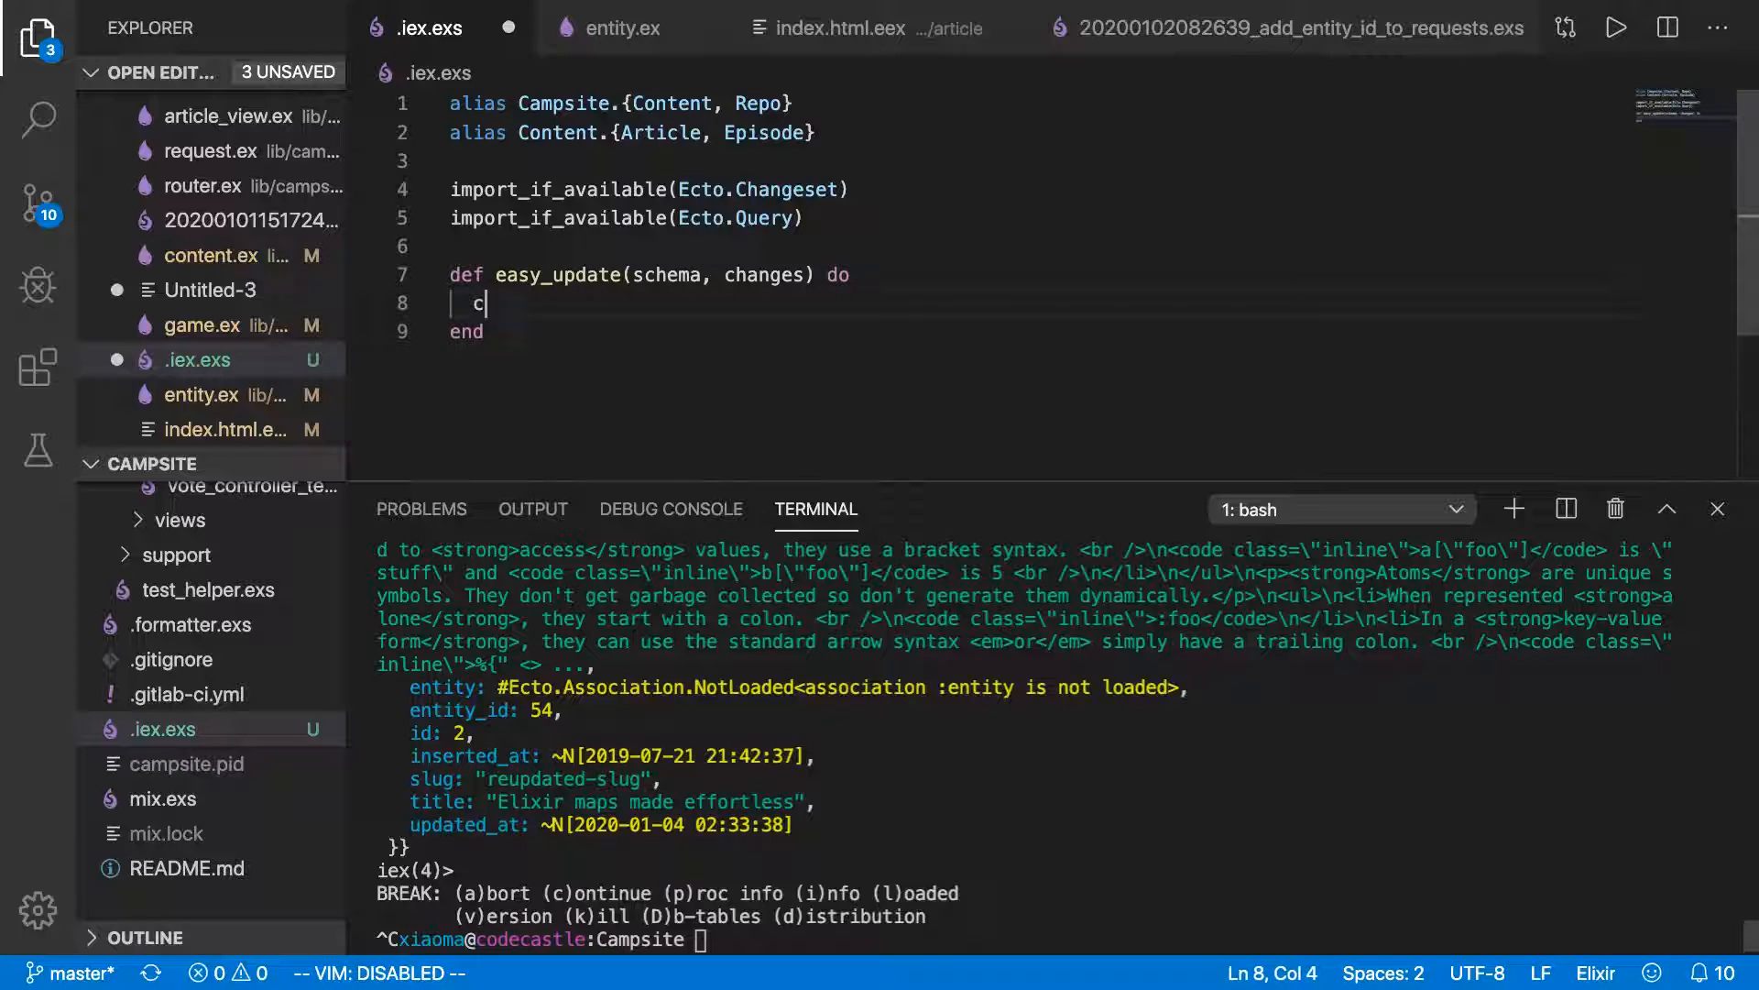
{"action": "type", "text": "chema"}
{"action": "type", "text": "|>"}
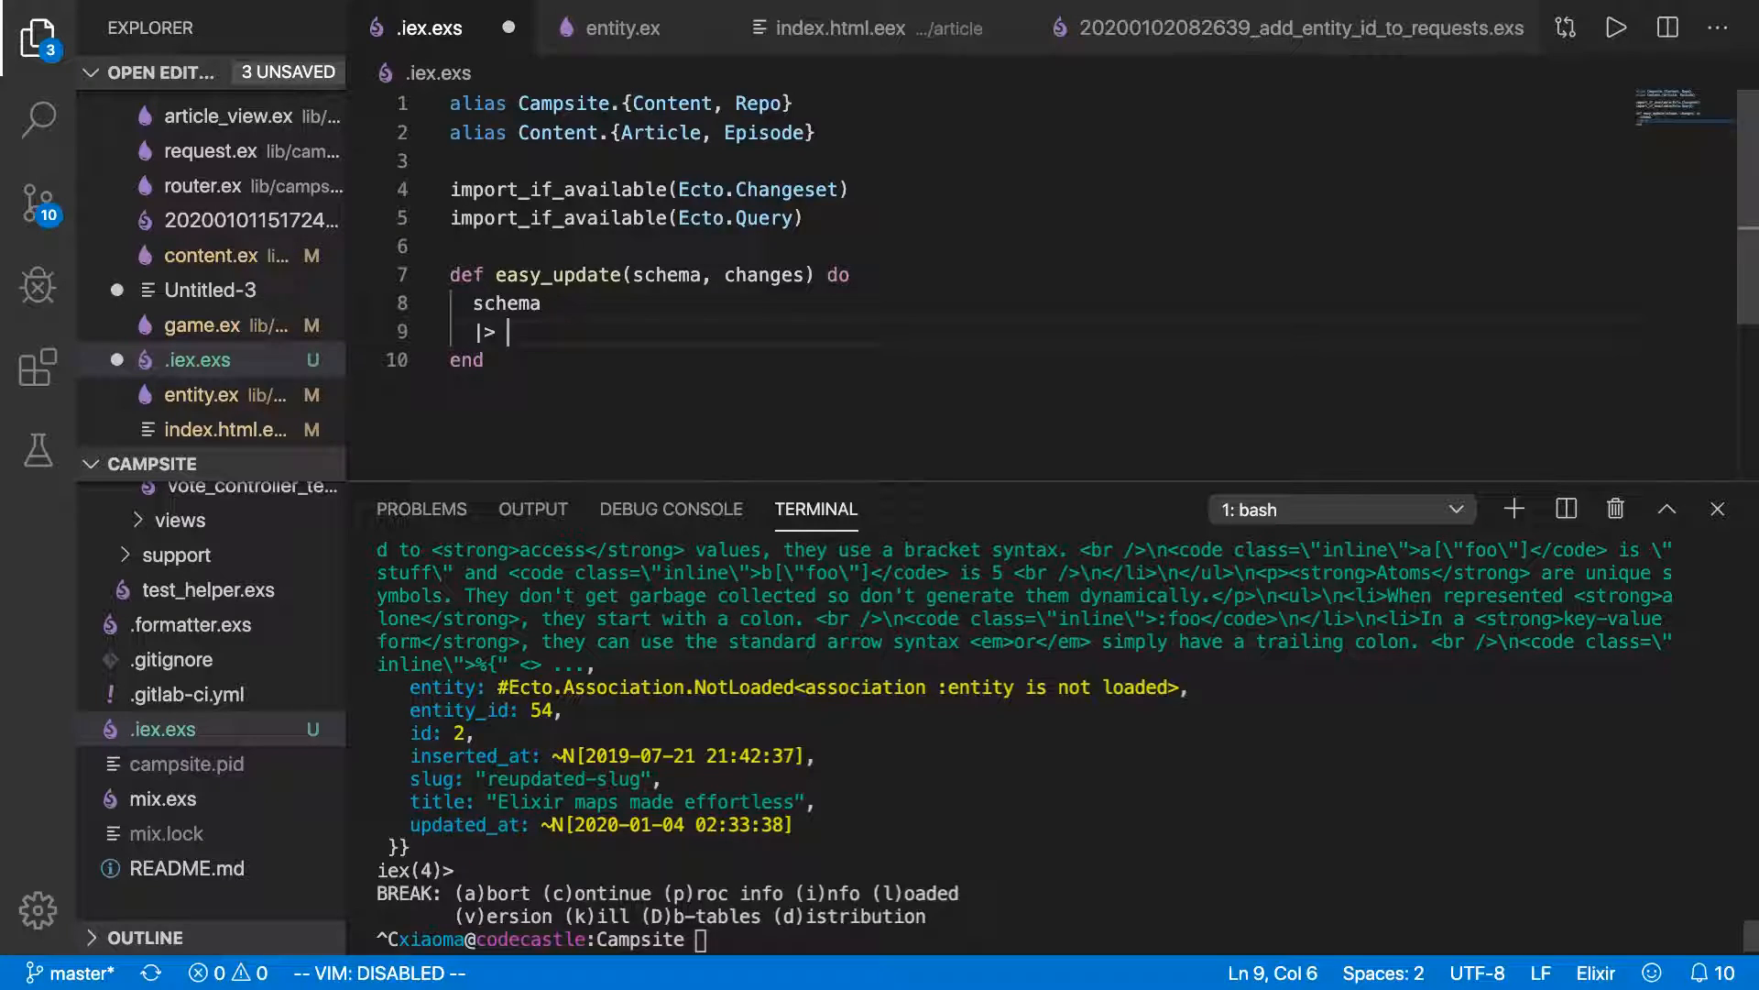
{"action": "type", "text": "change("}
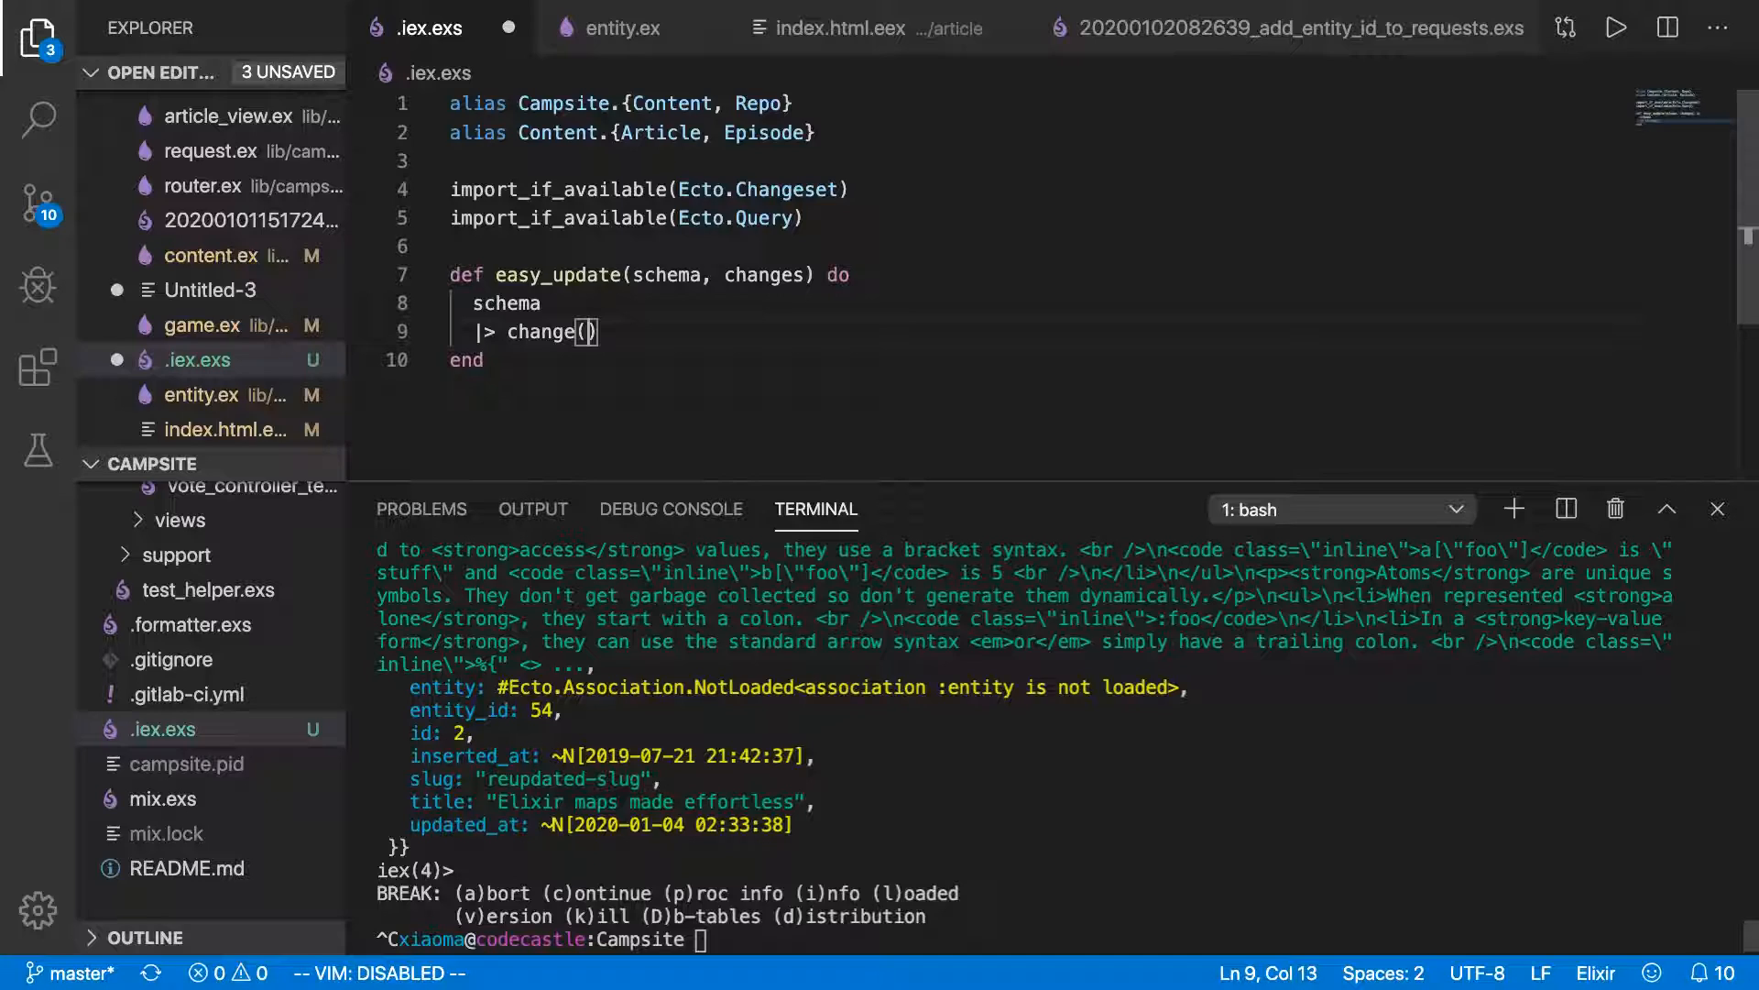
{"action": "type", "text": "change"}
{"action": "type", "text": "|> Repo"}
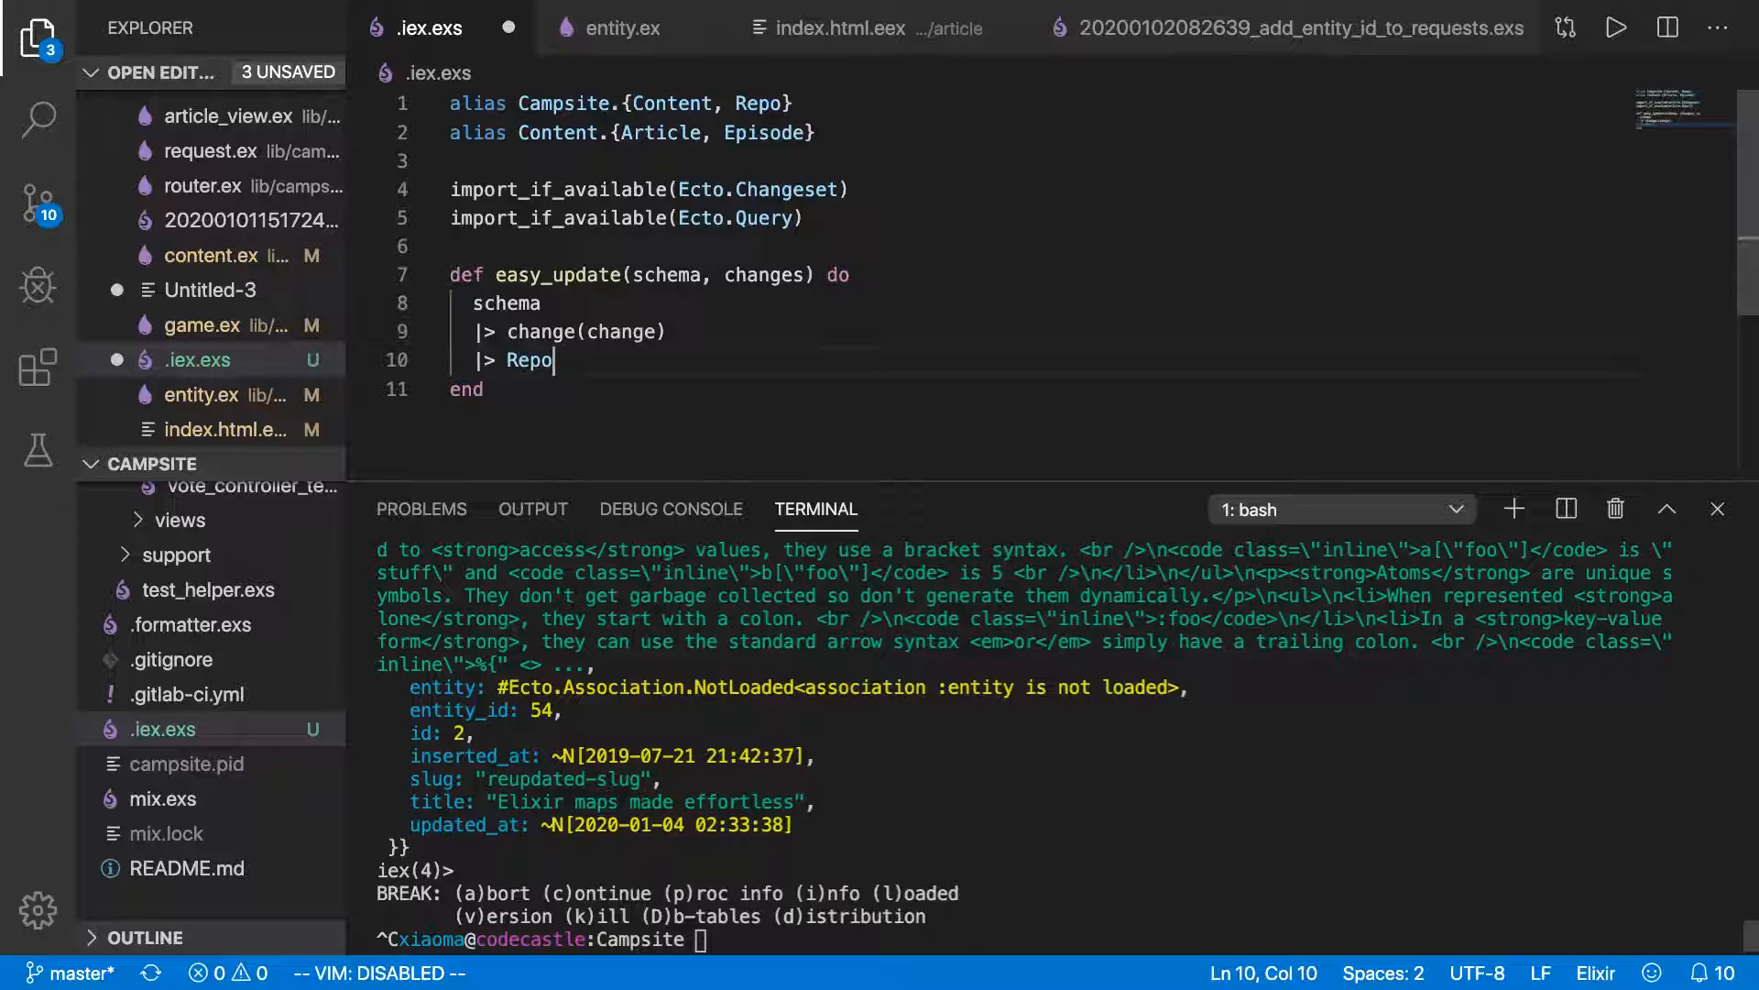
{"action": "type", "text": ".update"}
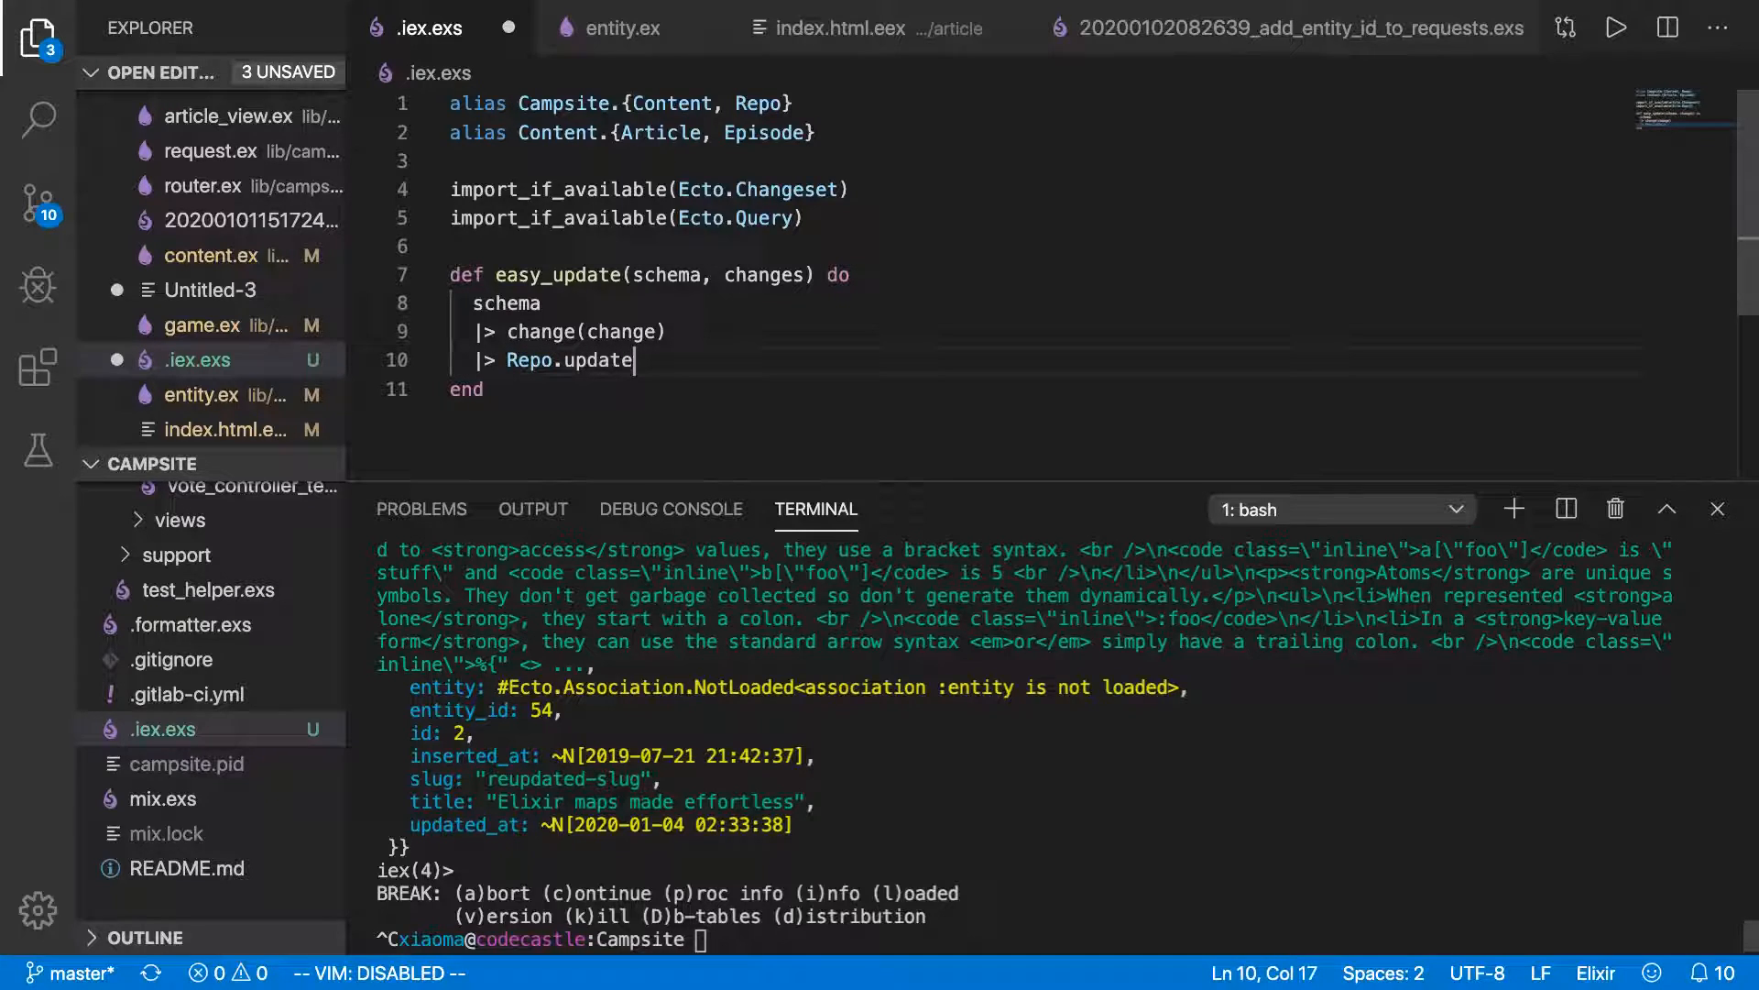
{"action": "type", "text": "()"}
{"action": "left_click", "coordinate": [1062, 938]}
{"action": "type", "text": "iex -S mix"}
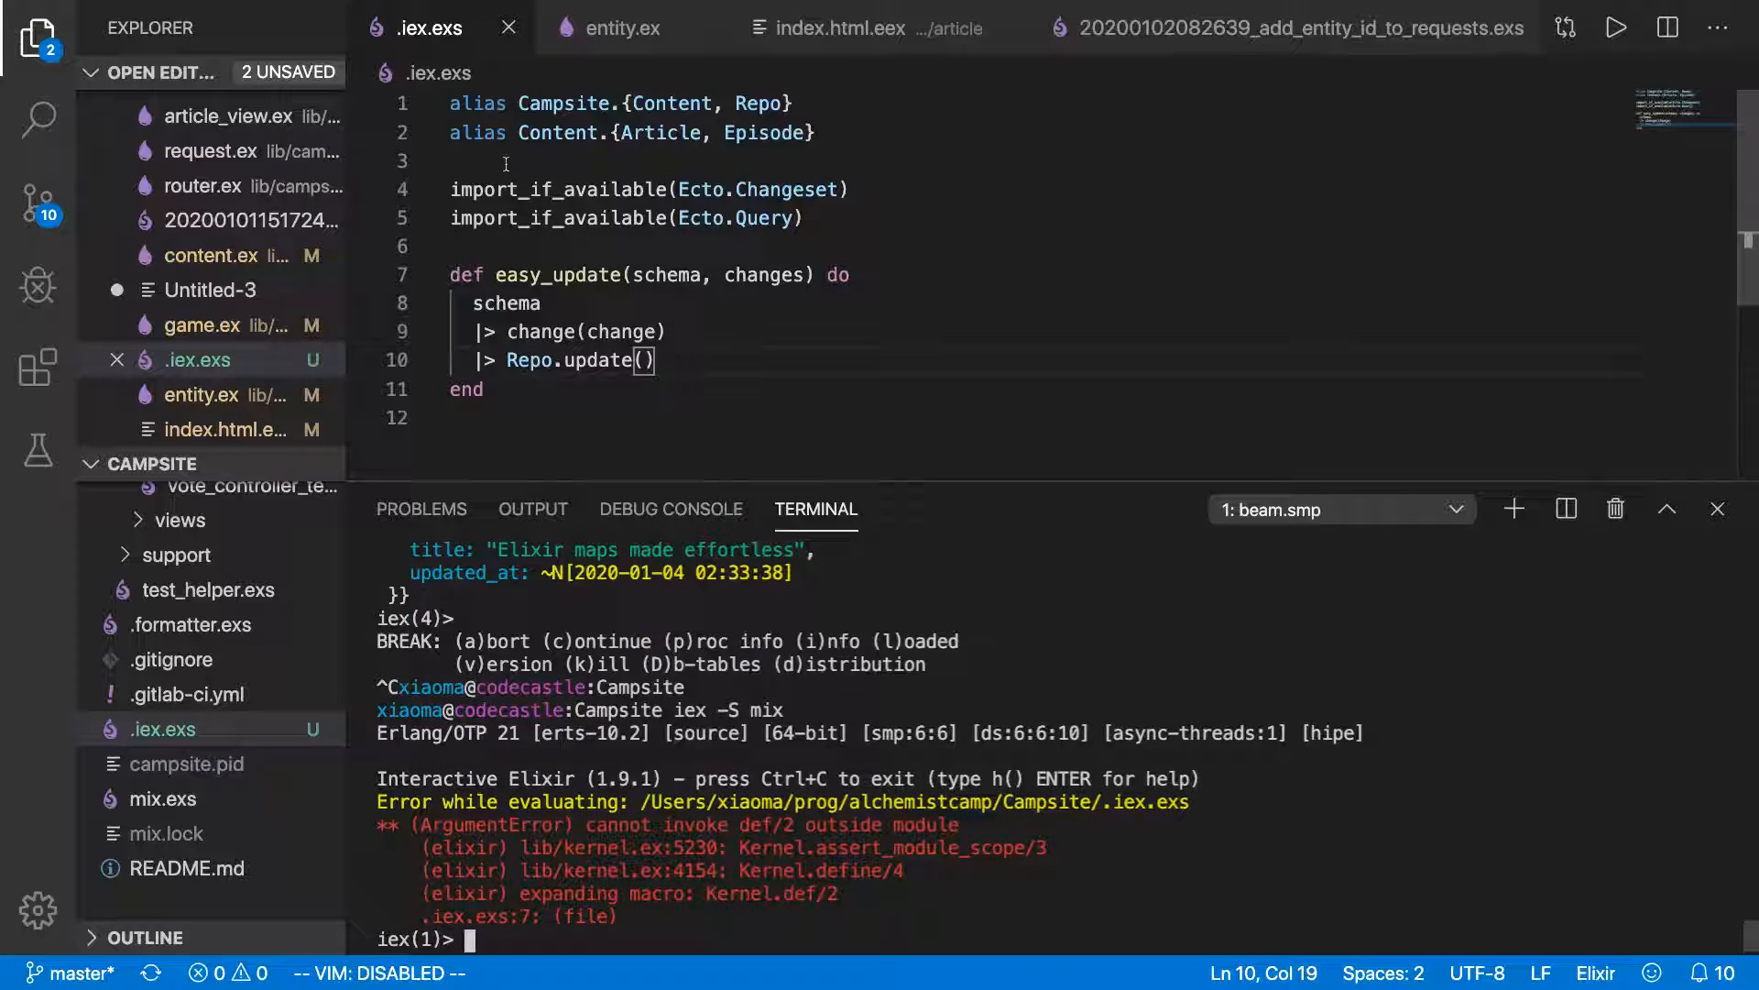
Wrap the helper in defmodule AC do … end and rename it to update.
{"action": "key", "text": "Return"}
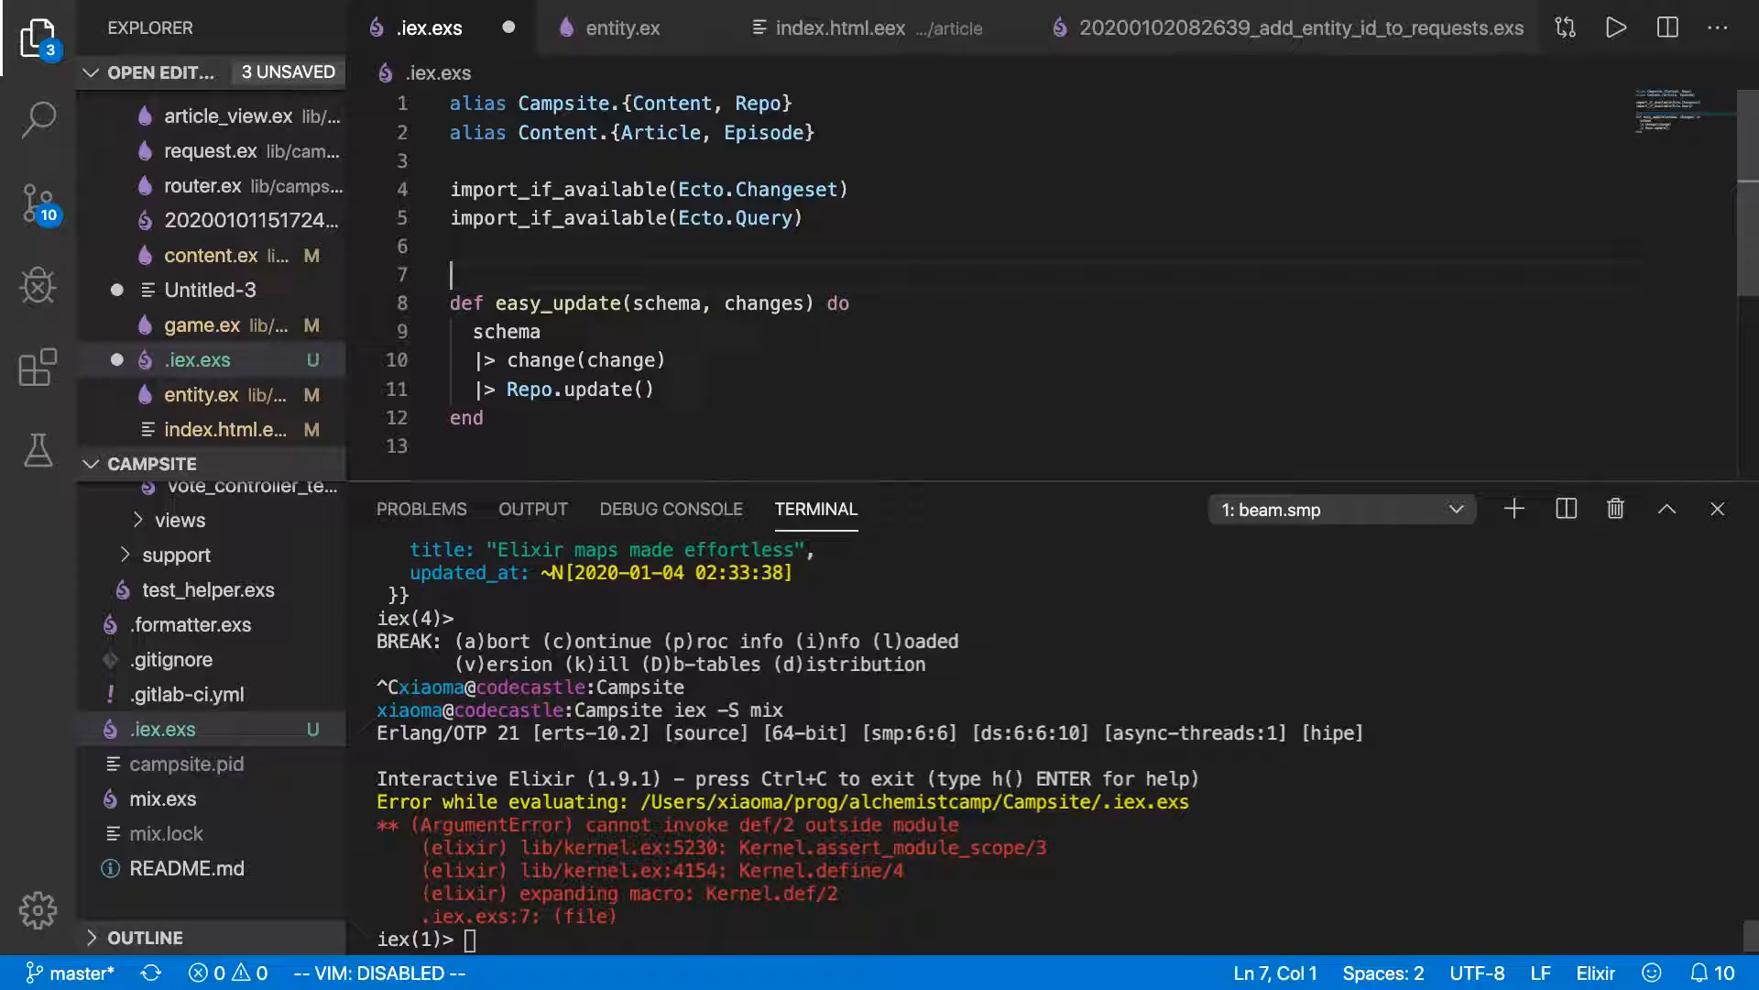
{"action": "type", "text": "defmodule"}
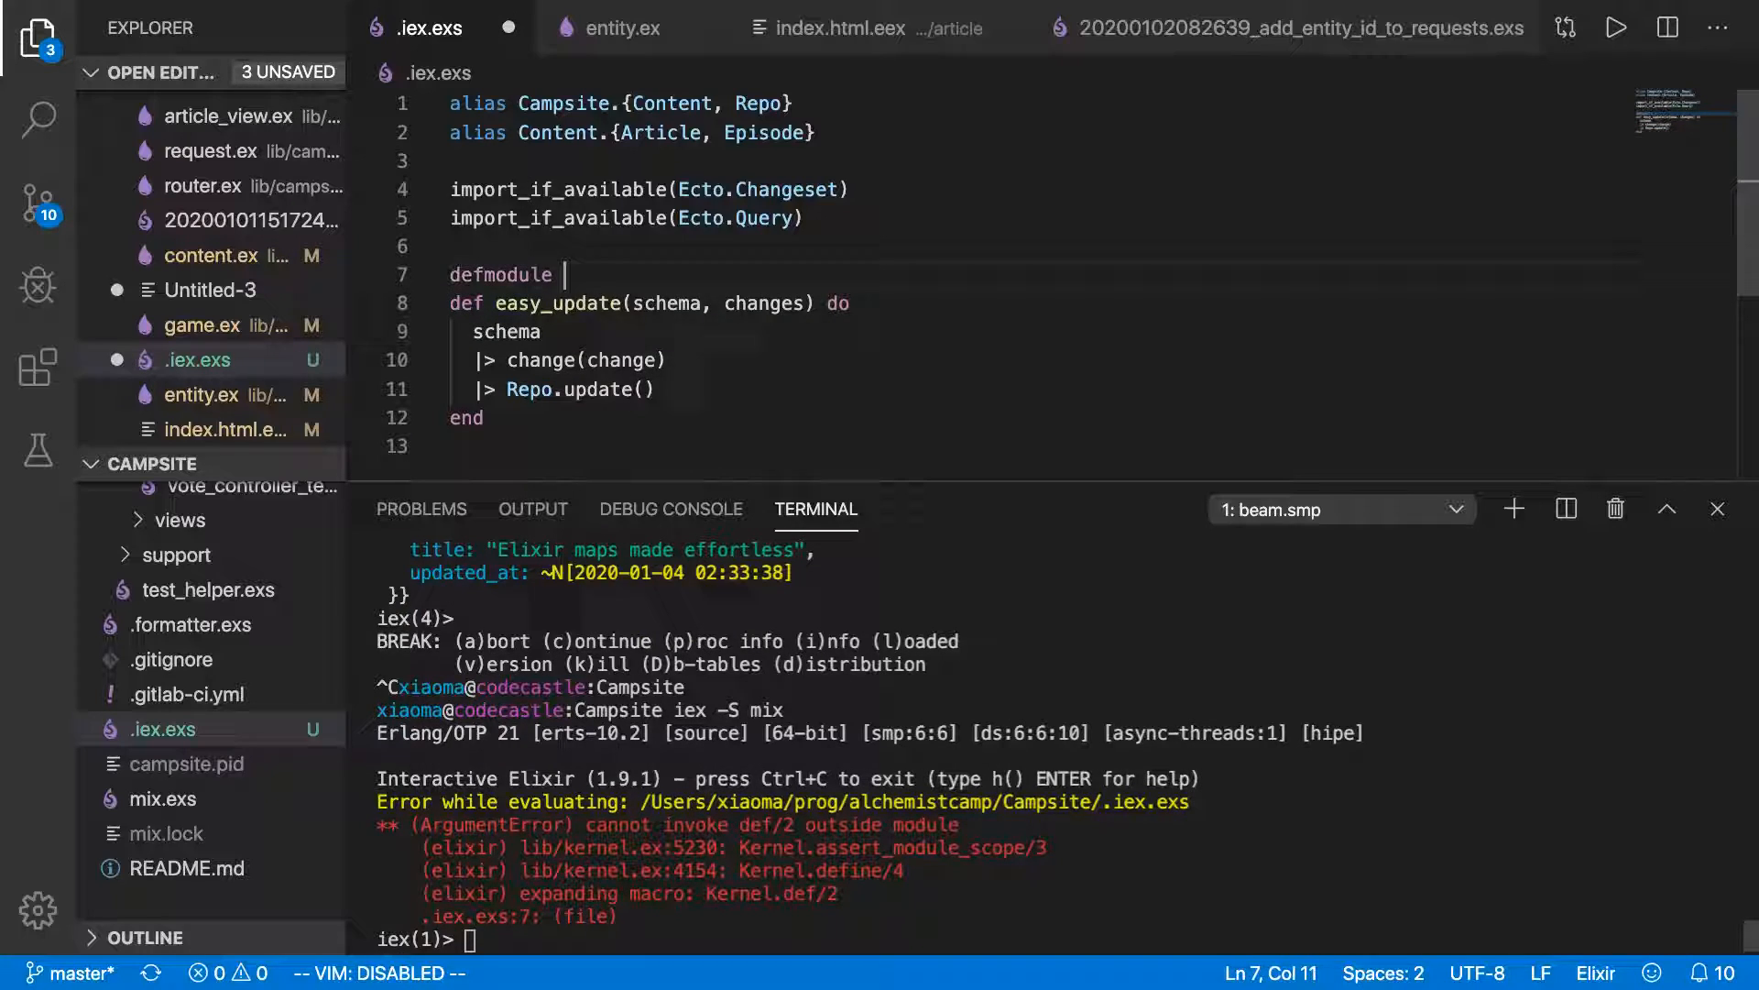
{"action": "type", "text": "AC do"}
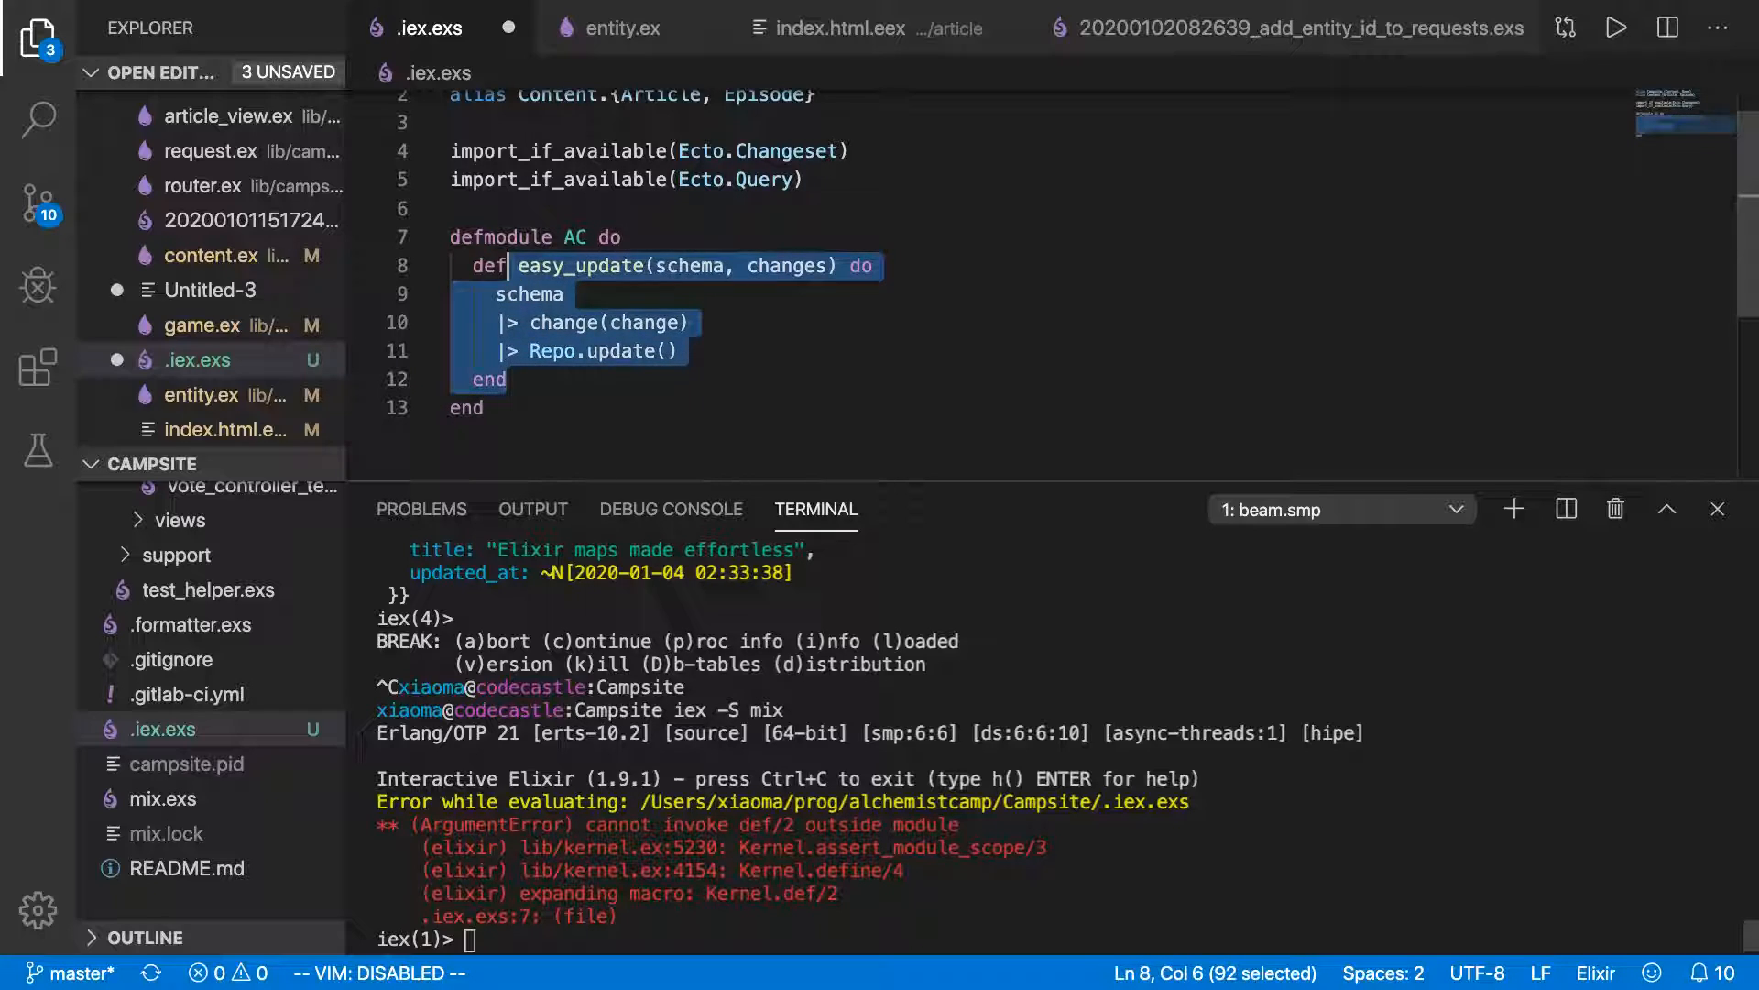
{"action": "left_click", "coordinate": [566, 265]}
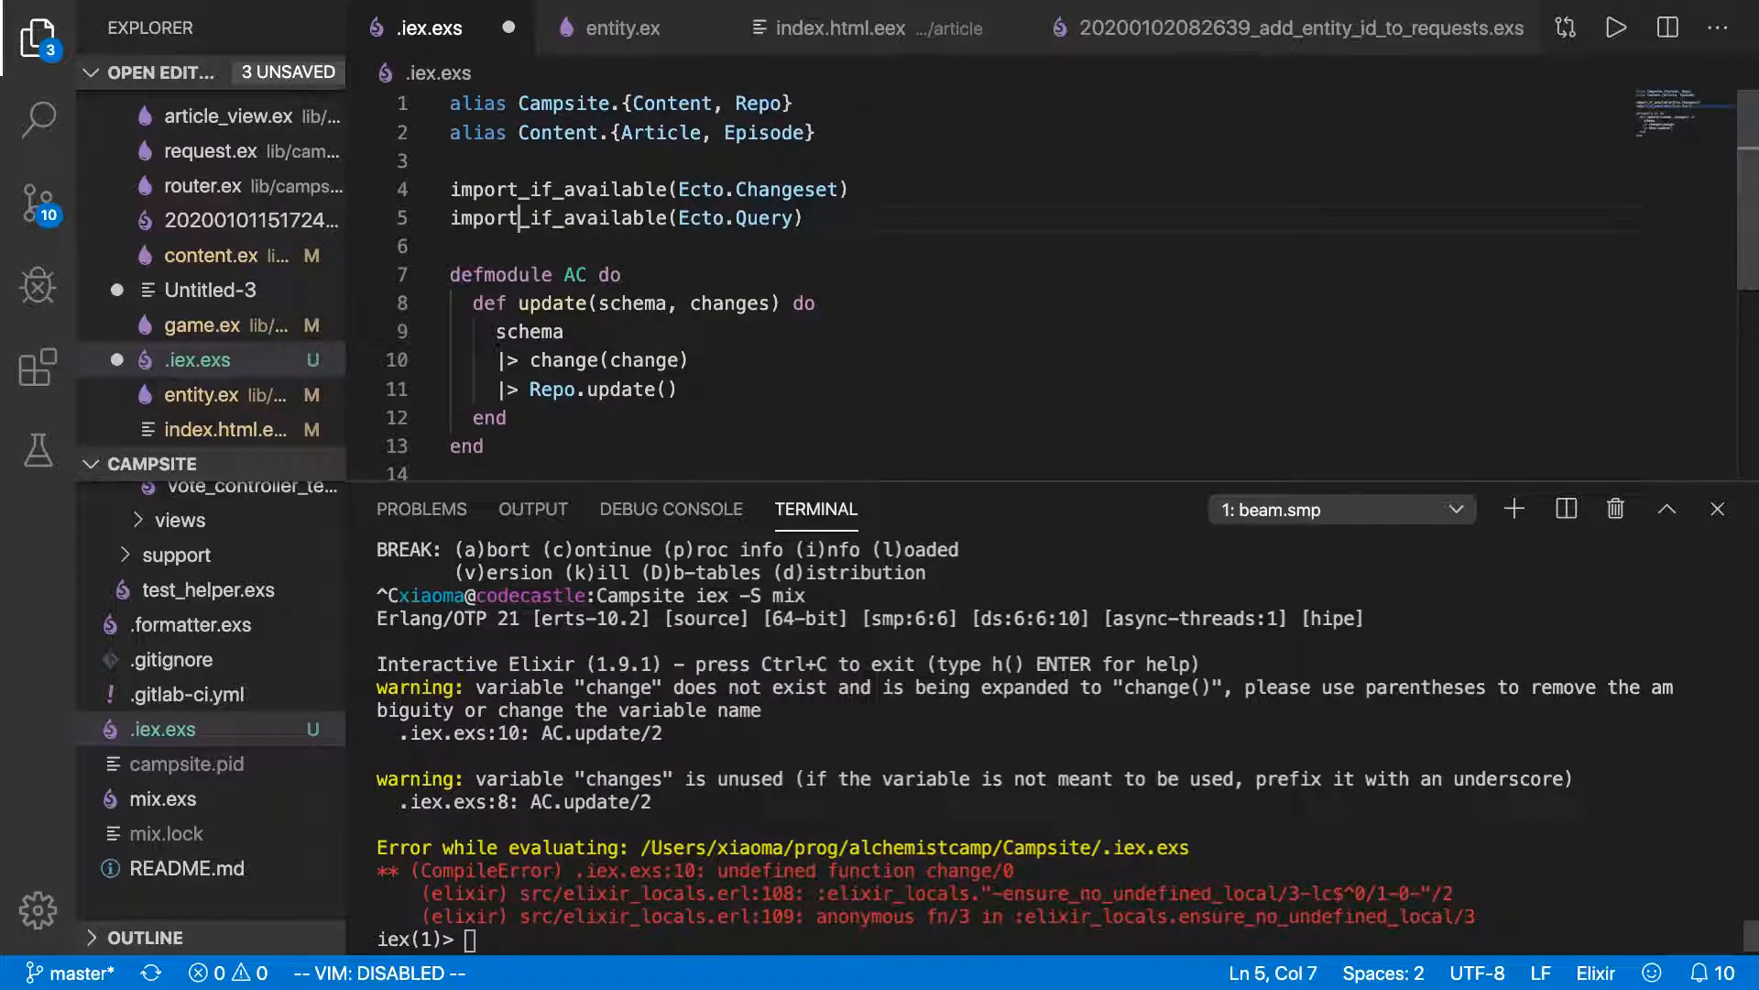
Qualify the change call as Ecto.Changeset.change, passing changes.
{"action": "left_click", "coordinate": [520, 331]}
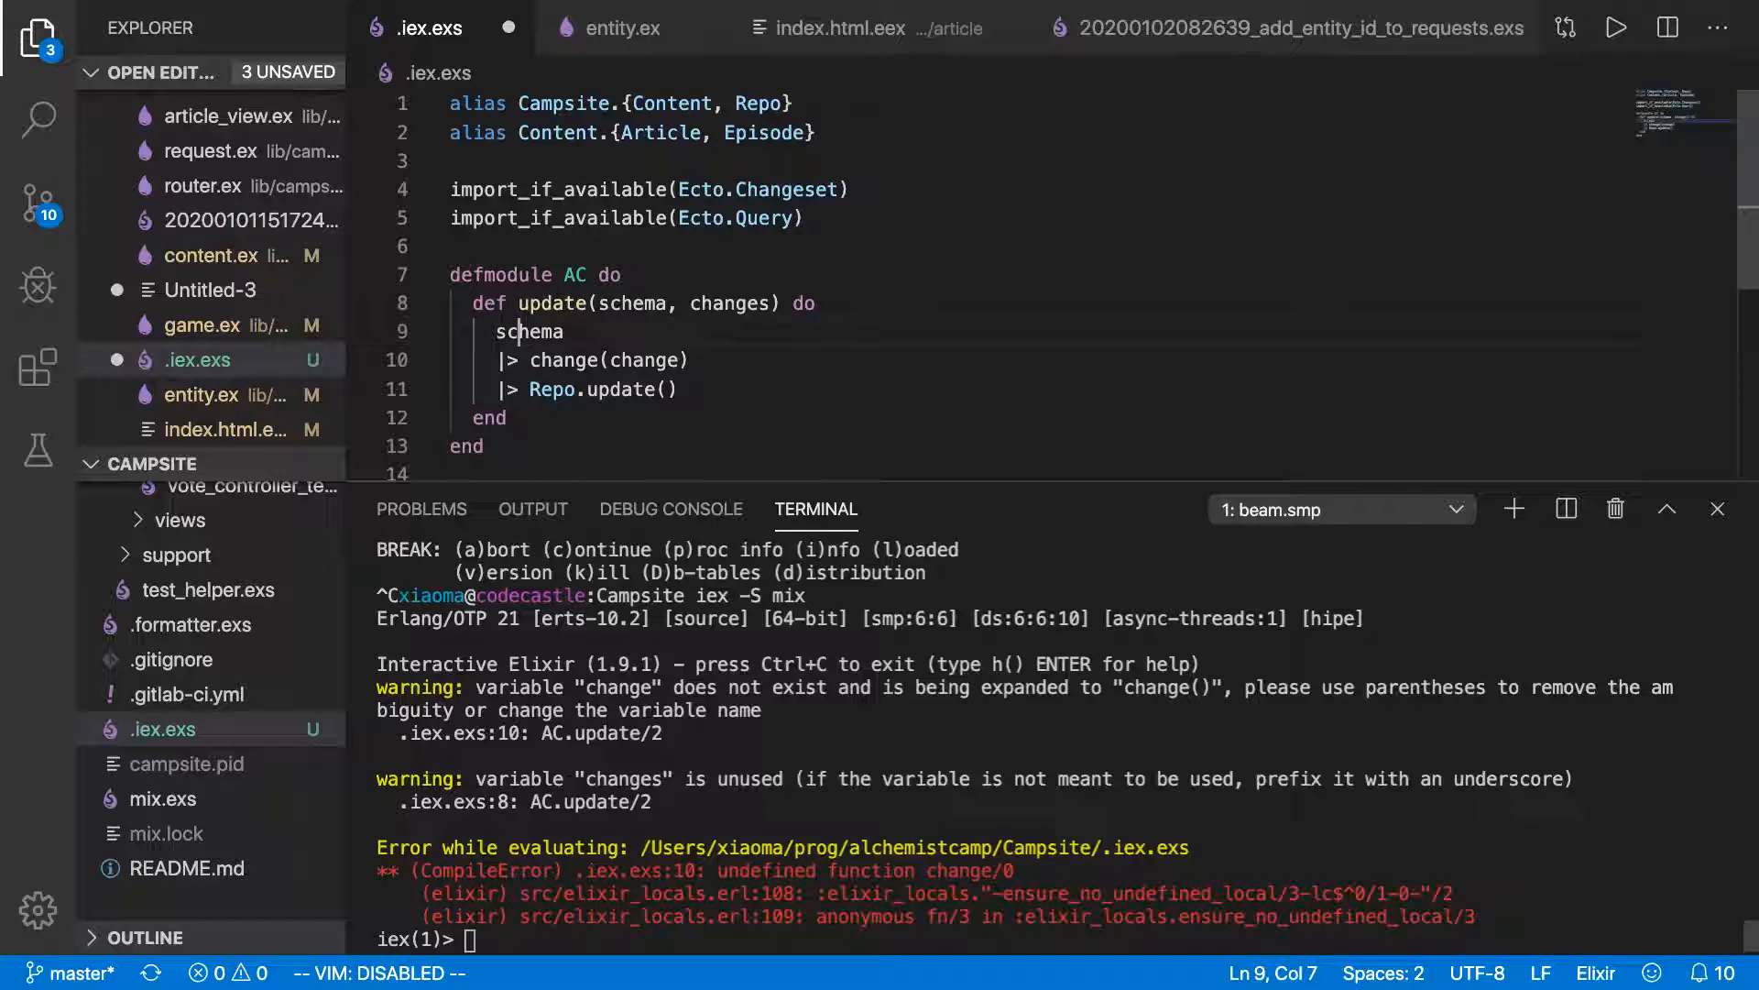
{"action": "left_click", "coordinate": [561, 360]}
{"action": "type", "text": "Ecto.Change"}
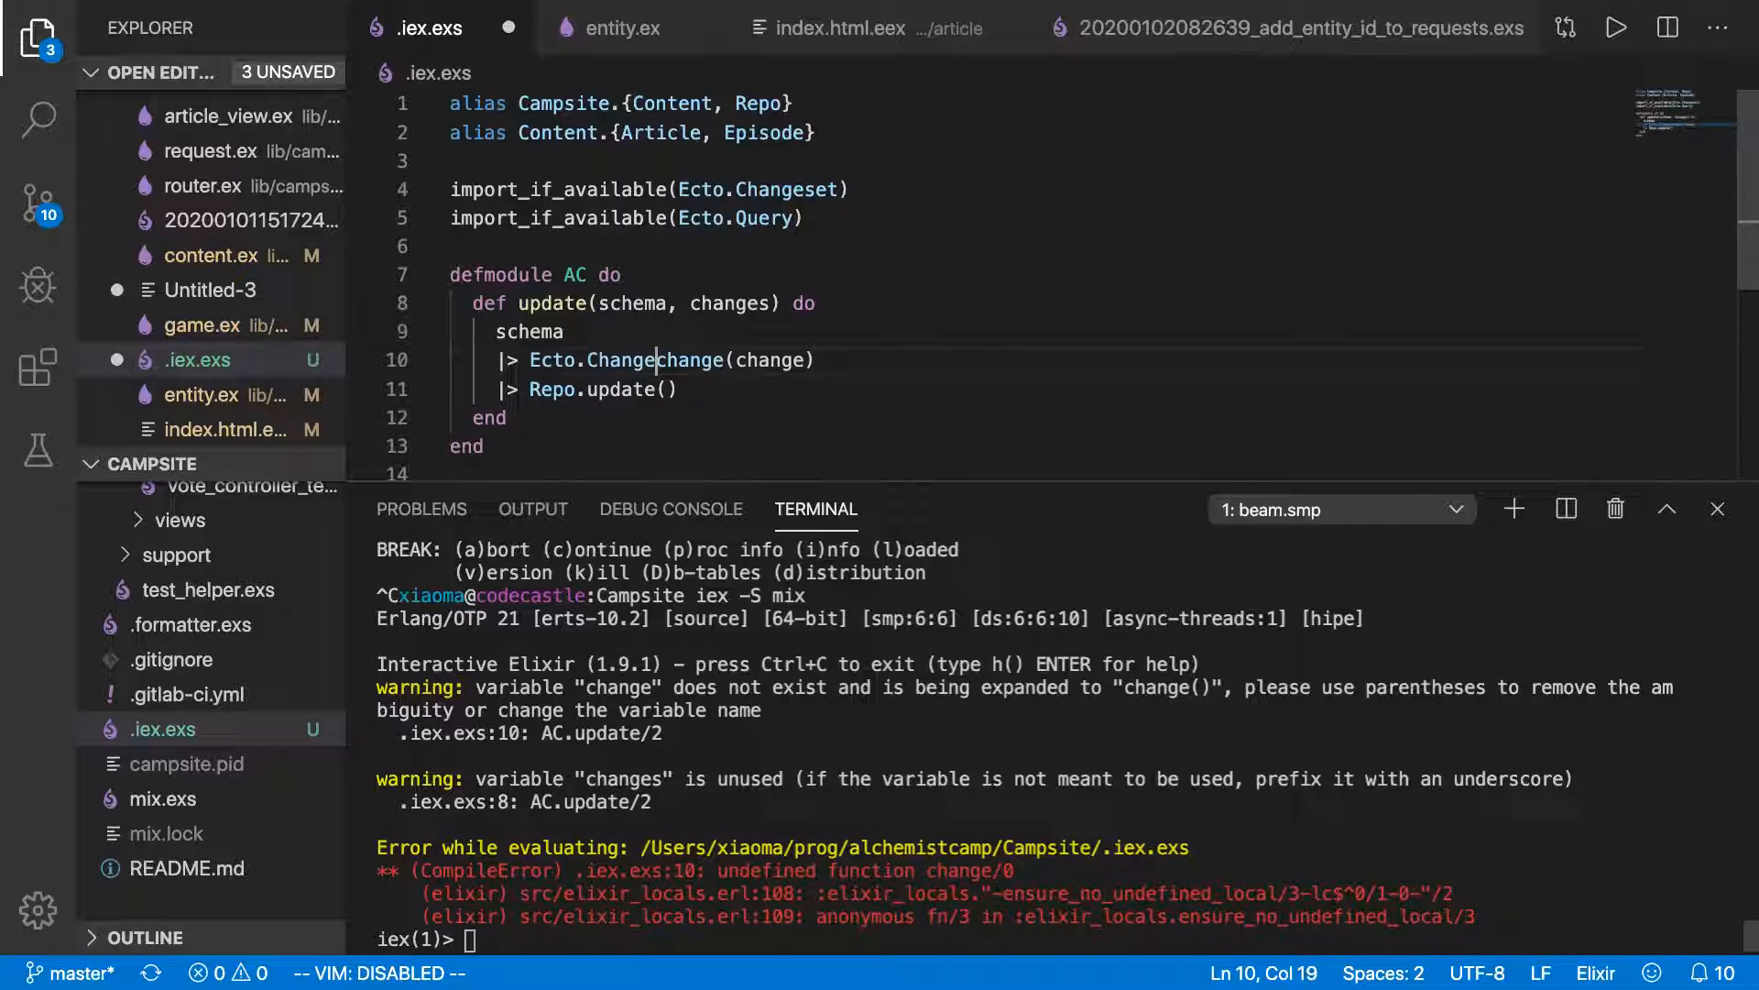
{"action": "type", "text": "set."}
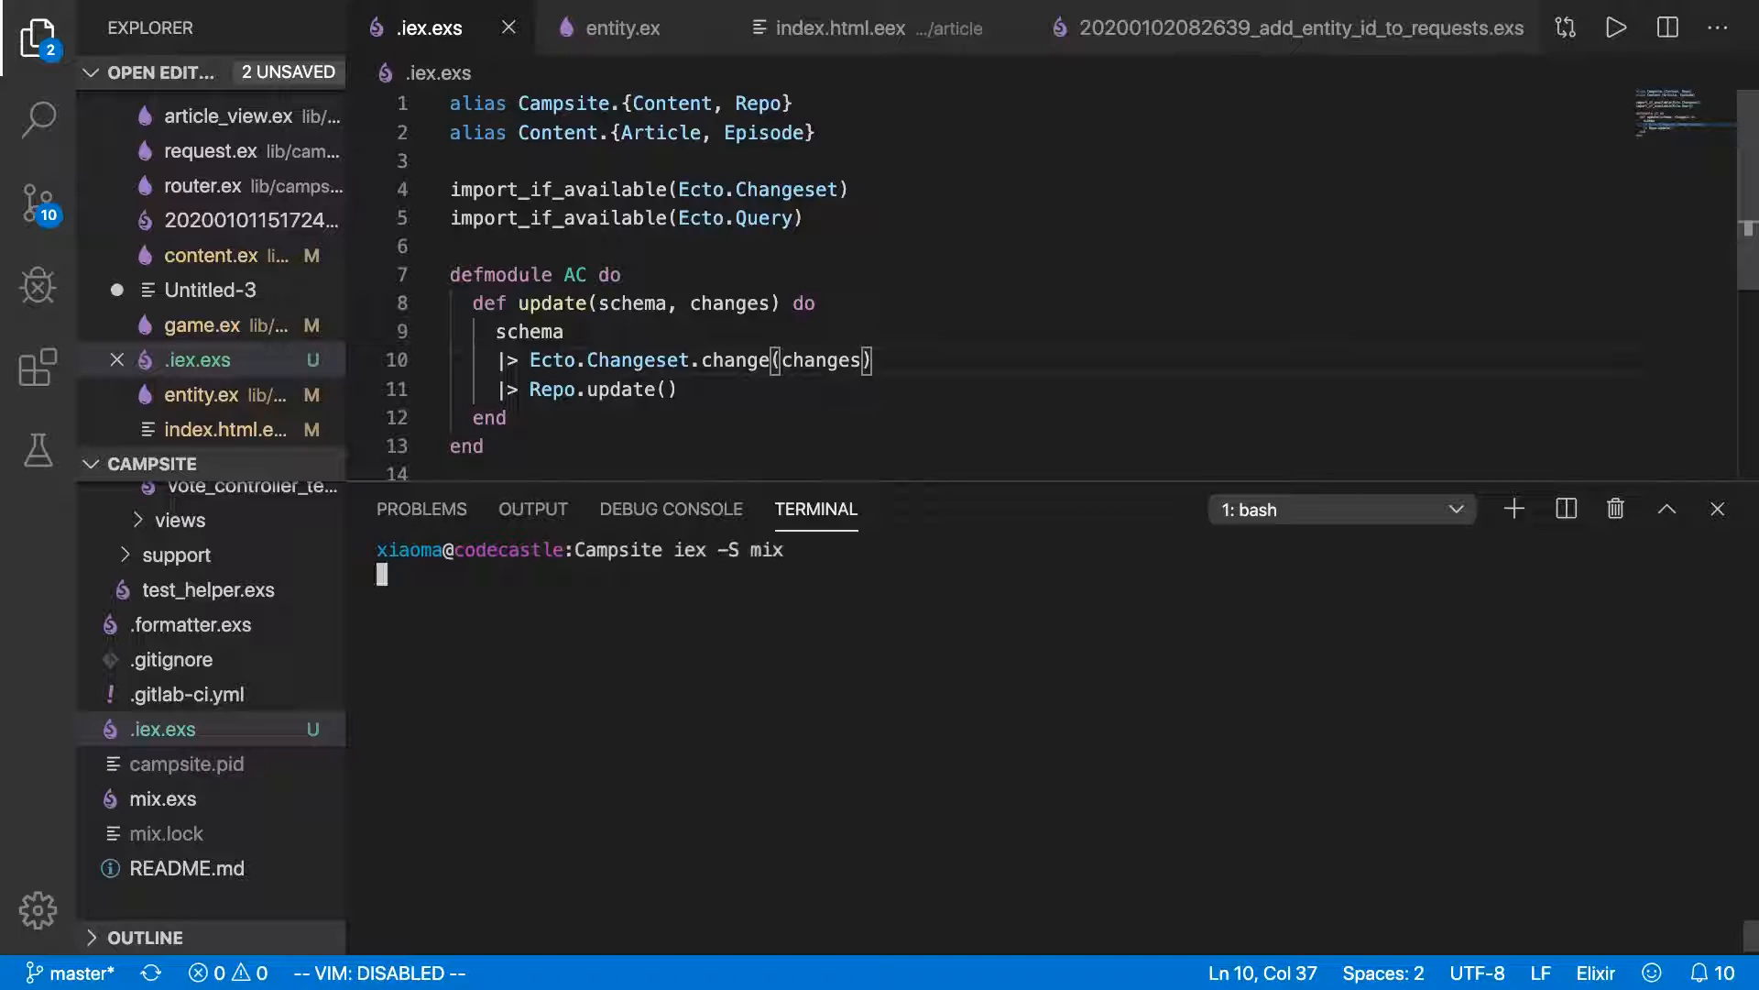
Launch iex -S mix and run Repo.all(Episode) to list every episode.
{"action": "key", "text": "Return"}
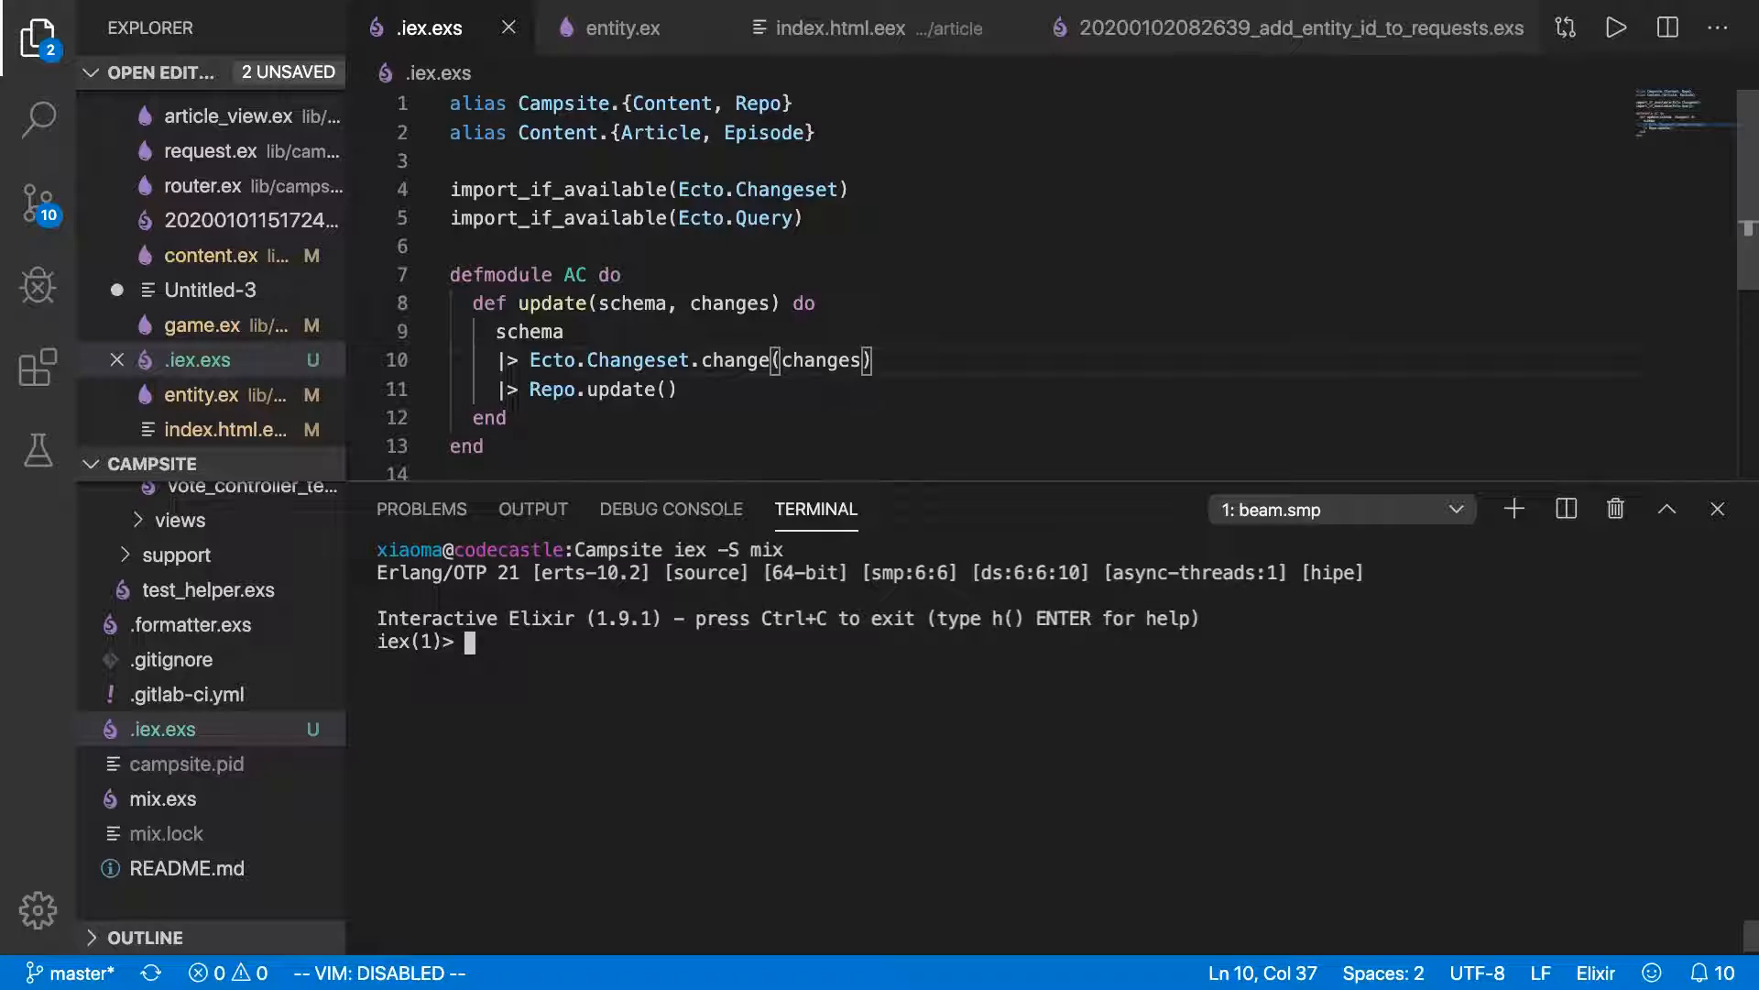
{"action": "type", "text": "Repo"}
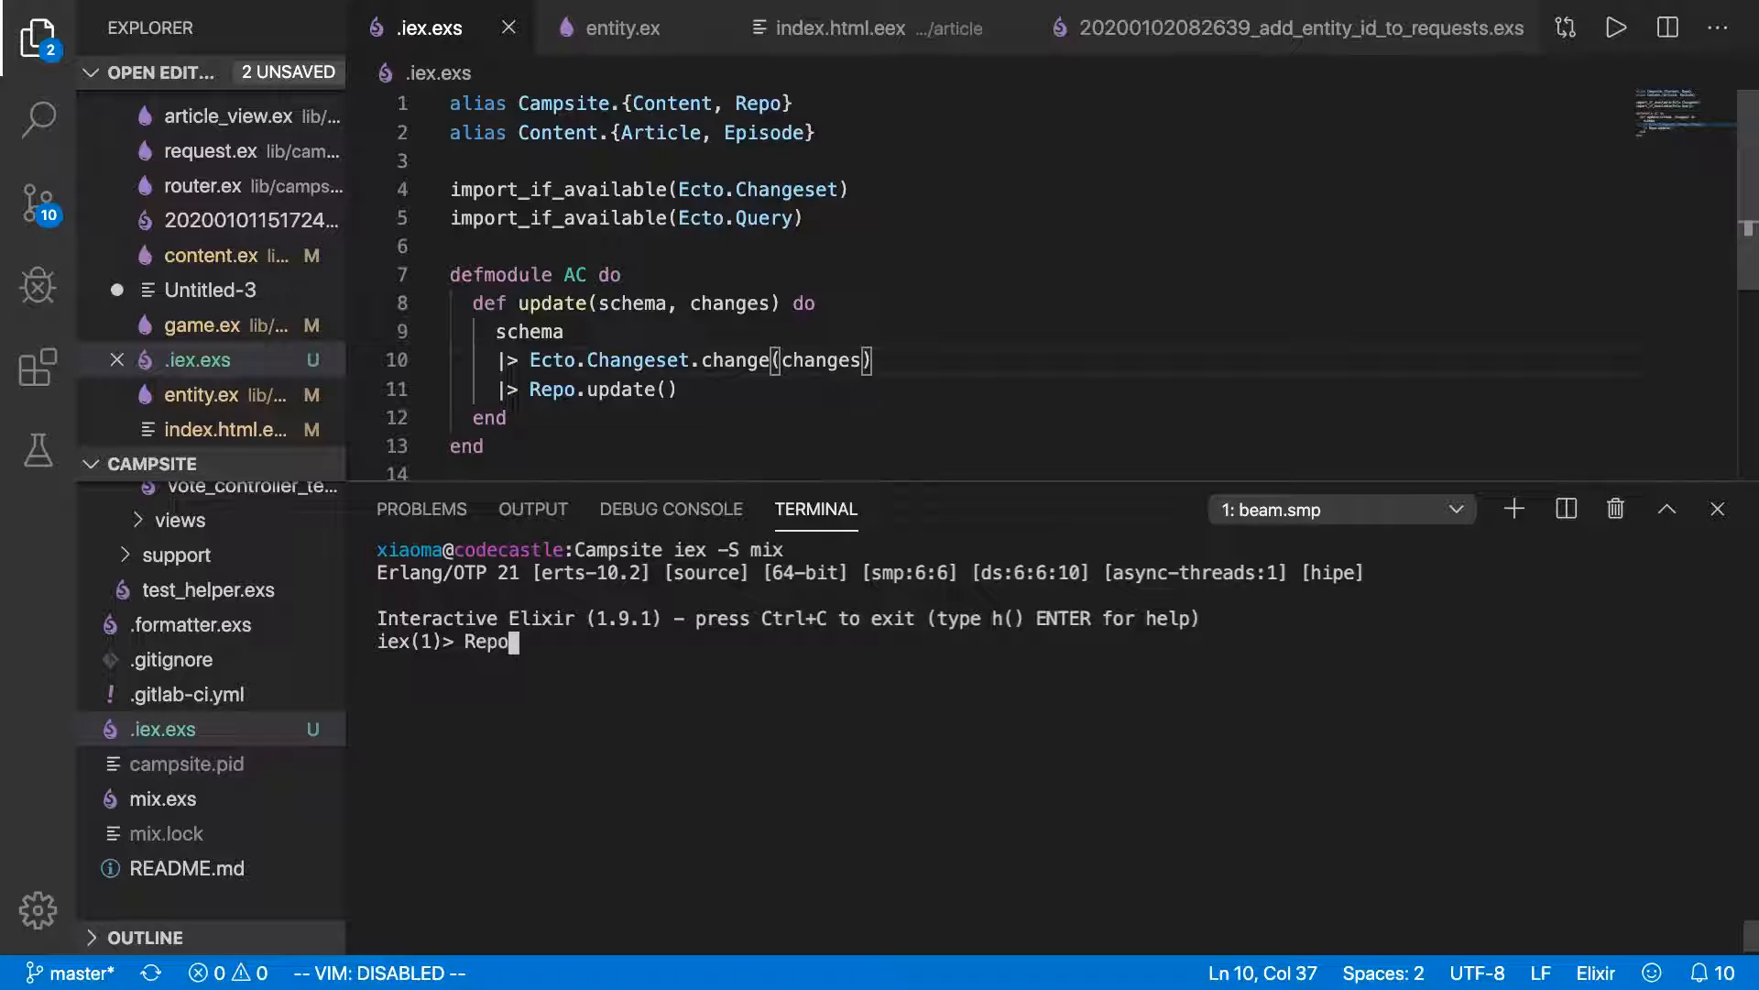
{"action": "type", "text": ".all("}
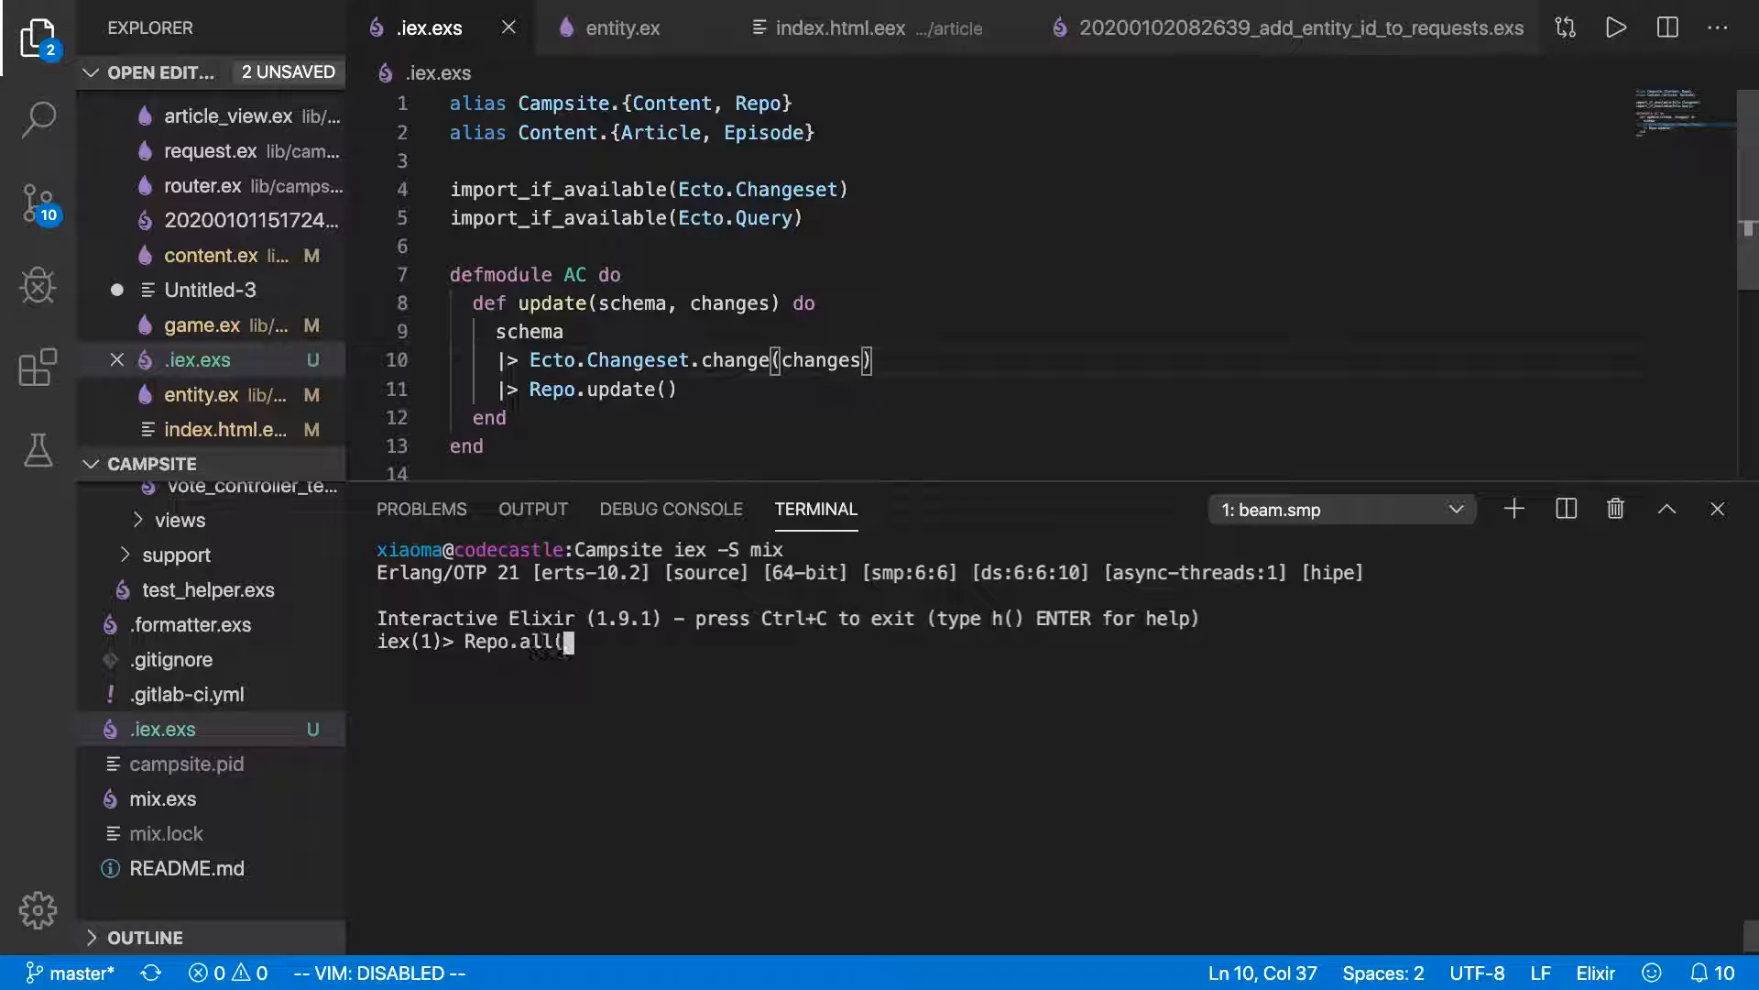
{"action": "key", "text": "Return"}
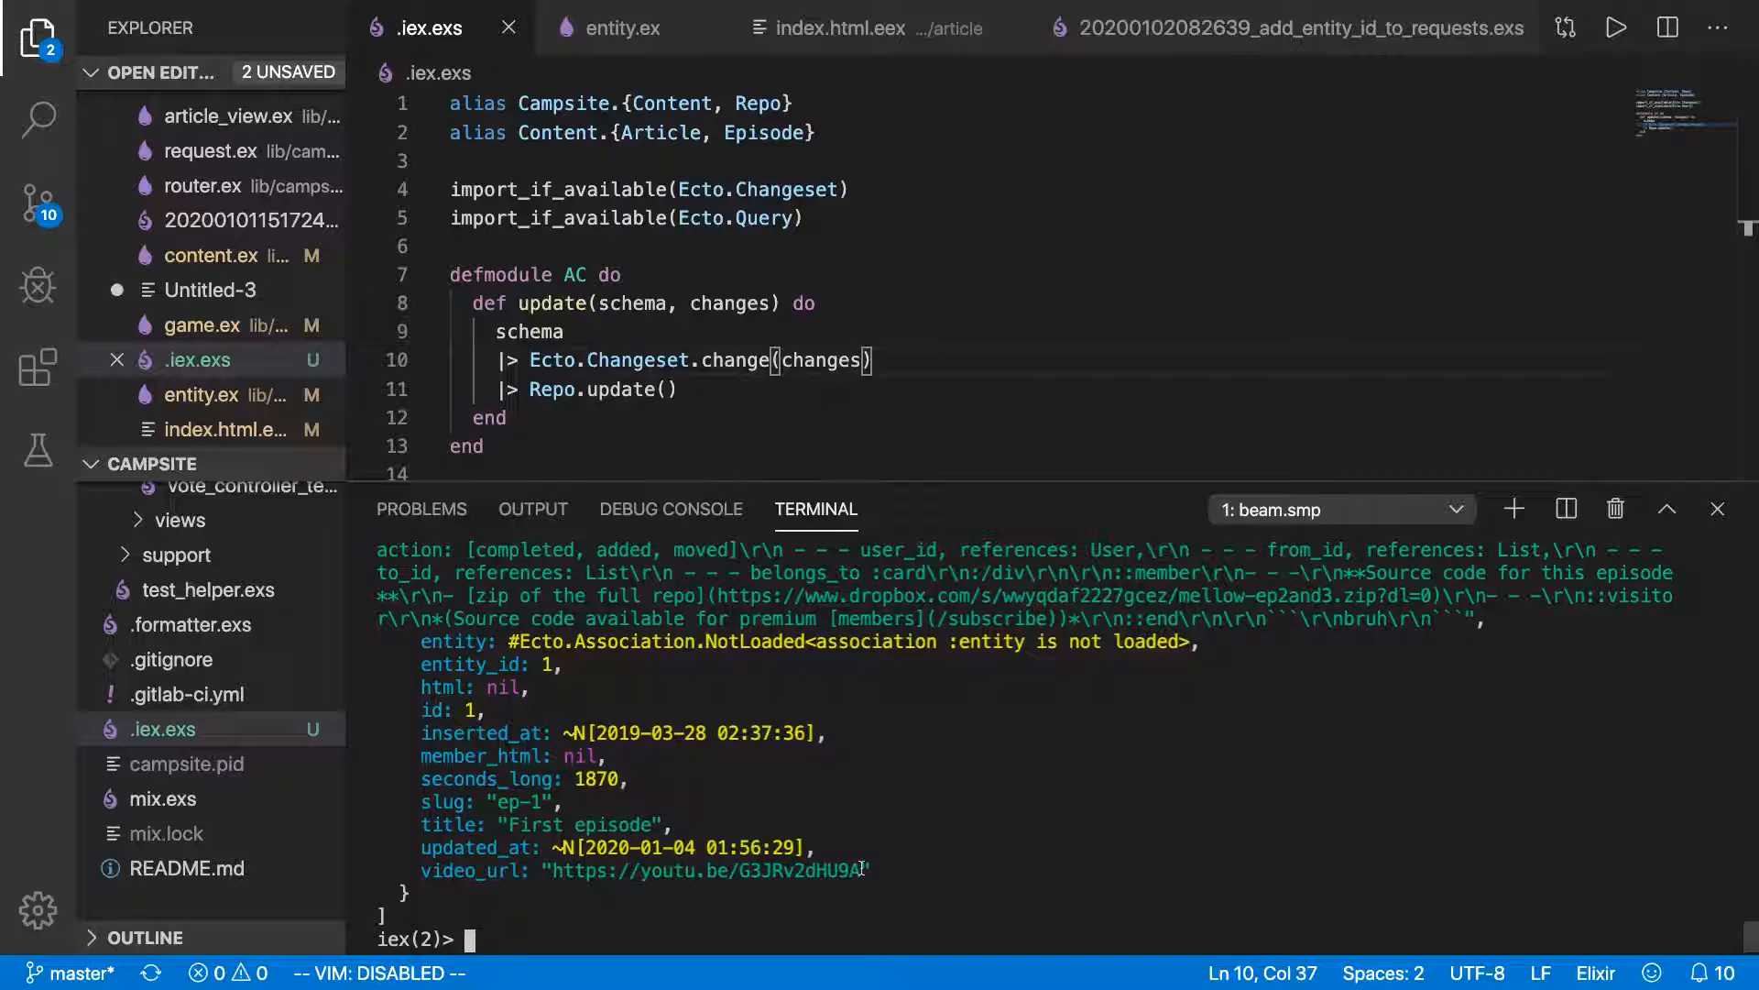
Bind ep1 = Repo.get_by!(Episode, slug: "ep-1") in IEx.
{"action": "type", "text": "ep1 ="}
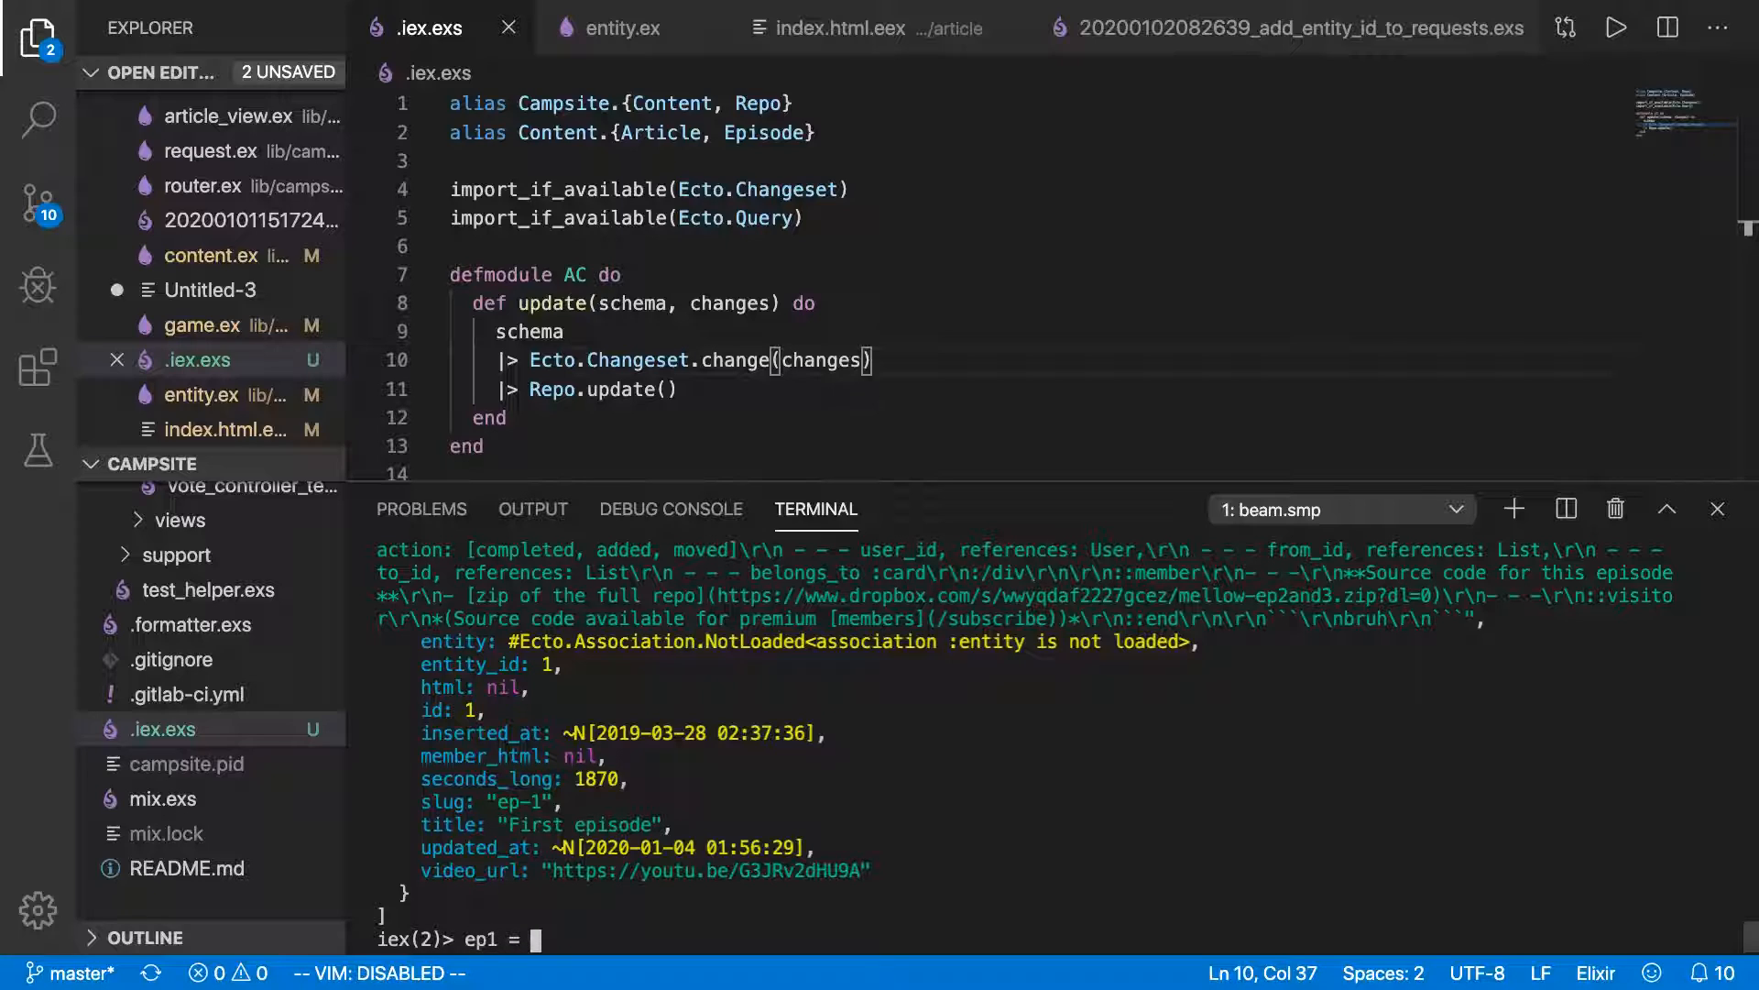
{"action": "type", "text": "Repo.get_"}
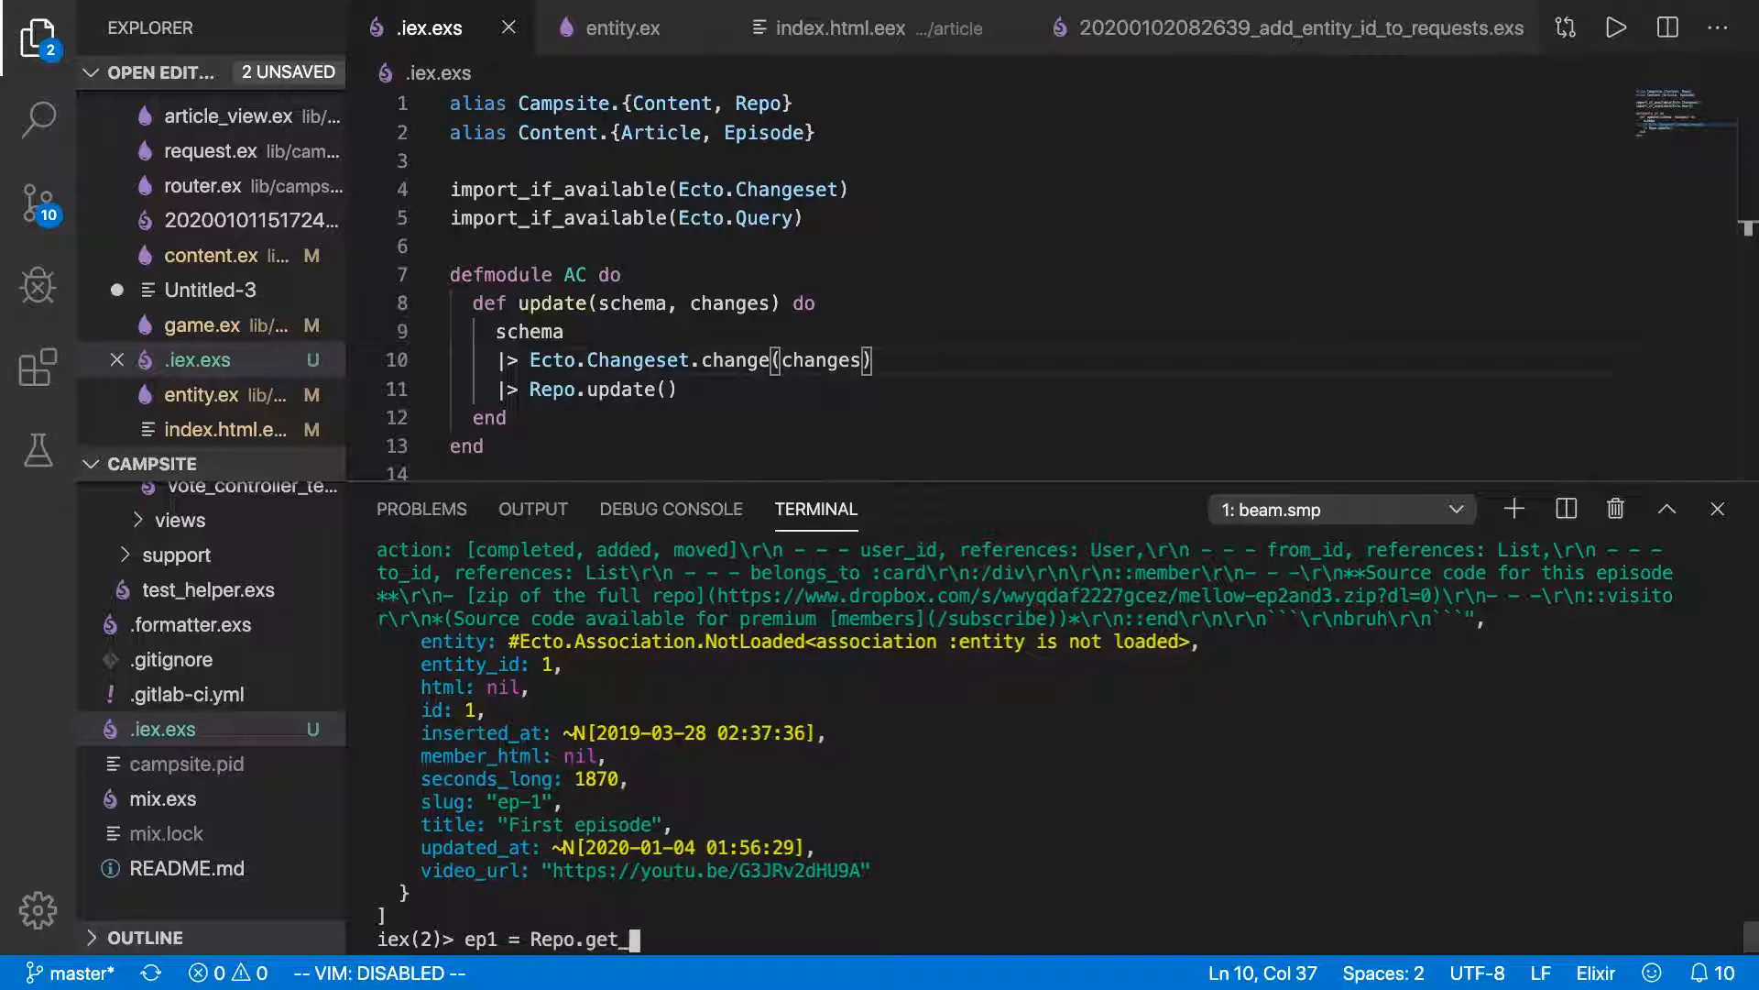
{"action": "type", "text": "byF!"}
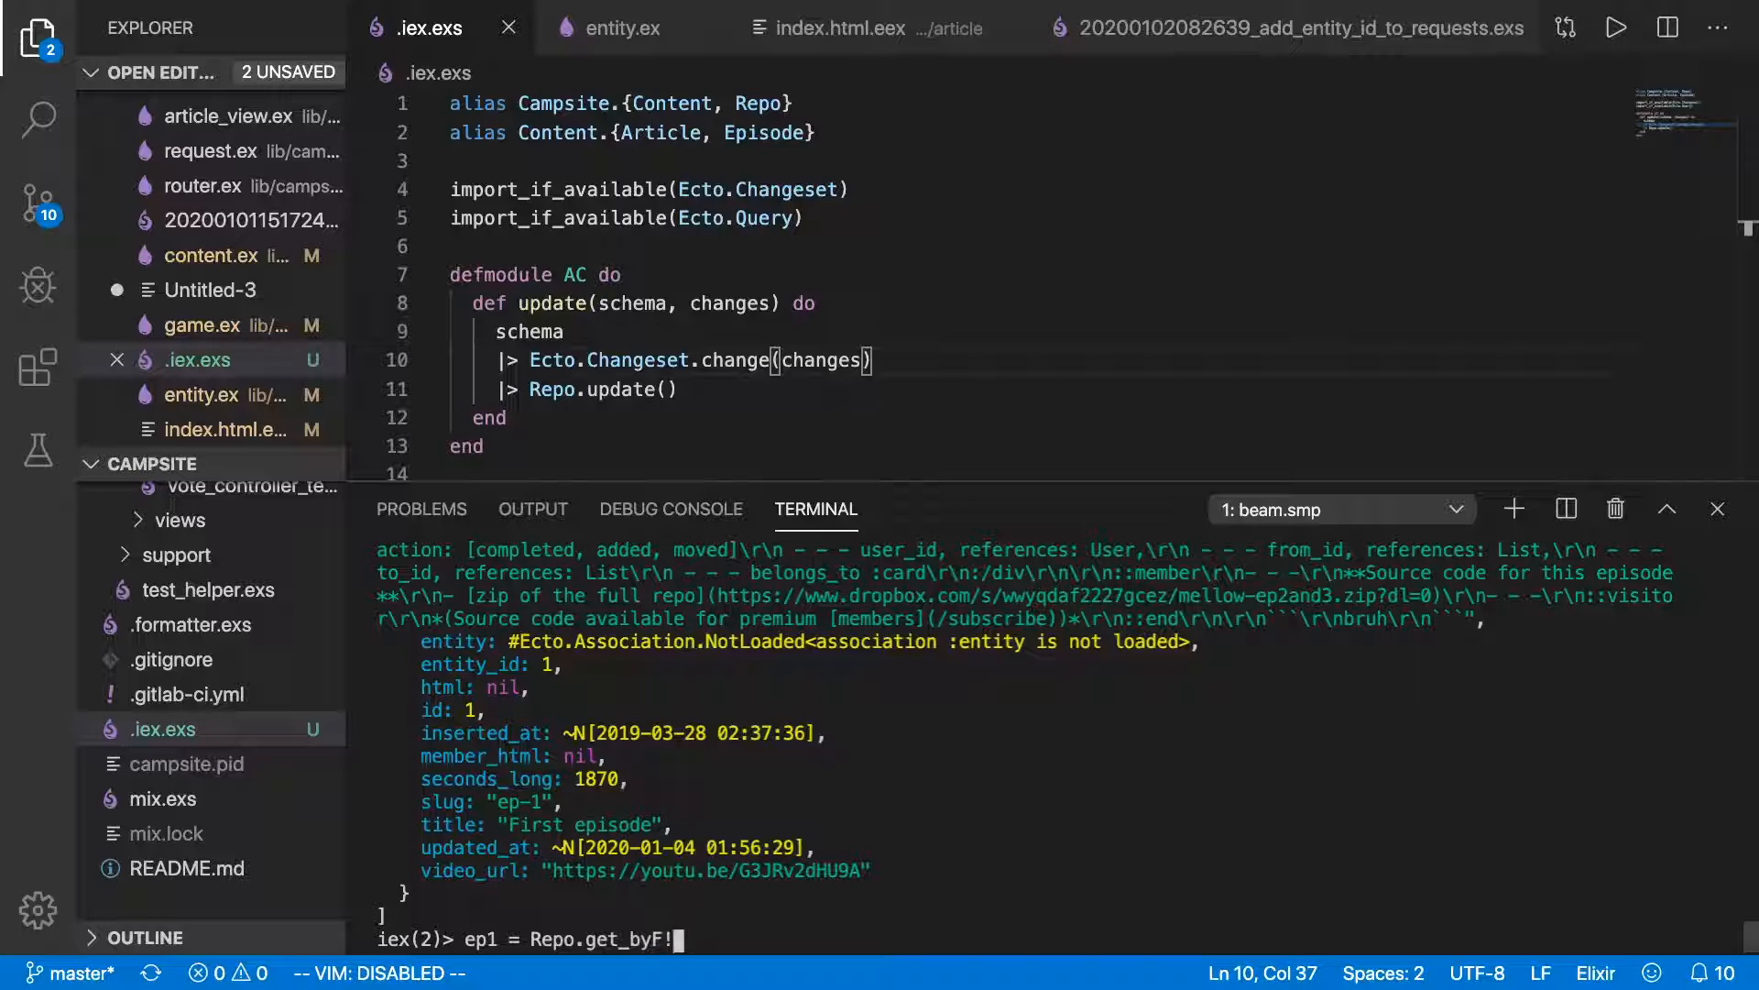
{"action": "type", "text": "(Epi"}
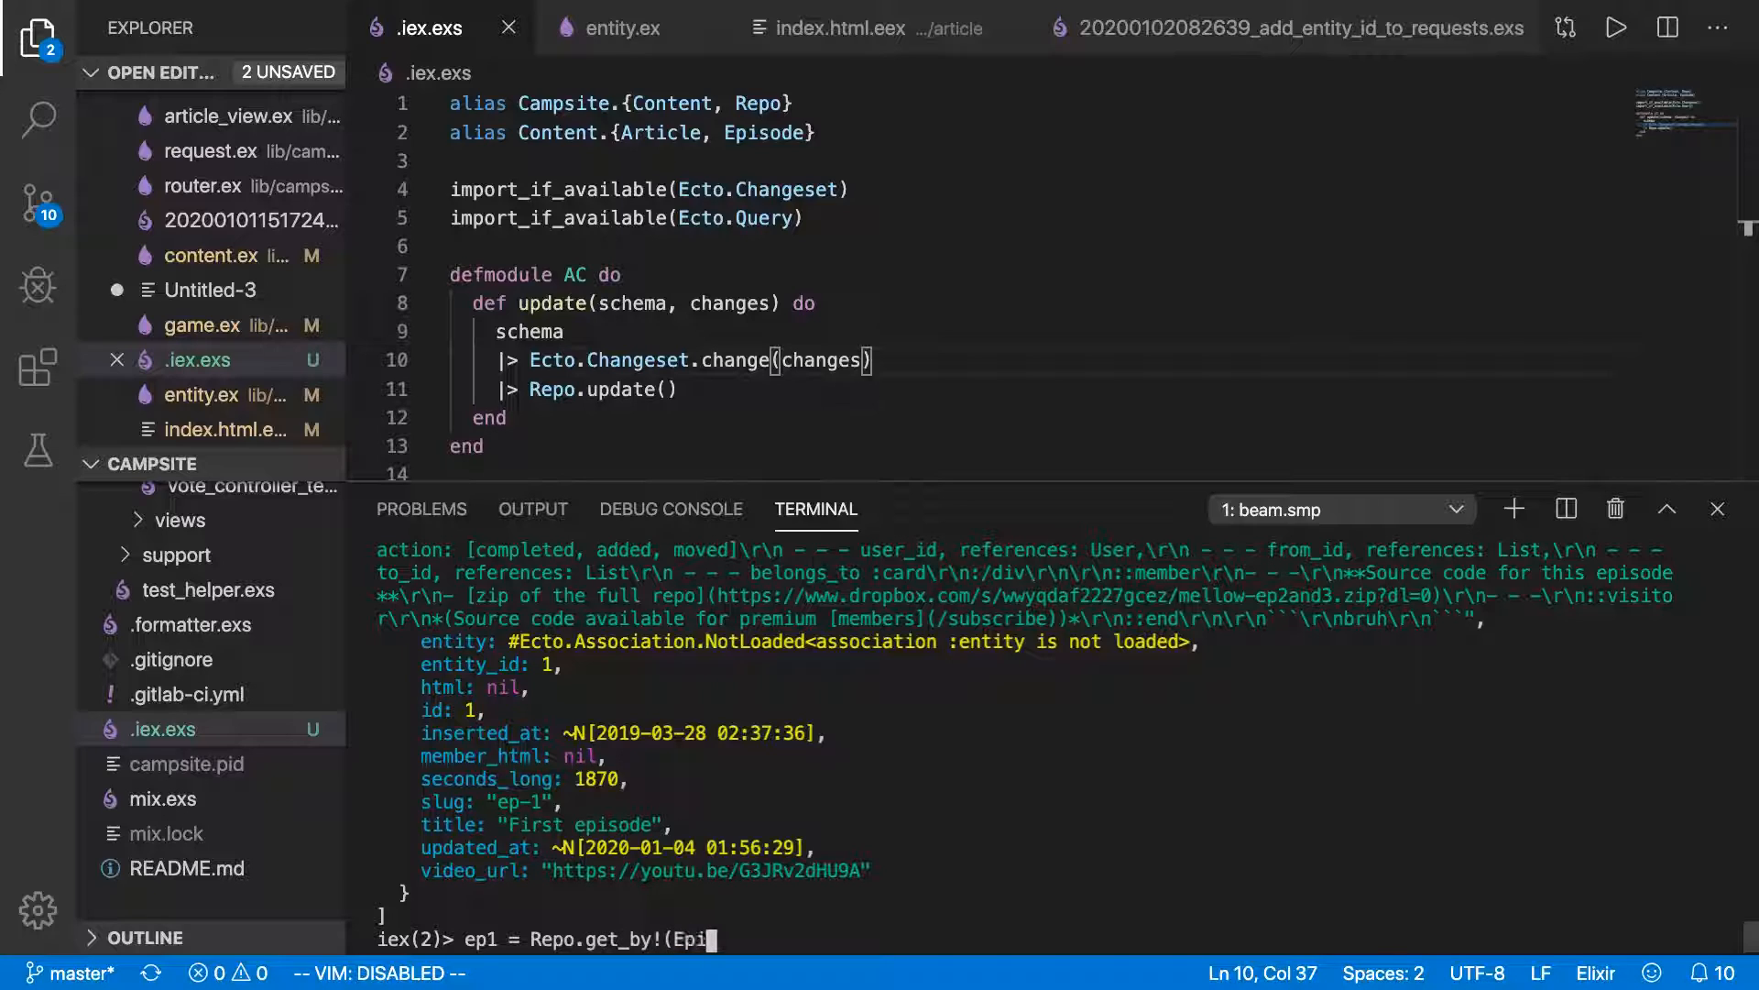
{"action": "type", "text": "sode,"}
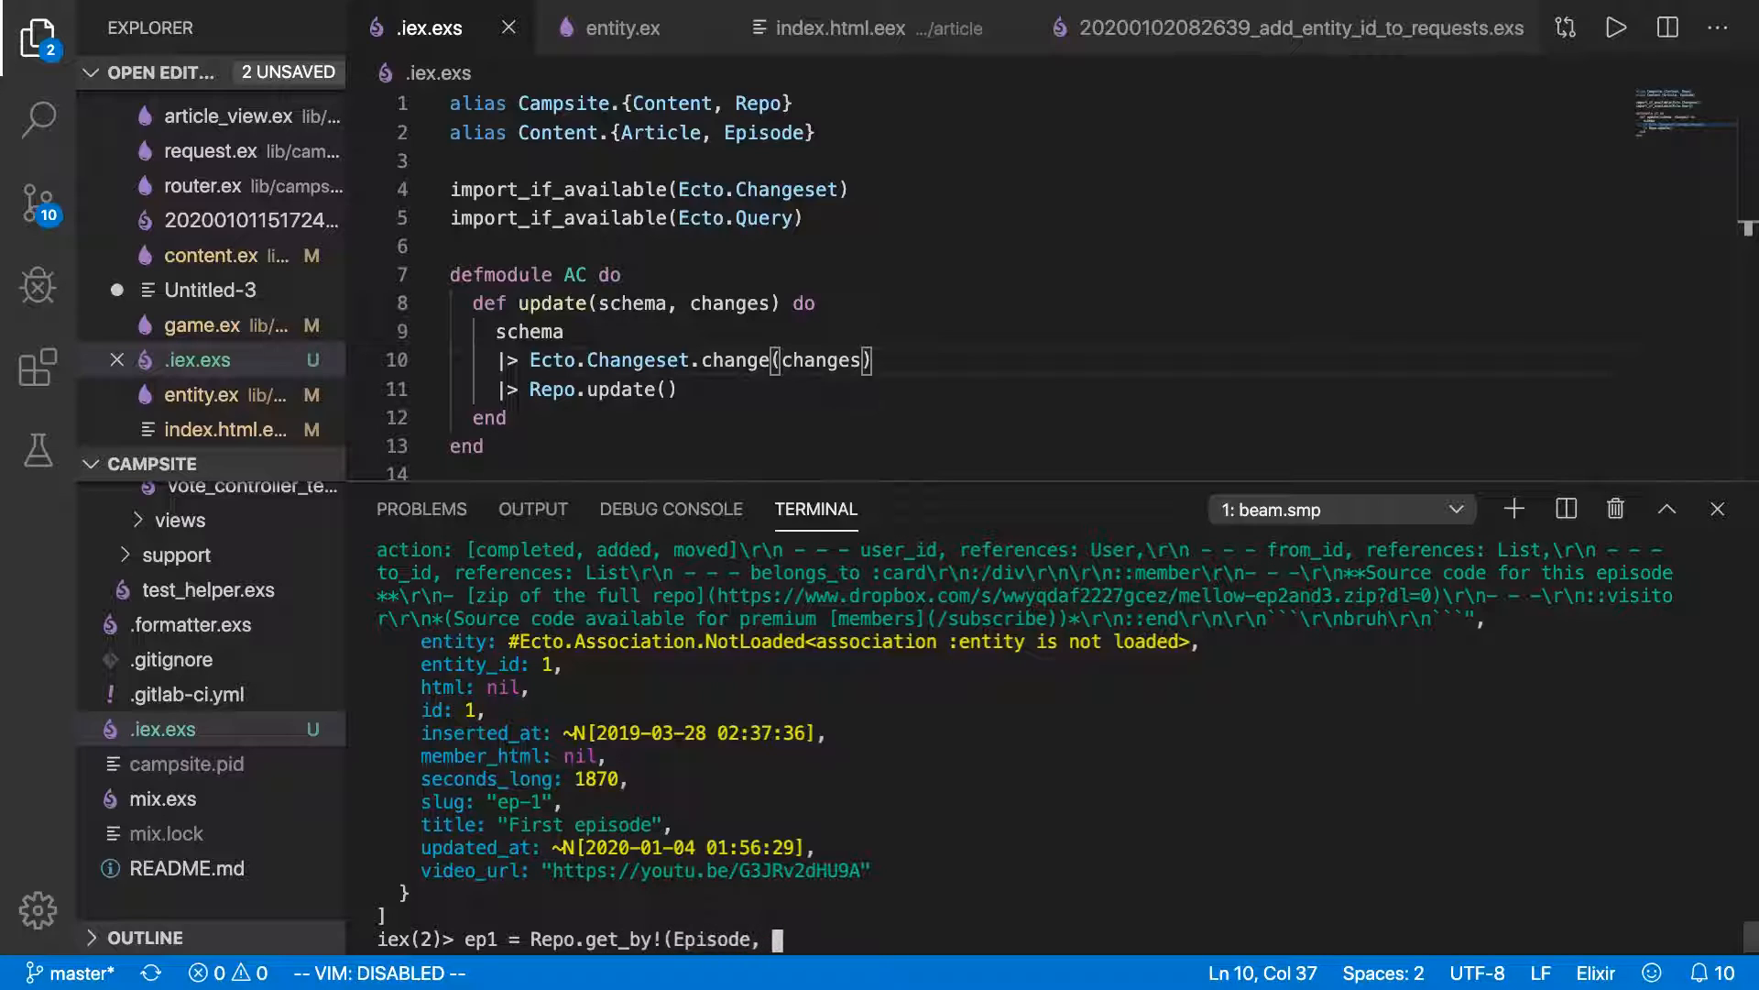
{"action": "type", "text": "slug"}
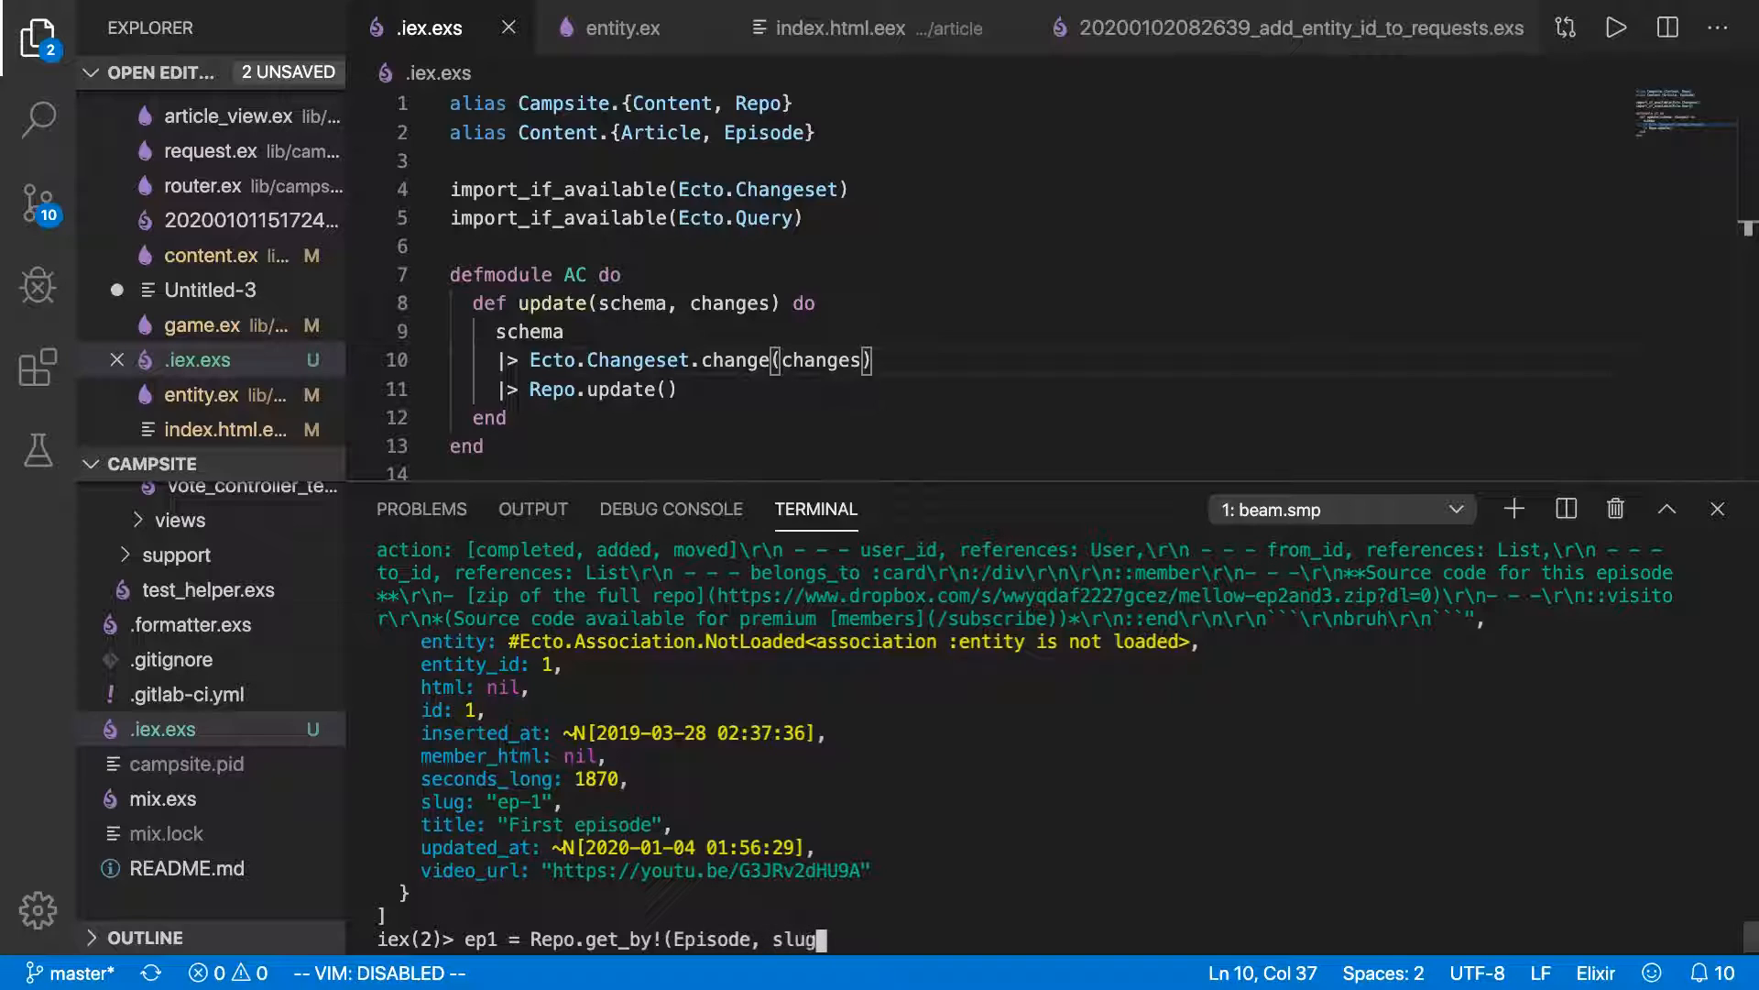
{"action": "type", "text": ": \"ep"}
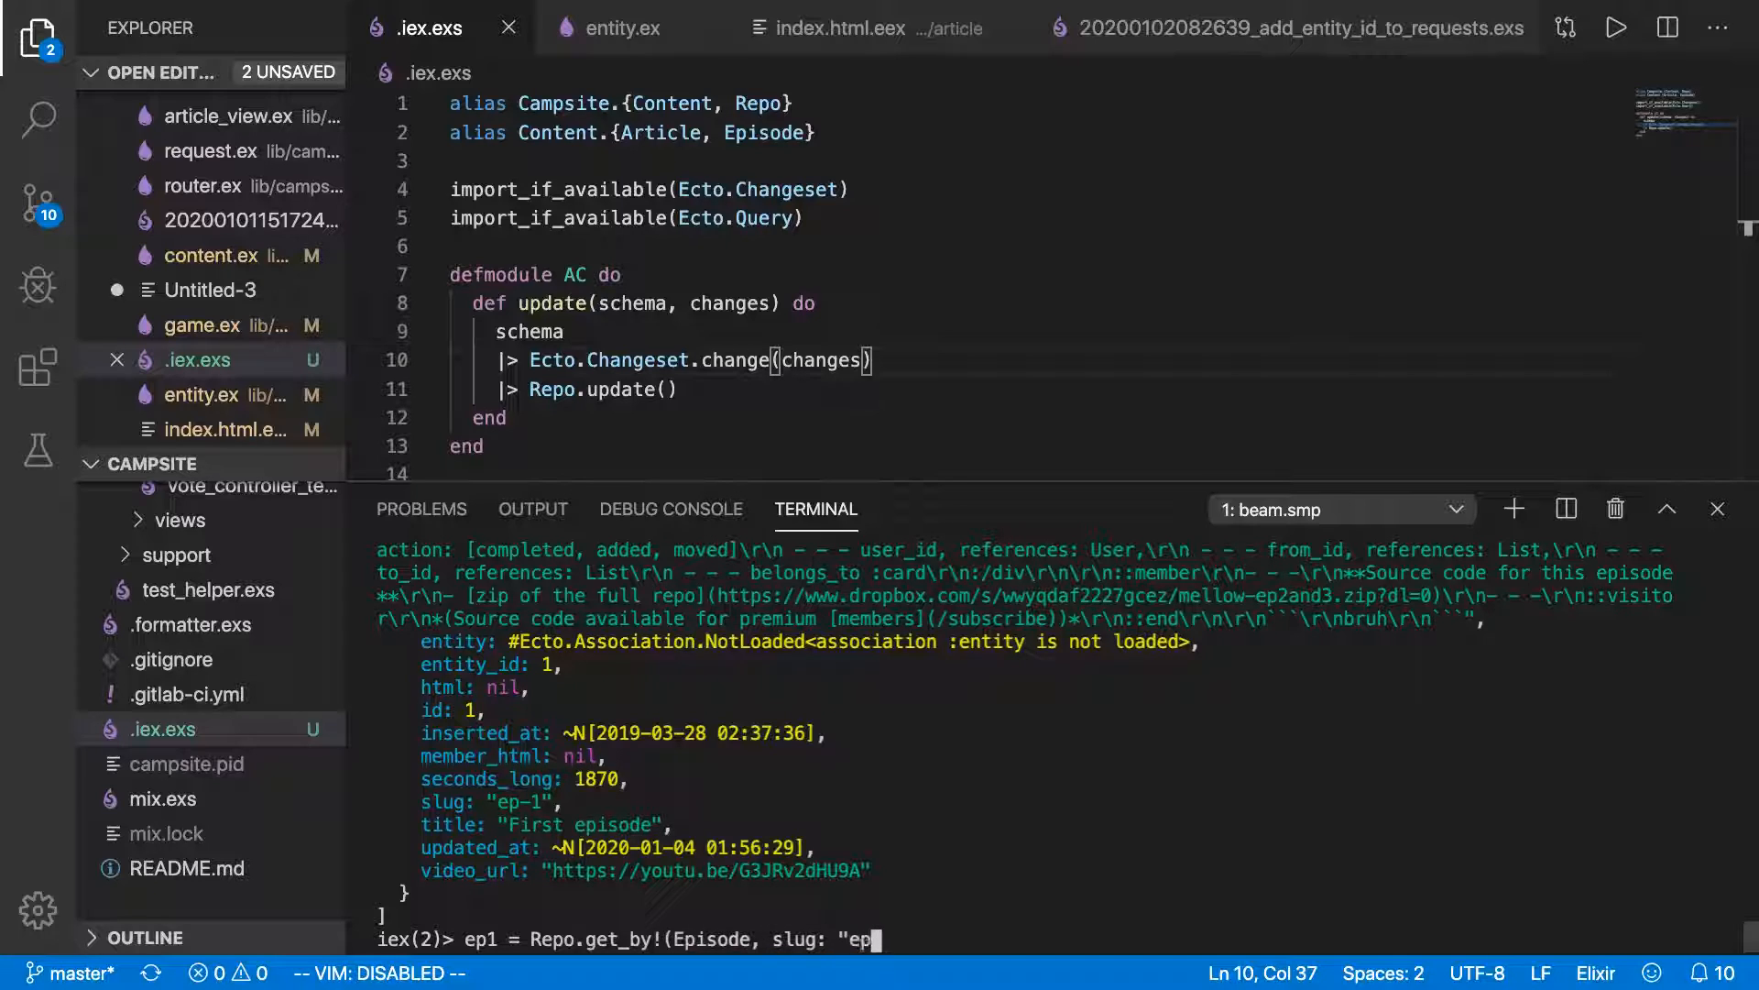
{"action": "key", "text": "Return"}
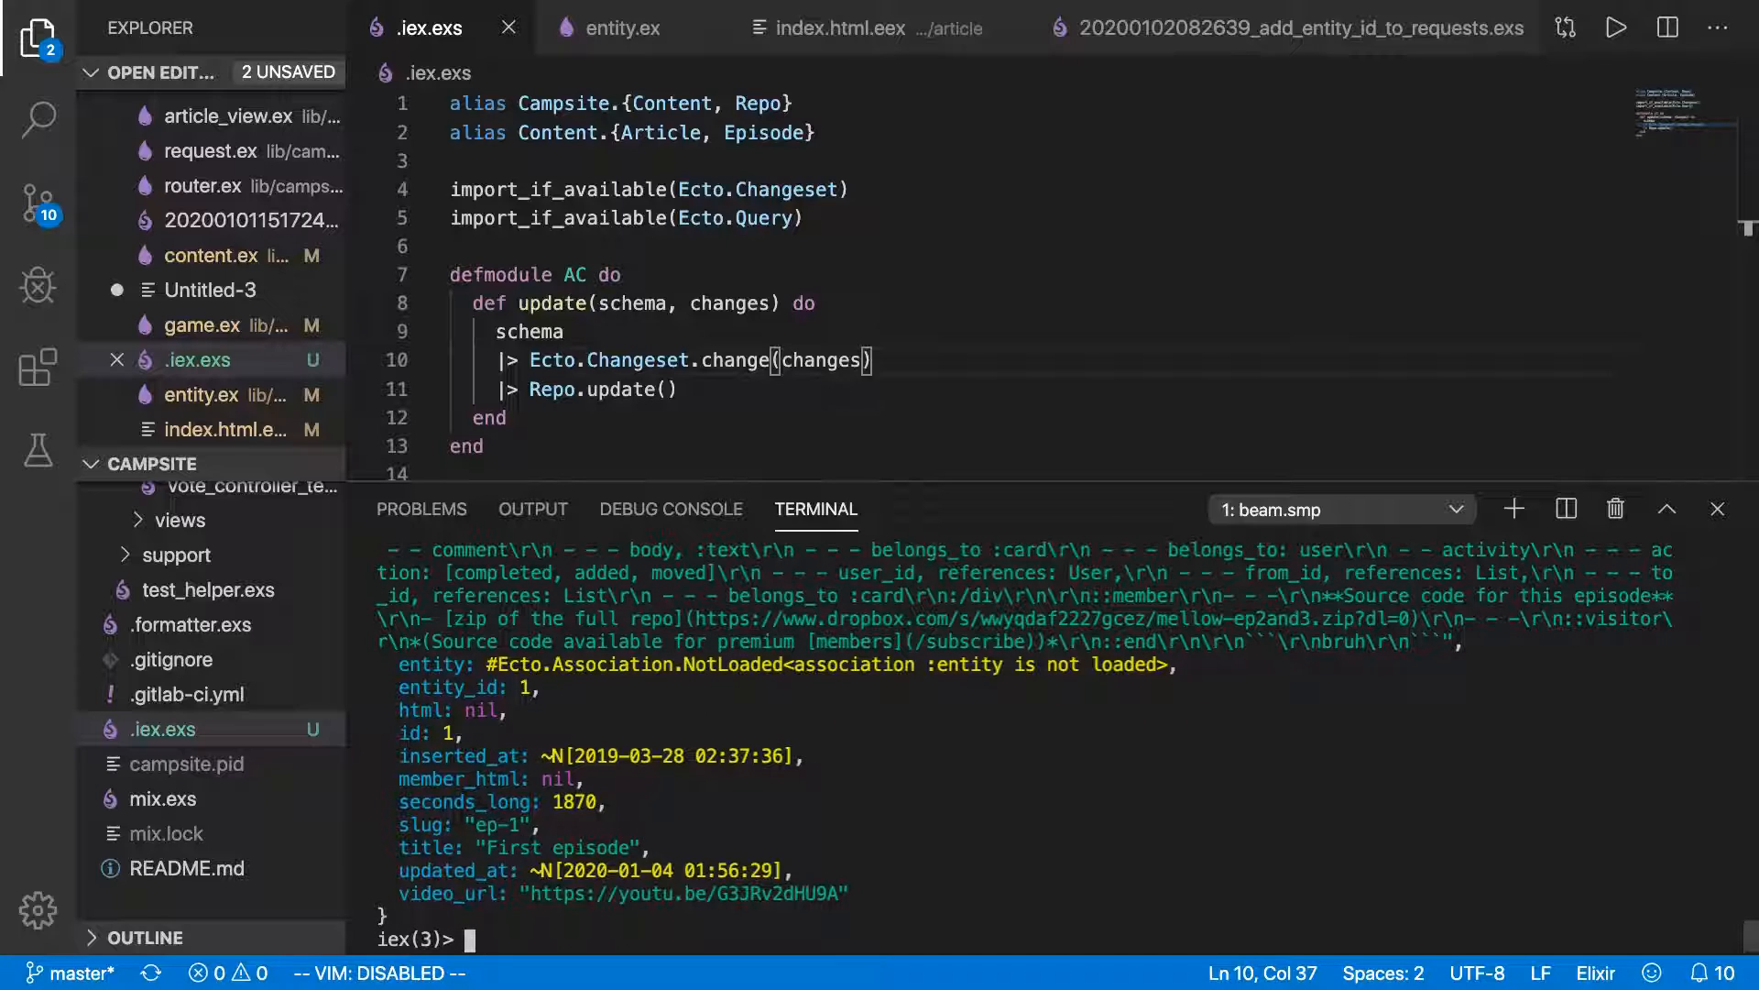
Run AC.update(ep1, %{slug: "first"}) to rename the episode's slug to first.
{"action": "type", "text": "AC.update"}
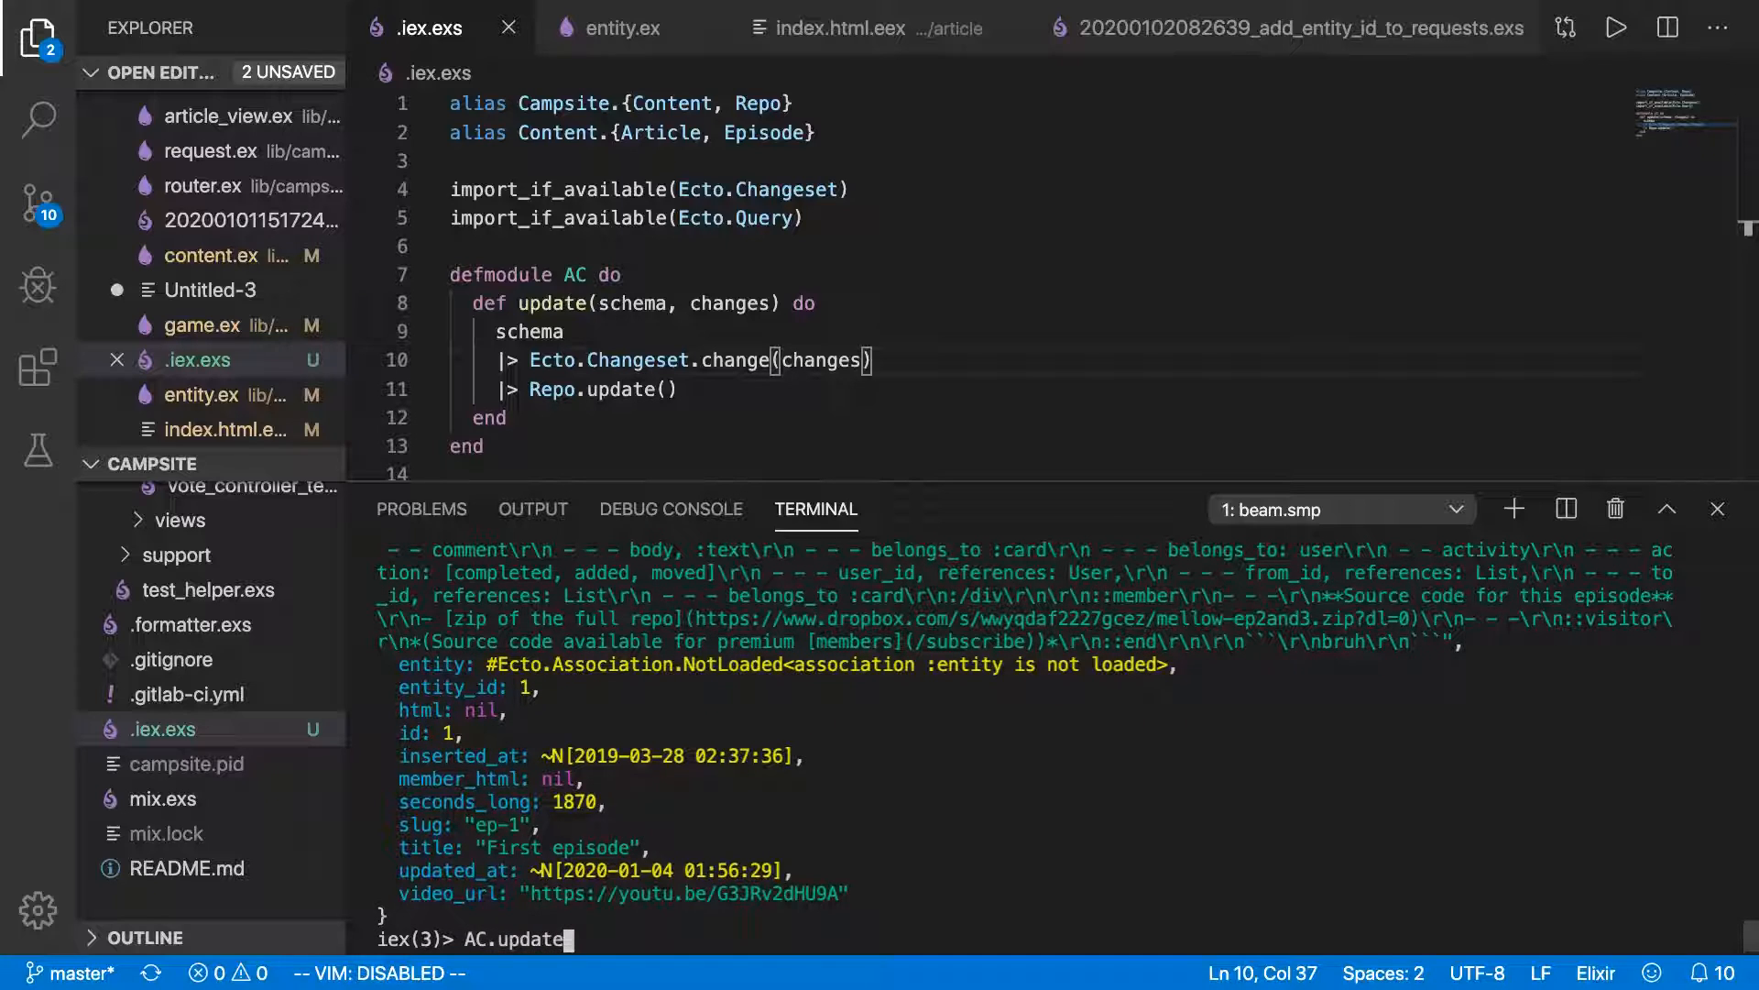
{"action": "type", "text": "("}
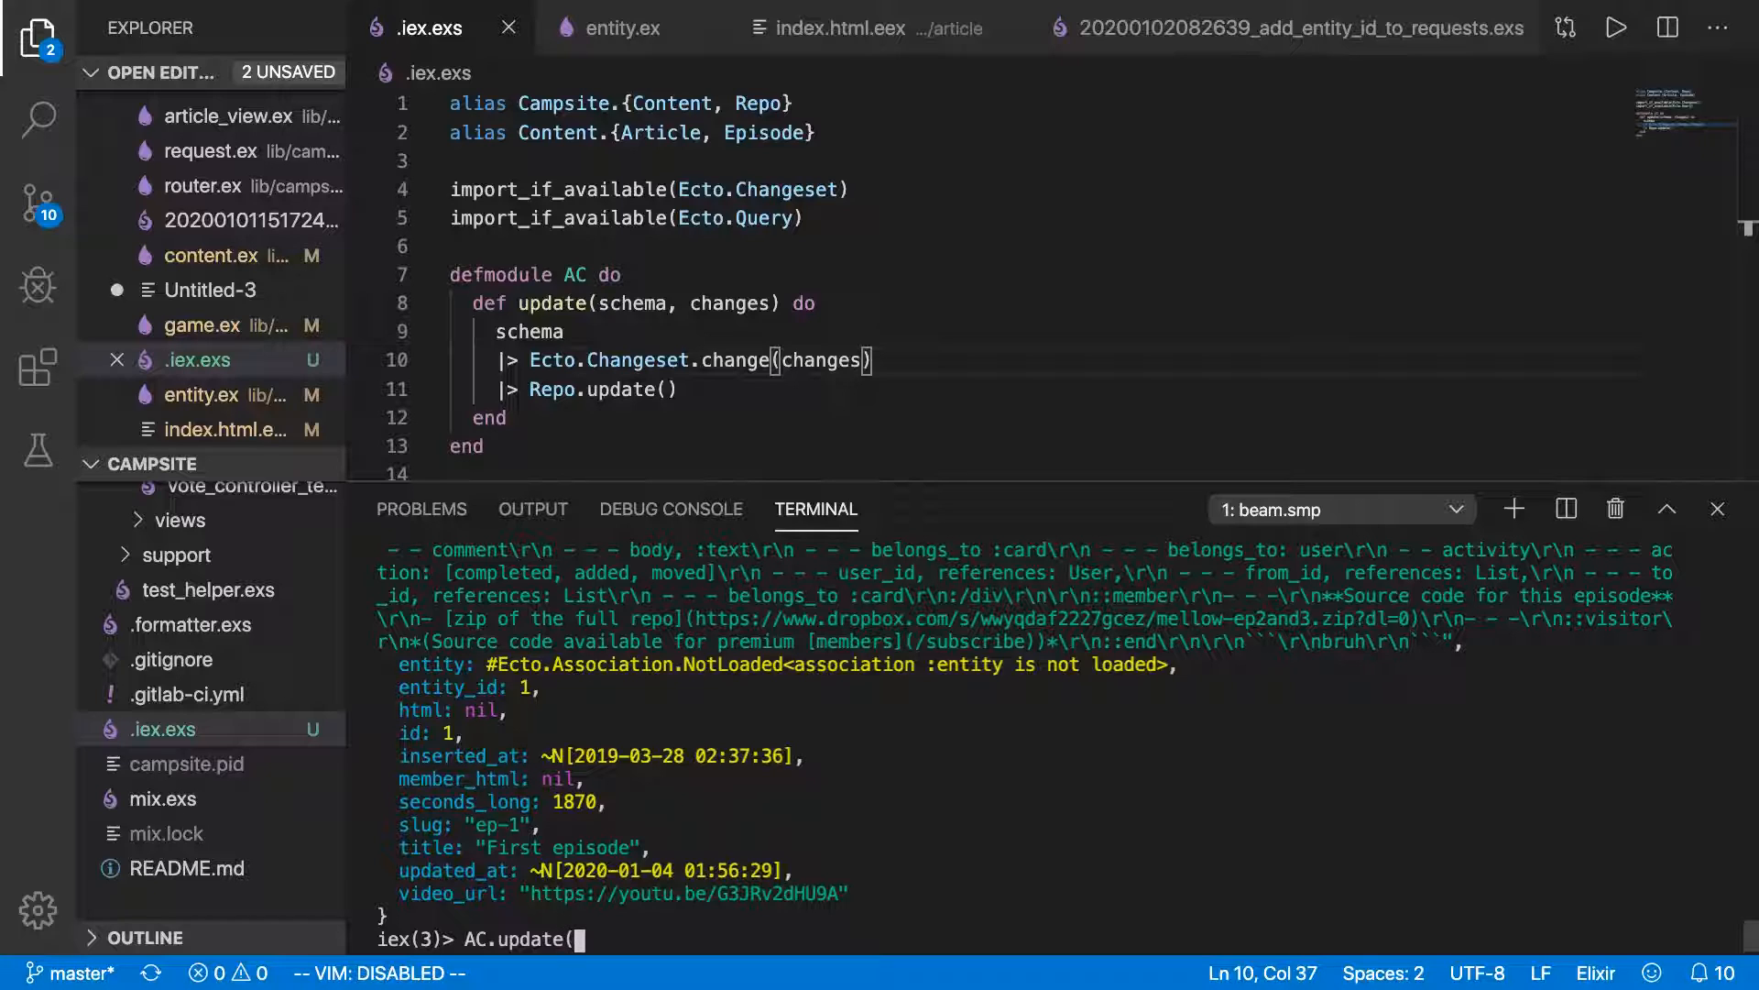
{"action": "type", "text": "ep1,"}
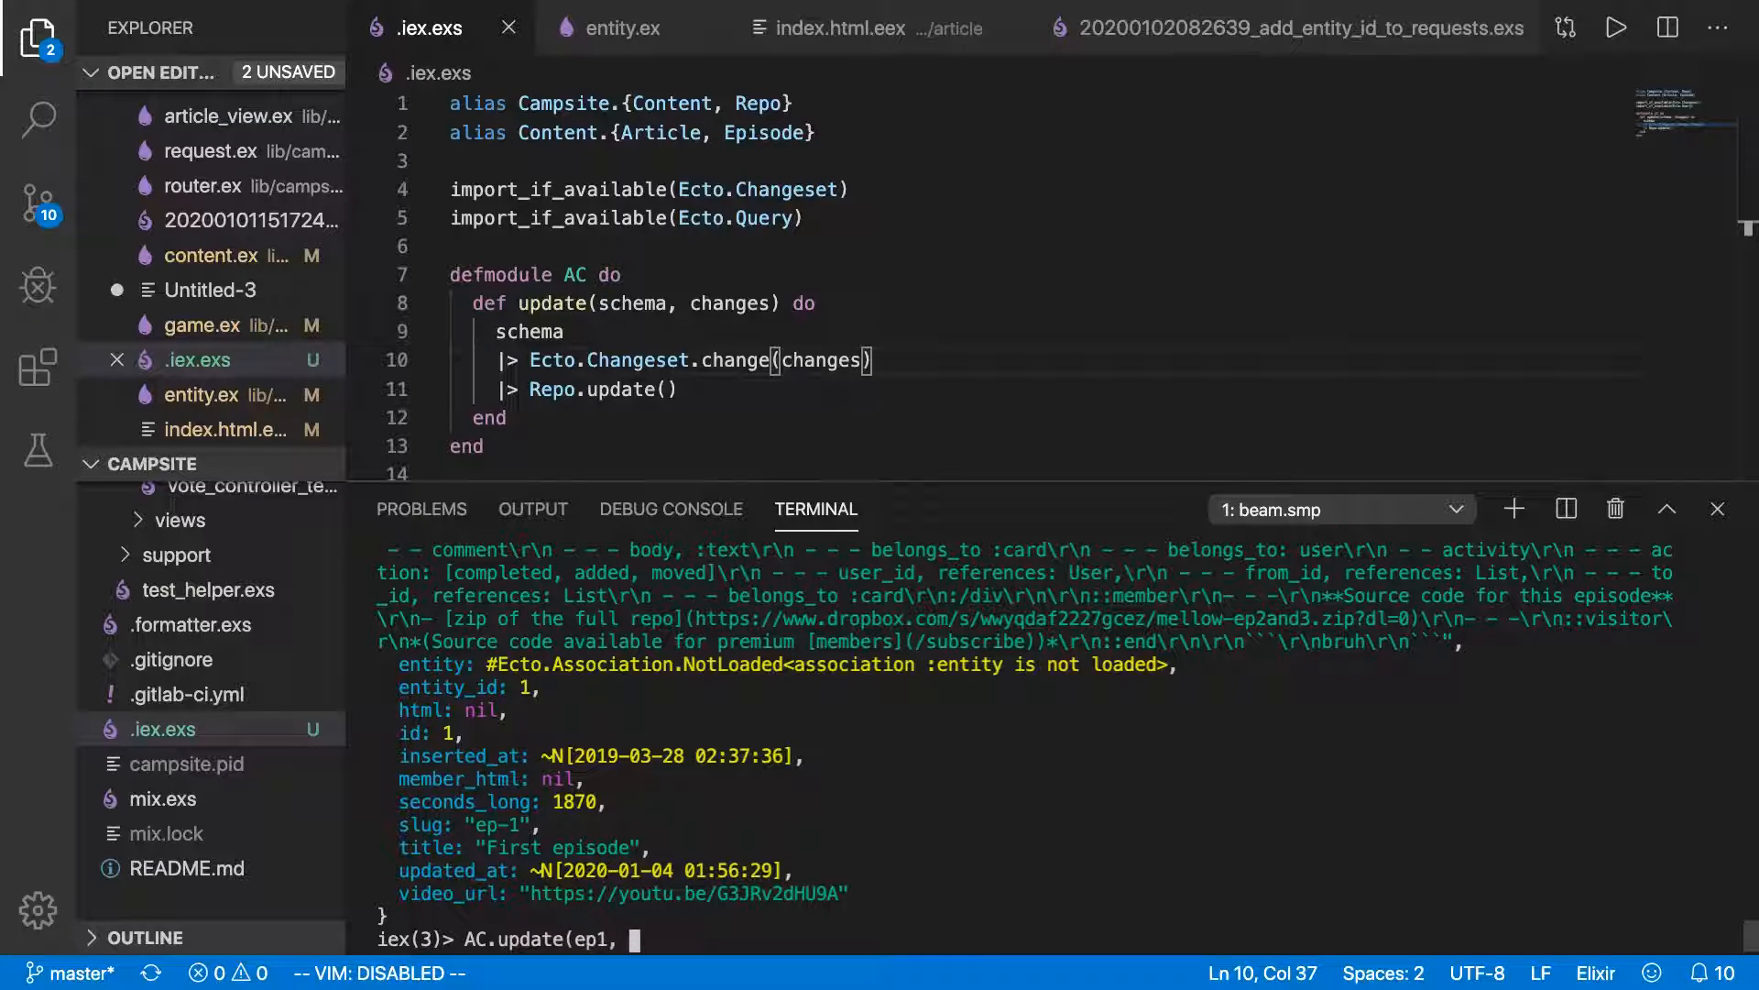
{"action": "type", "text": "%{"}
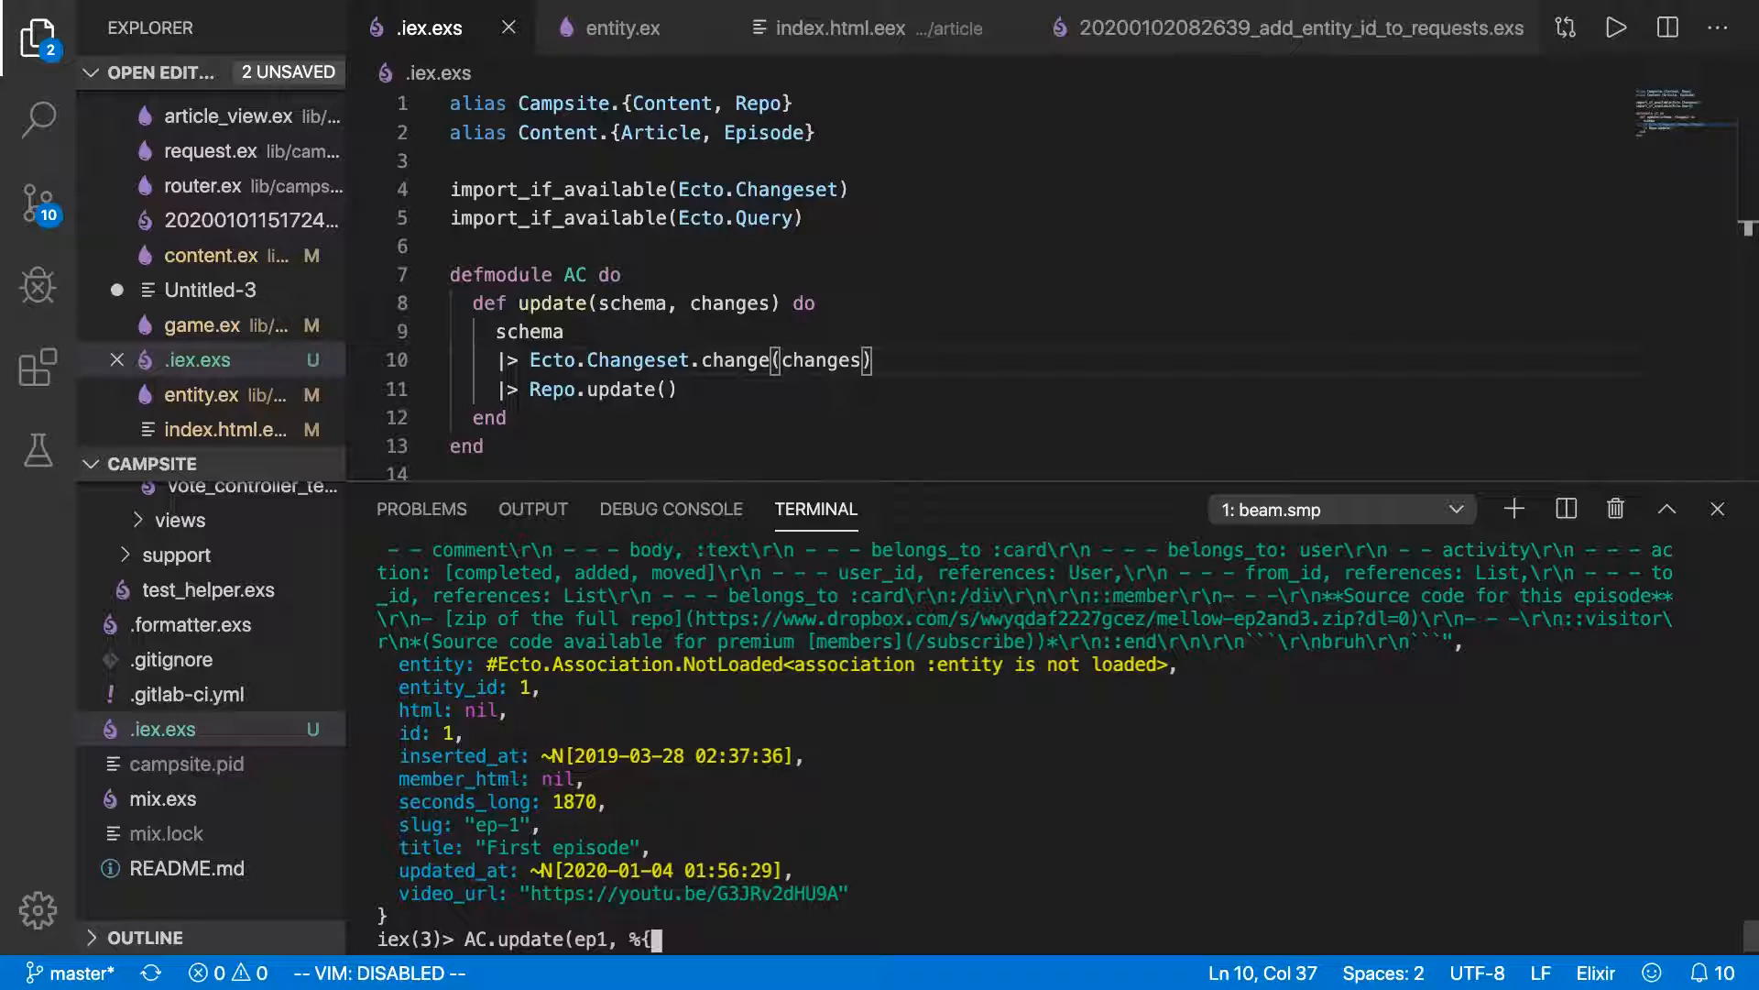
{"action": "type", "text": "slug:"}
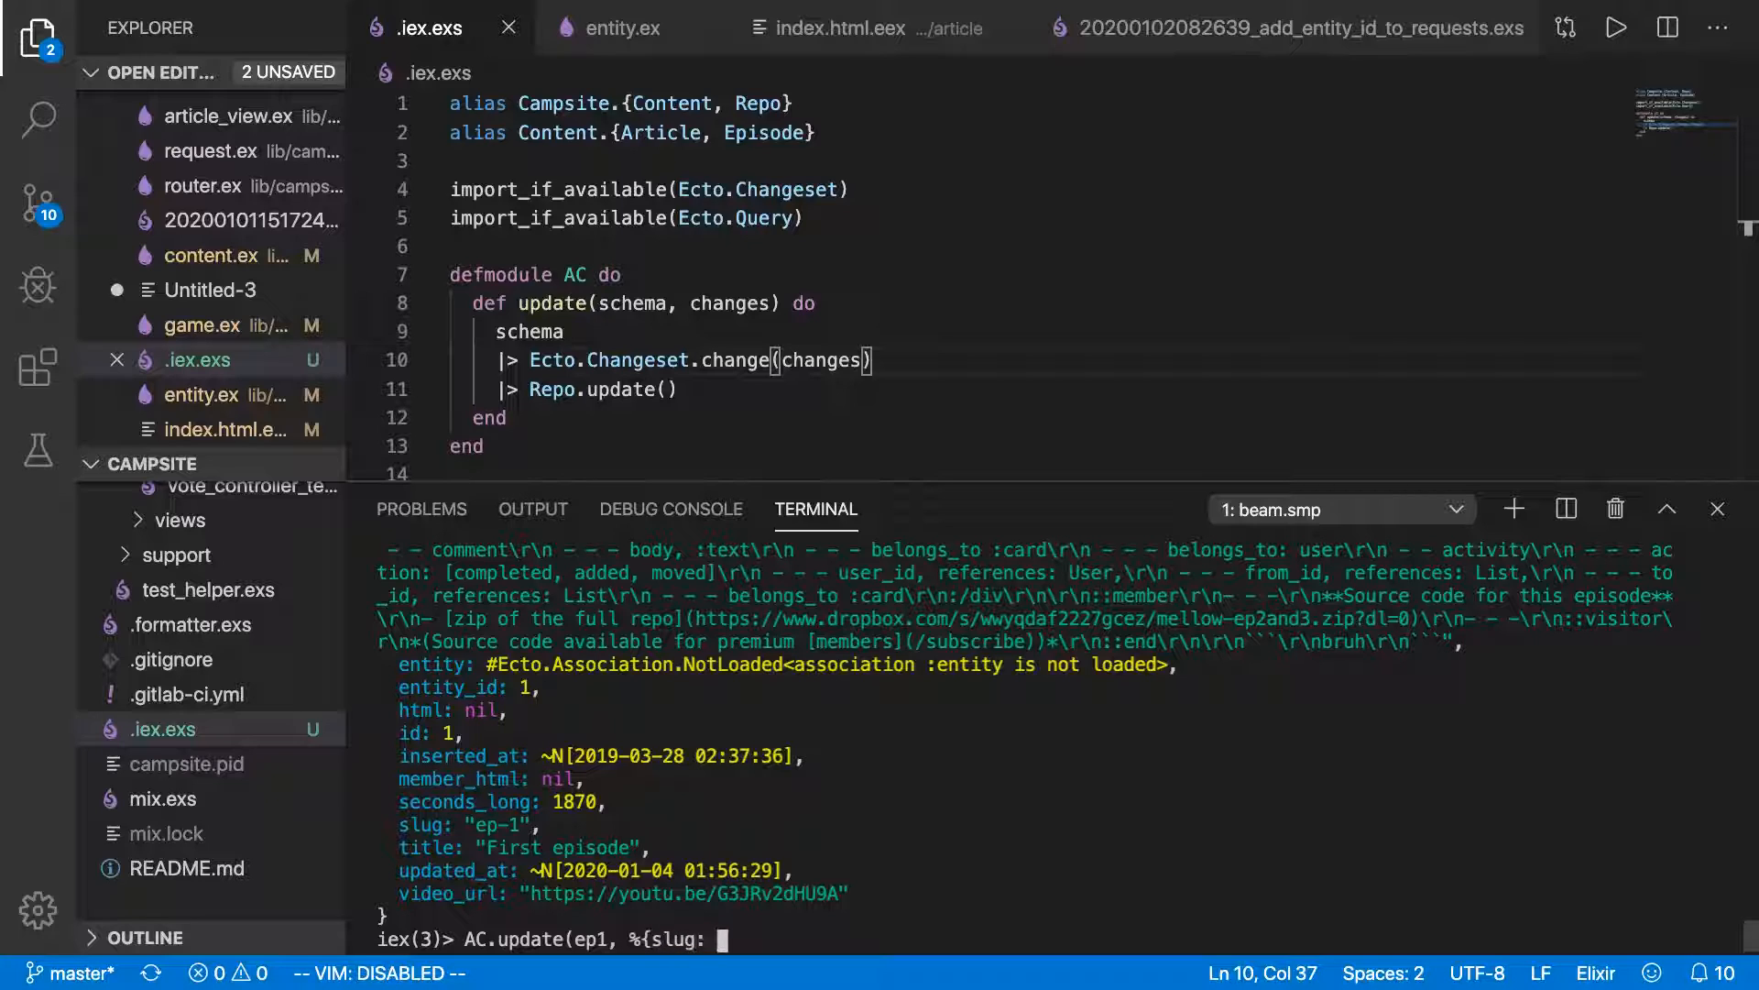
{"action": "type", "text": "\"first\")"}
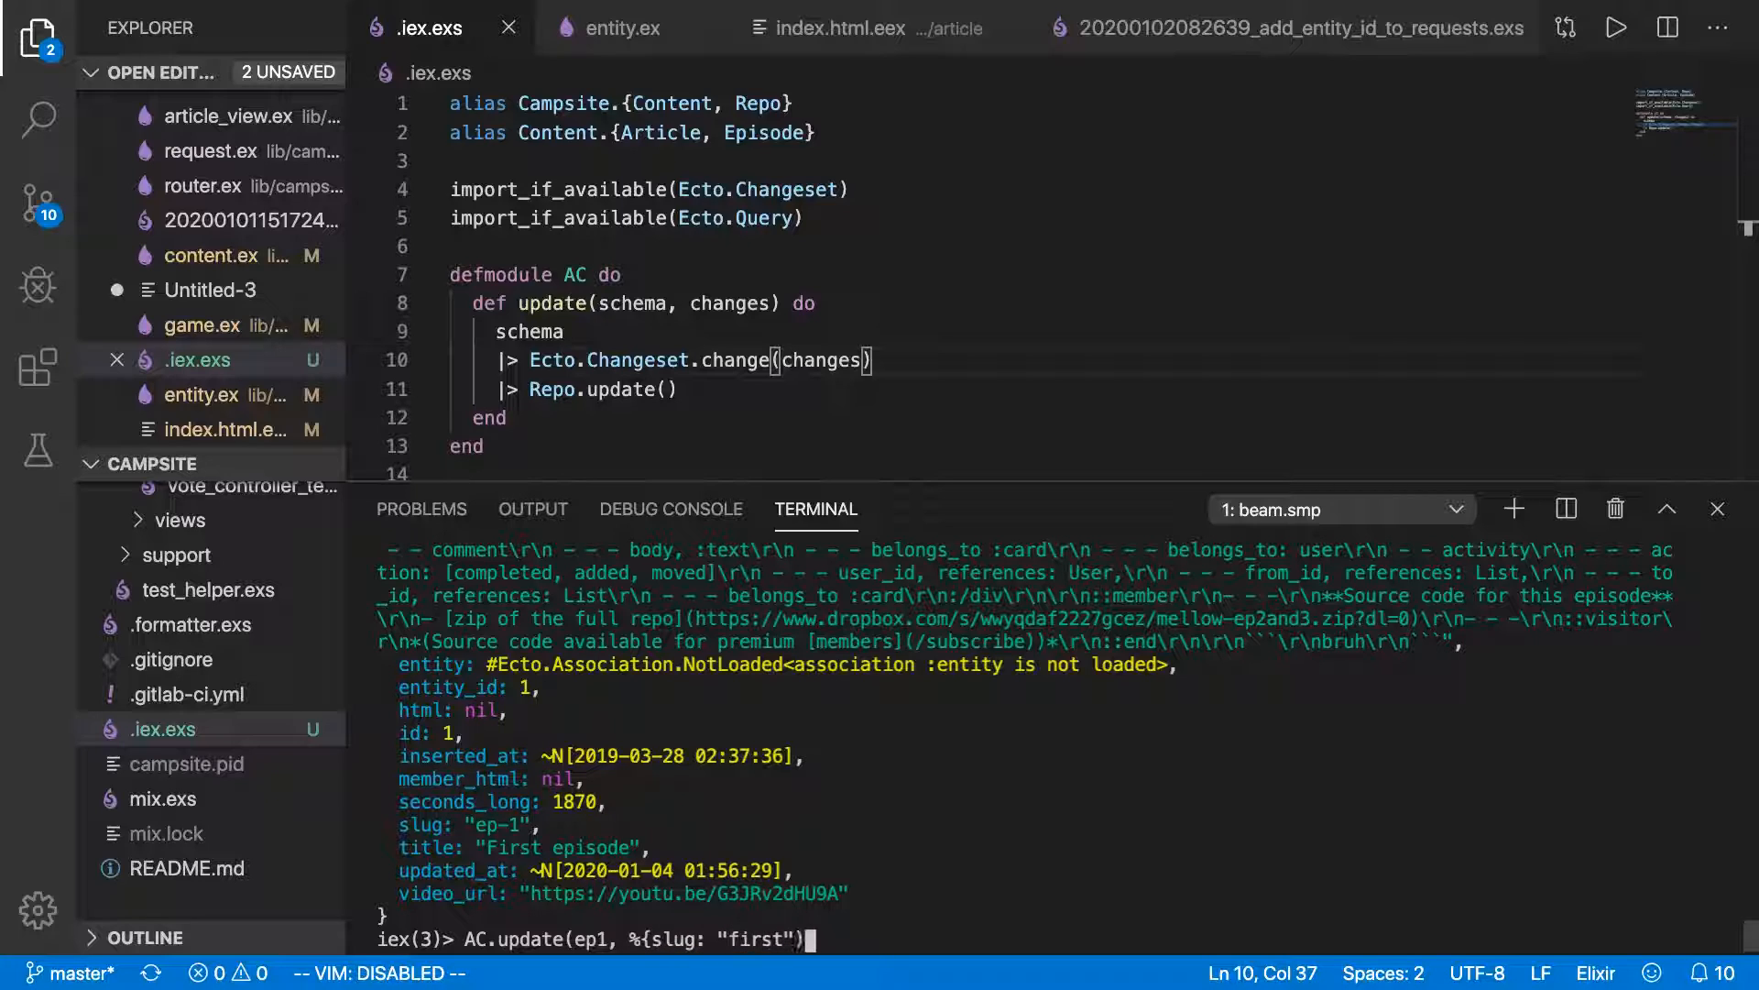
{"action": "key", "text": "Return"}
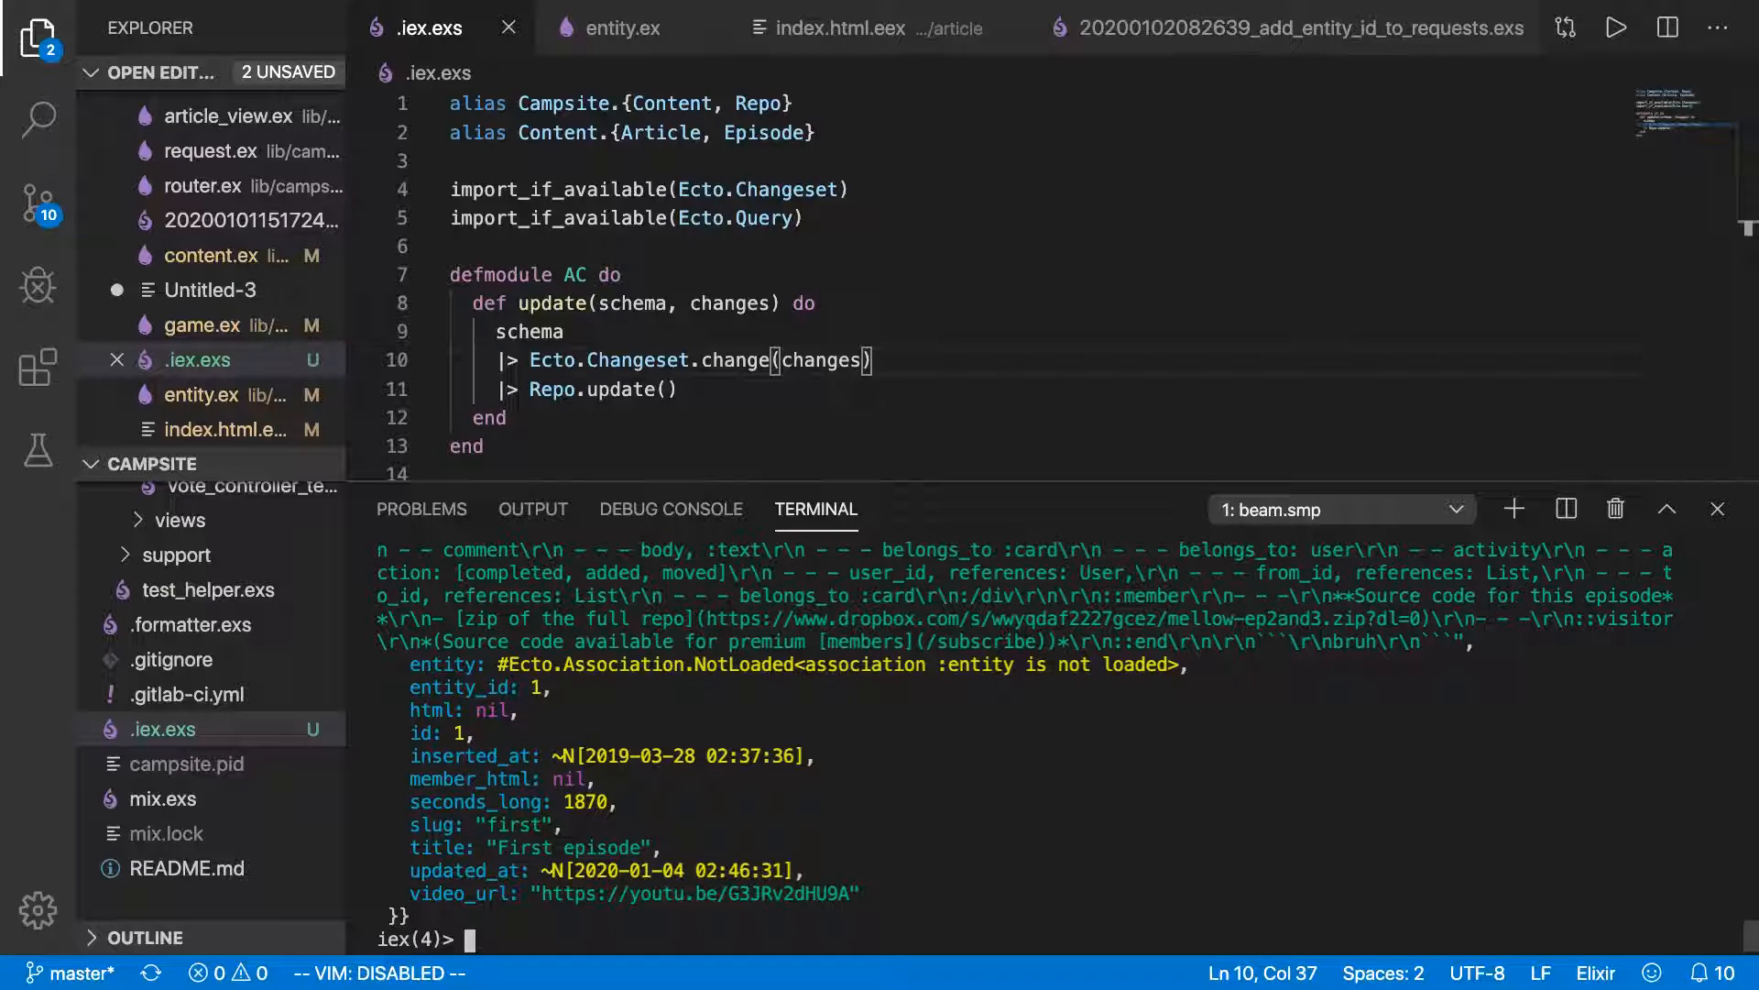
{"action": "mouse_move", "coordinate": [824, 826]}
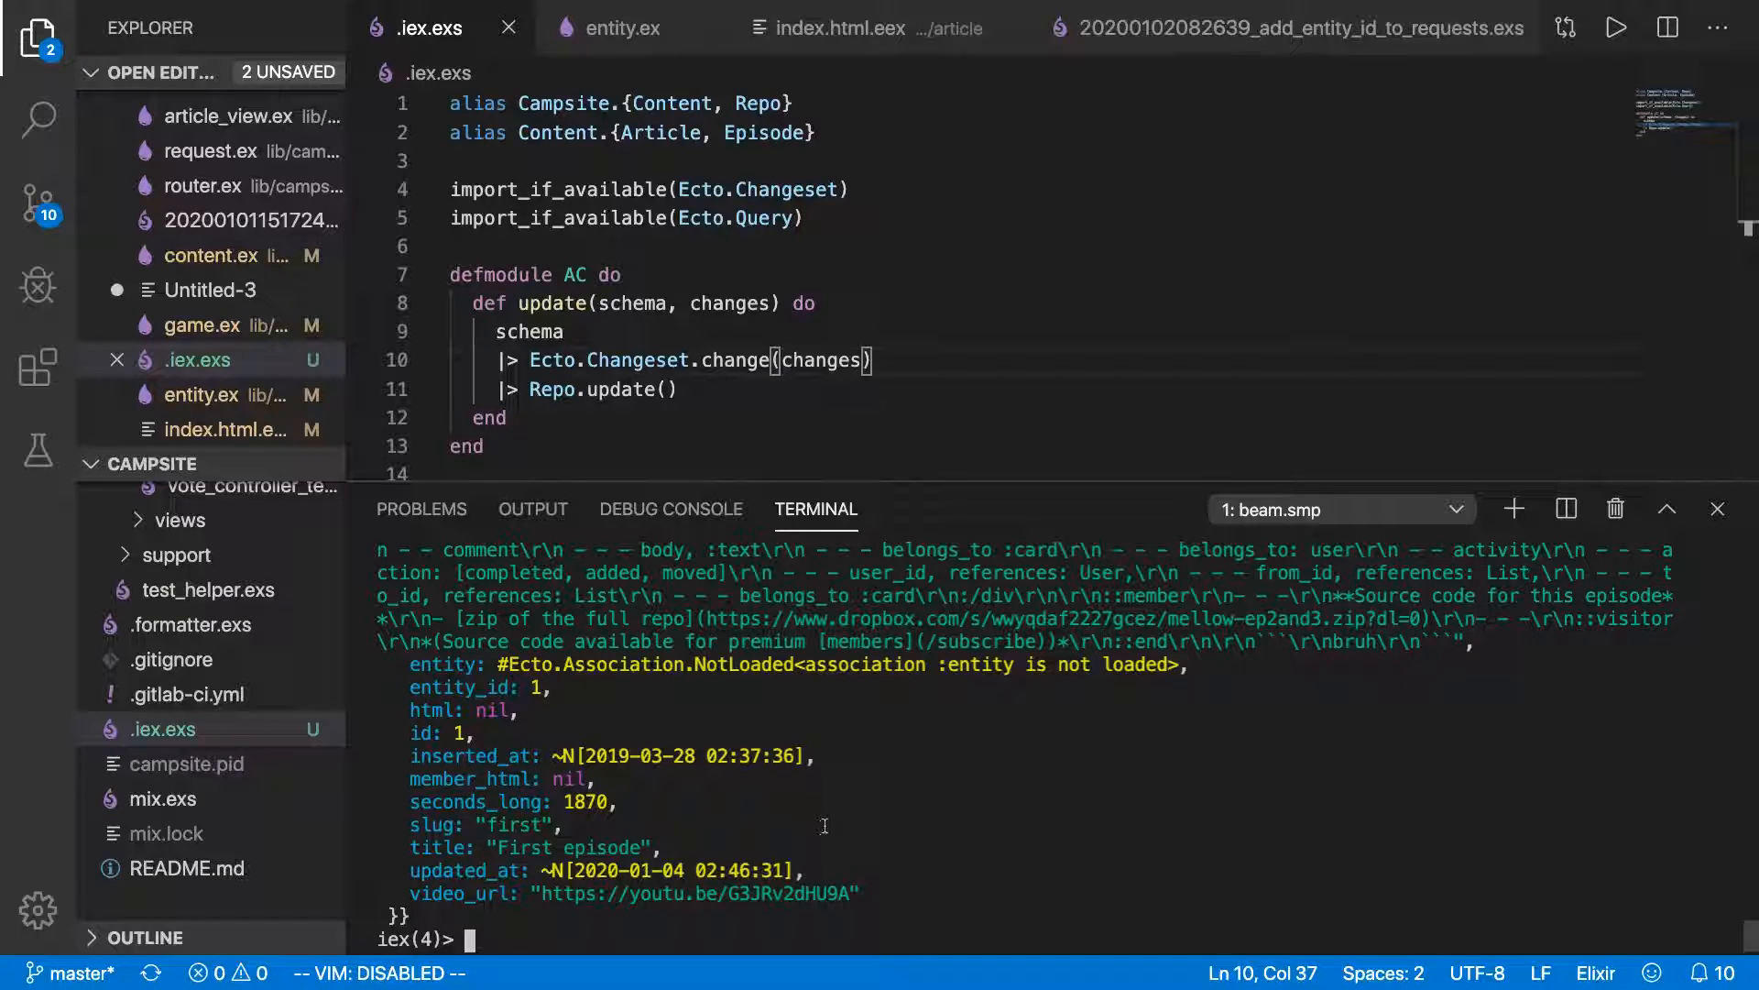
{"action": "mouse_move", "coordinate": [974, 779]}
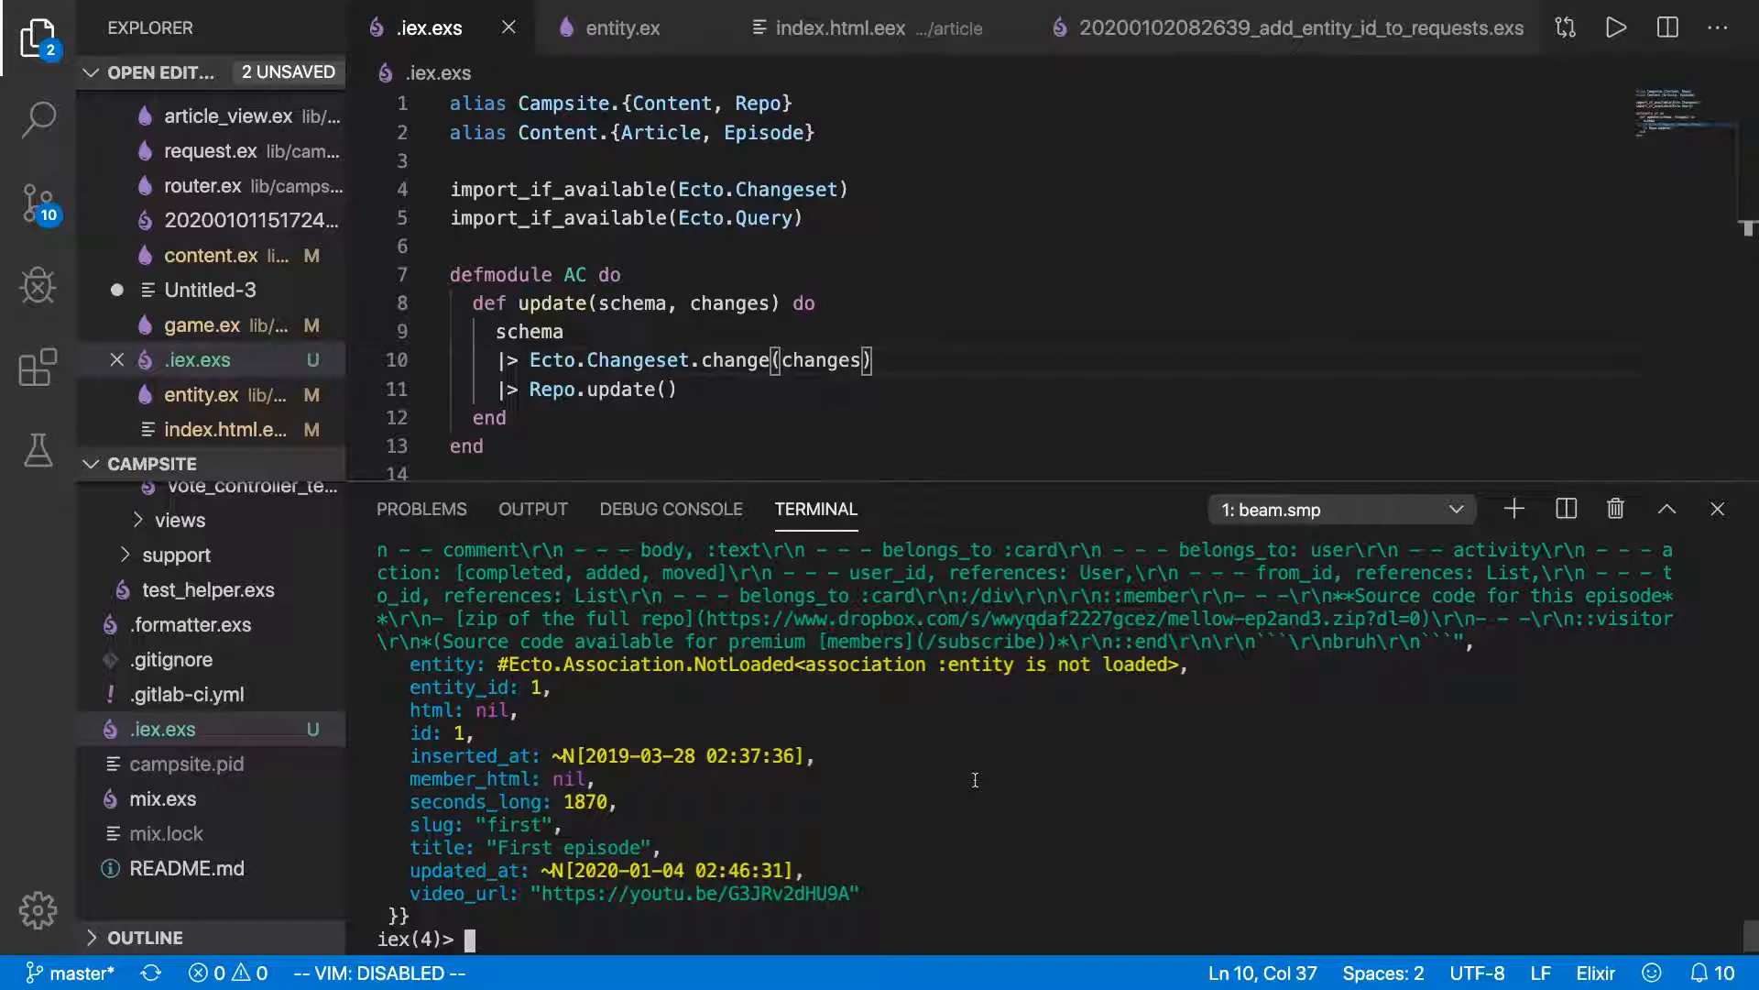
{"action": "mouse_move", "coordinate": [578, 425]}
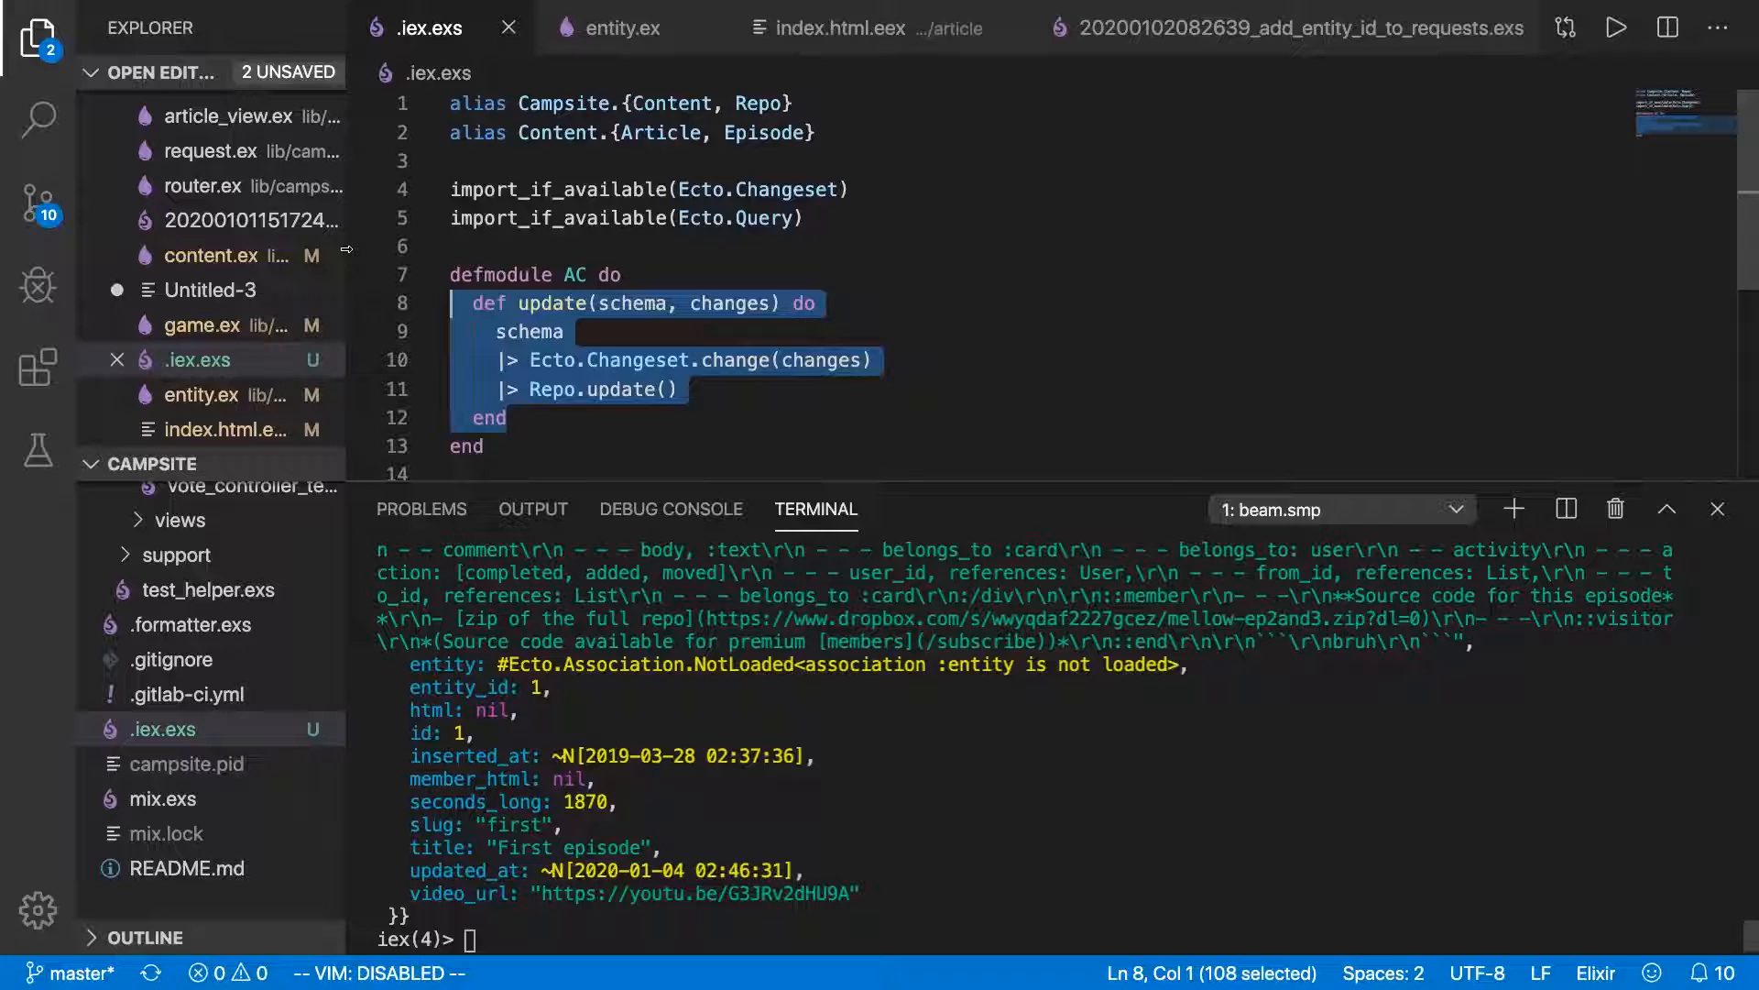
Review the extended aliases and IEx.configure colors and prompt block in .iex.exs.
{"action": "left_click", "coordinate": [1716, 509]}
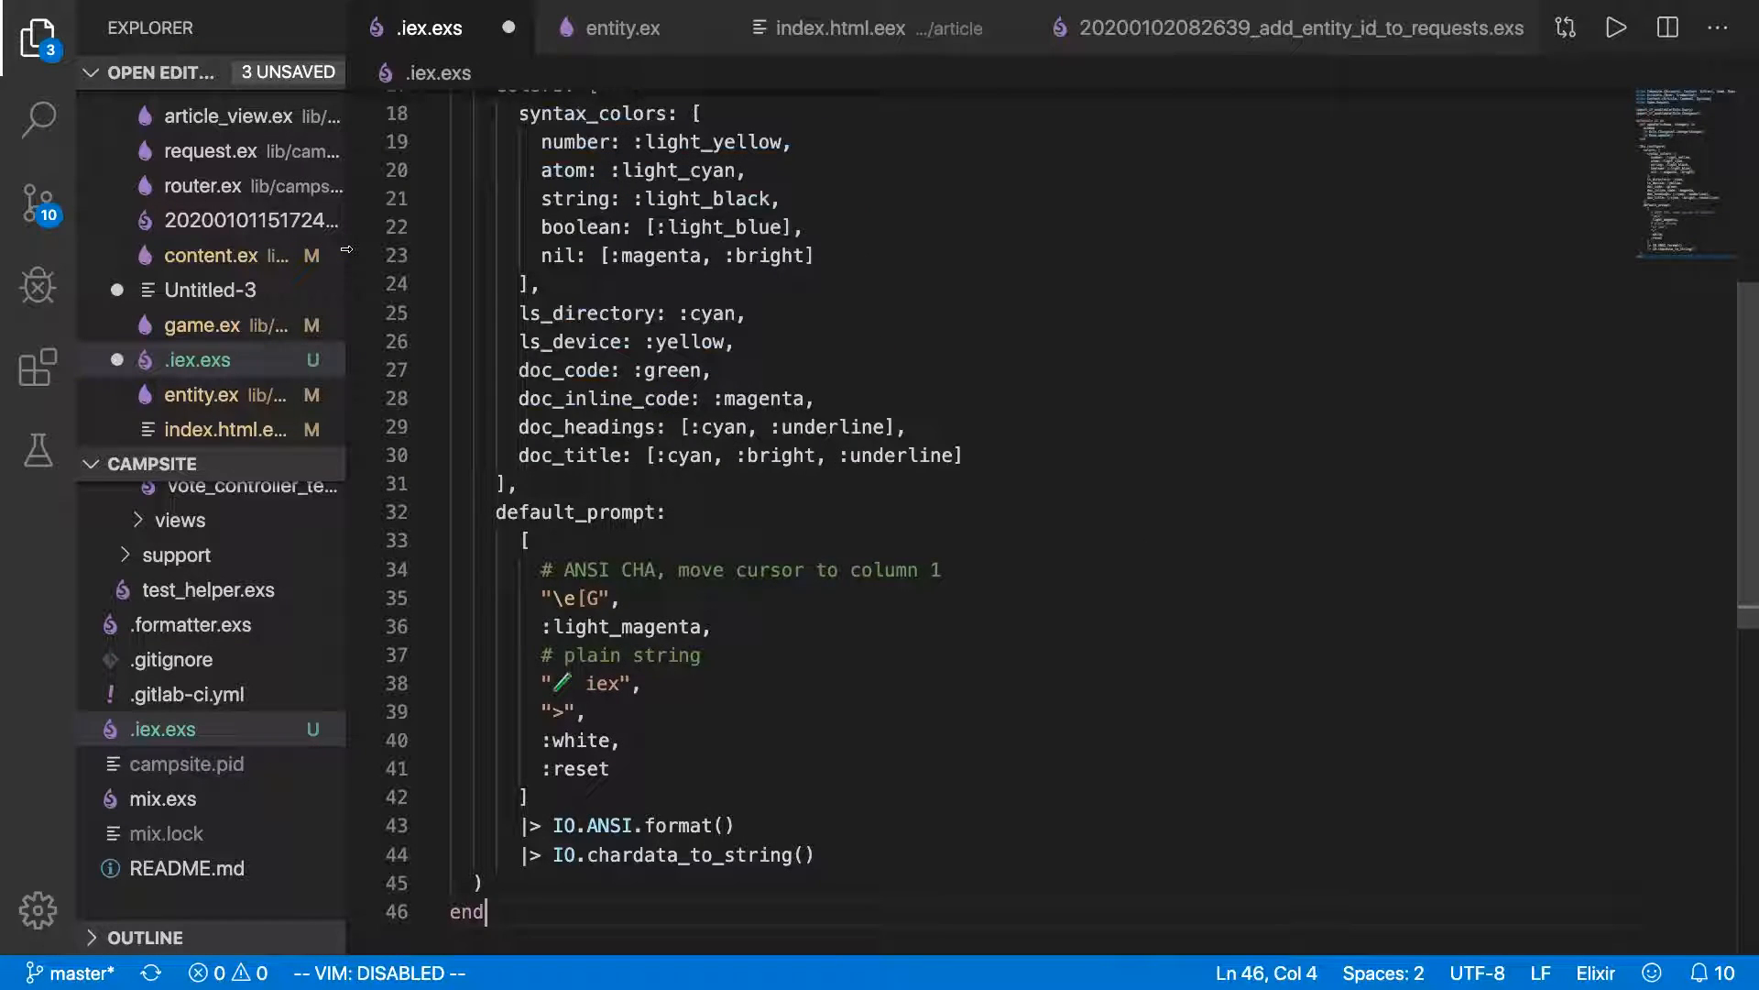
{"action": "scroll", "scroll_direction": "up", "scroll_amount": 3}
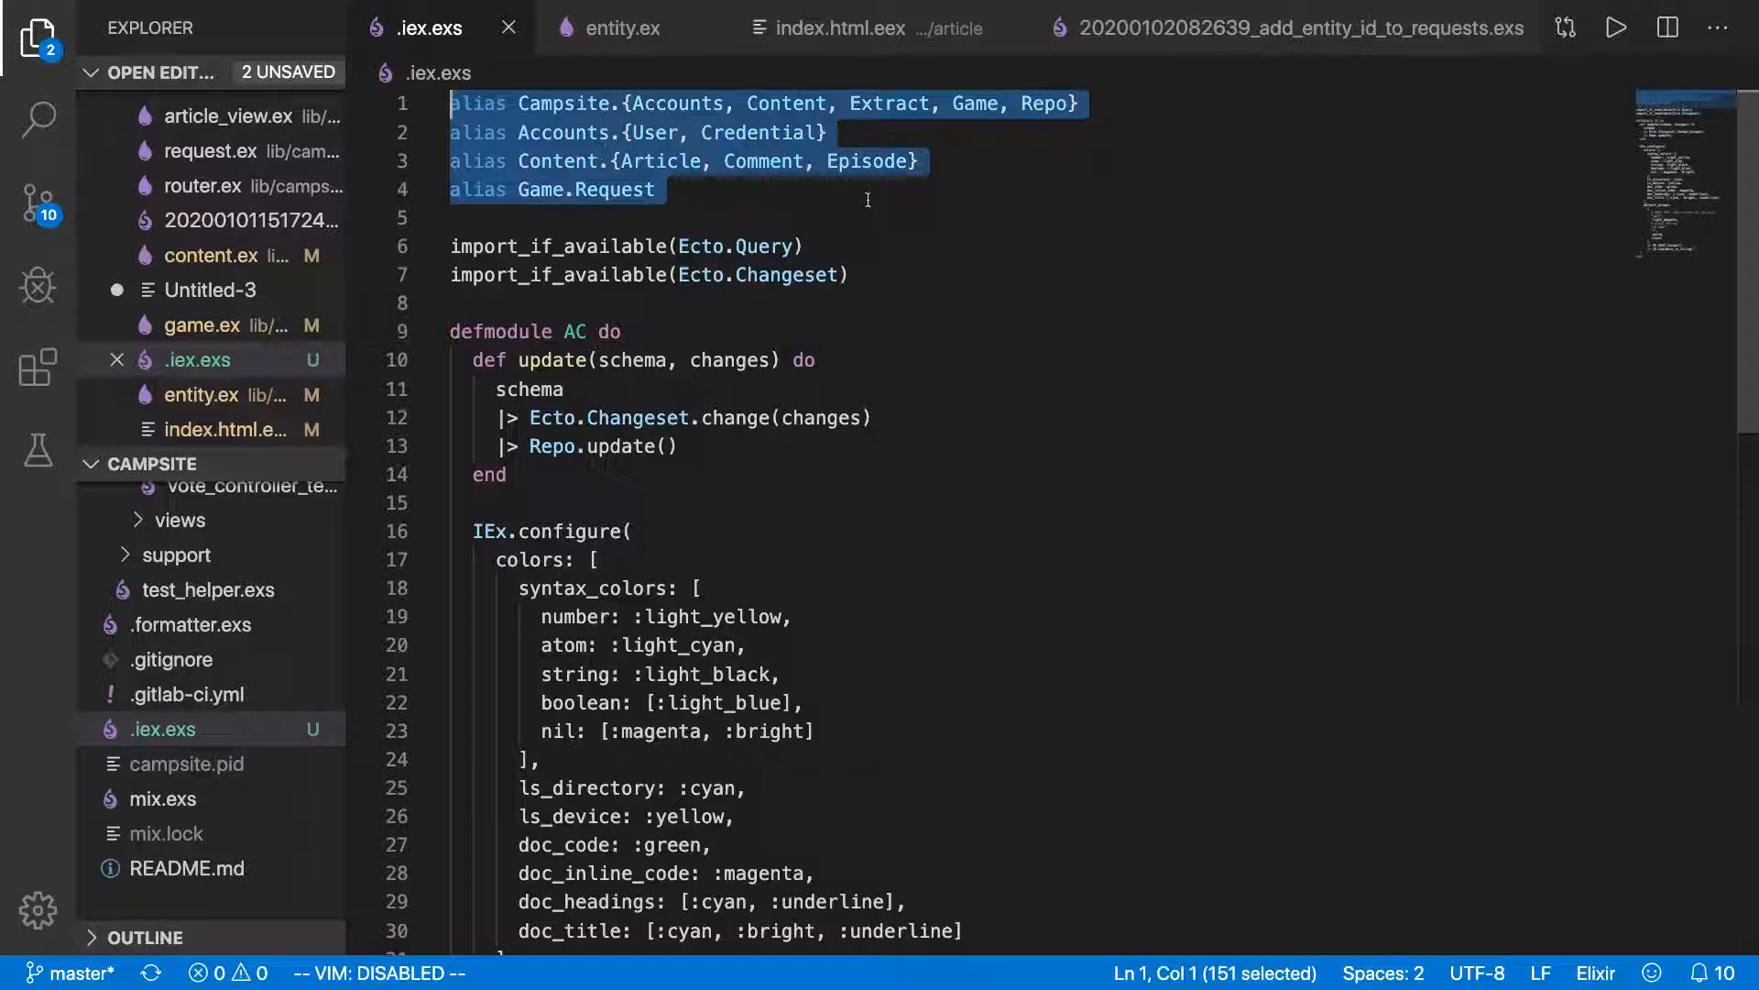
{"action": "scroll", "scroll_direction": "down", "scroll_amount": 3}
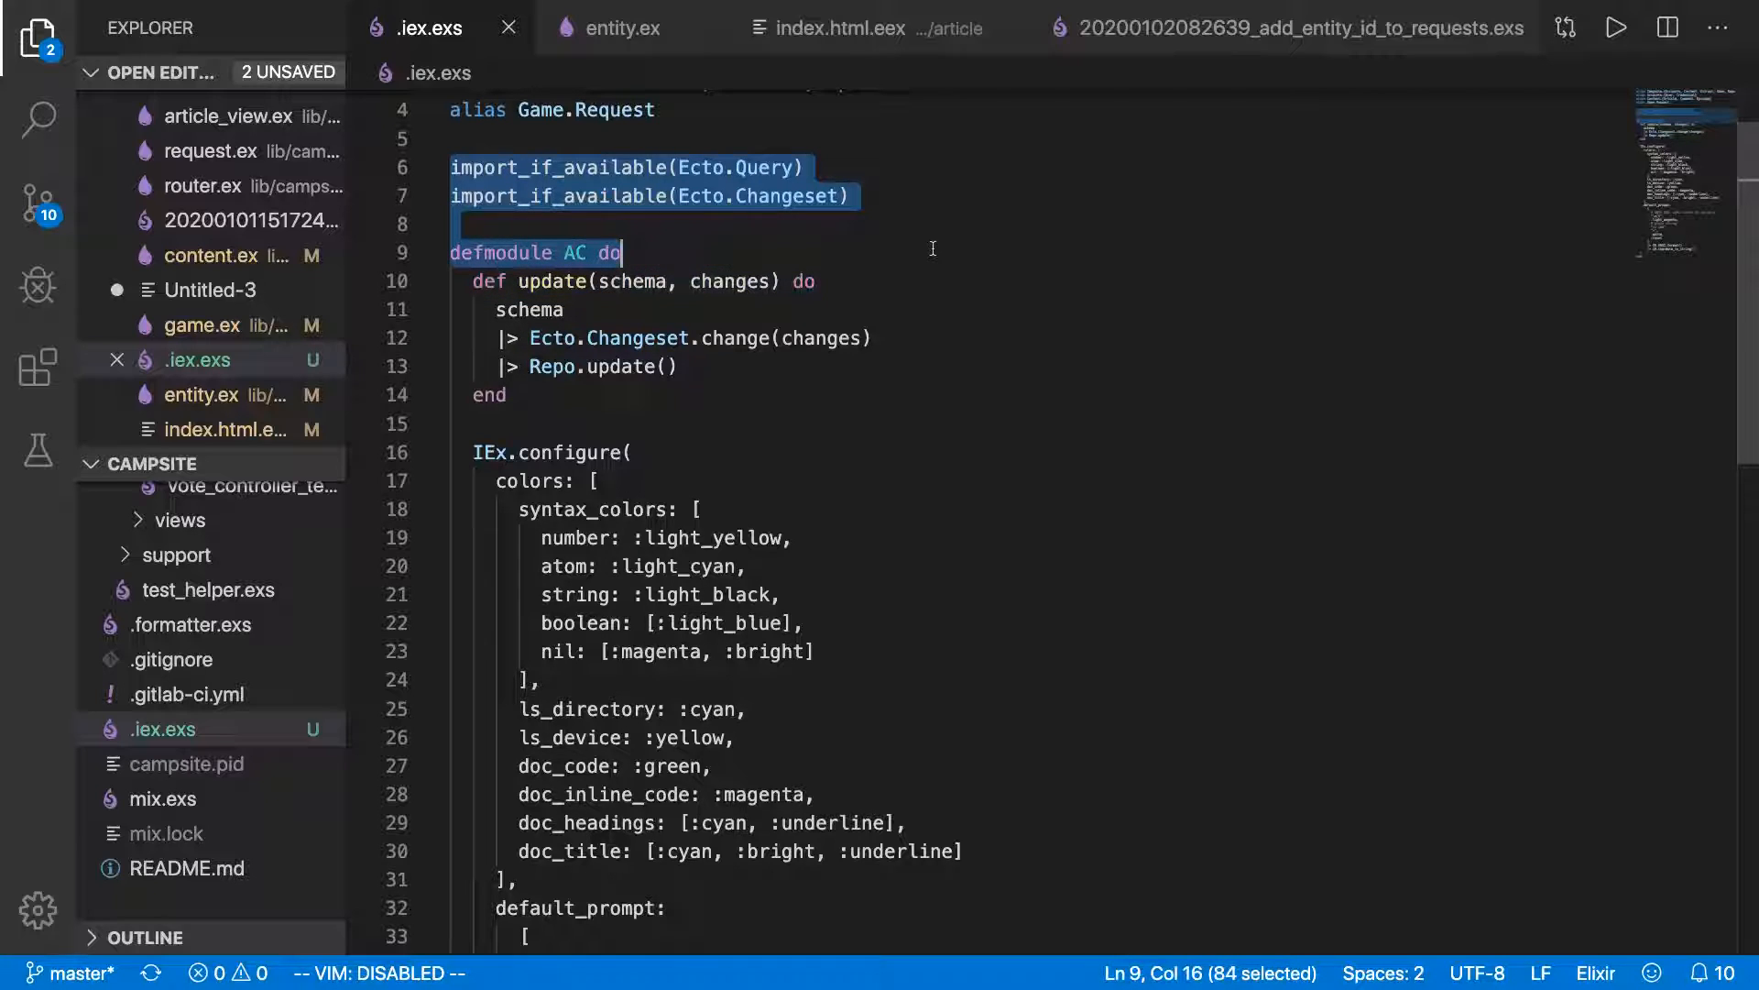
{"action": "left_click", "coordinate": [499, 421]}
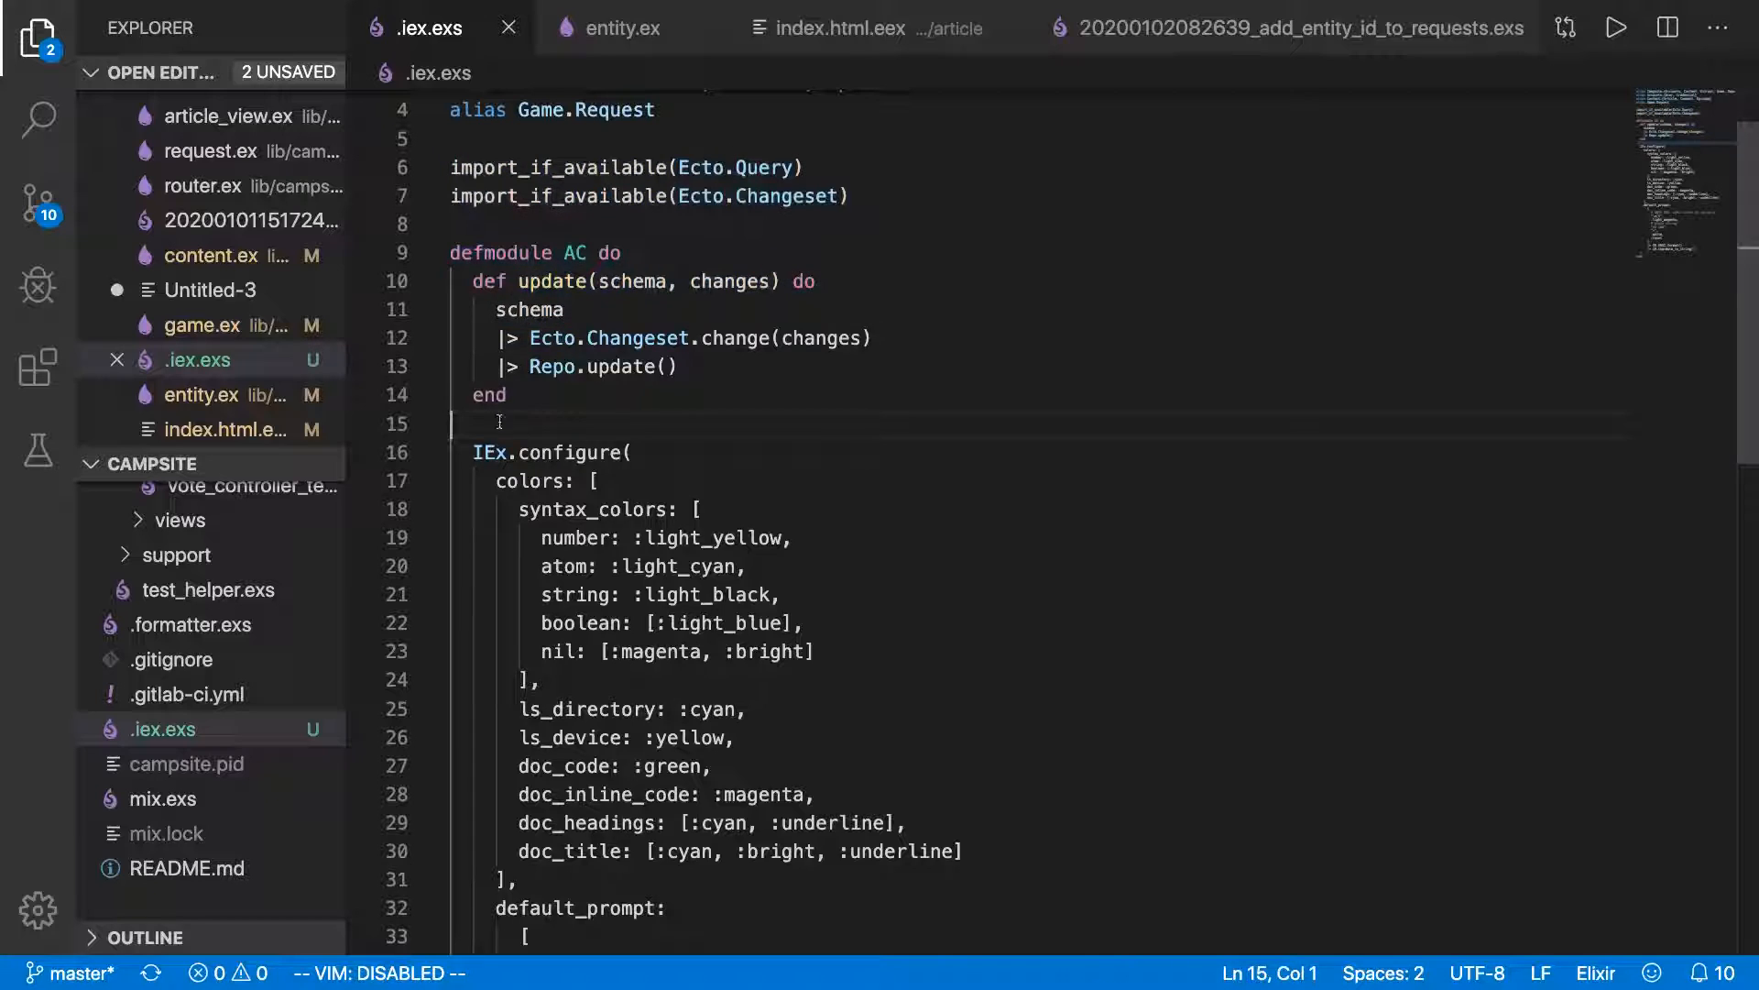
{"action": "scroll", "scroll_direction": "down", "scroll_amount": 3}
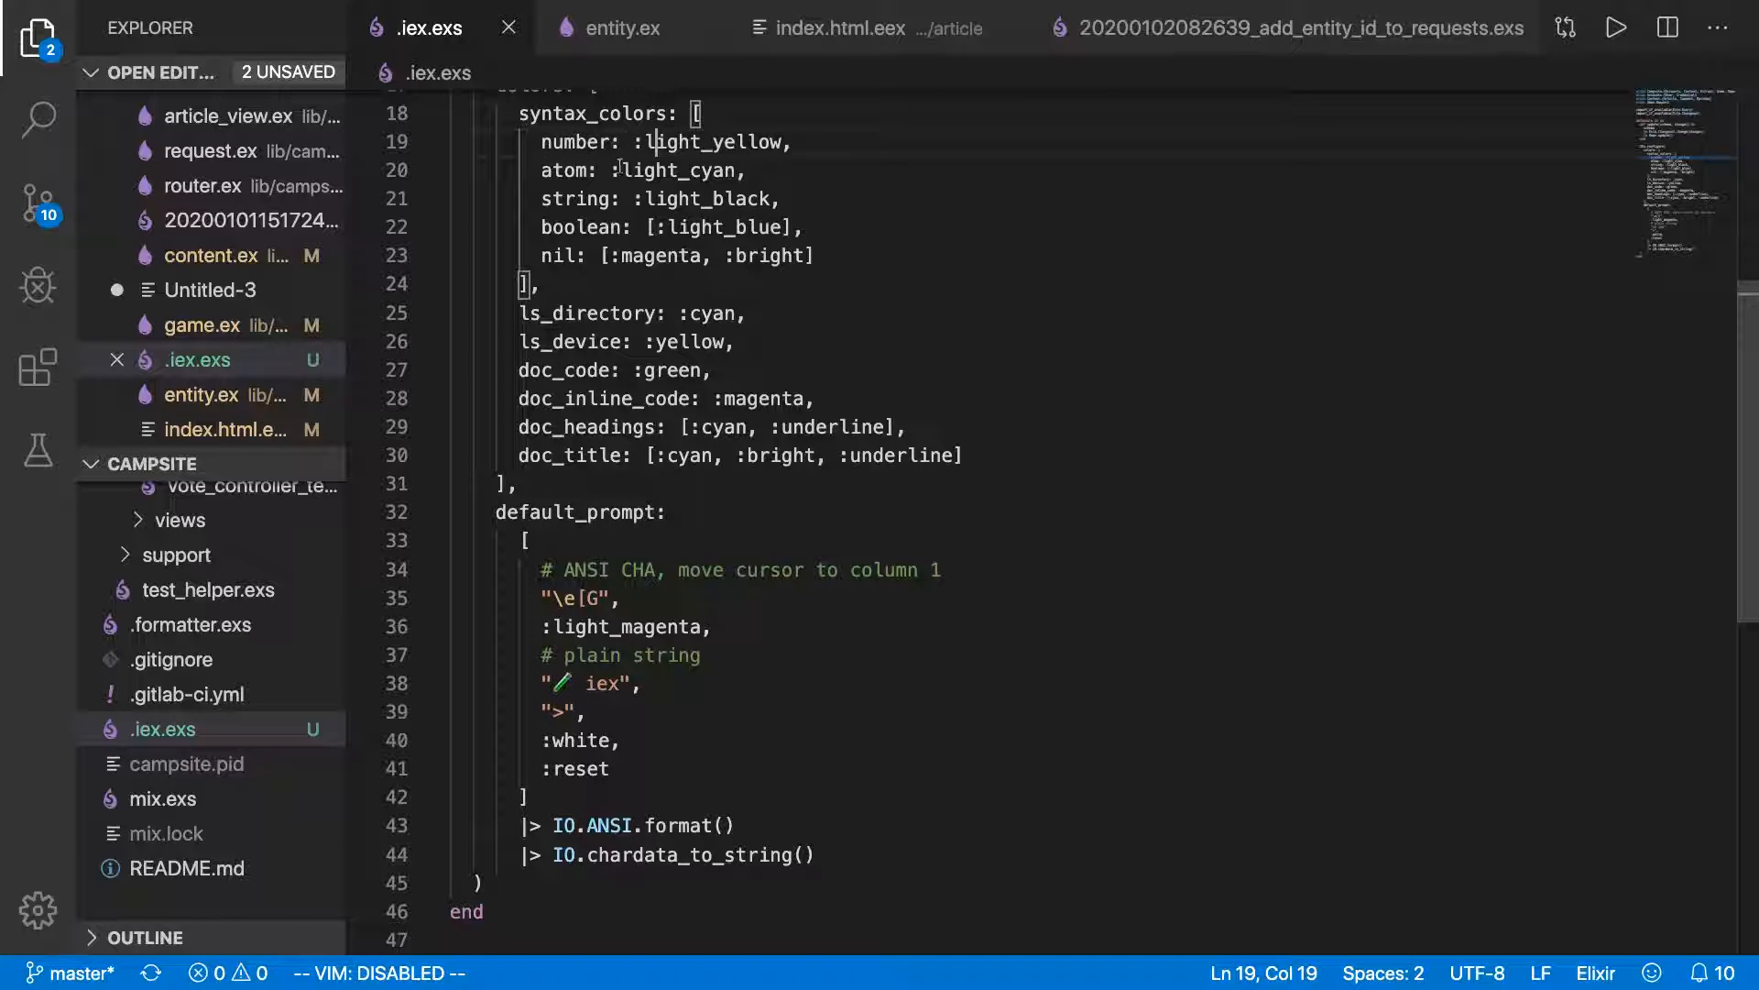
{"action": "mouse_move", "coordinate": [991, 486]}
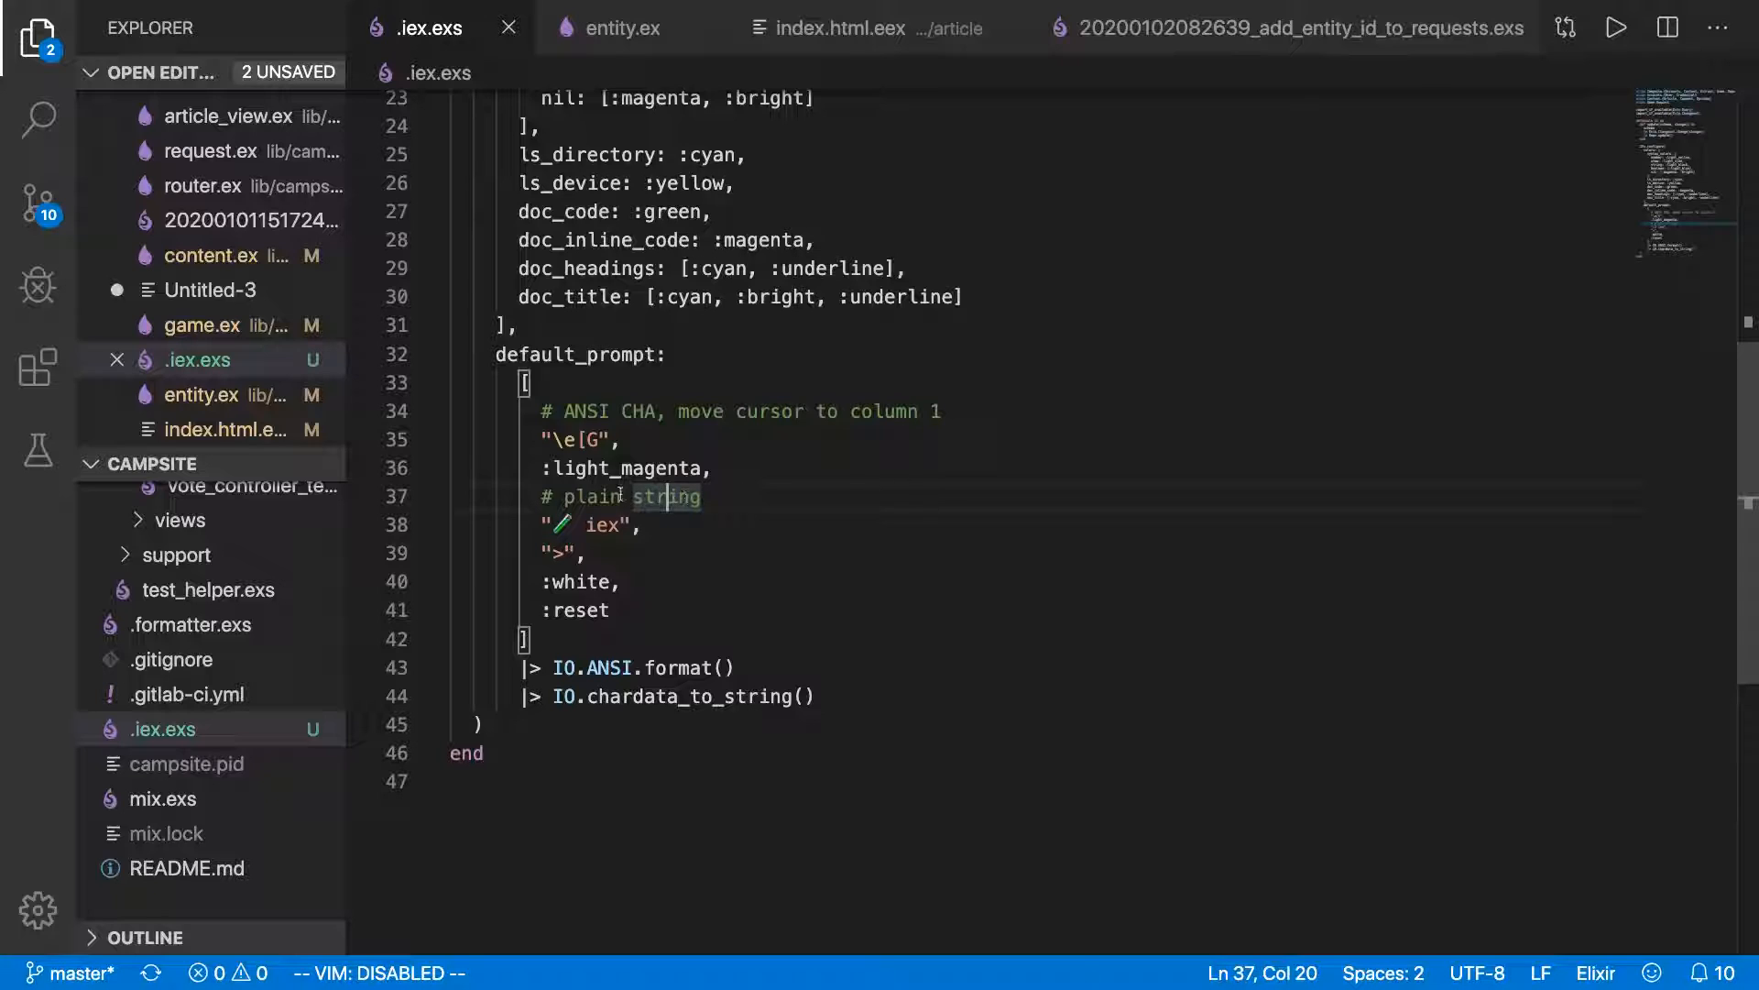
{"action": "double_click", "coordinate": [624, 468]}
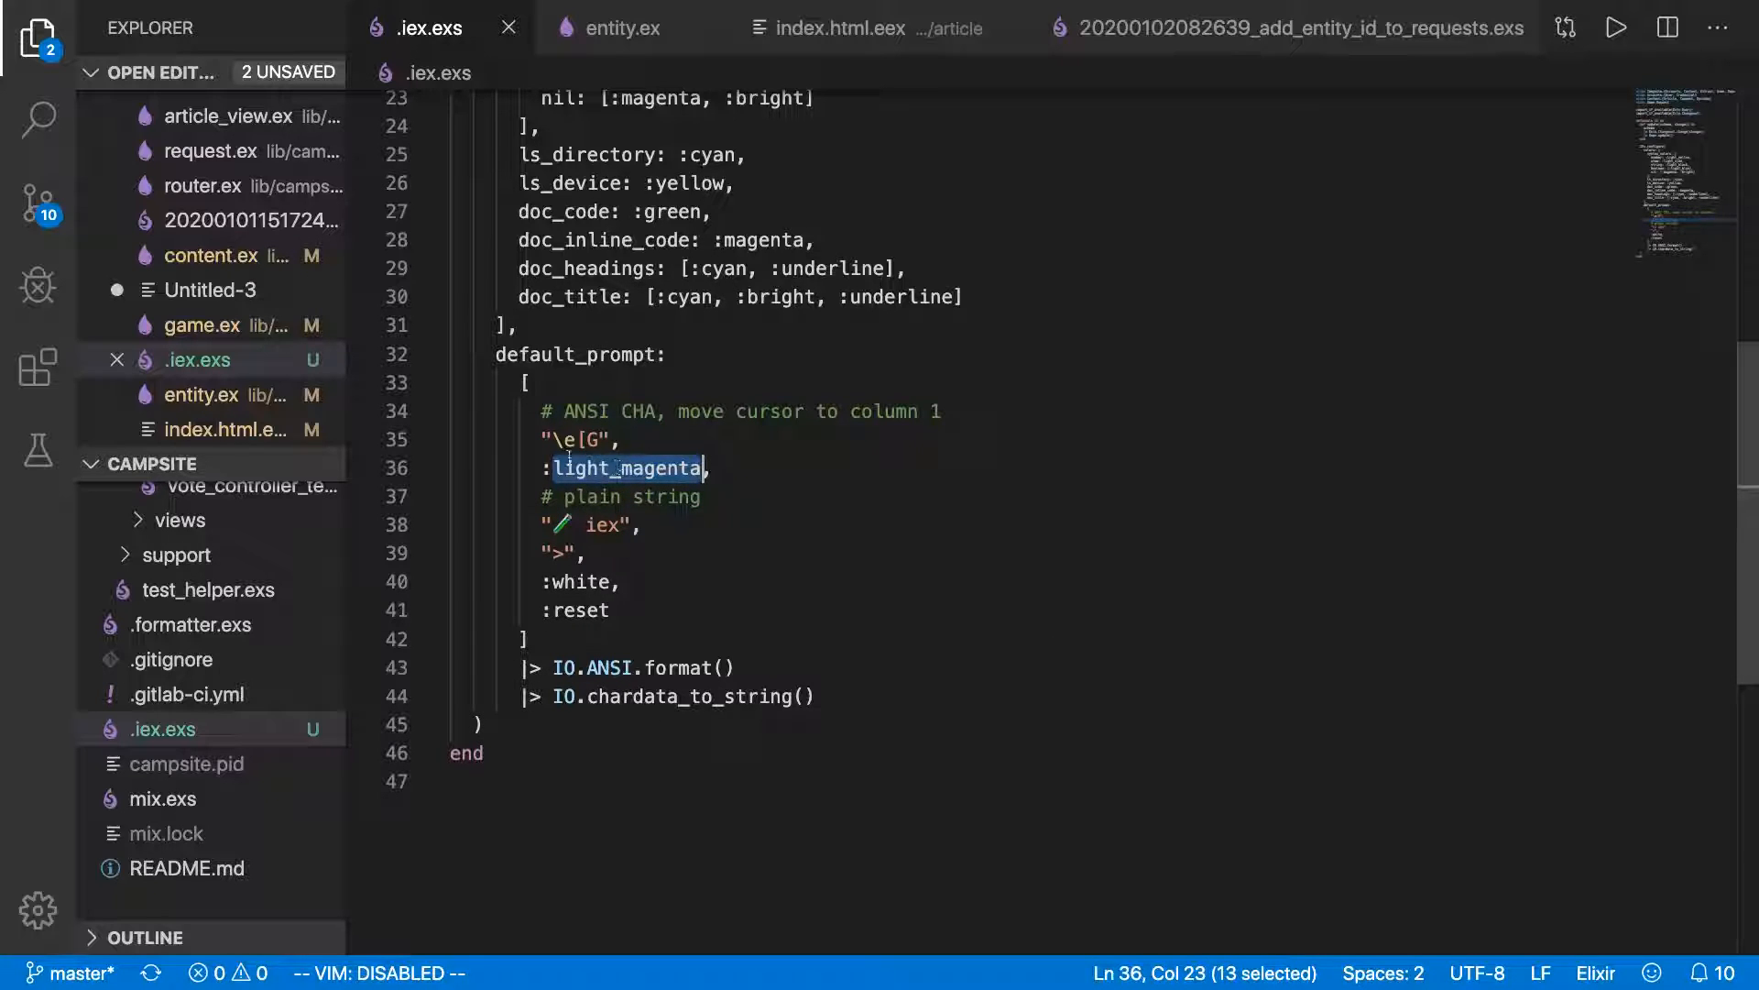
{"action": "scroll", "scroll_direction": "up", "scroll_amount": 3}
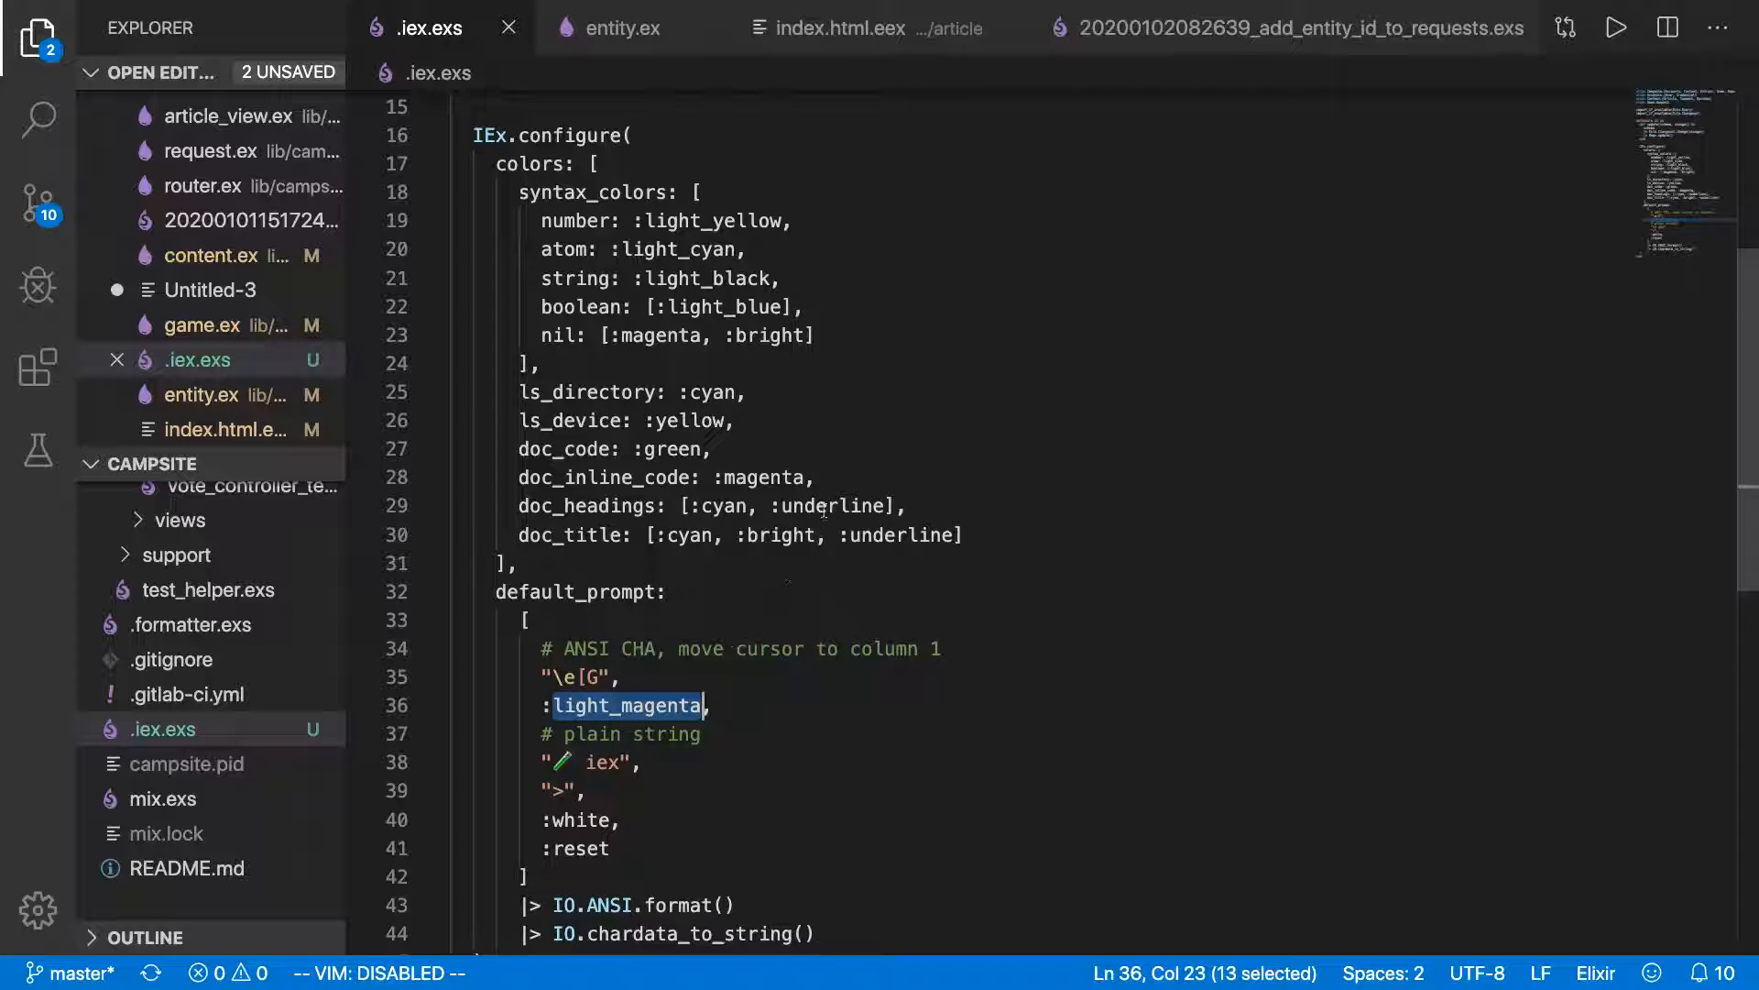
{"action": "scroll", "scroll_direction": "down", "scroll_amount": 3}
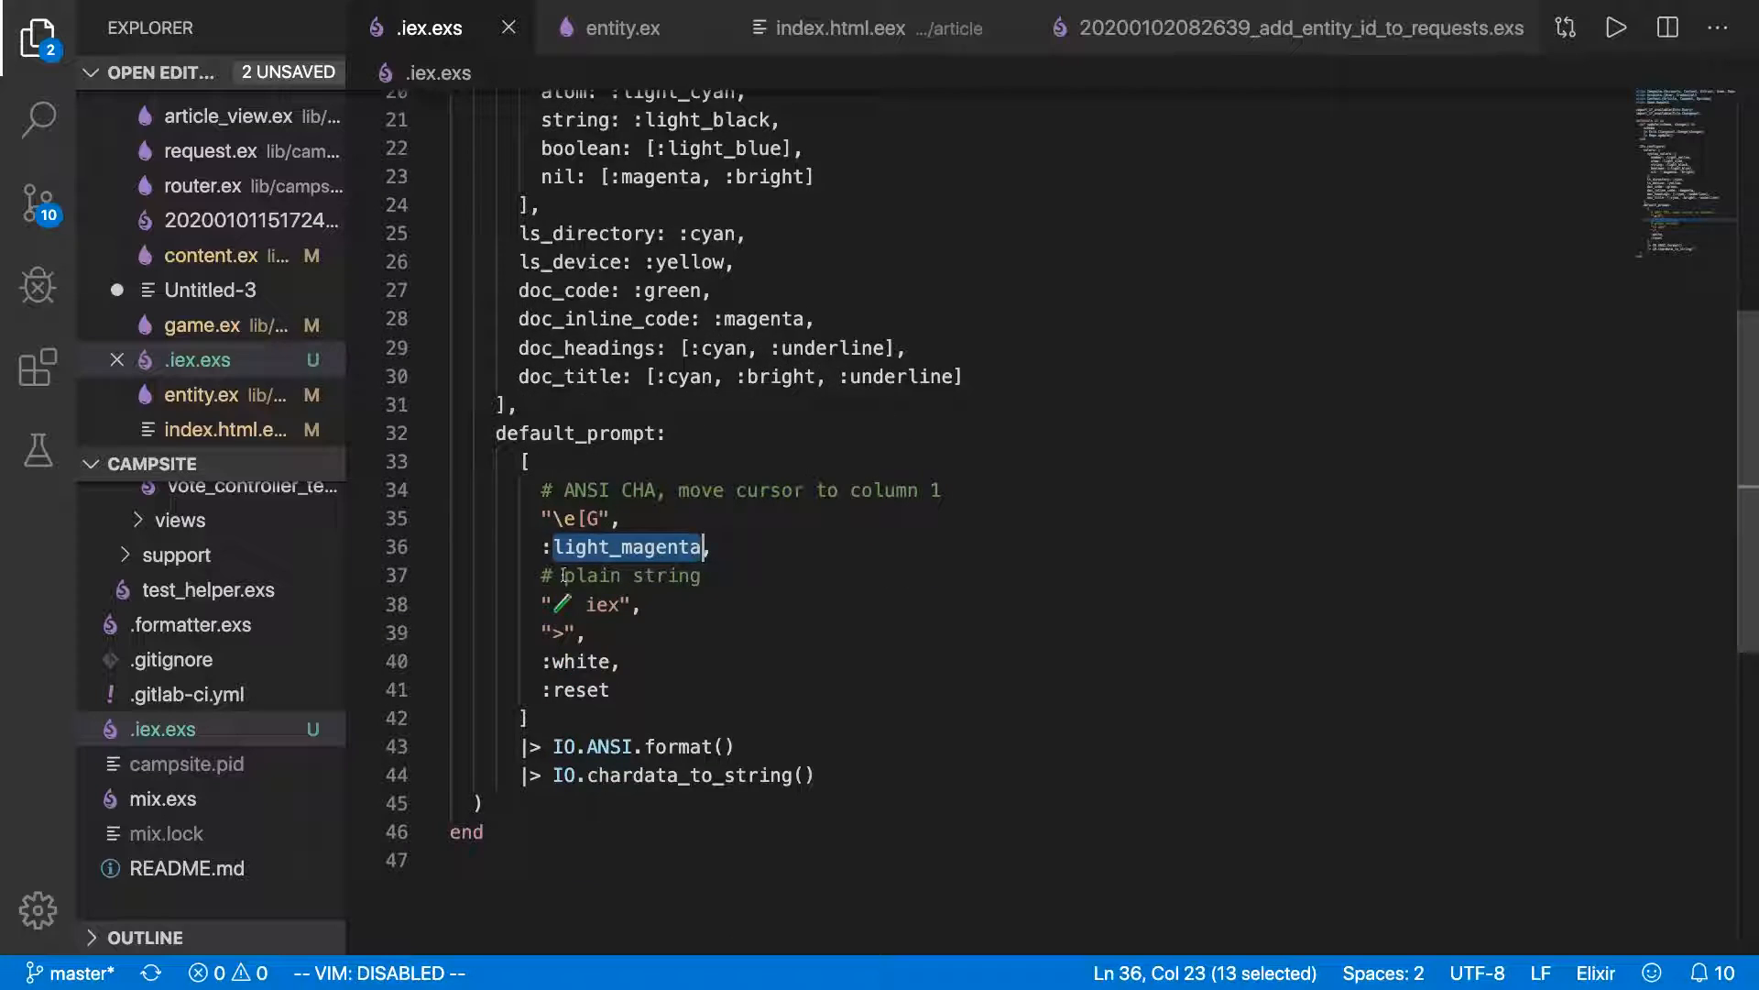
{"action": "left_click", "coordinate": [569, 605]}
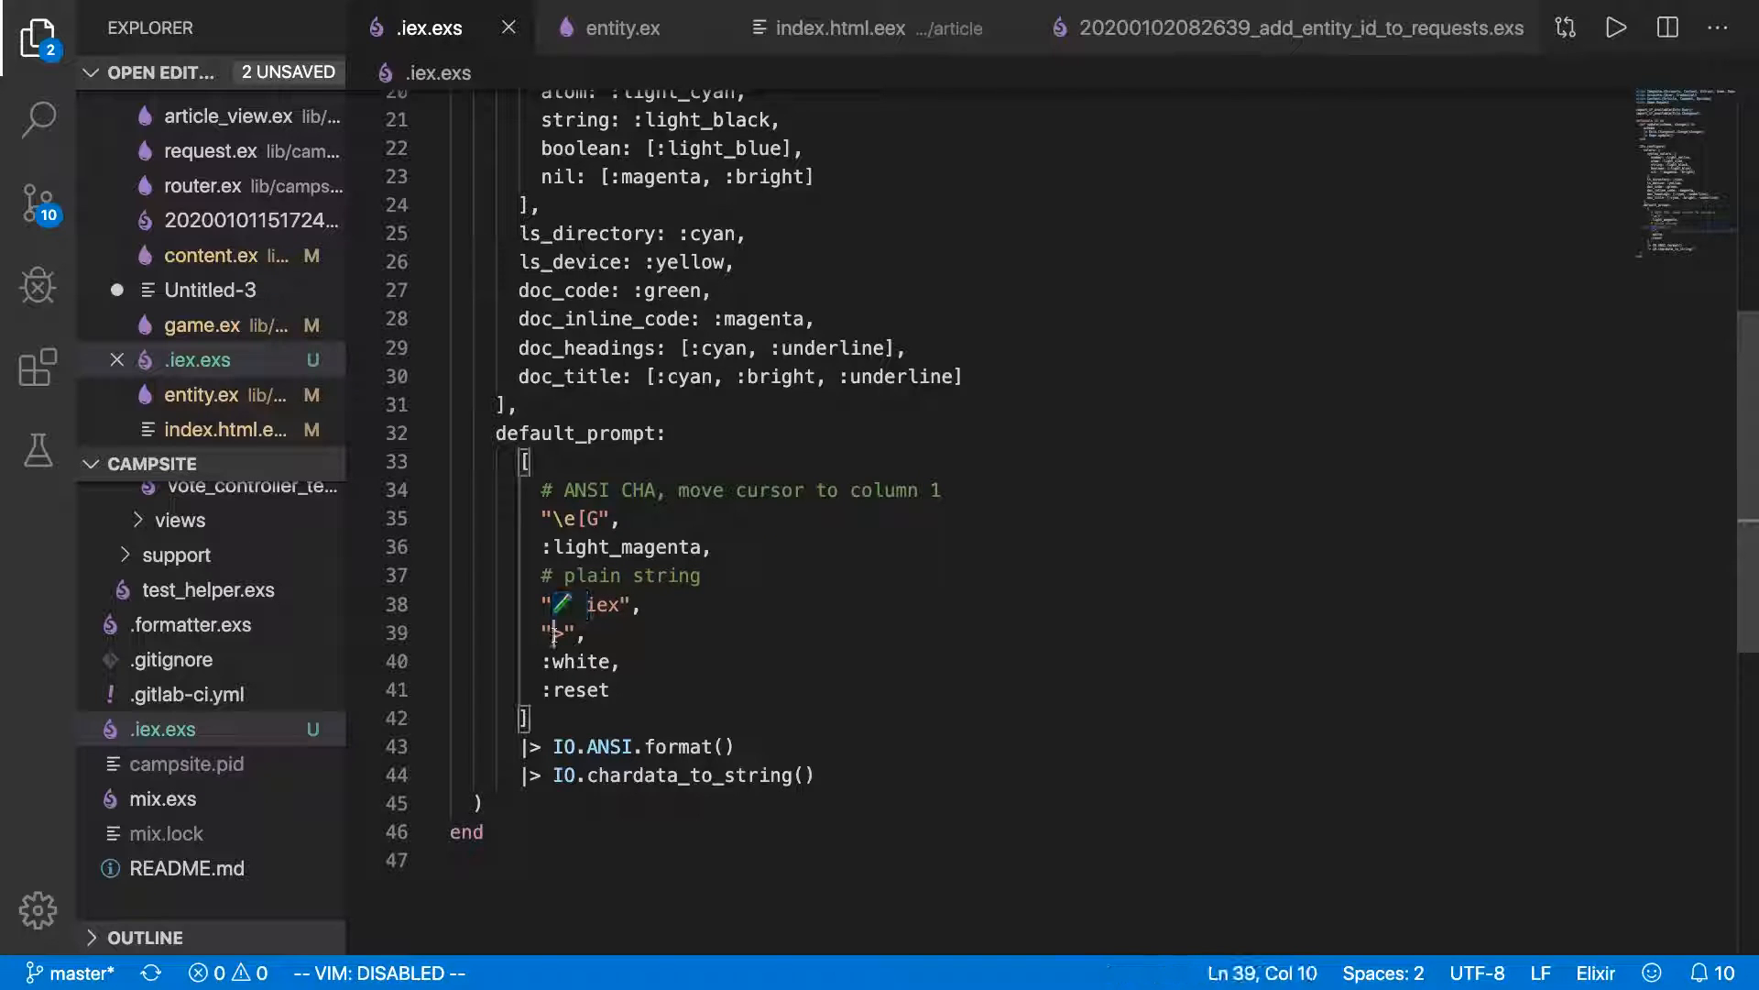
Scroll the terminal while restarting iex -S mix with the new configuration.
{"action": "scroll", "scroll_direction": "up", "scroll_amount": 3}
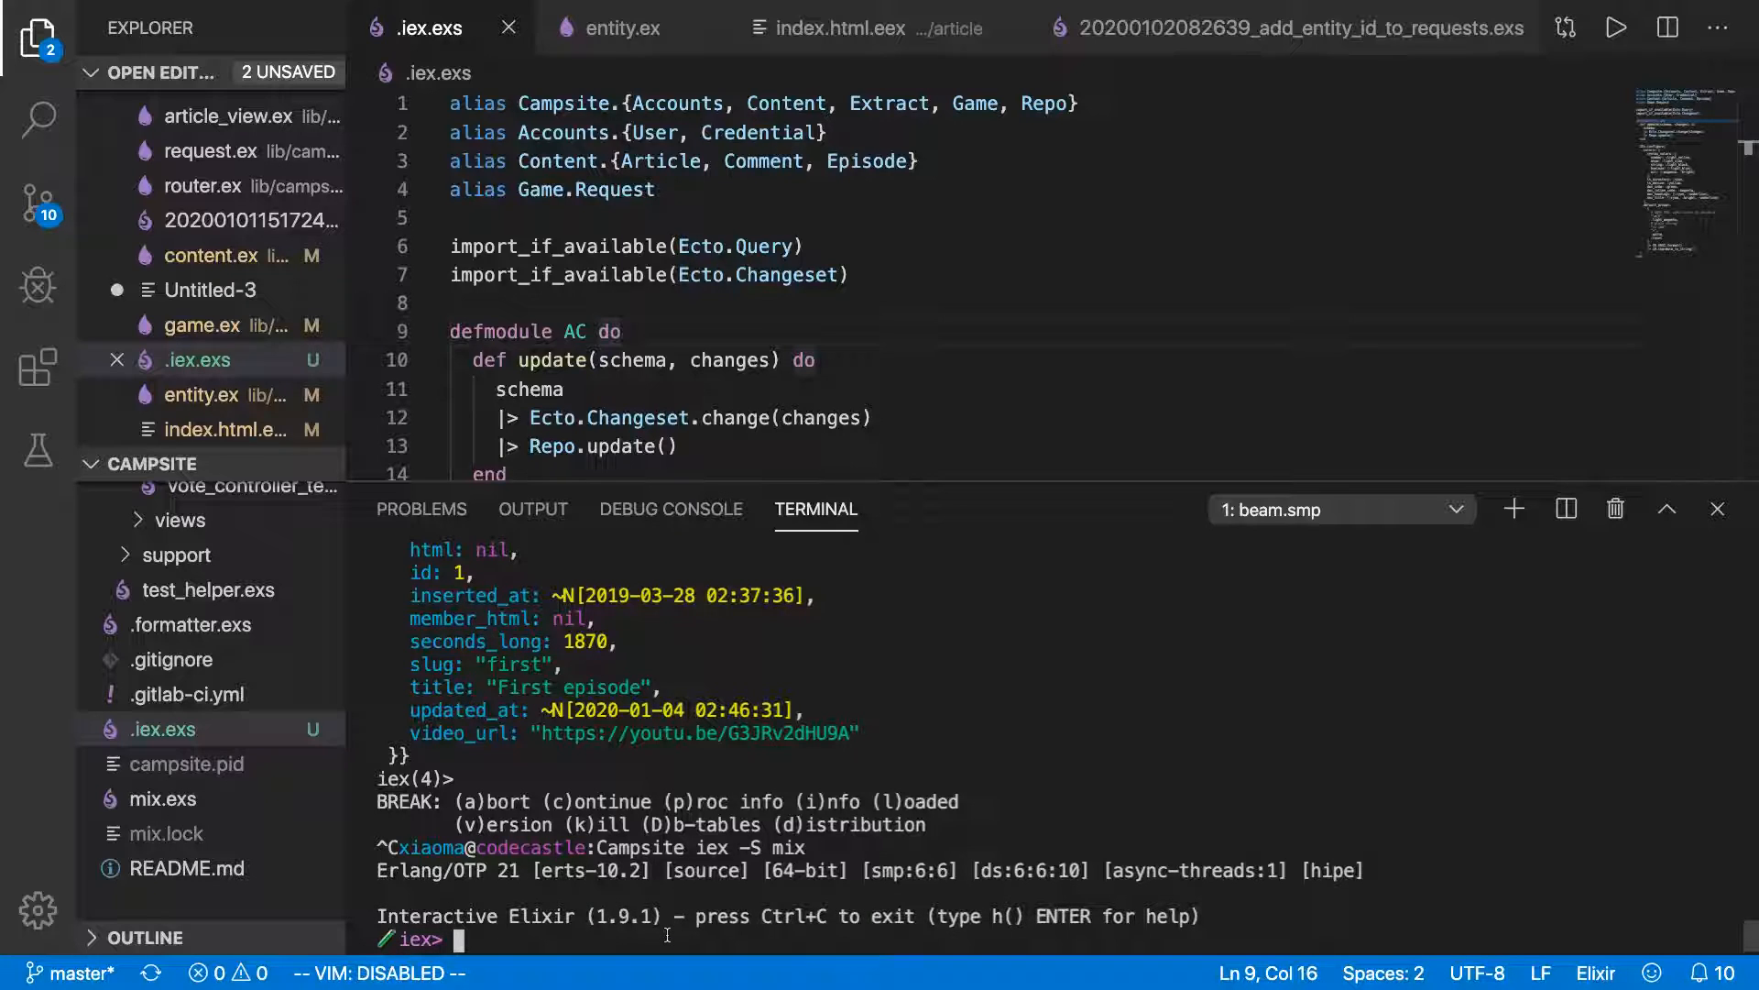
Evaluate %{foo: true} in IEx and highlight its coloured output.
{"action": "type", "text": "%{"}
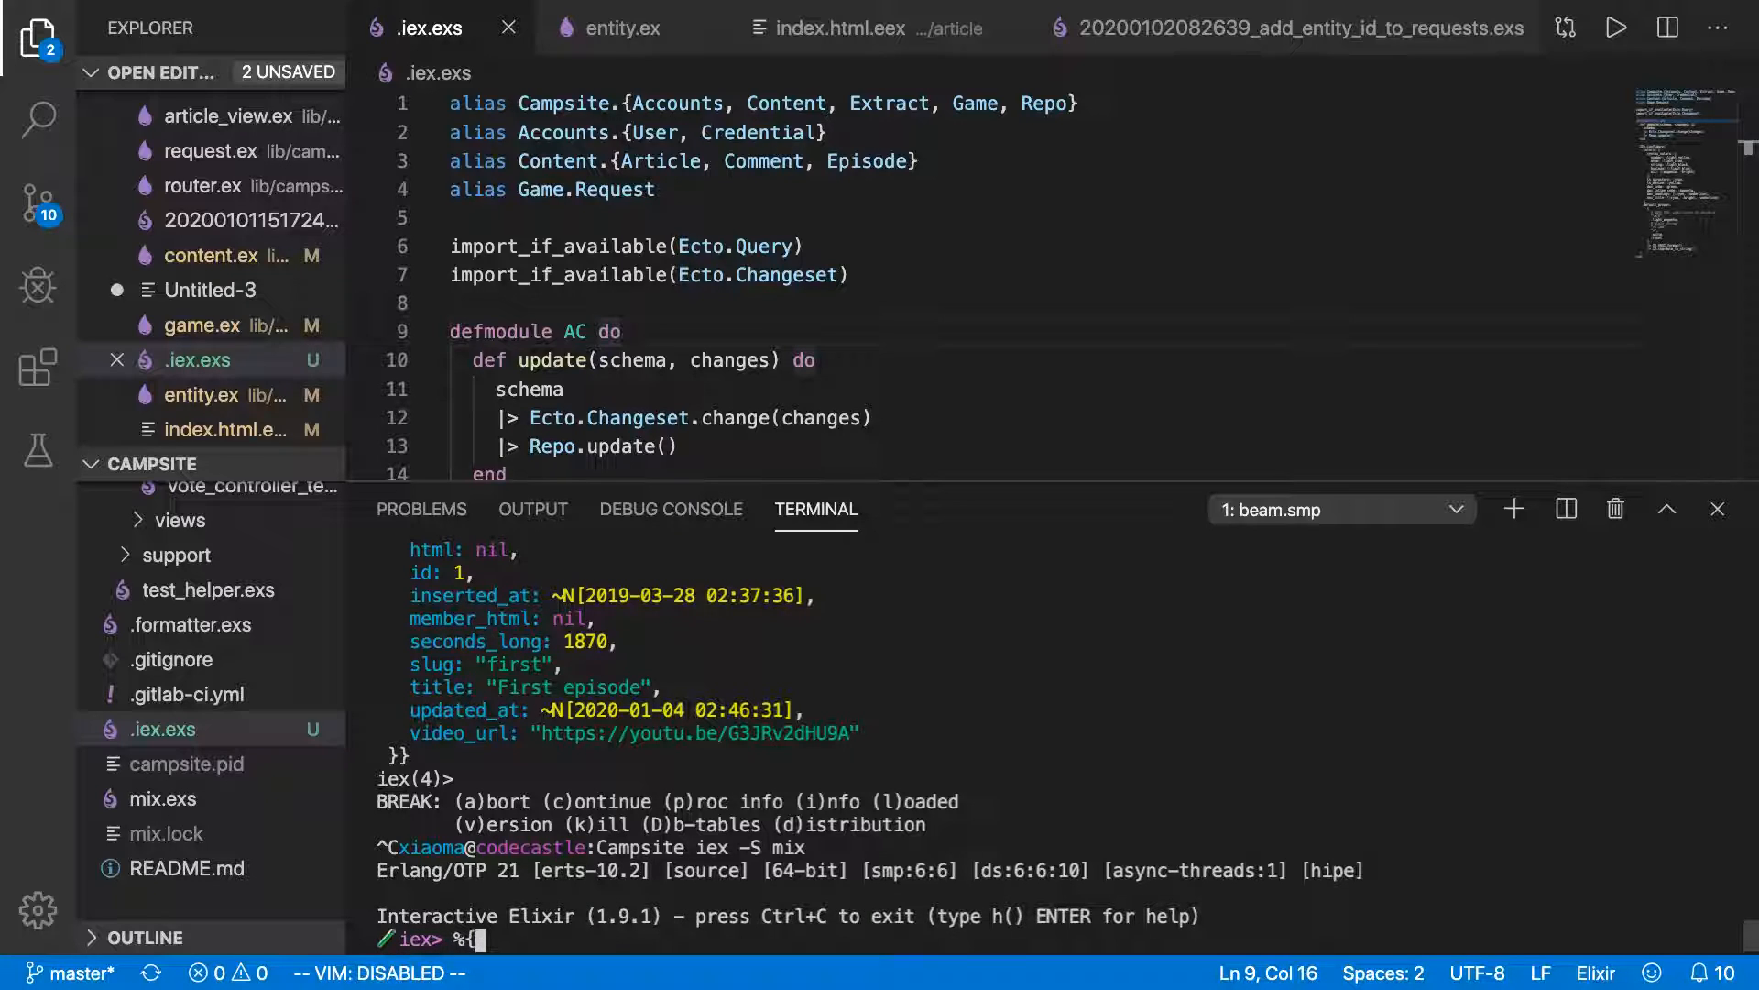
{"action": "type", "text": "foo: t"}
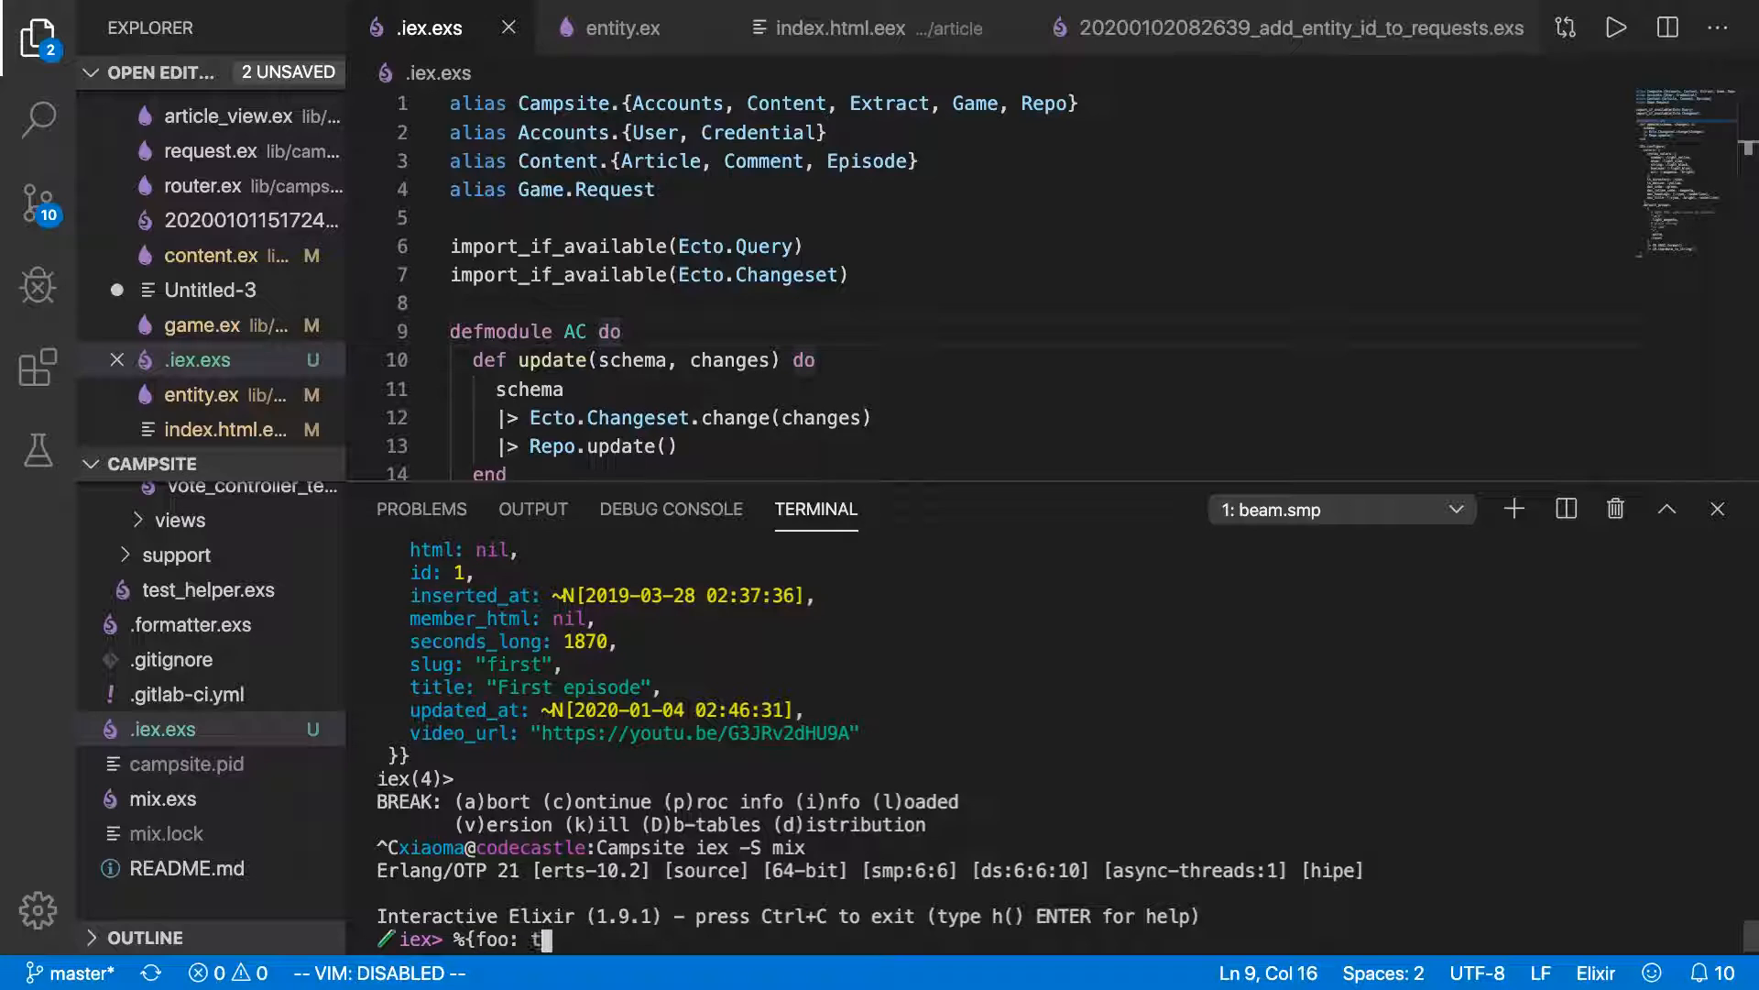
{"action": "key", "text": "Return"}
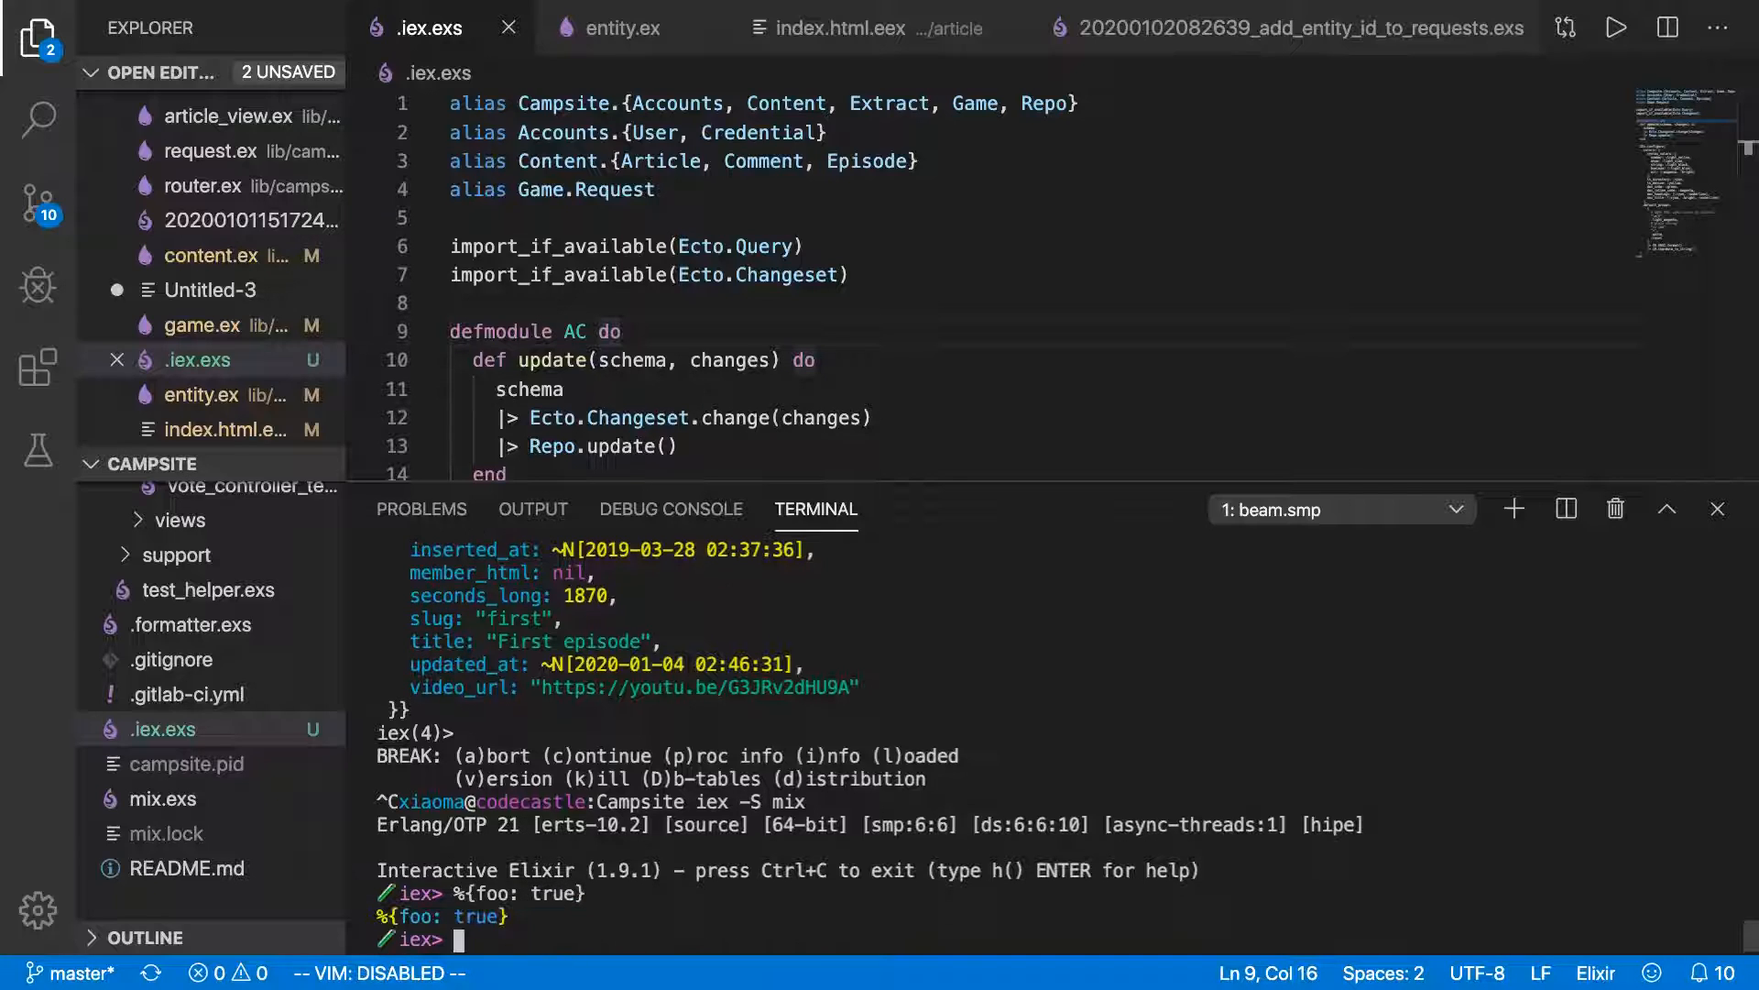
{"action": "double_click", "coordinate": [477, 916]}
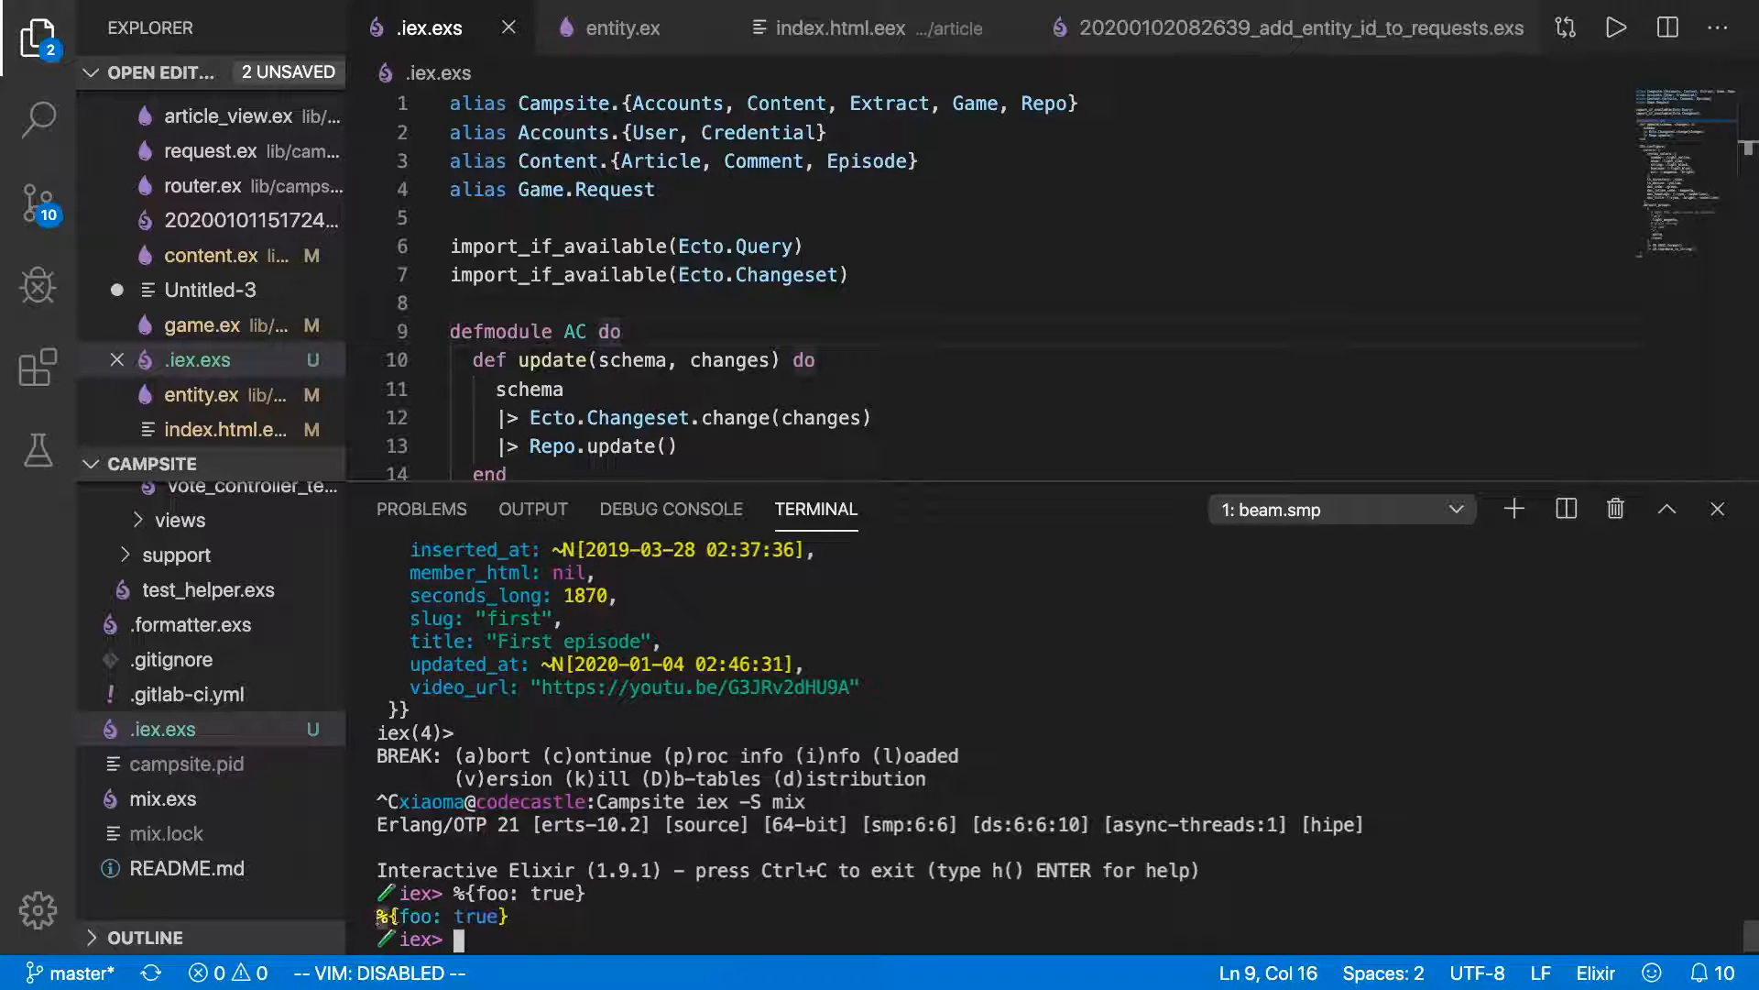
{"action": "mouse_move", "coordinate": [1236, 740]}
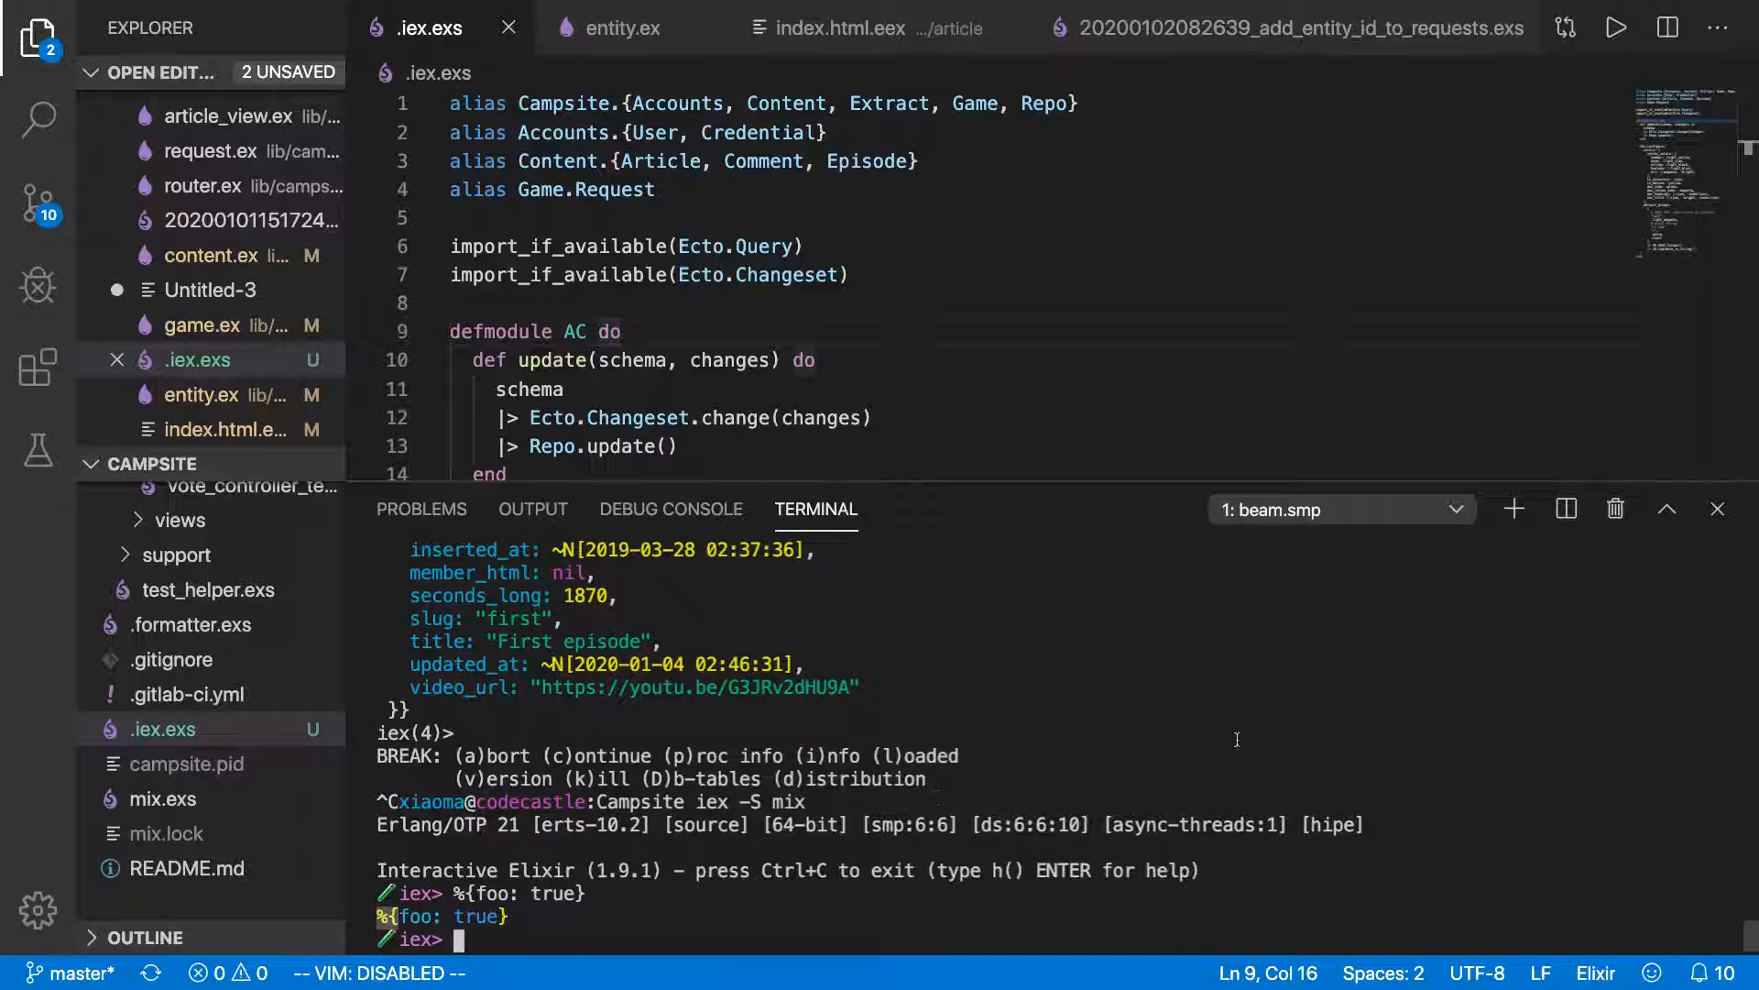